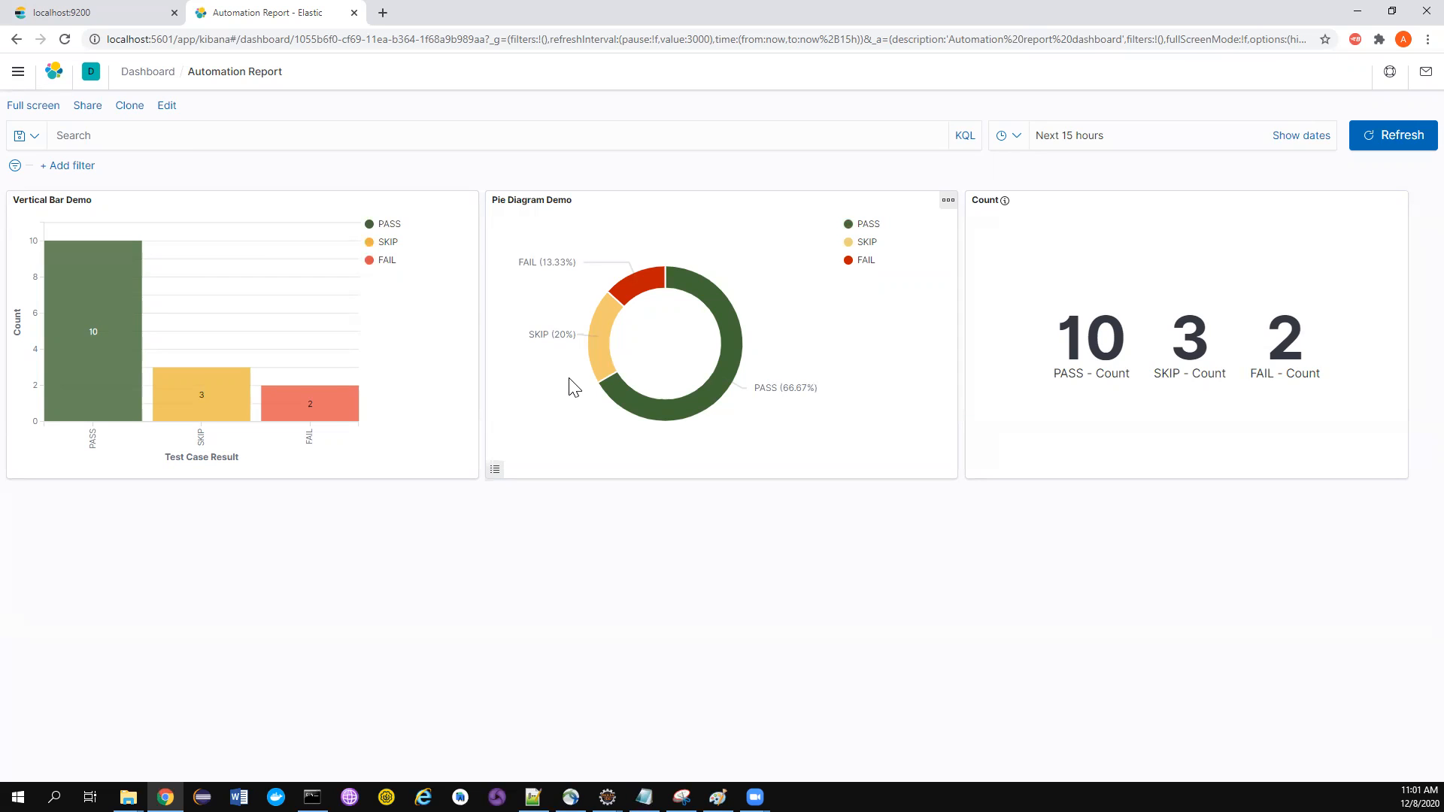
mouse_move(799, 200)
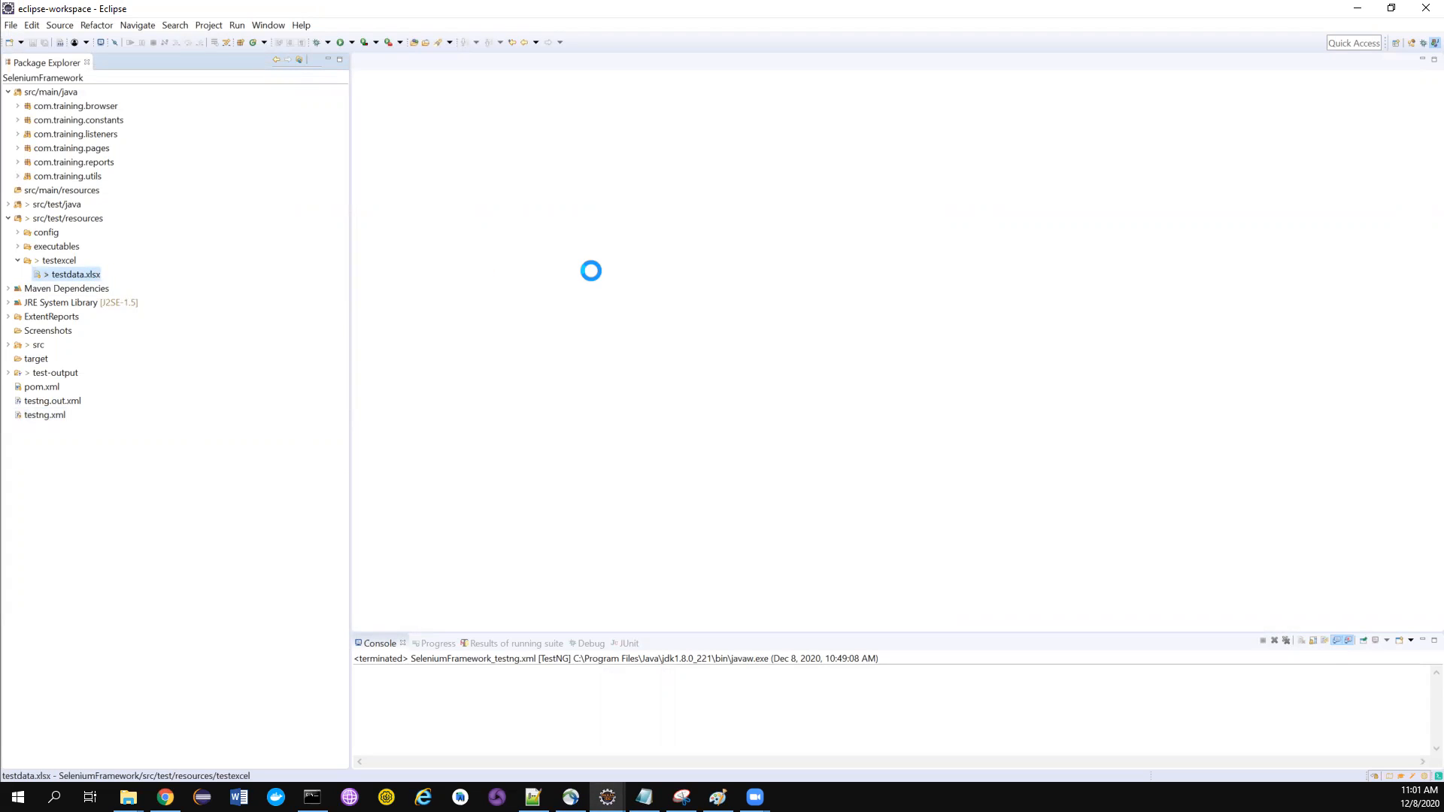
Open testdata.xlsx from src/test/resources/testexcel so it launches in Excel.
double_click(73, 273)
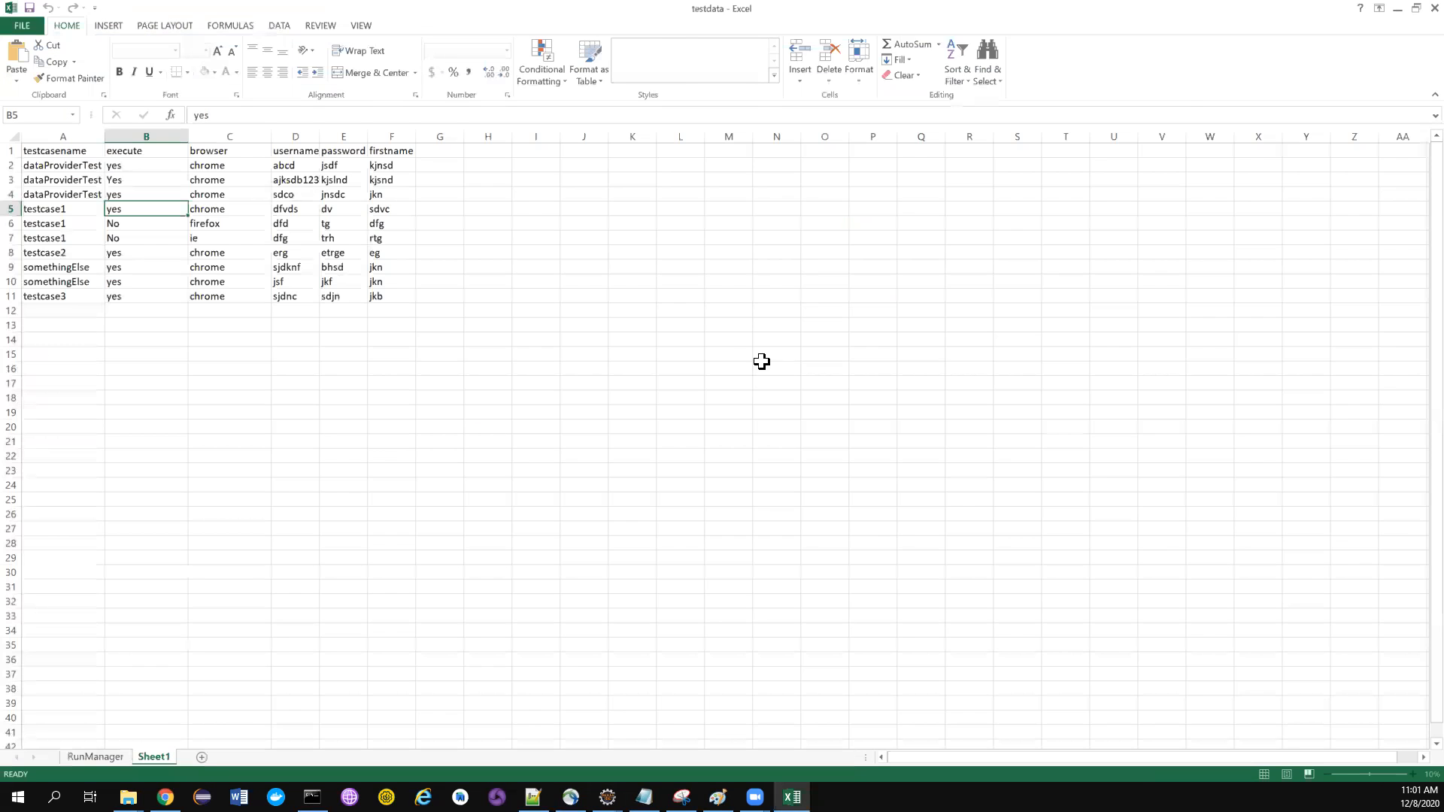
Review the RunManager sheet's test descriptions and Execute flags for testcase1, dataProviderTest and somethingElse.
left_click(95, 756)
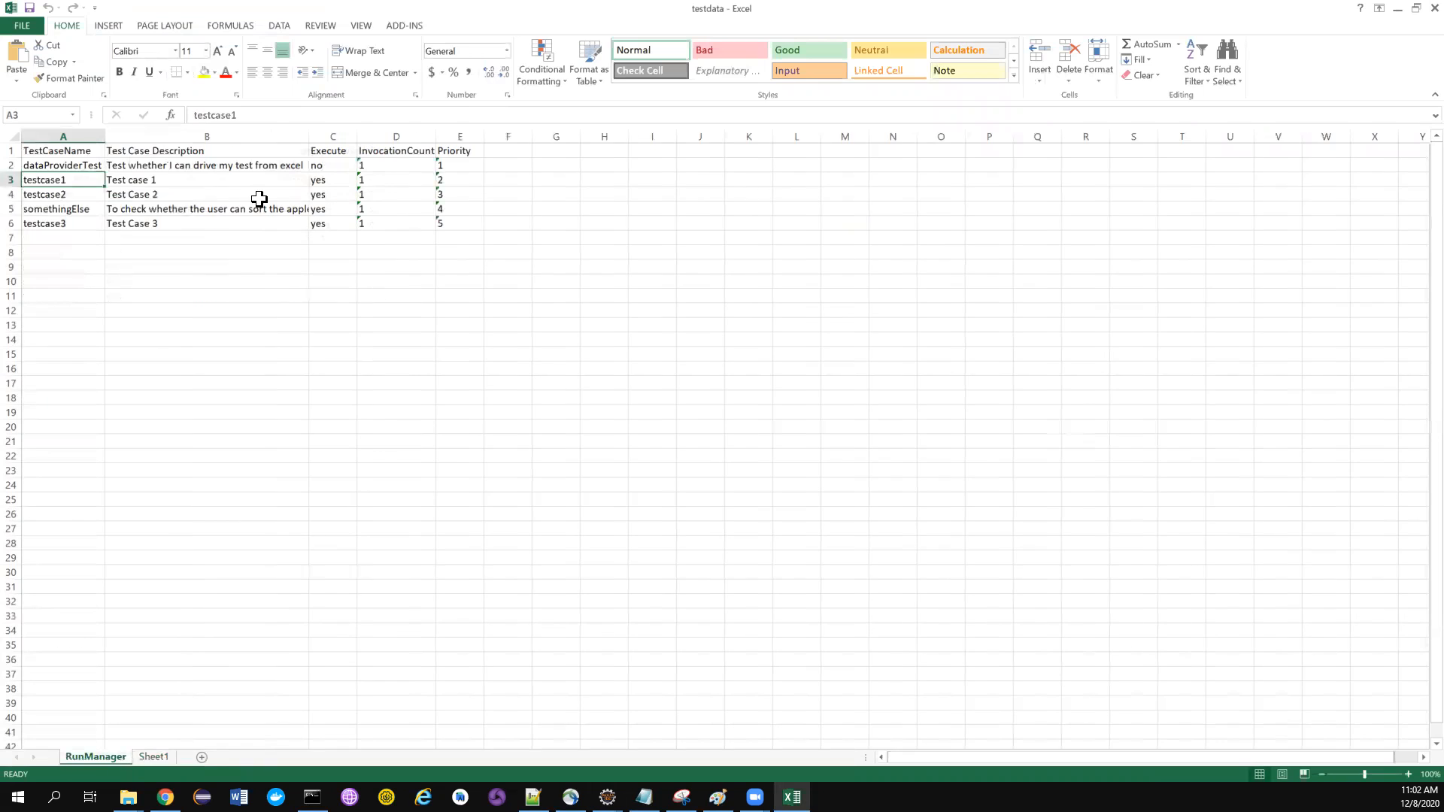
mouse_move(81, 165)
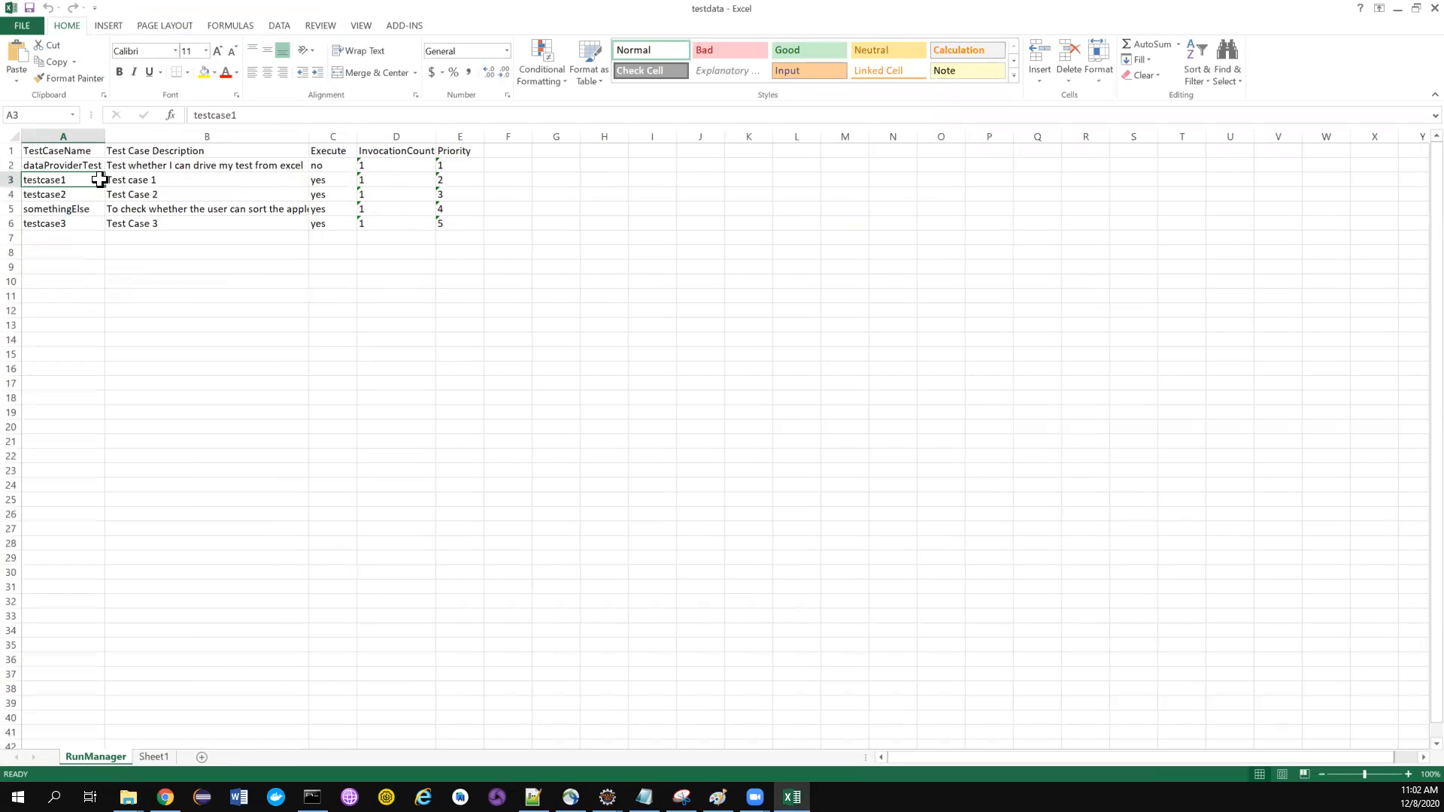
left_click(206, 179)
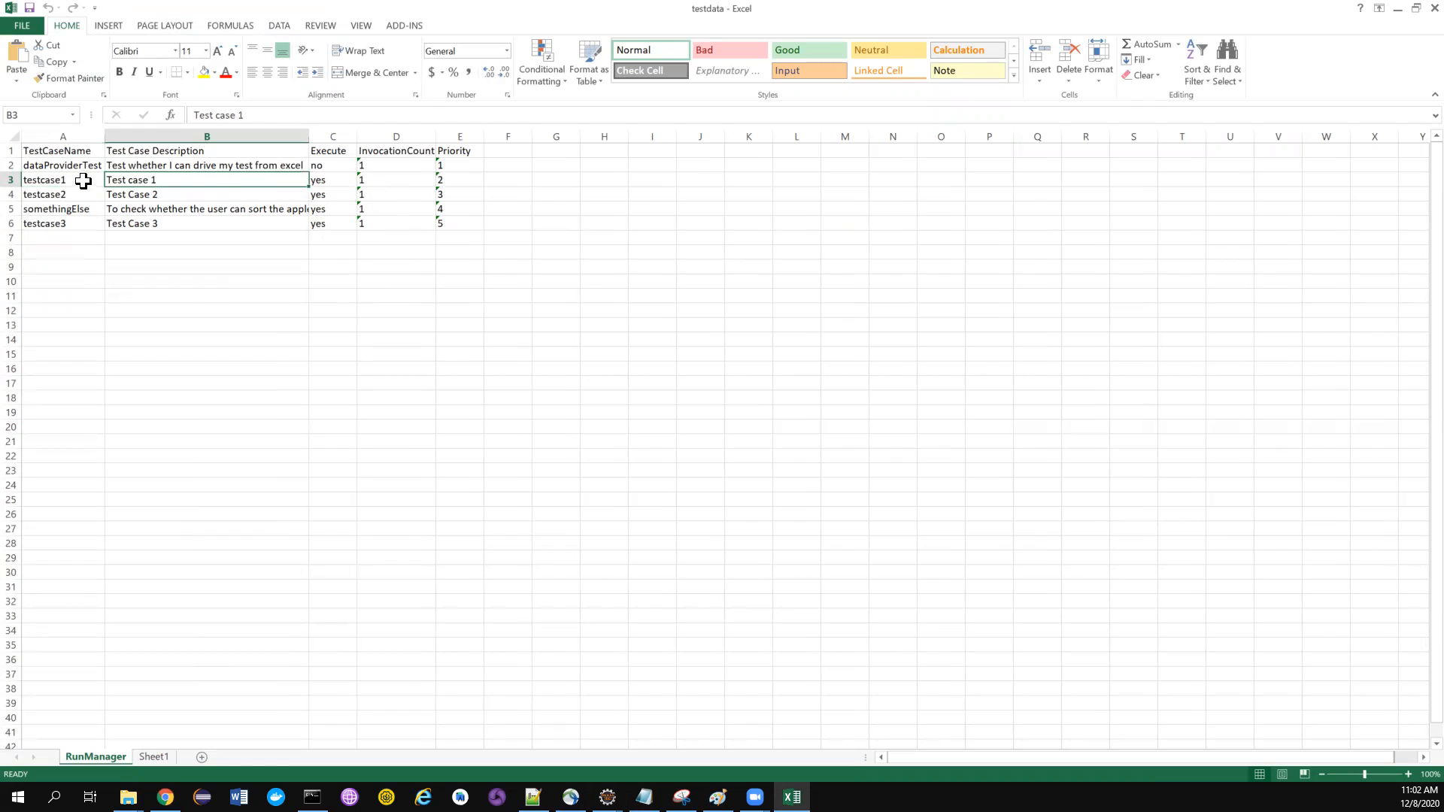
mouse_move(191, 179)
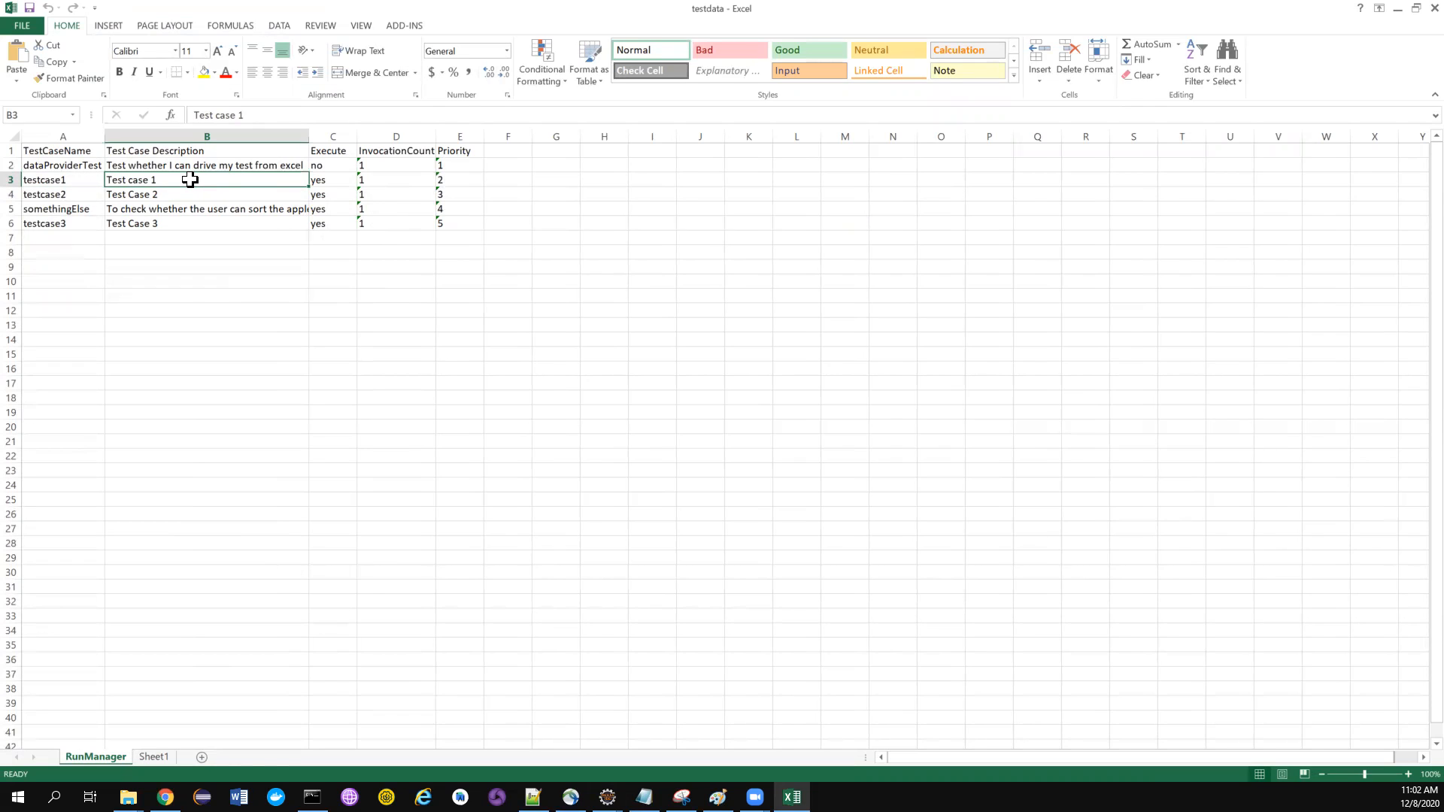
mouse_move(267, 181)
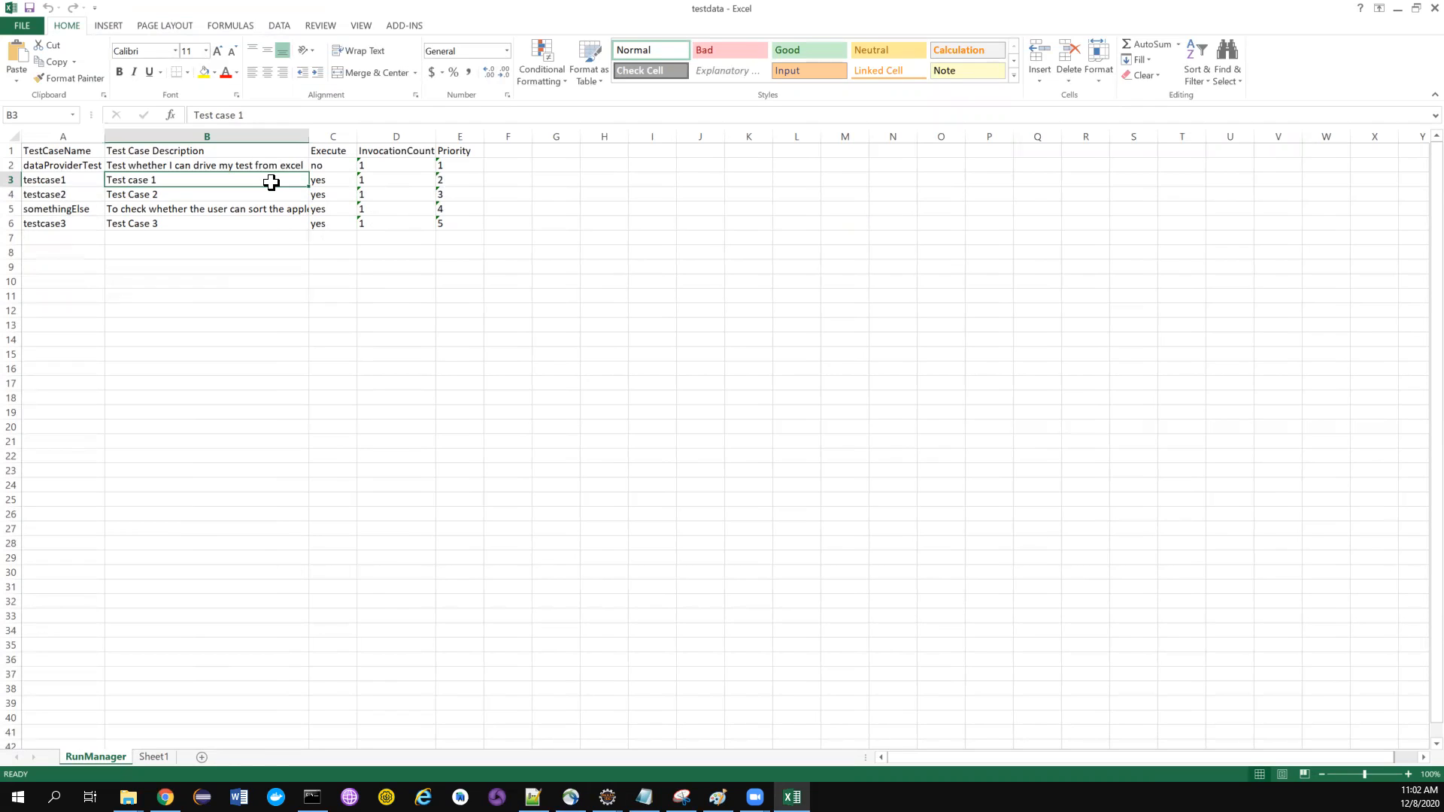
mouse_move(316, 181)
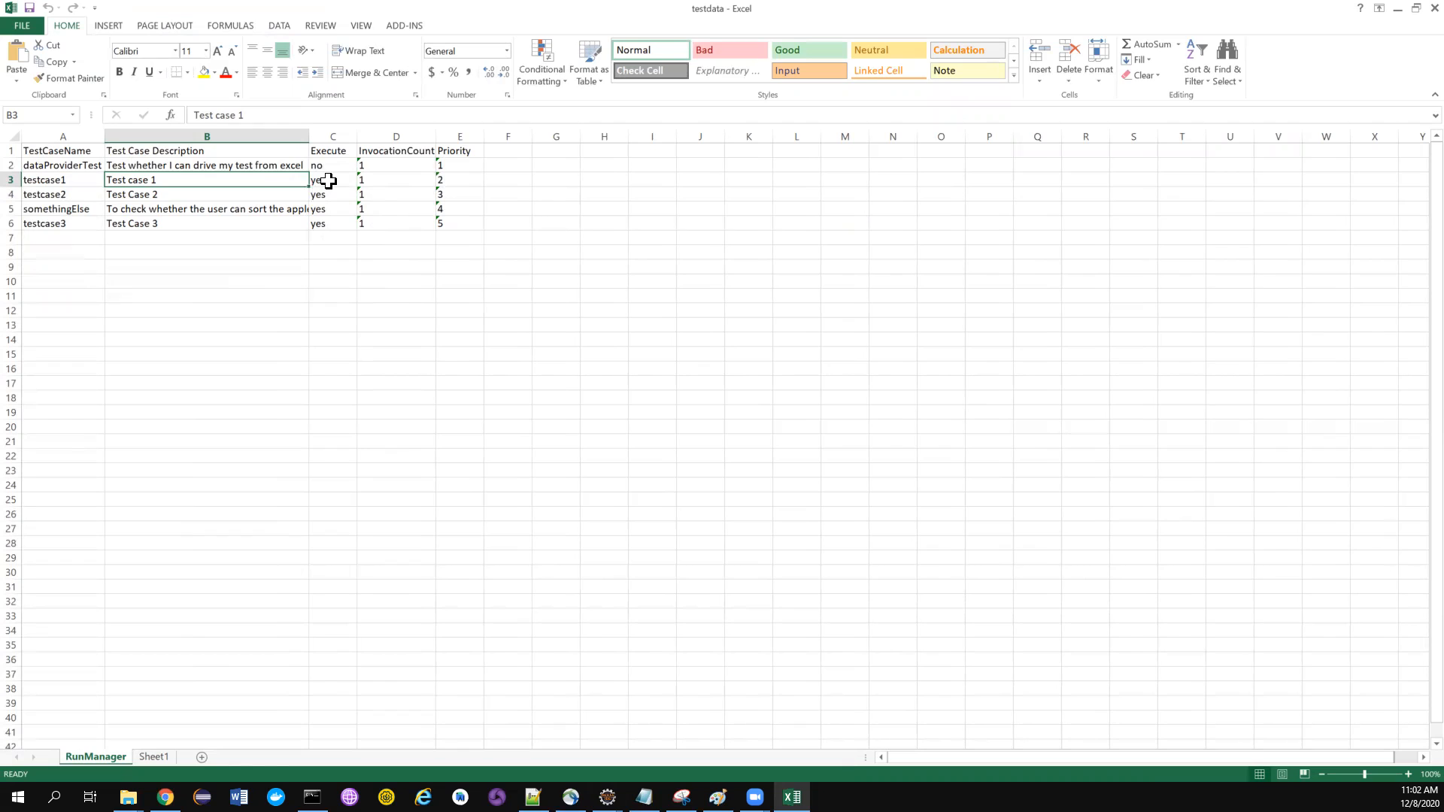
left_click(331, 179)
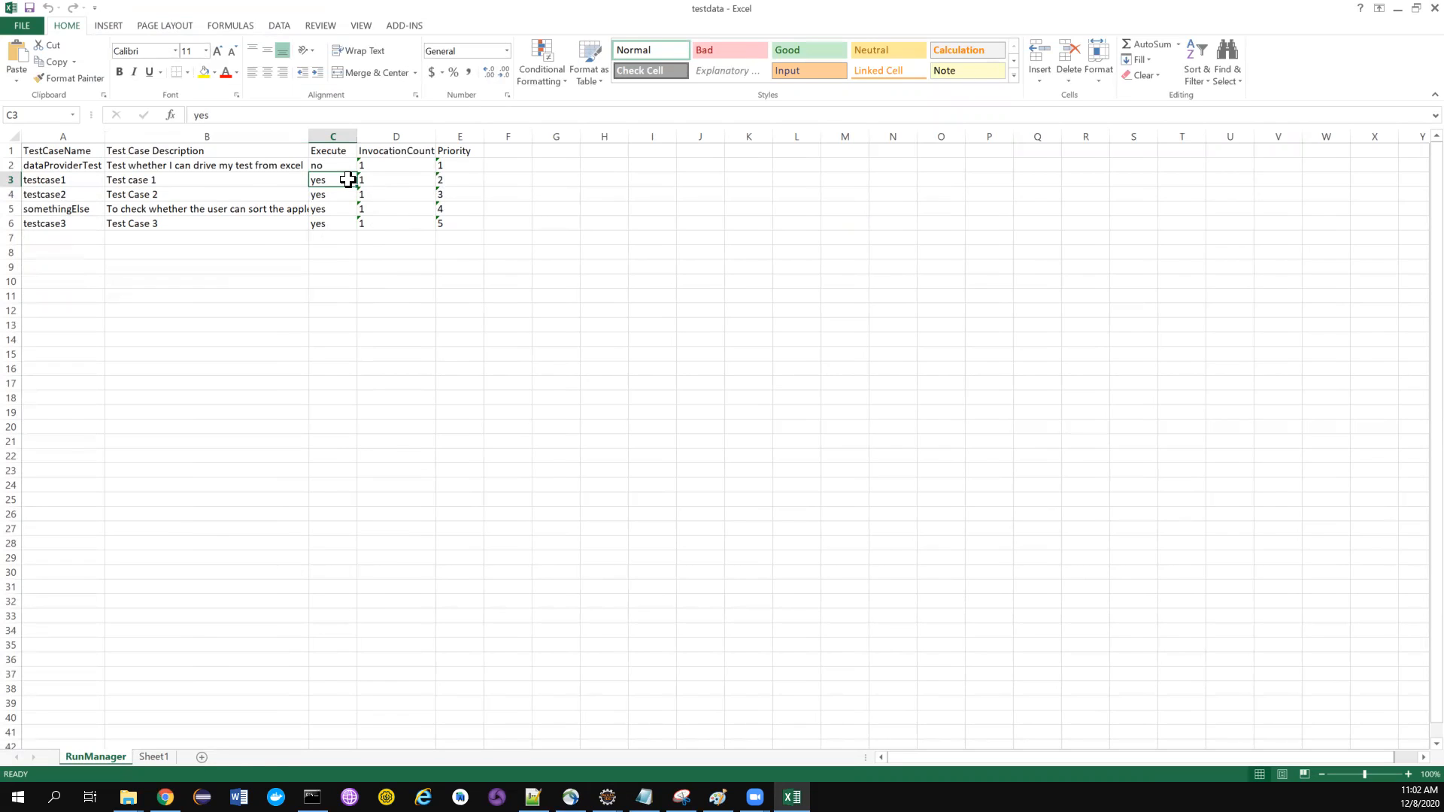
mouse_move(338, 177)
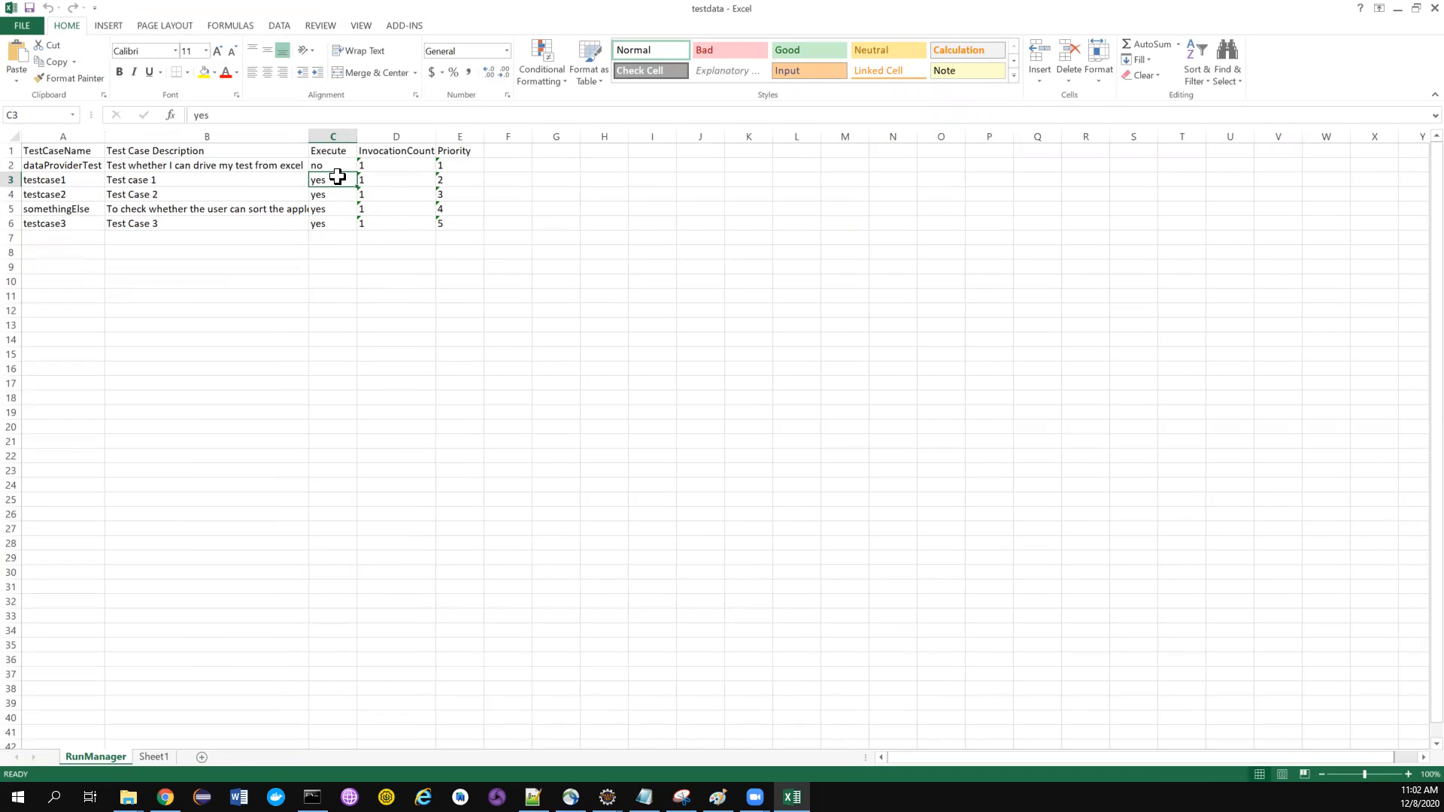
left_click(333, 165)
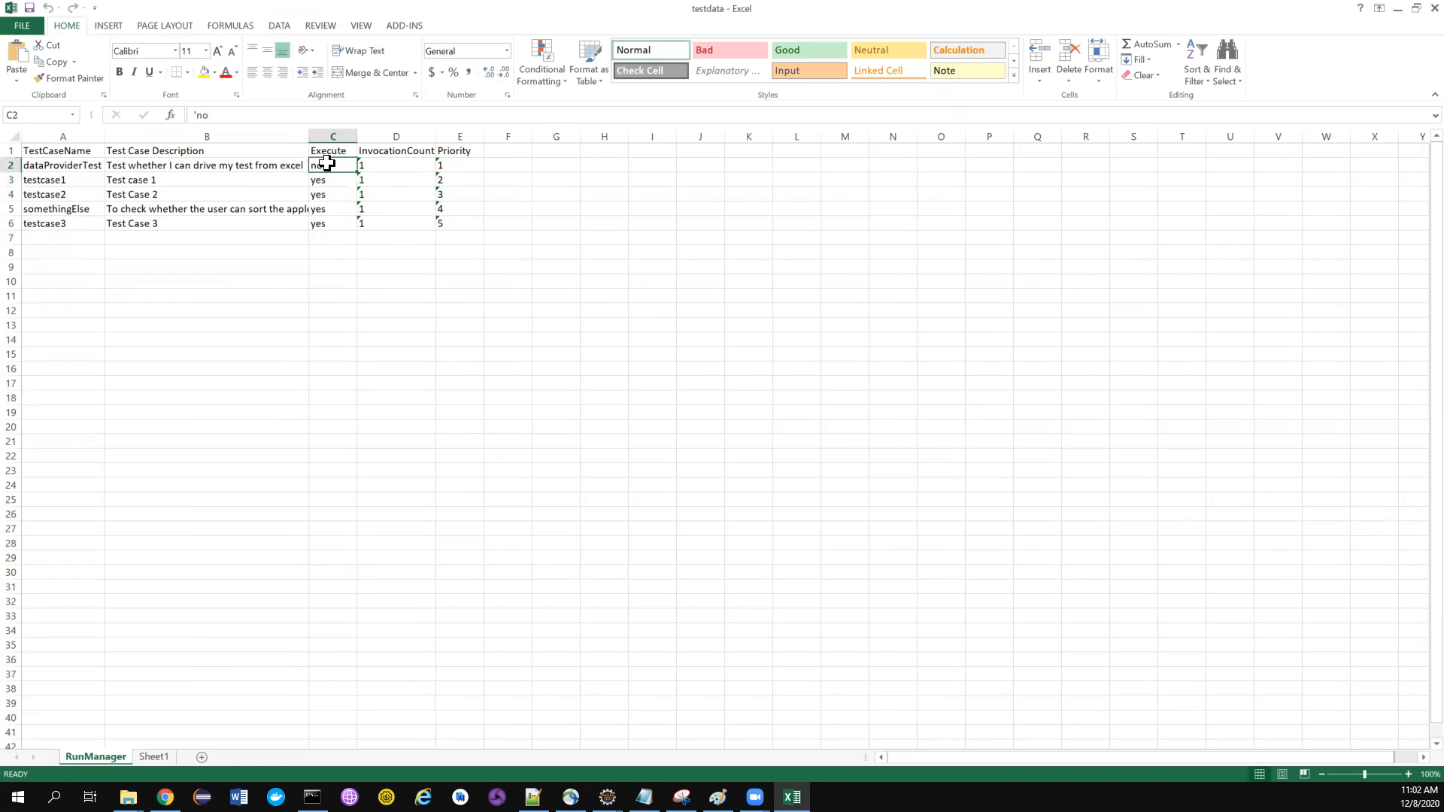
left_click(332, 207)
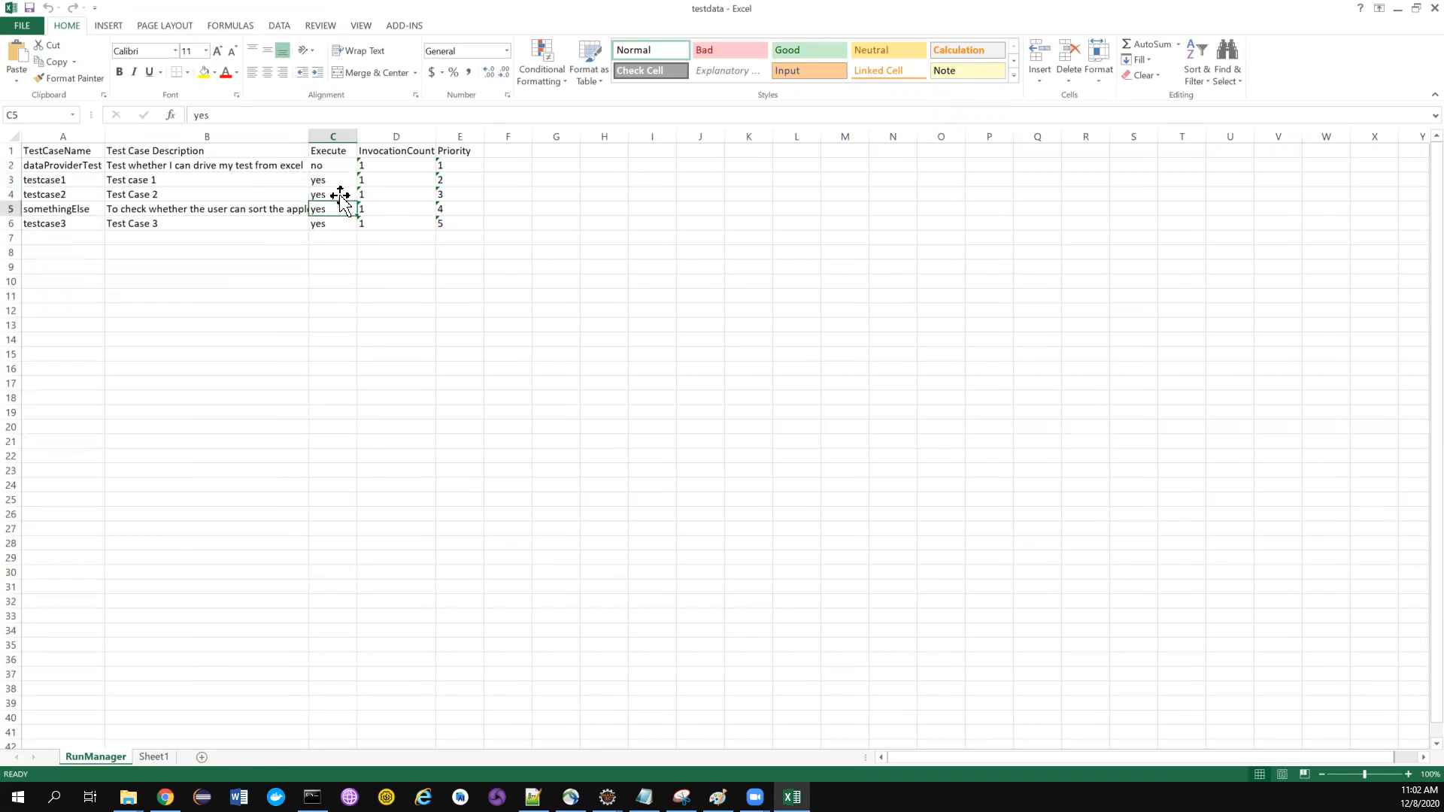
left_click(332, 179)
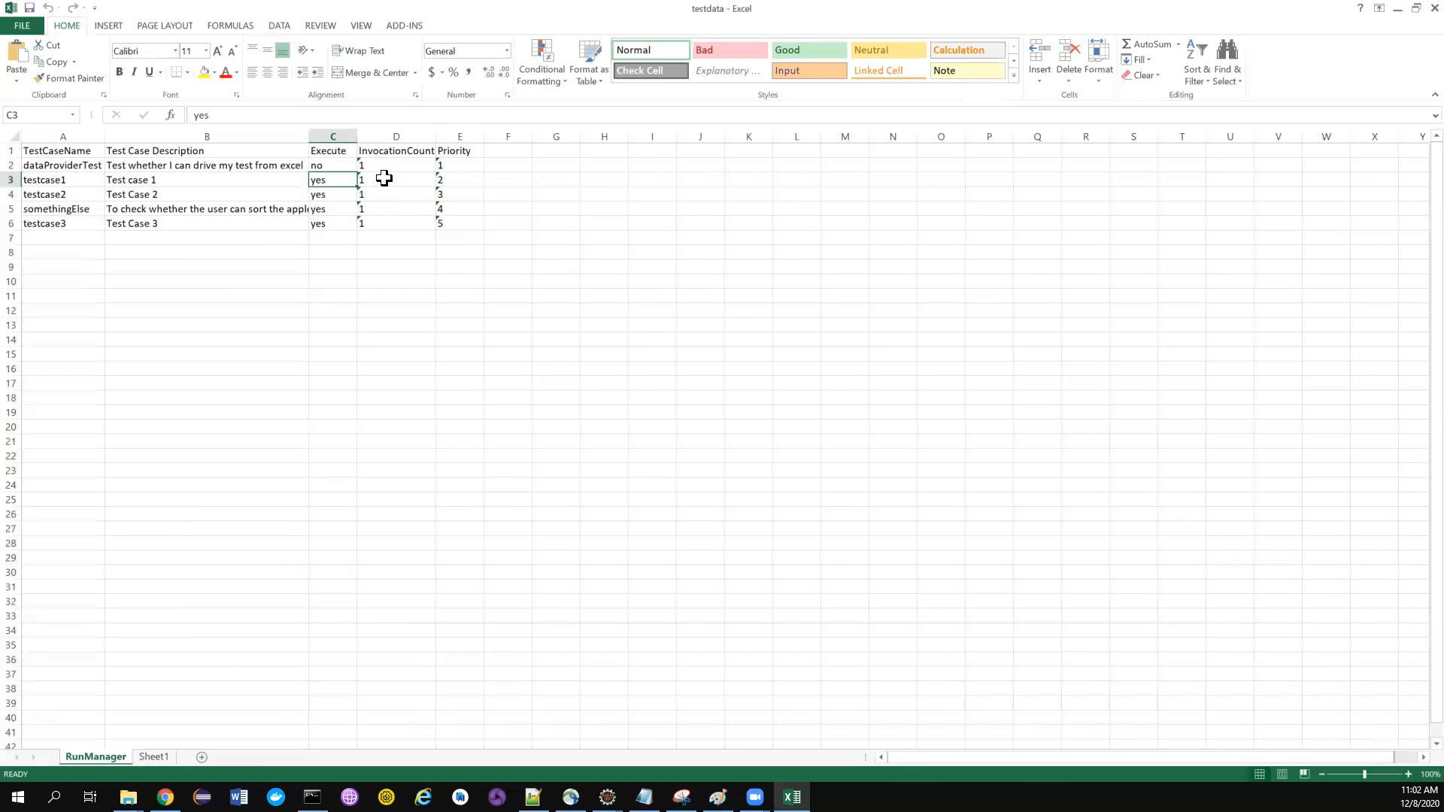
Review the InvocationCount values of 1 and the Priority values of the listed test cases.
left_click(395, 179)
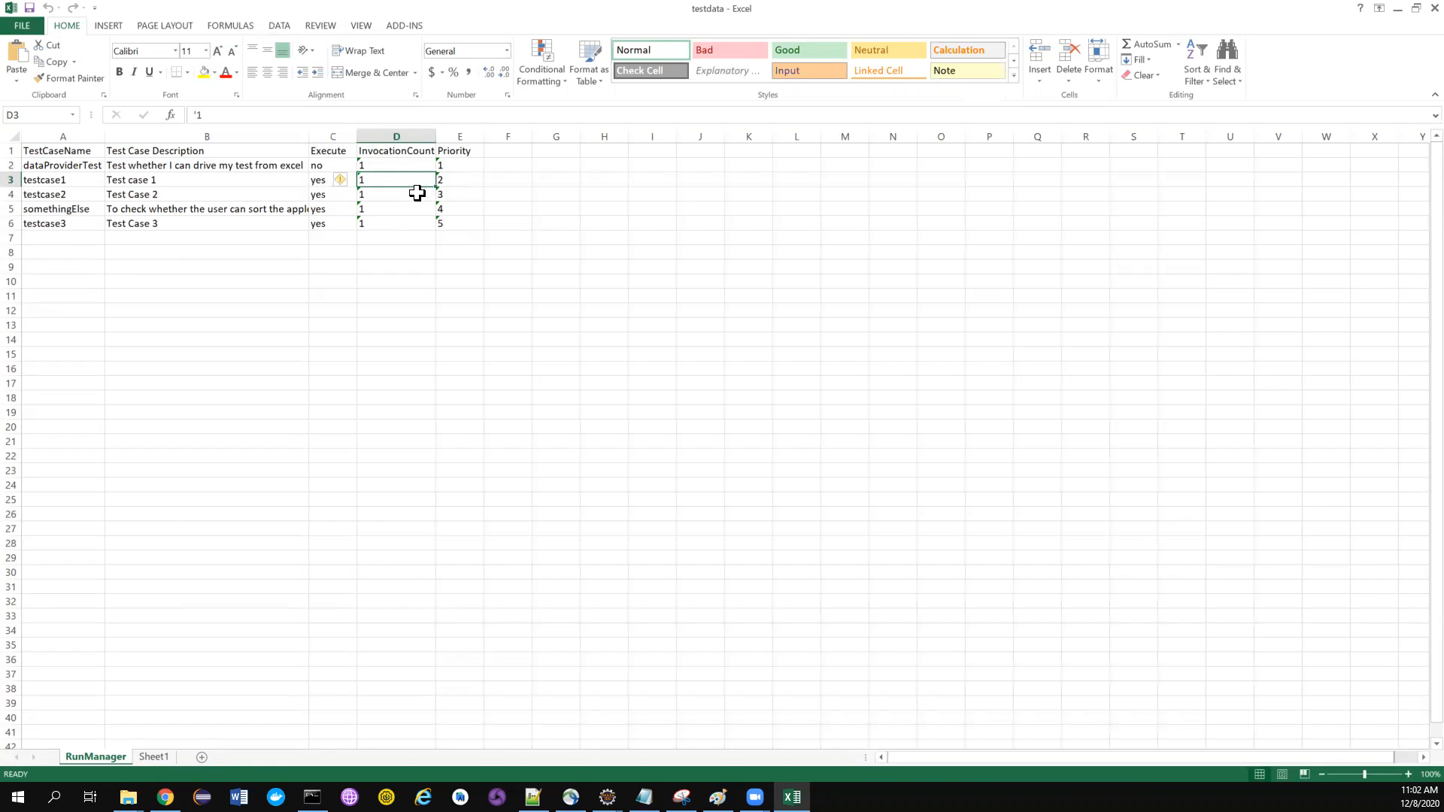
mouse_move(400, 182)
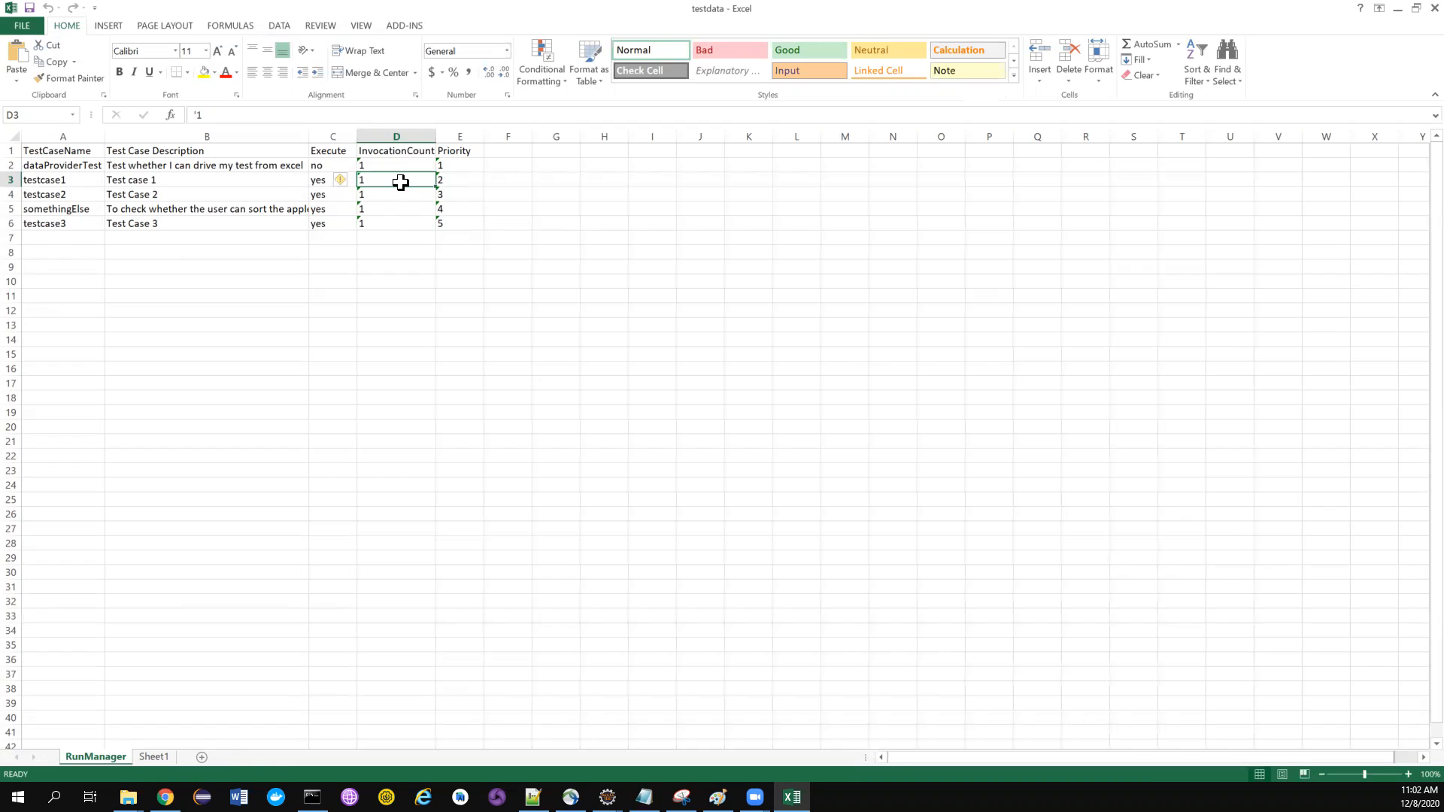
mouse_move(84, 182)
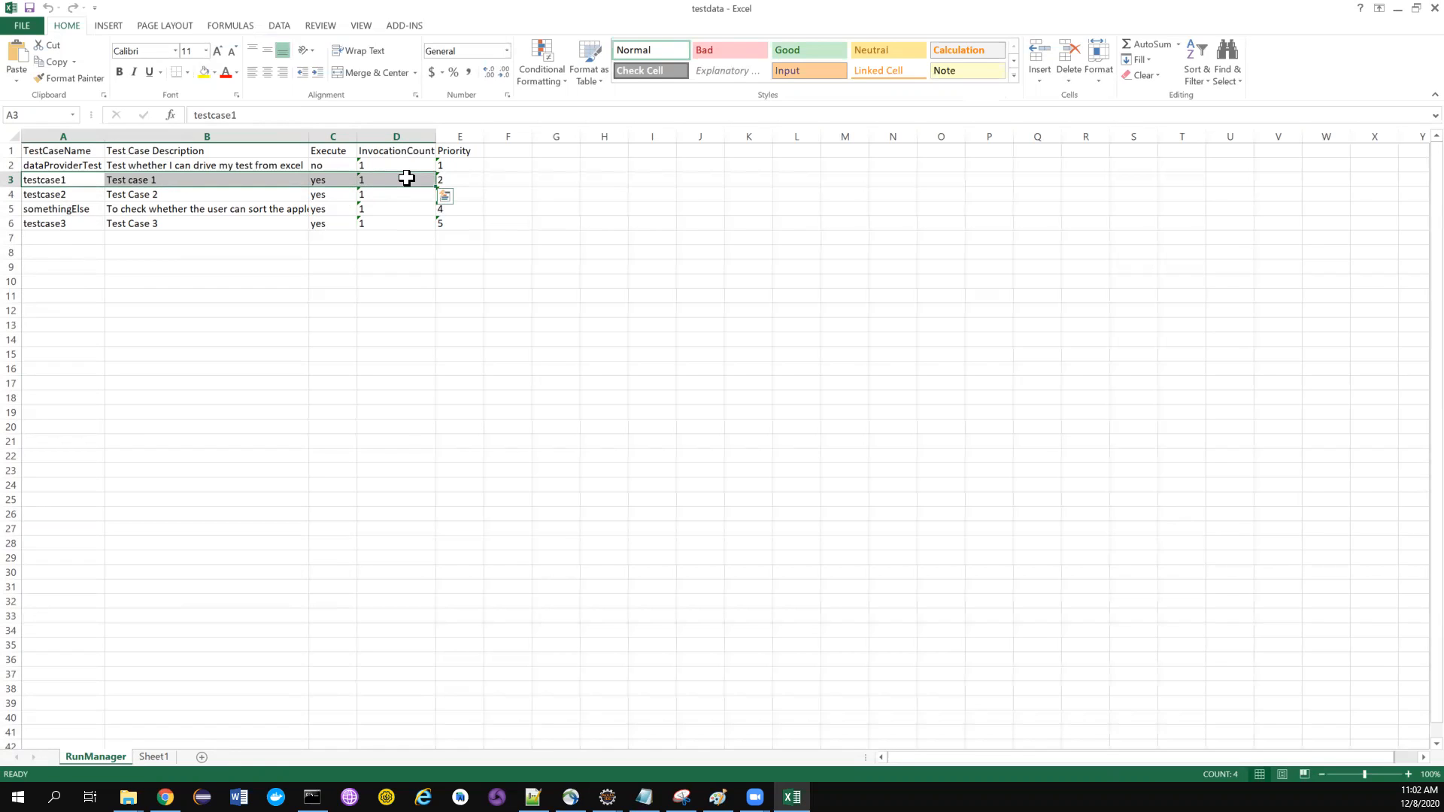
left_click(396, 179)
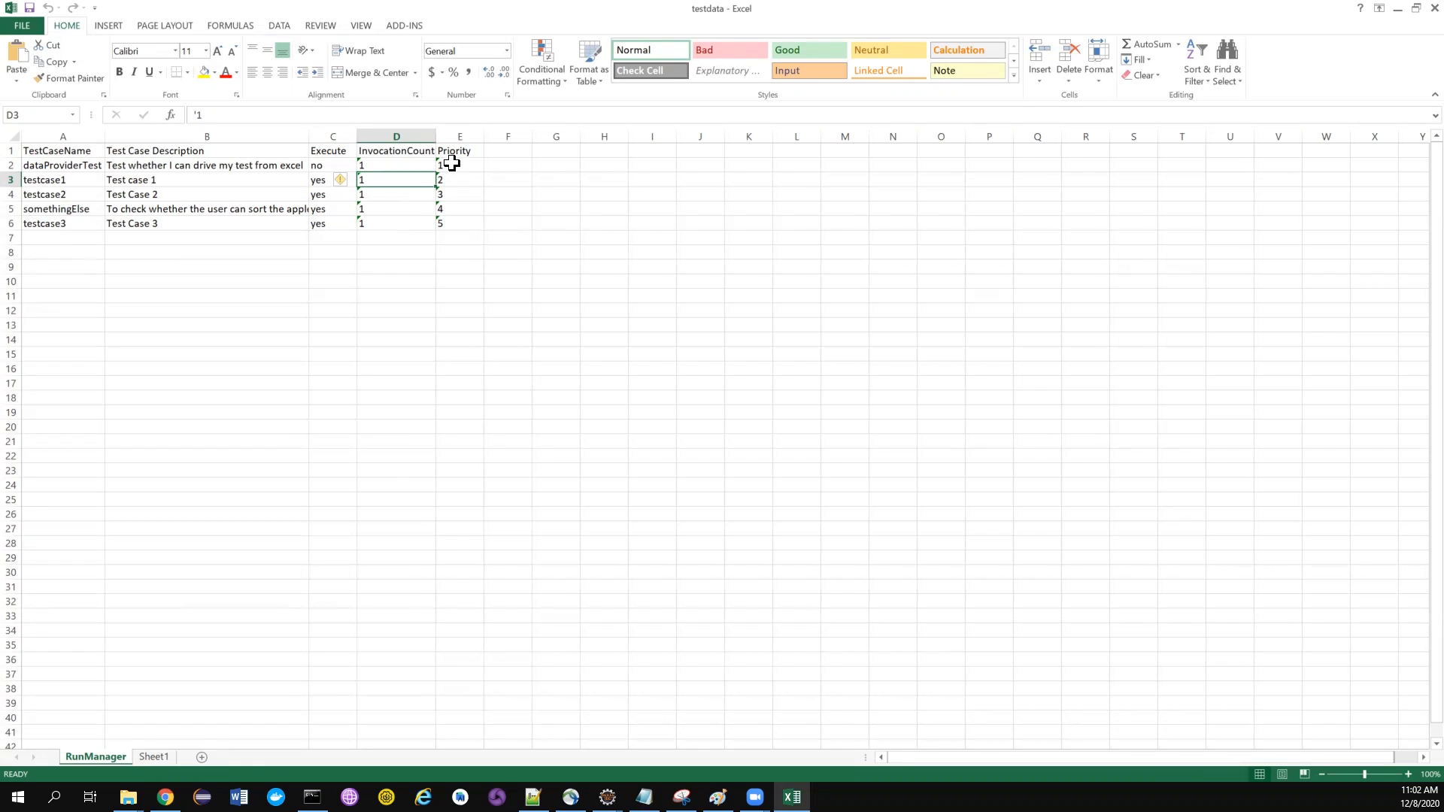
left_click(459, 179)
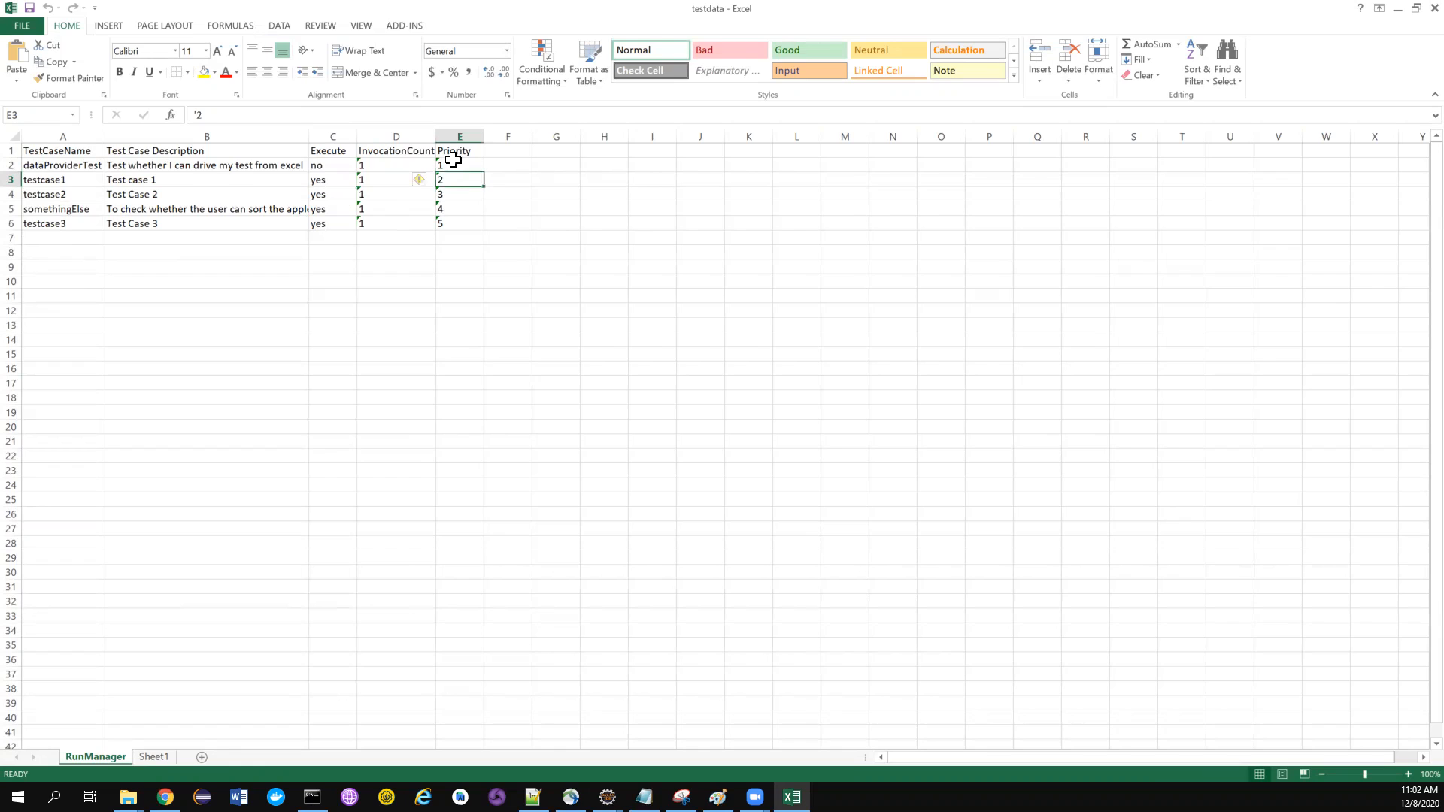
mouse_move(465, 197)
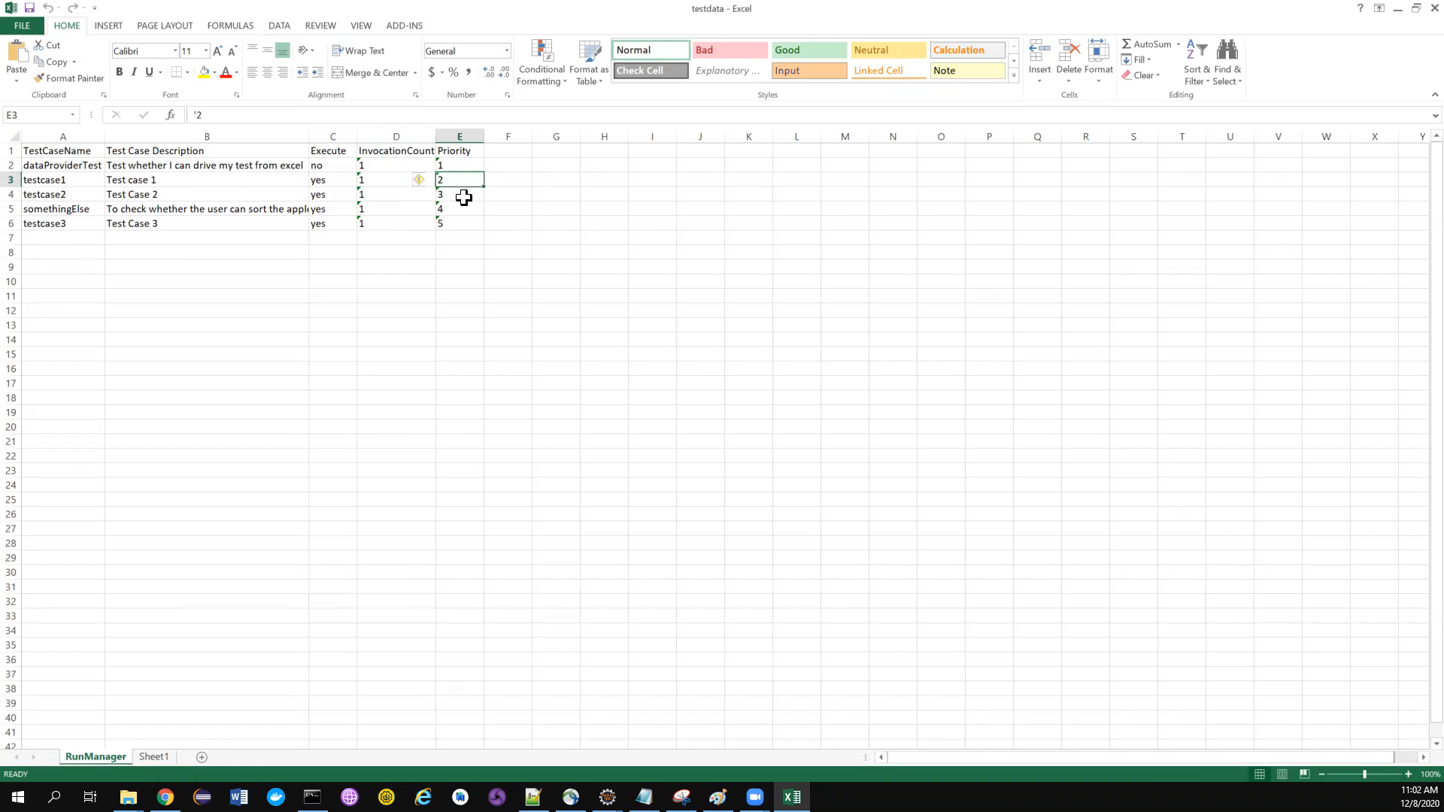
mouse_move(75, 171)
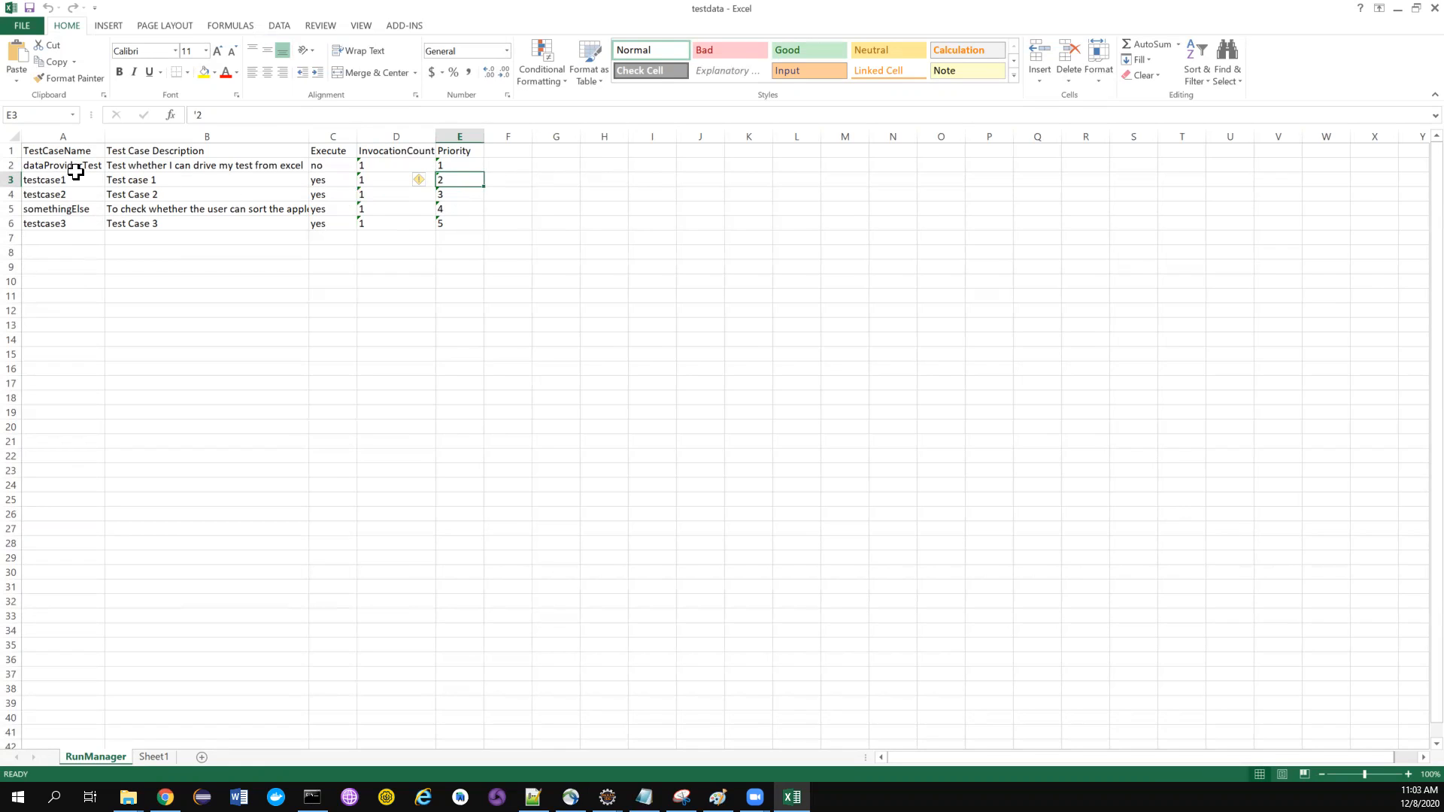
left_click(459, 166)
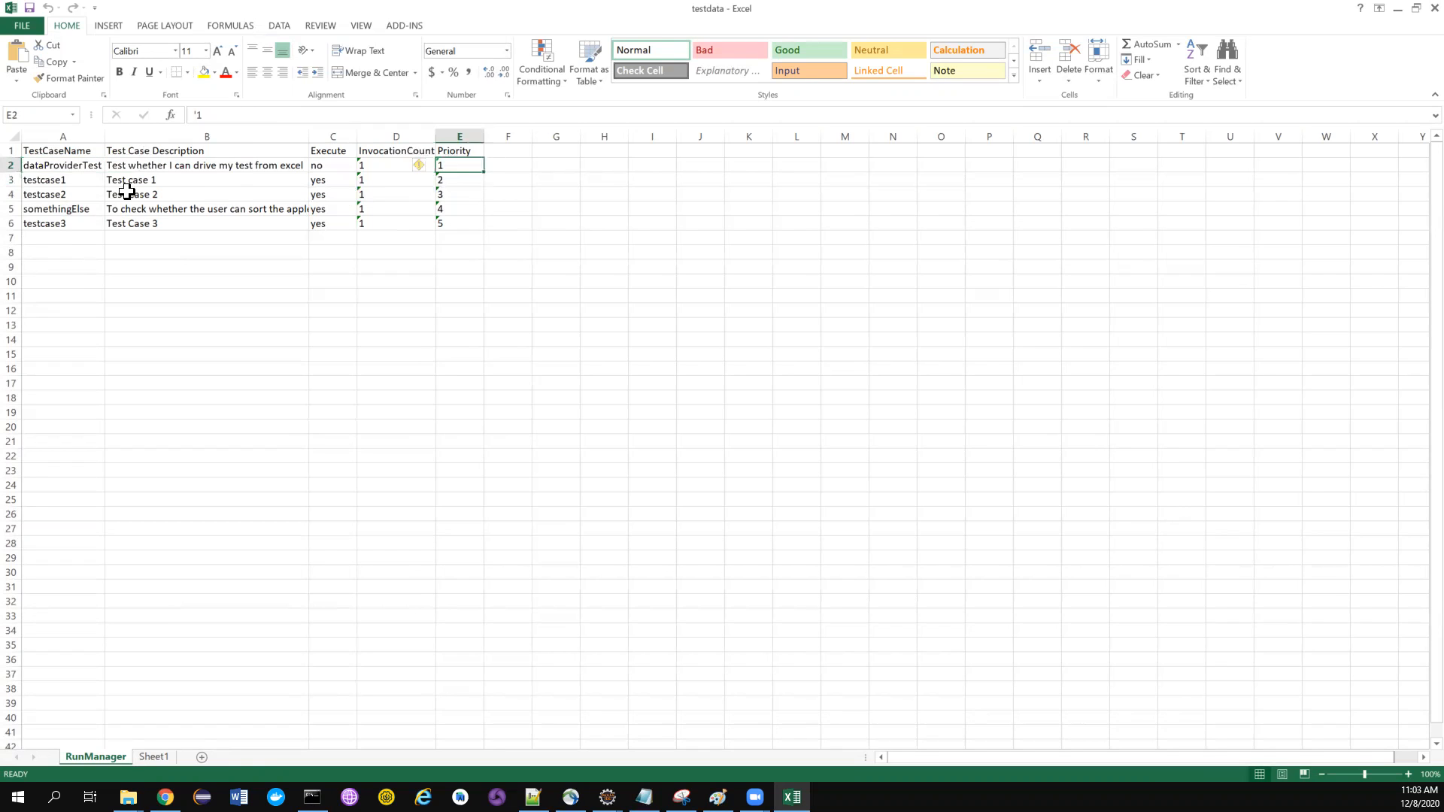
left_click(459, 179)
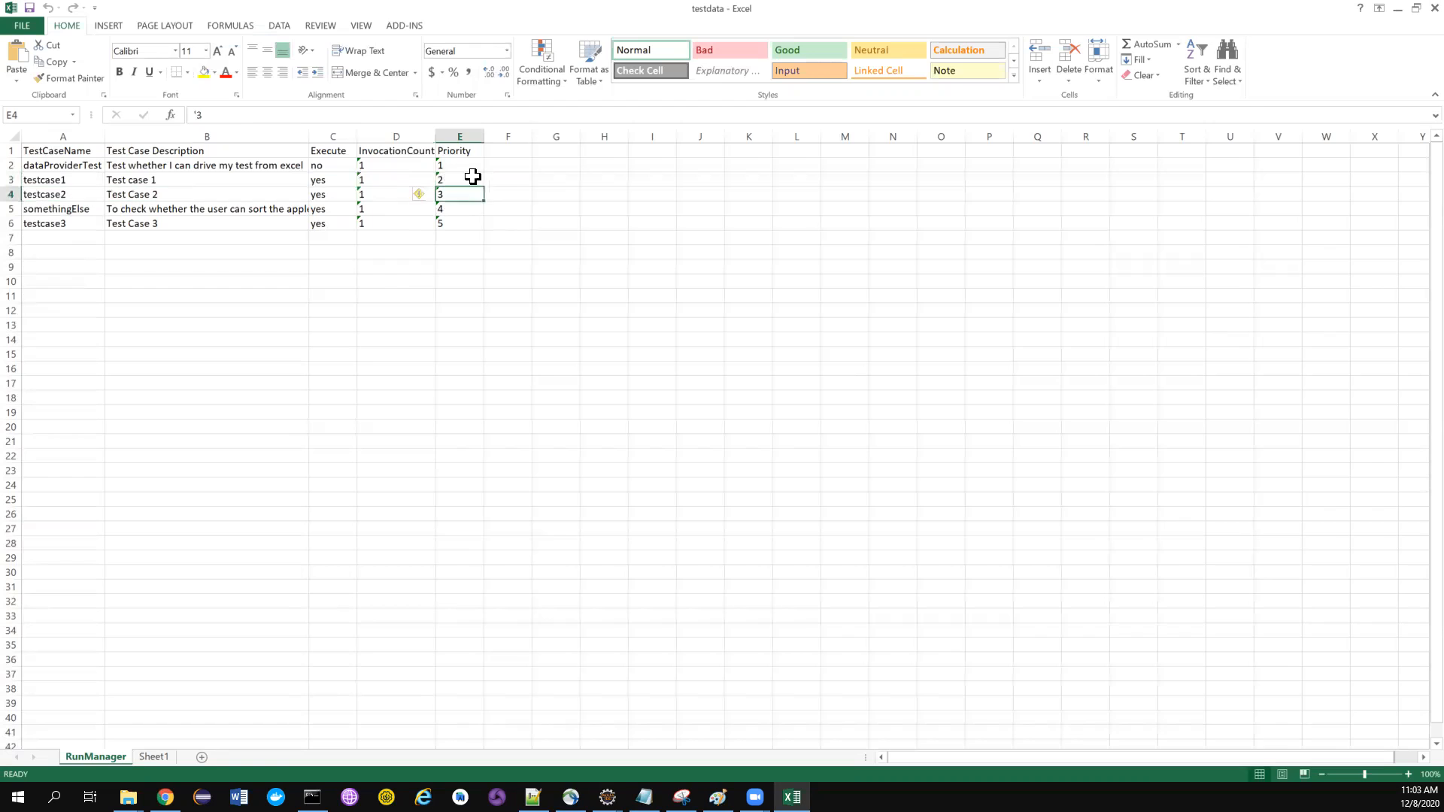
mouse_move(437, 251)
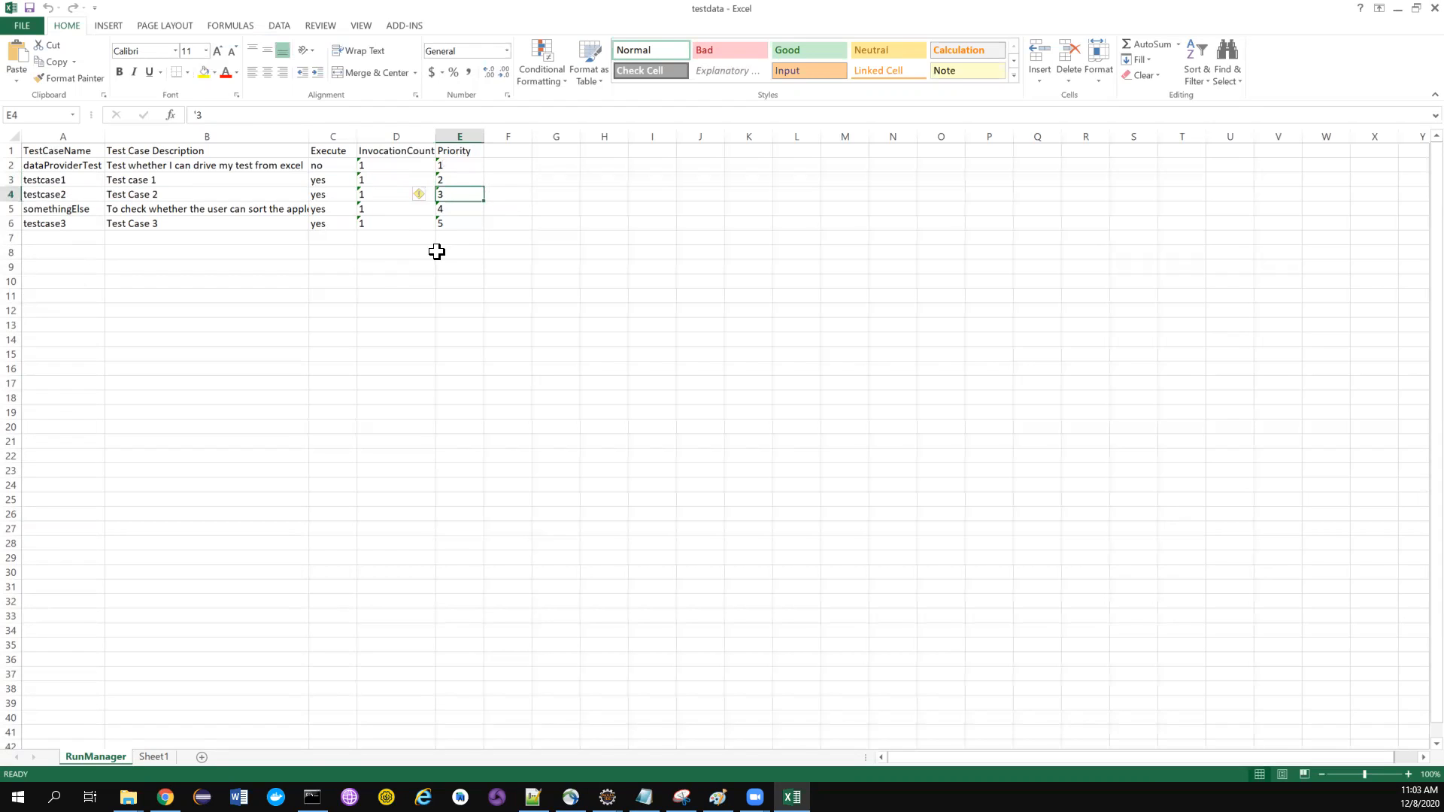
mouse_move(425, 239)
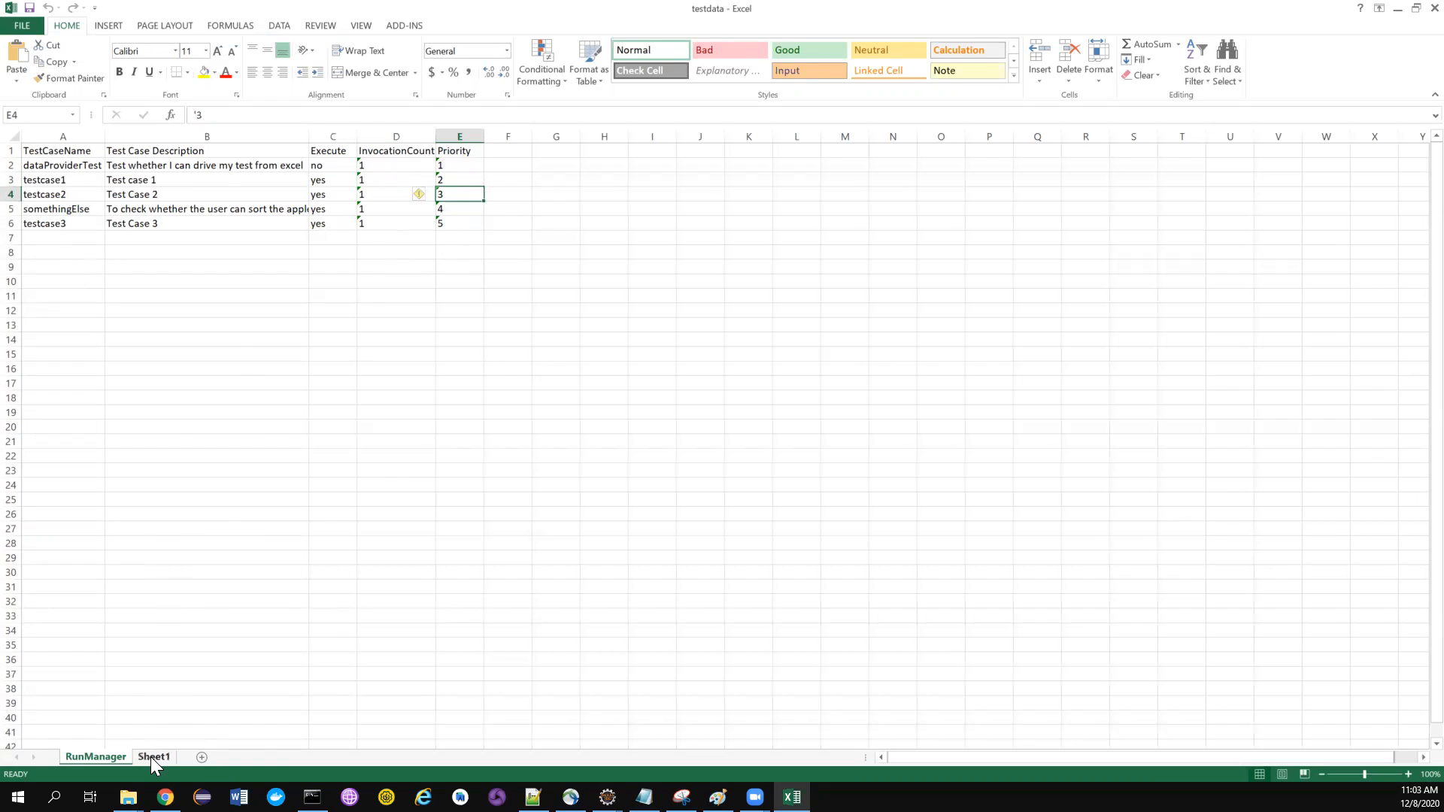
left_click(153, 757)
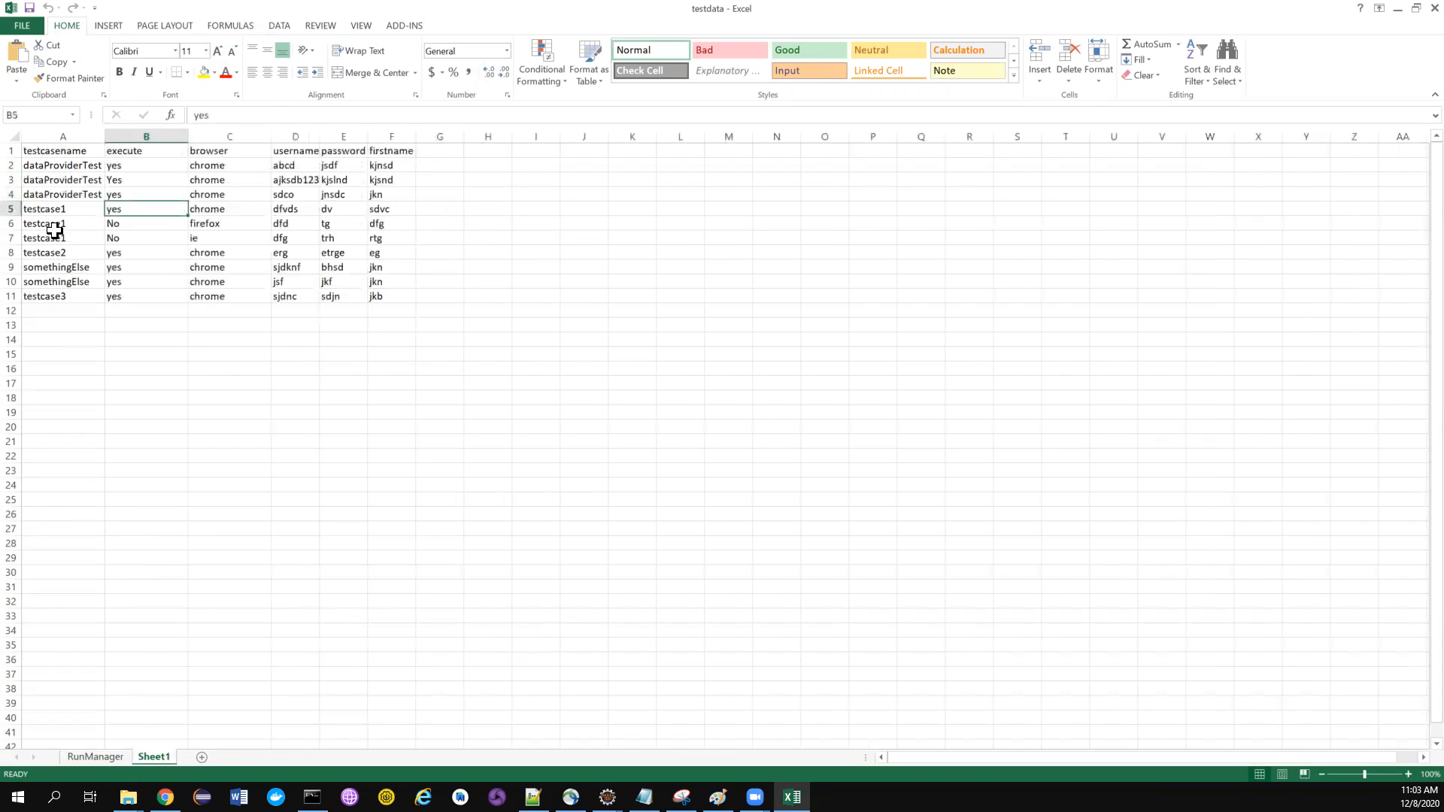
left_click(63, 208)
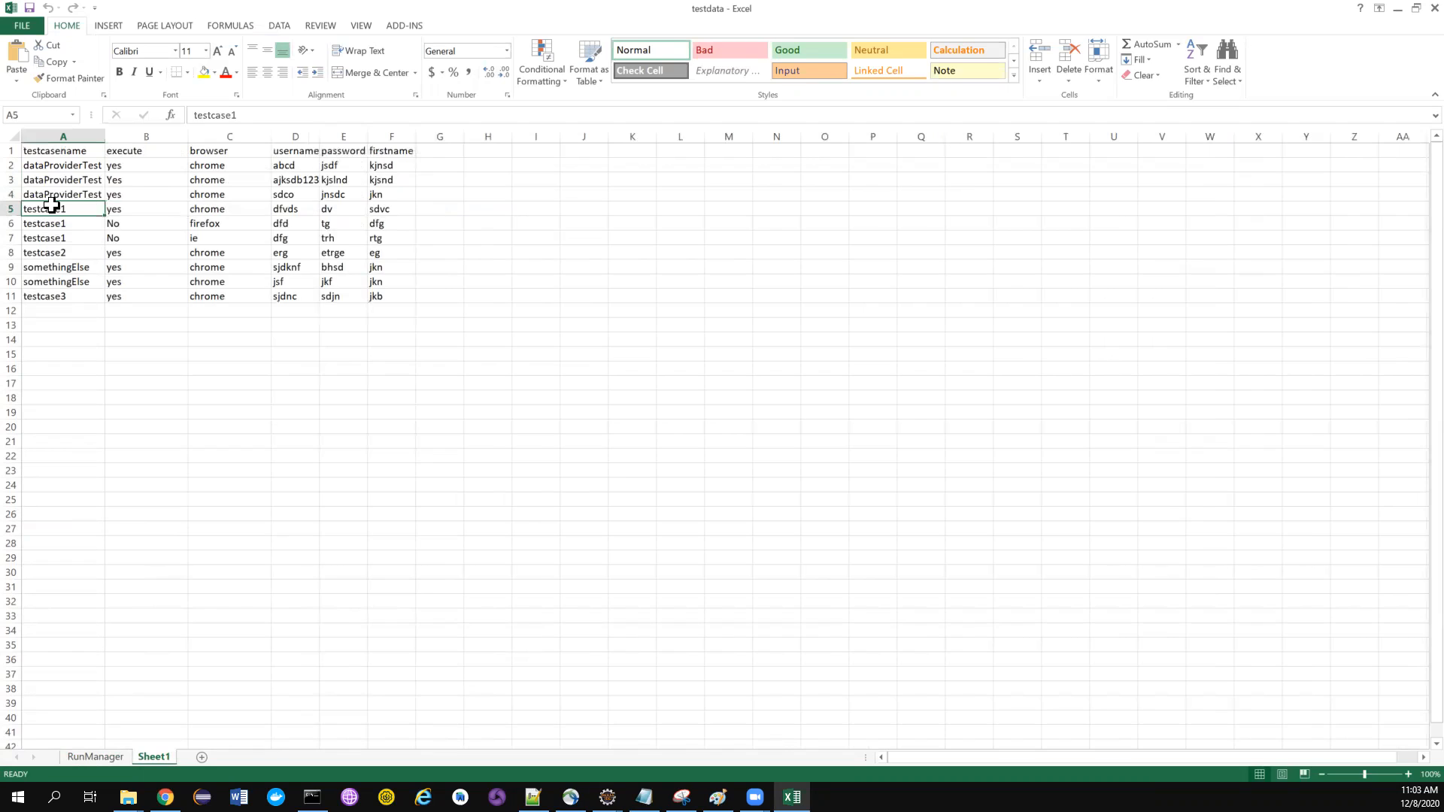
mouse_move(207, 207)
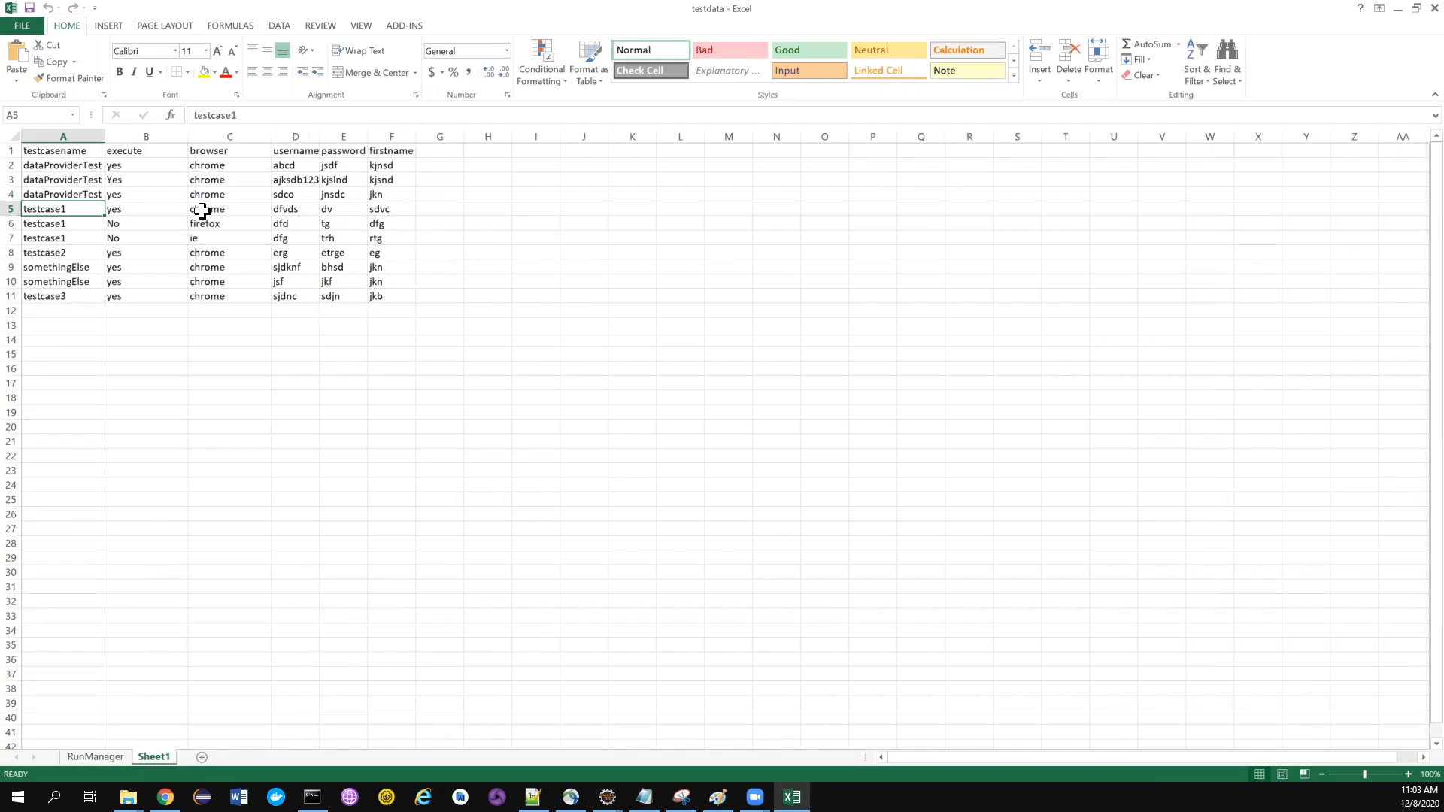
left_click_drag(228, 207, 391, 207)
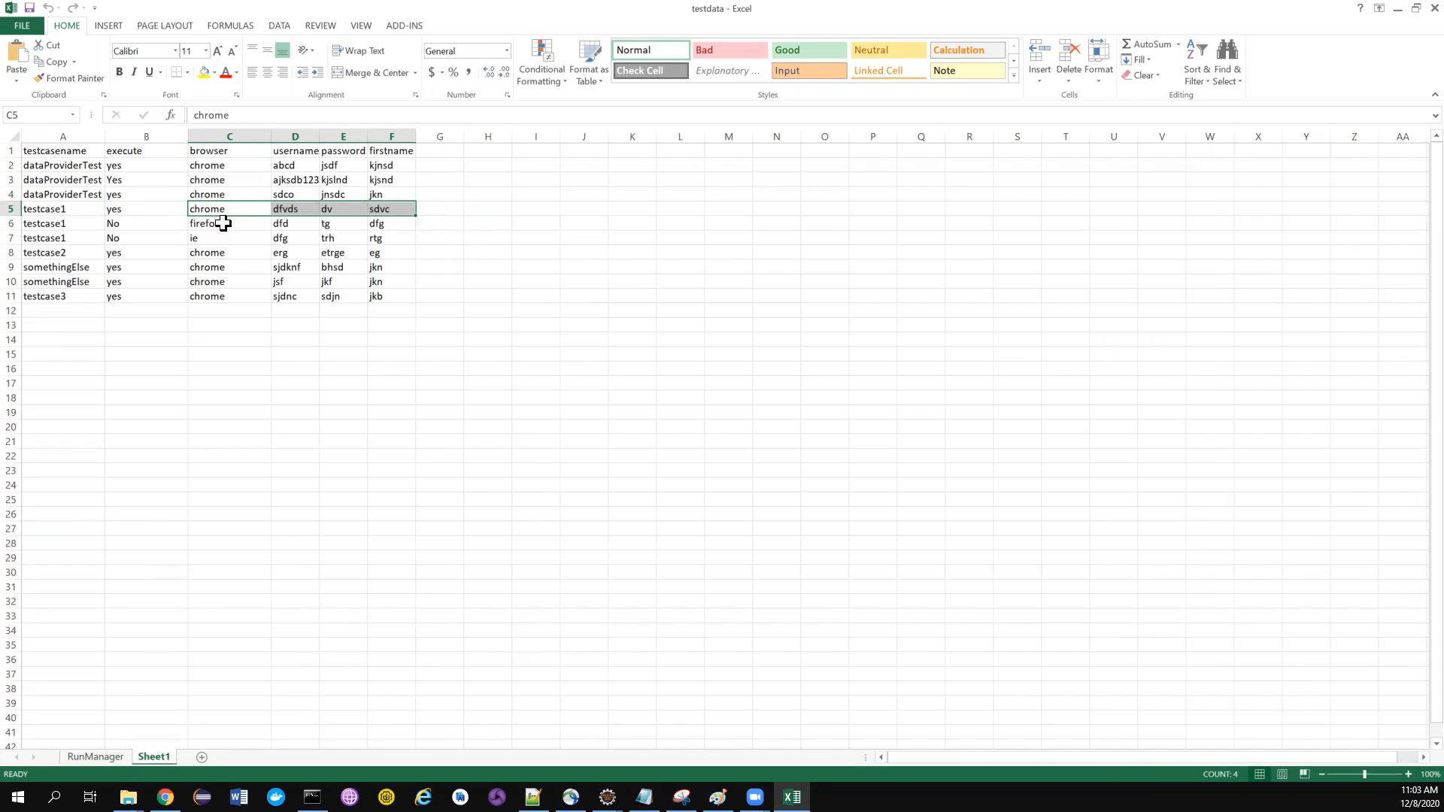
left_click(229, 223)
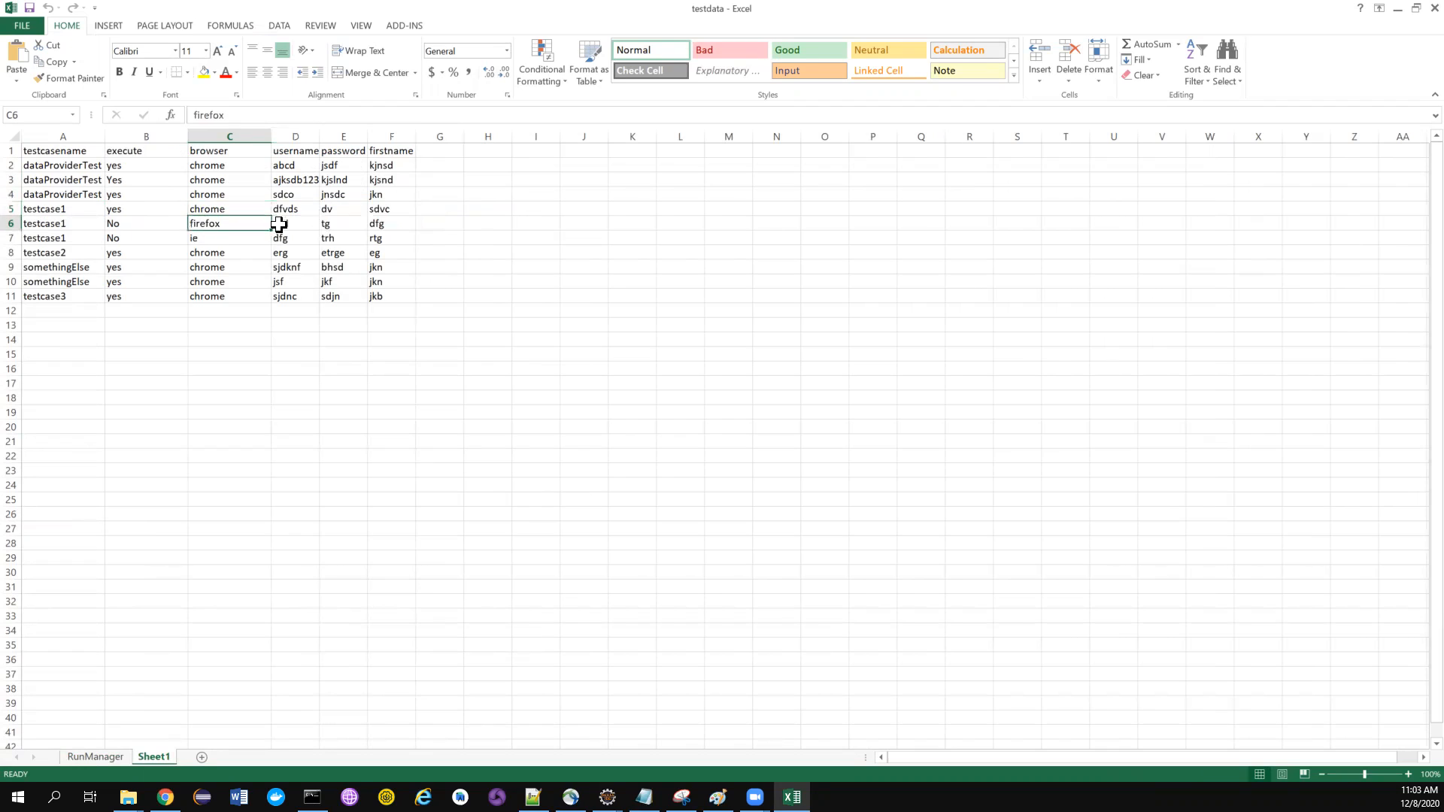
left_click(391, 222)
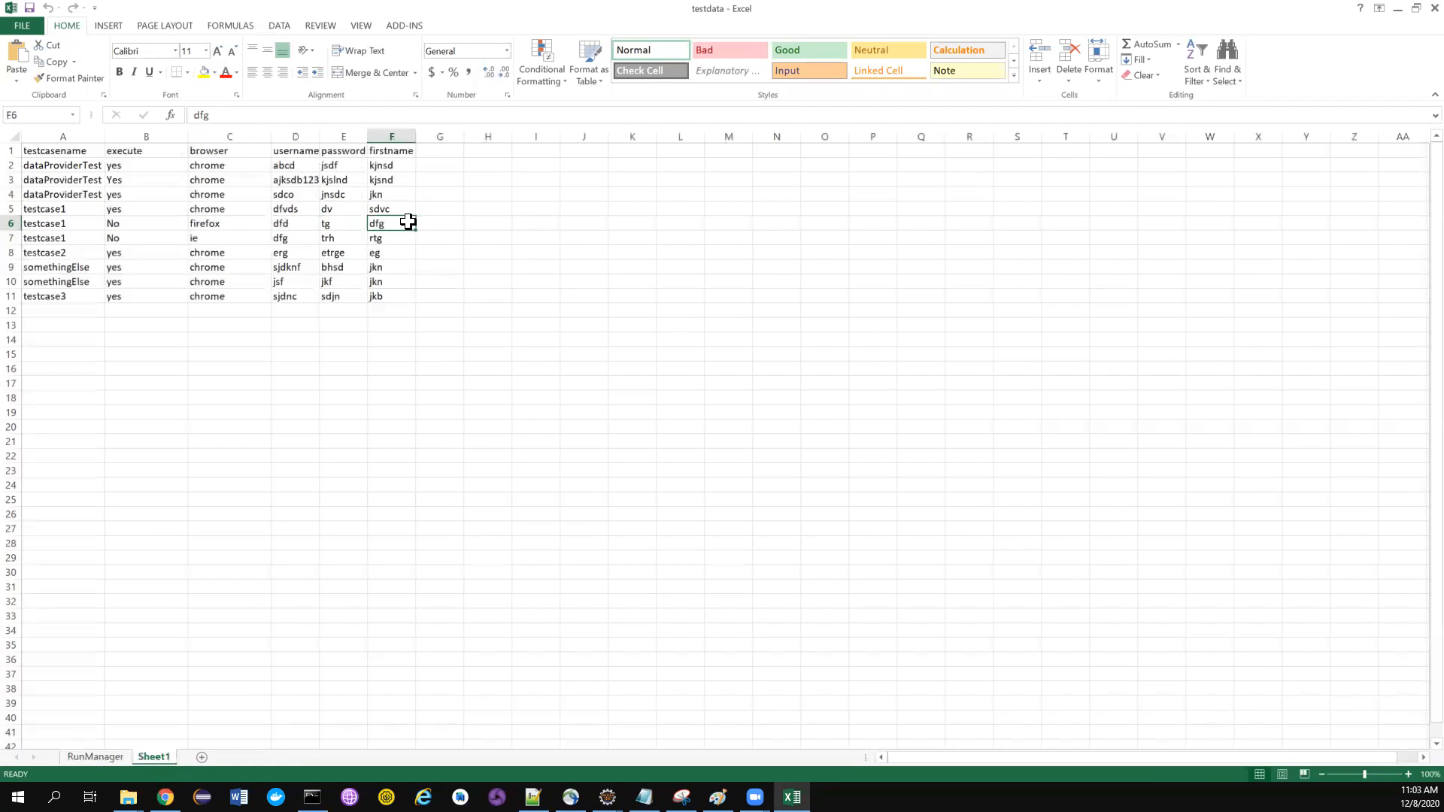
mouse_move(140, 655)
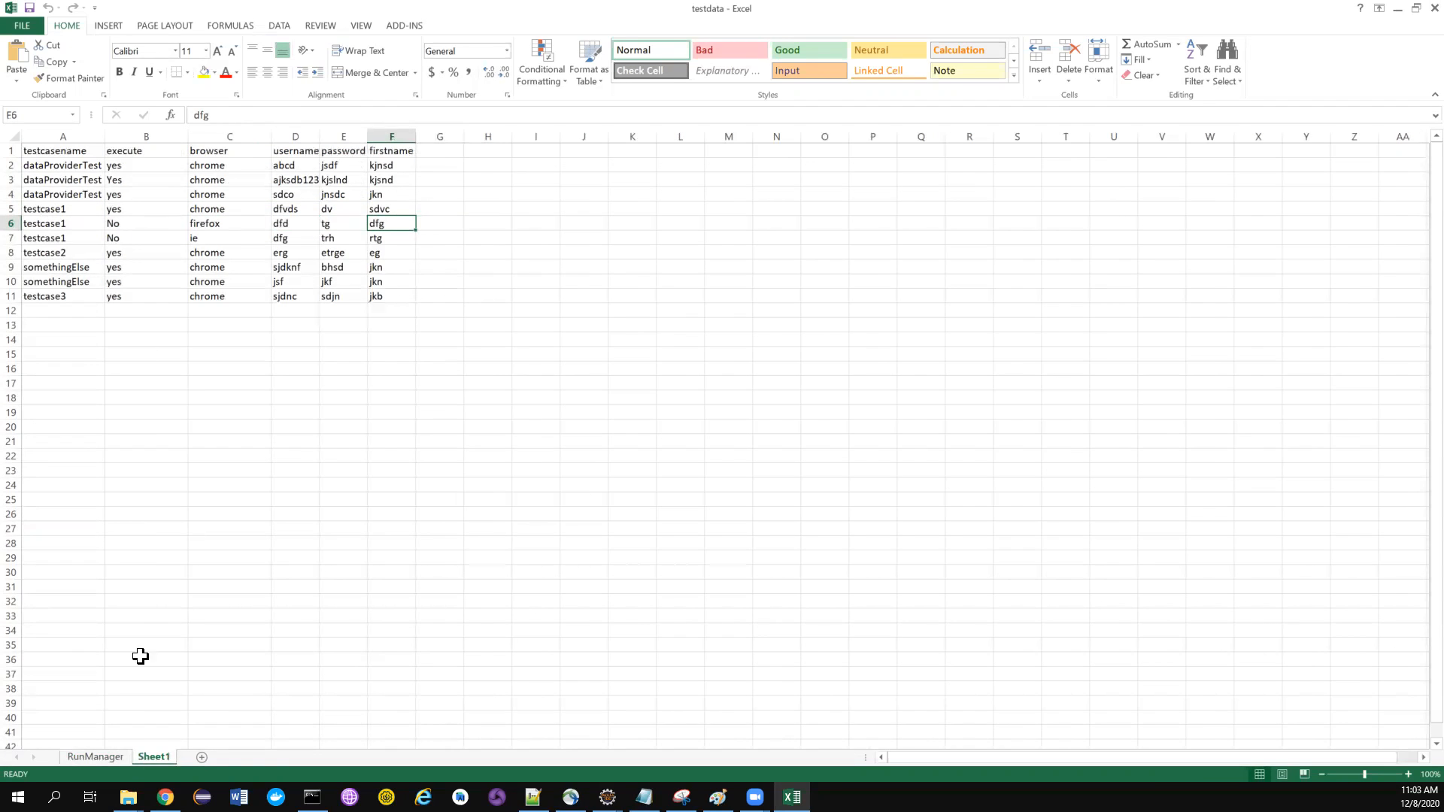
left_click_drag(61, 207, 61, 238)
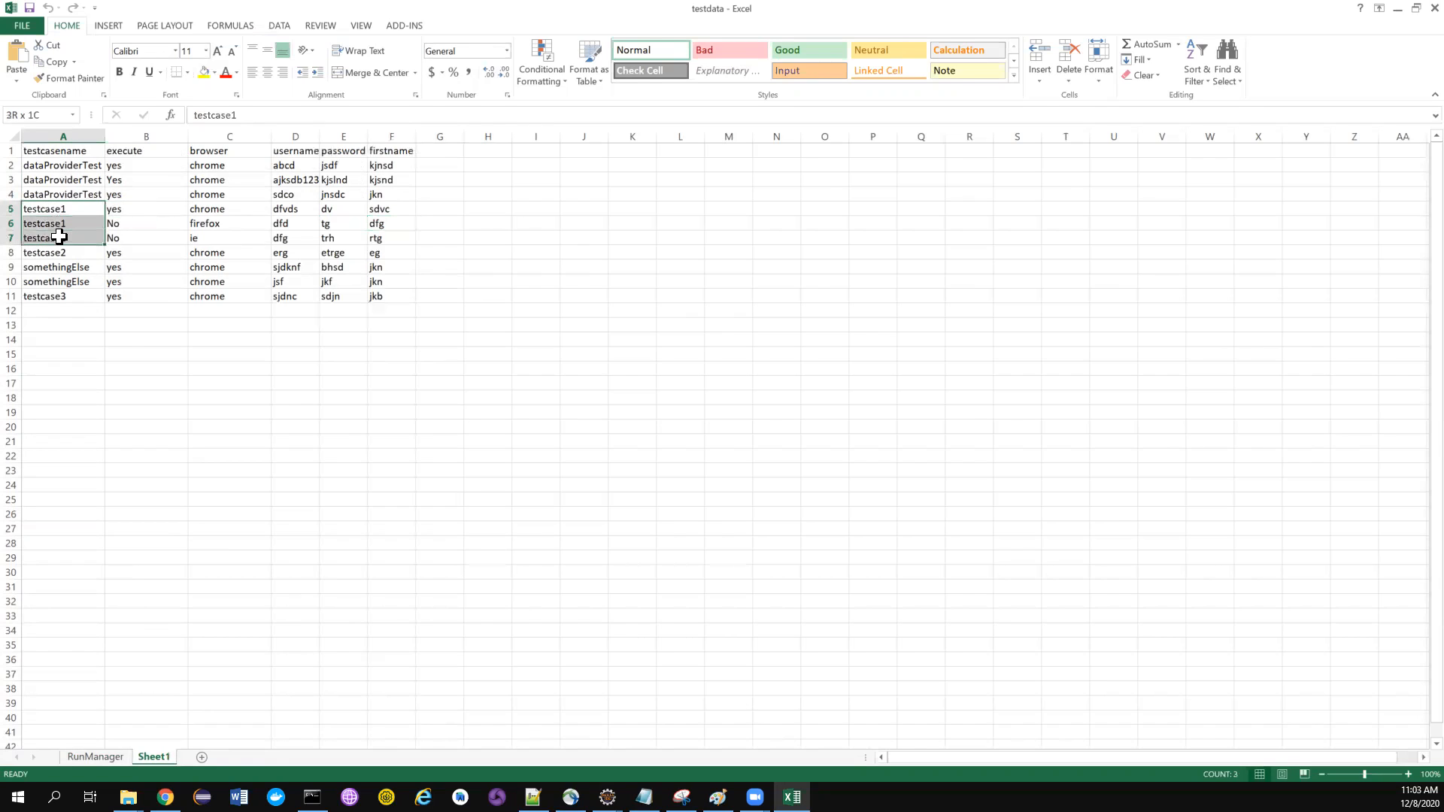
left_click(63, 252)
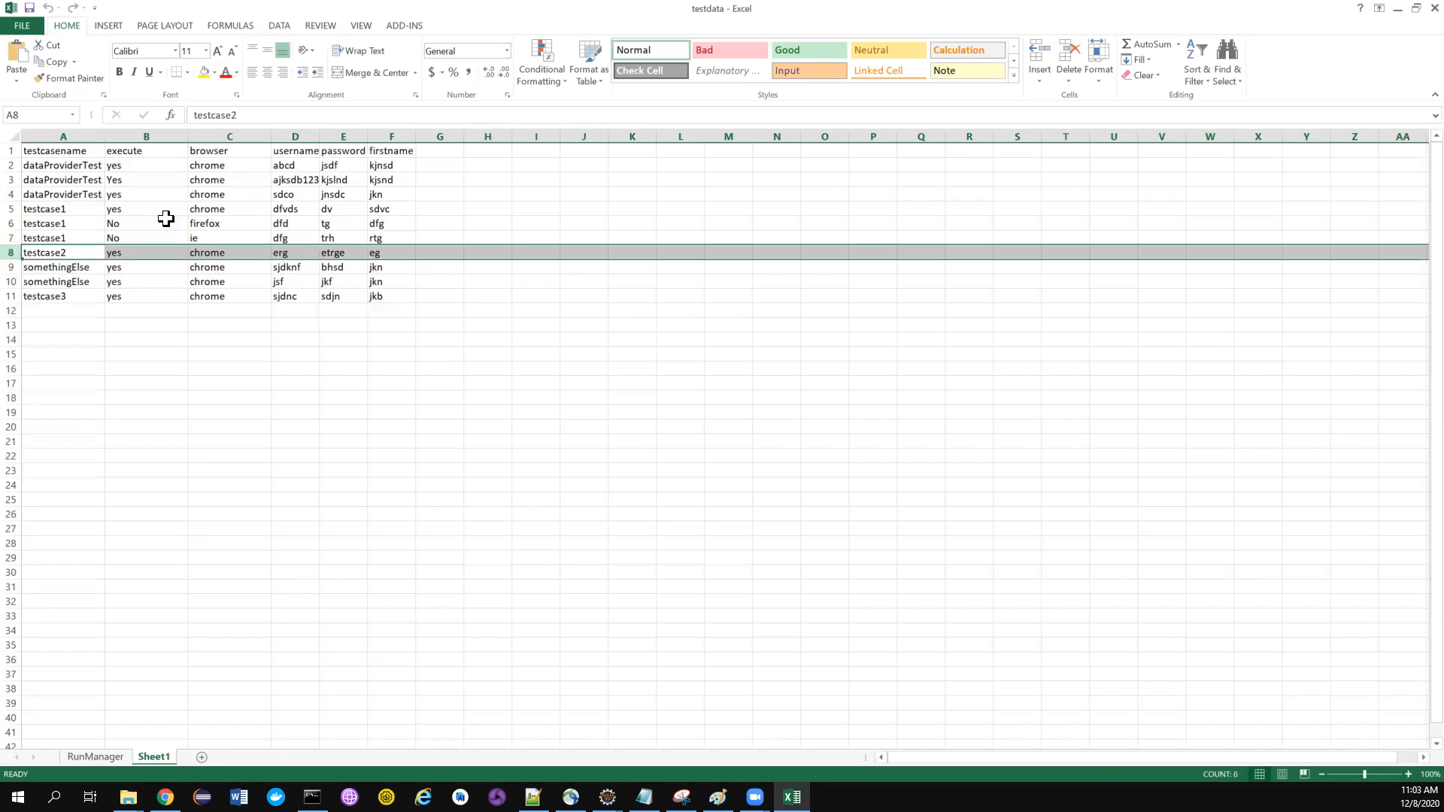
left_click(64, 238)
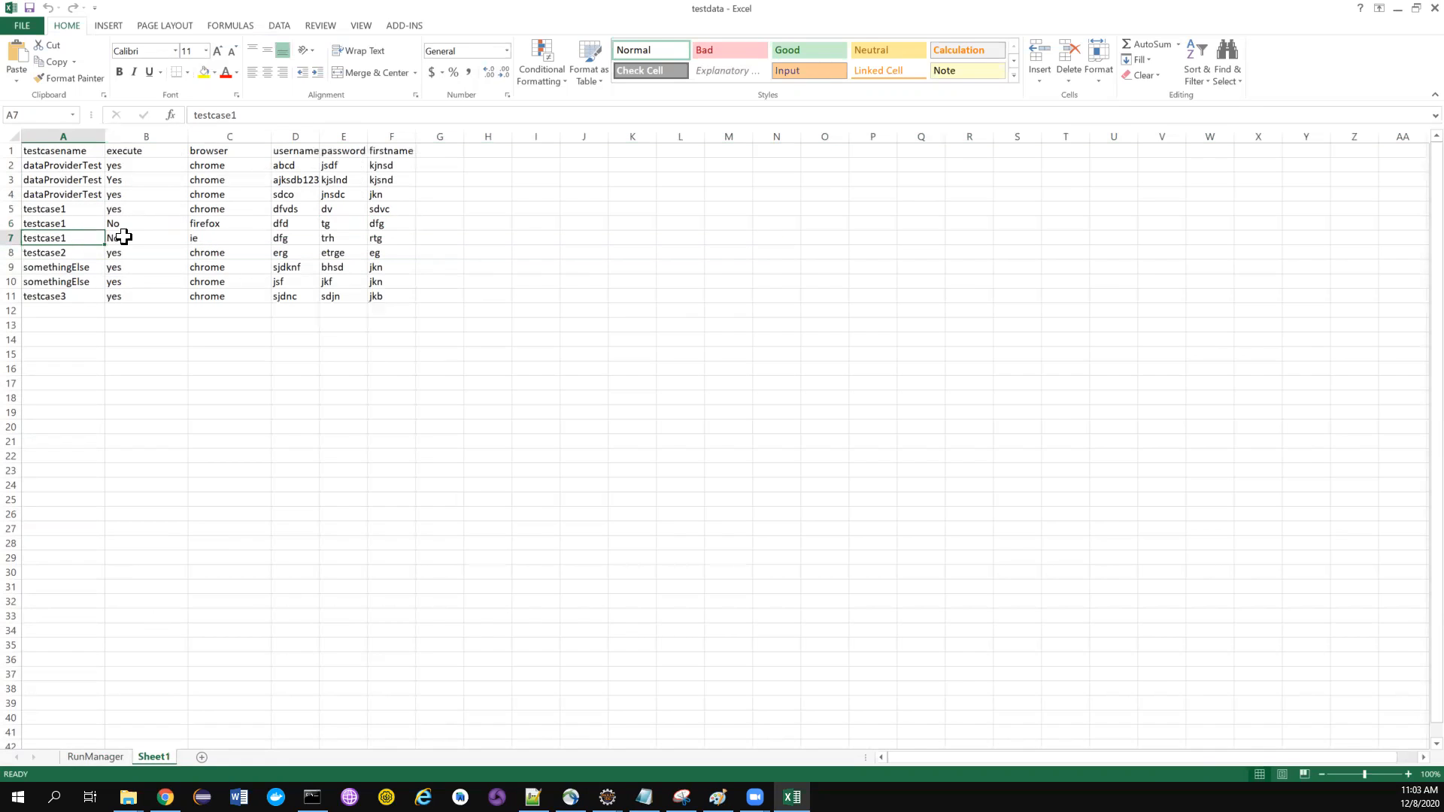
left_click(146, 209)
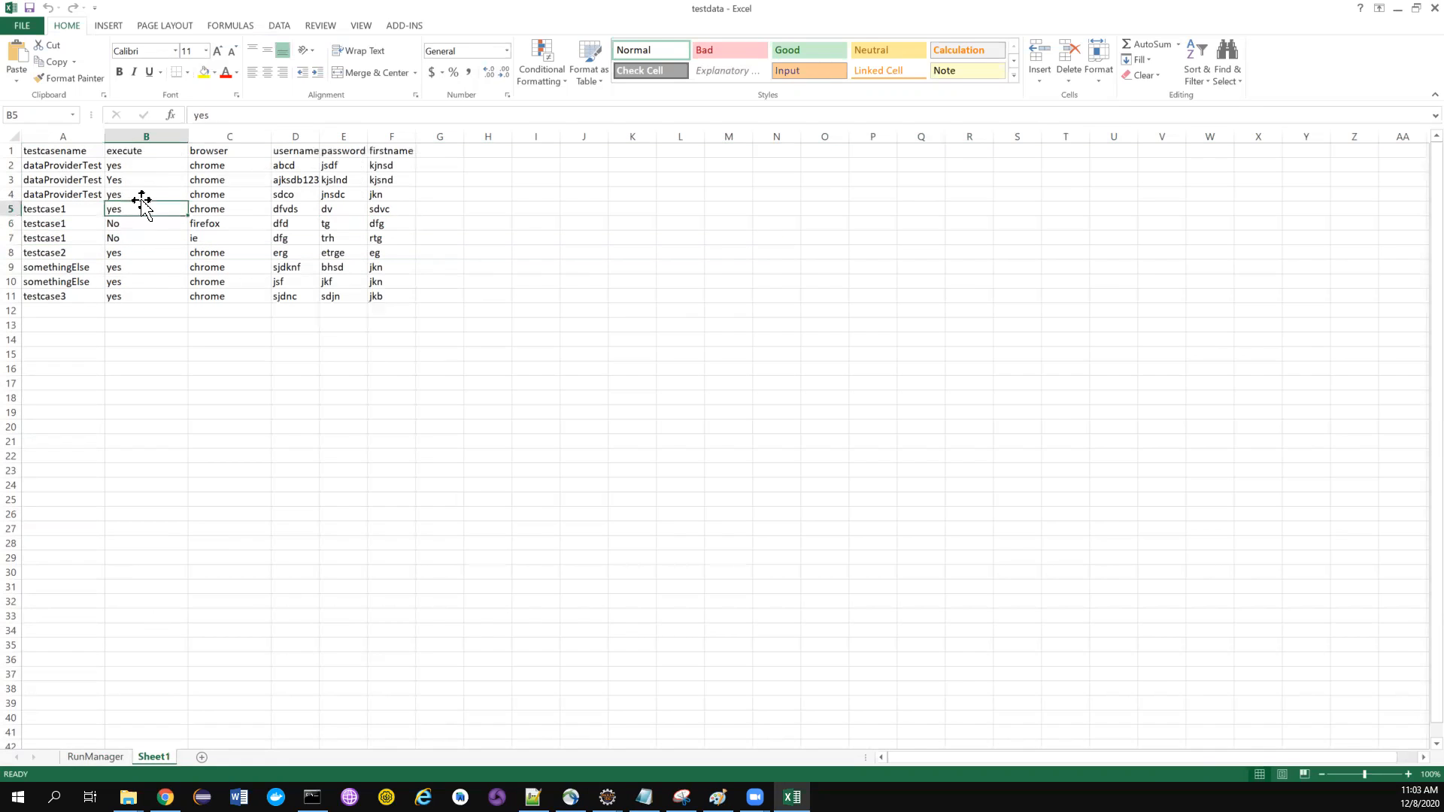
left_click(228, 238)
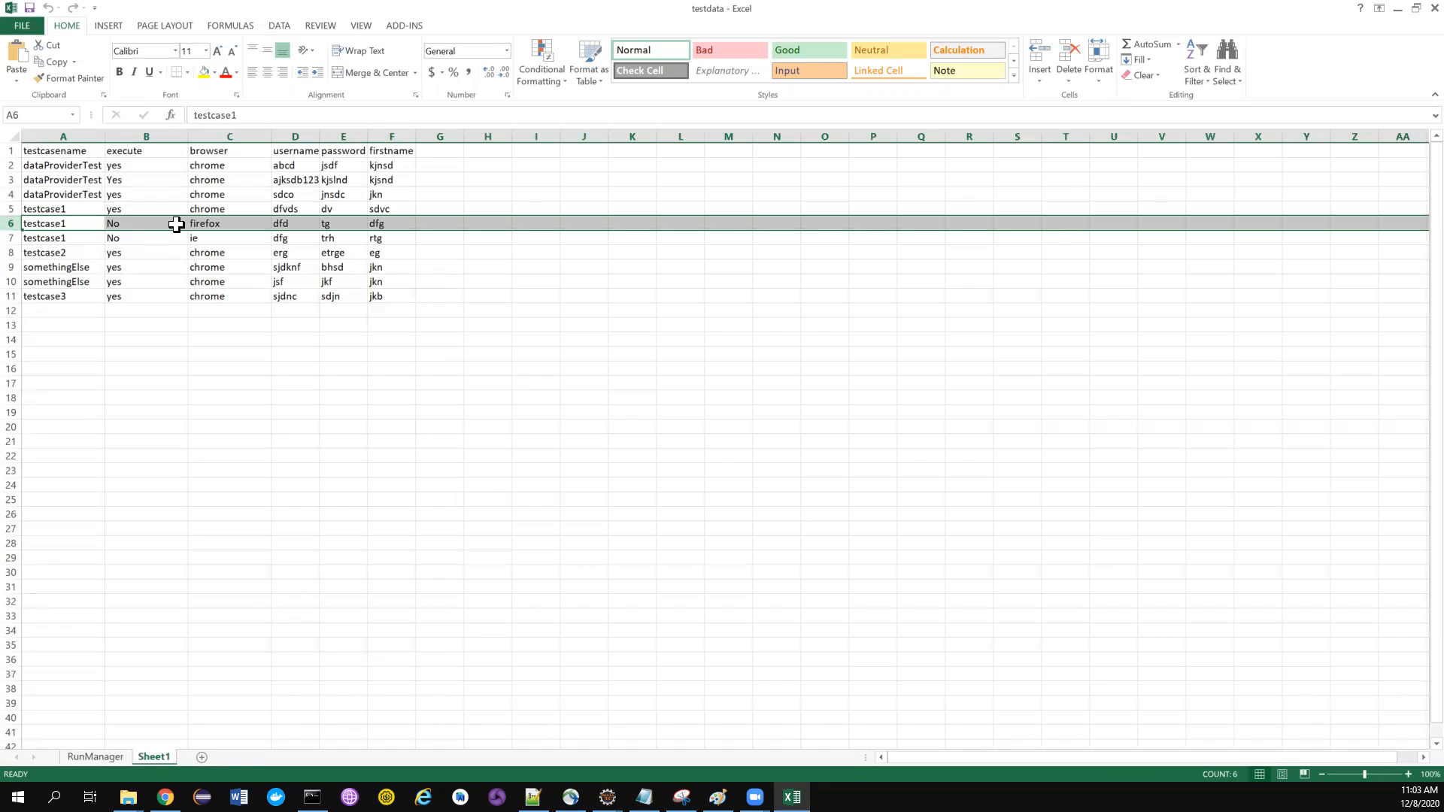
left_click(145, 222)
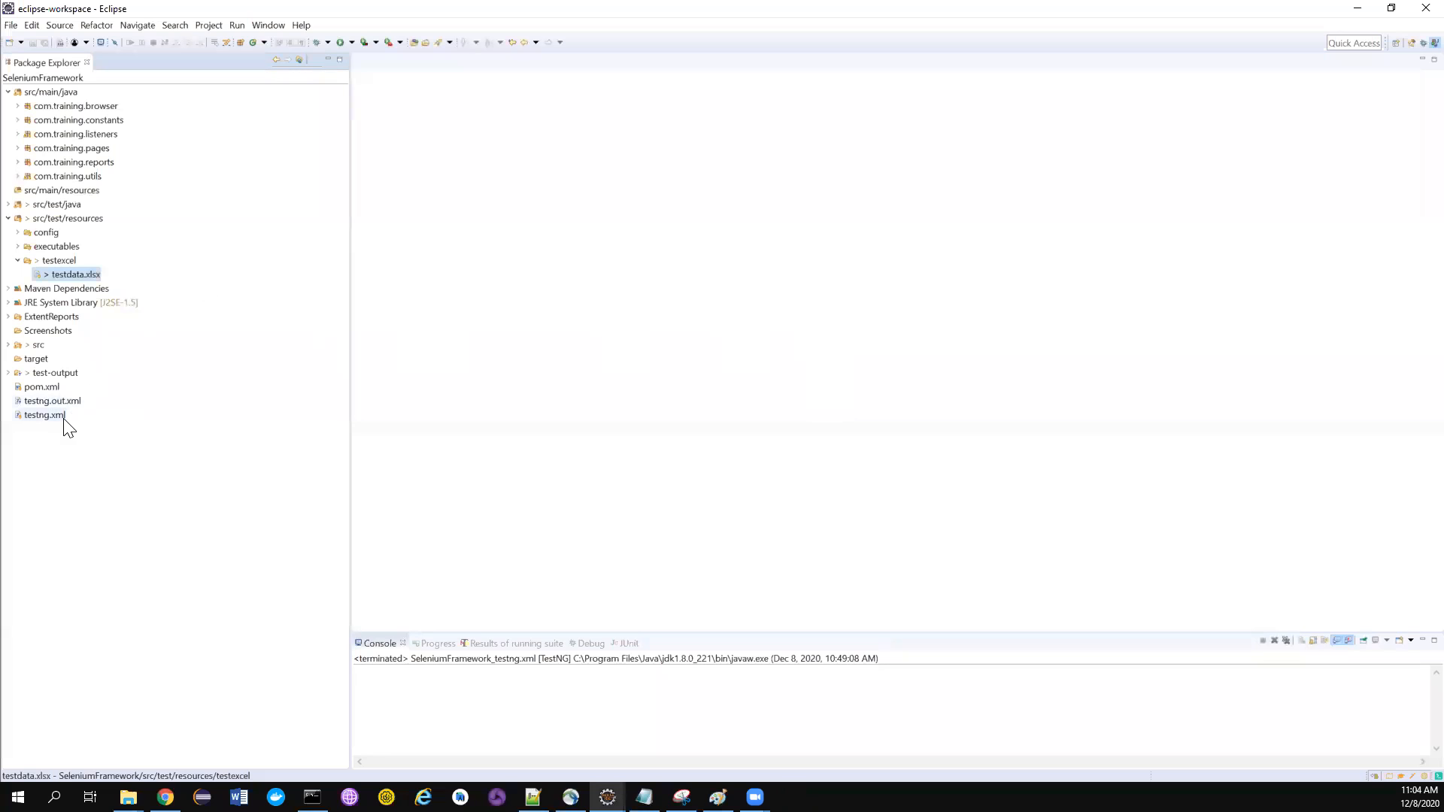
Run testng.xml from Package Explorer via Run As > TestNG Suite.
right_click(44, 415)
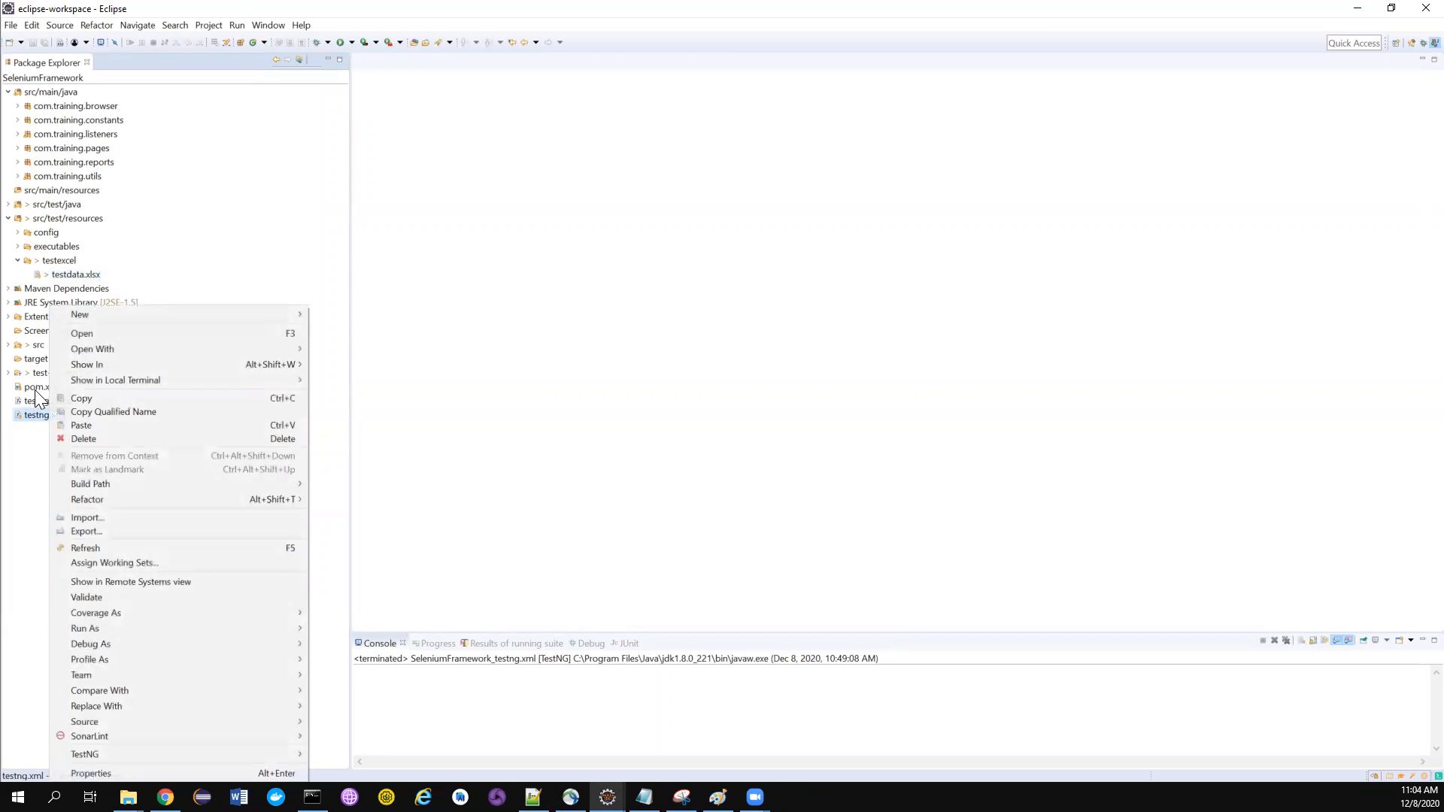
mouse_move(48, 403)
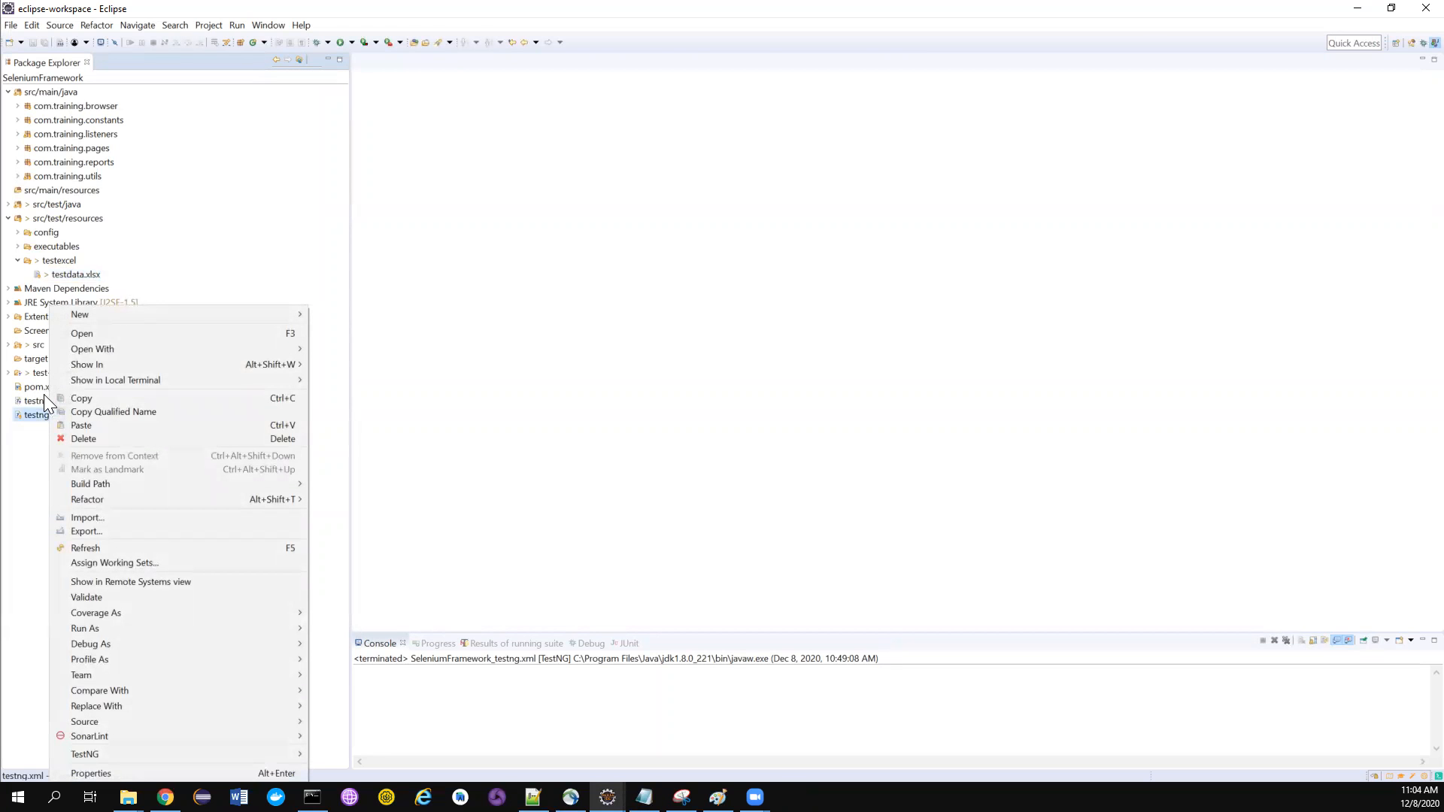
left_click(84, 627)
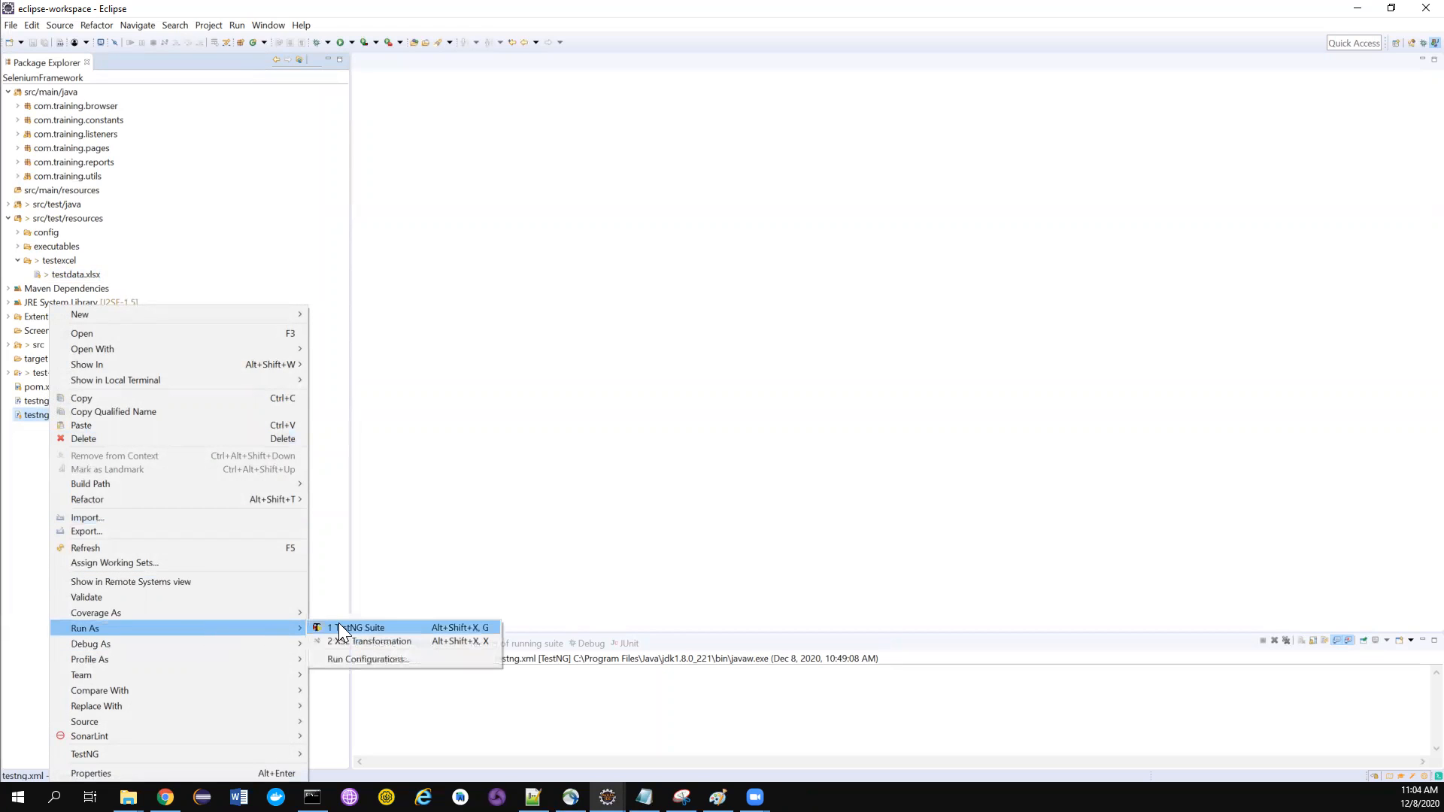
left_click(363, 627)
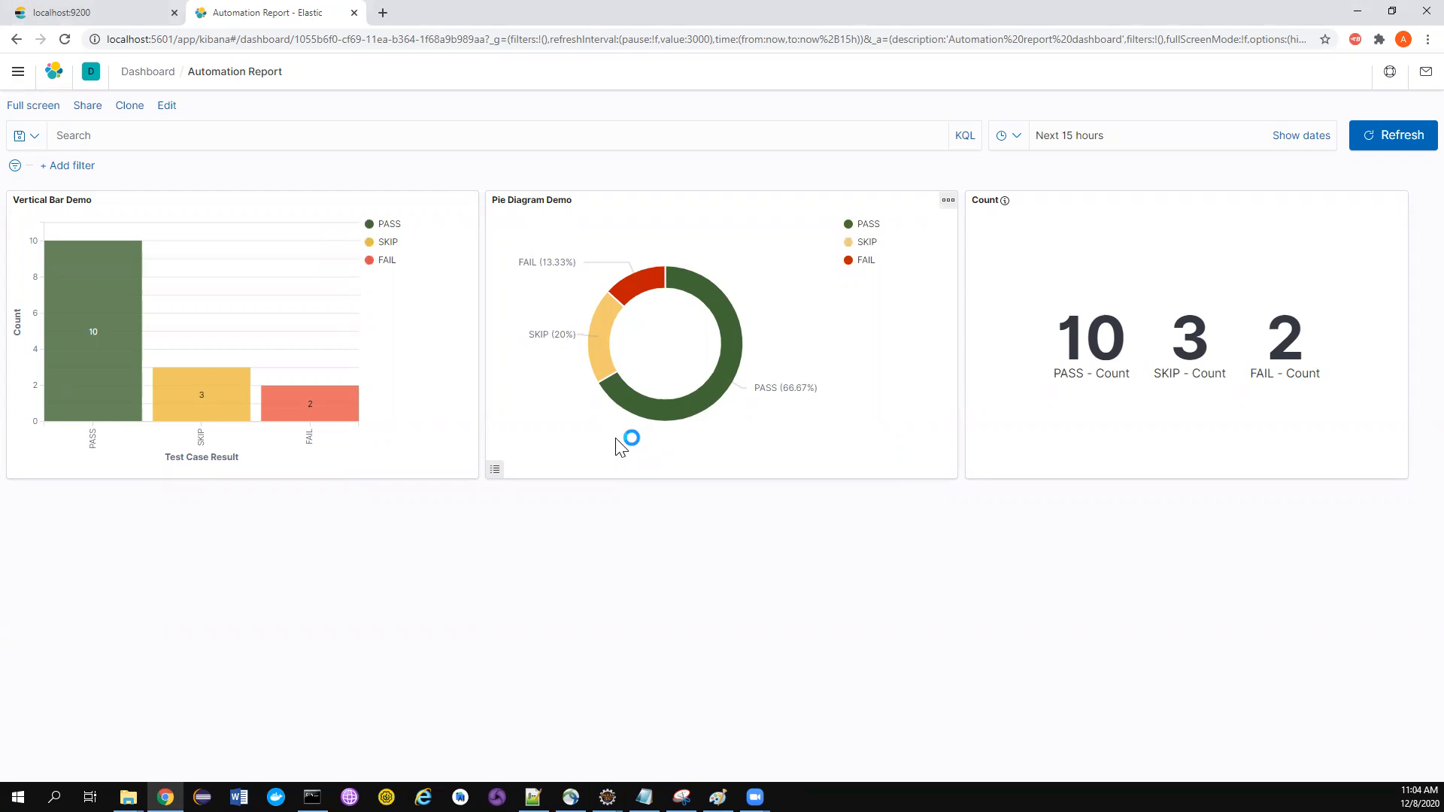
mouse_move(1210, 361)
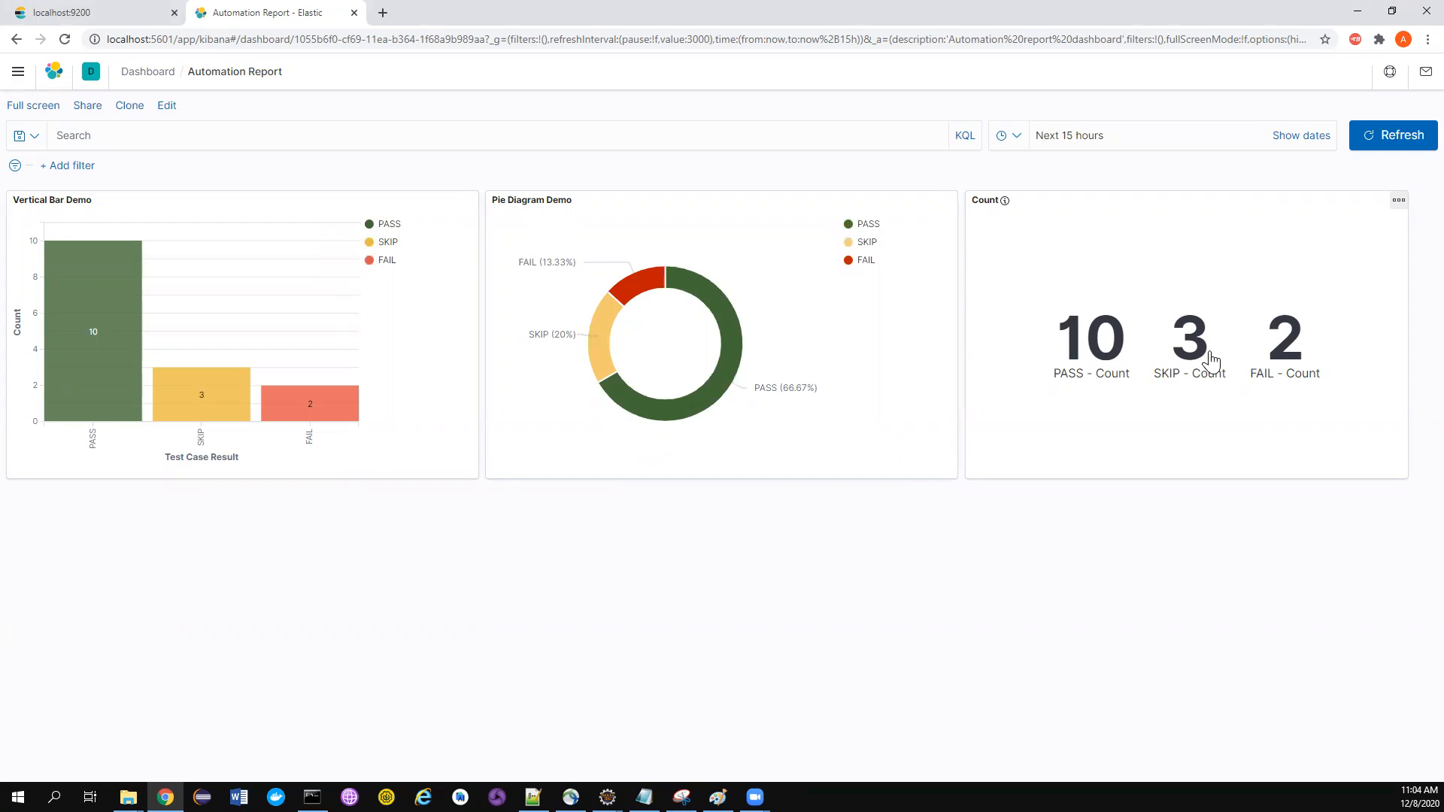
mouse_move(1176, 364)
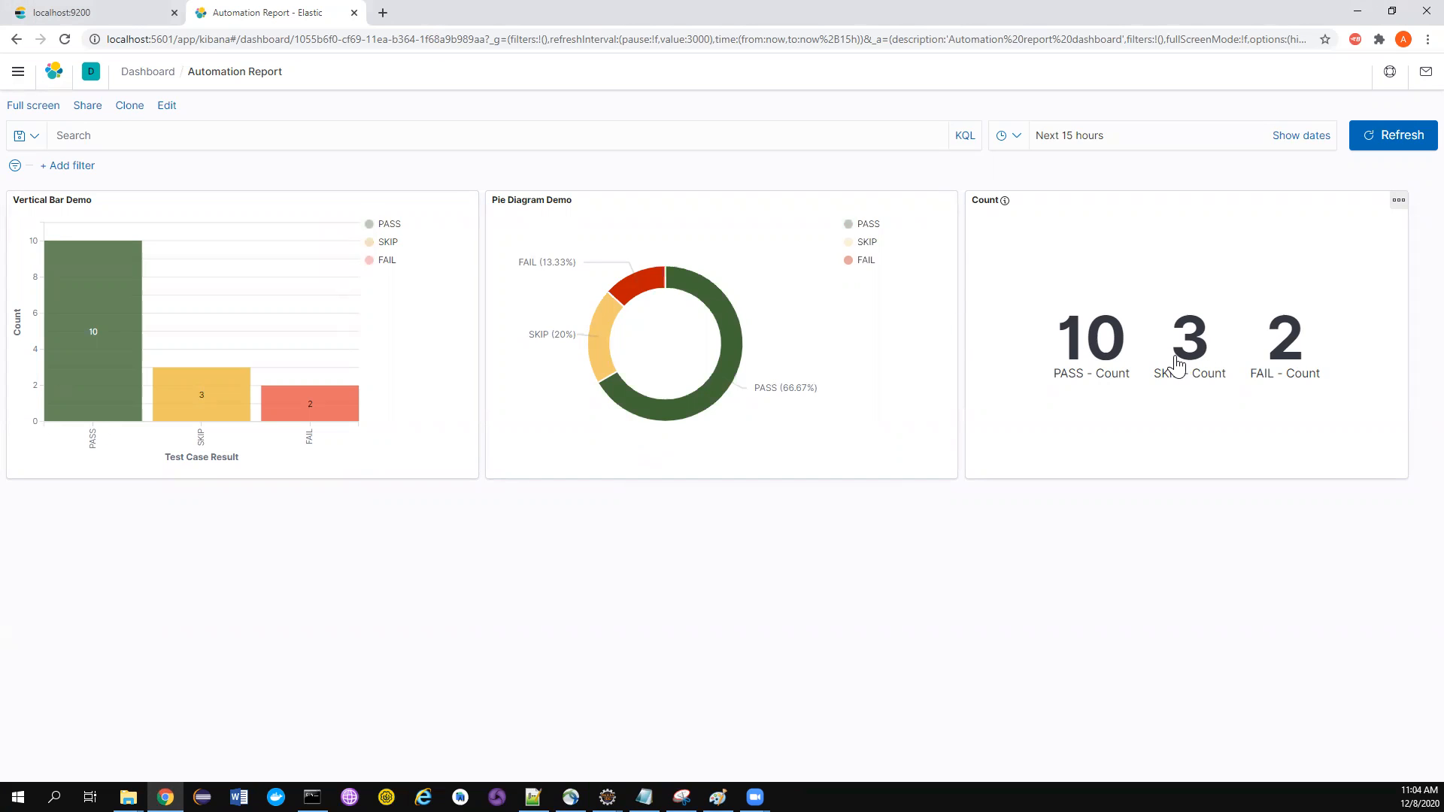
mouse_move(585, 523)
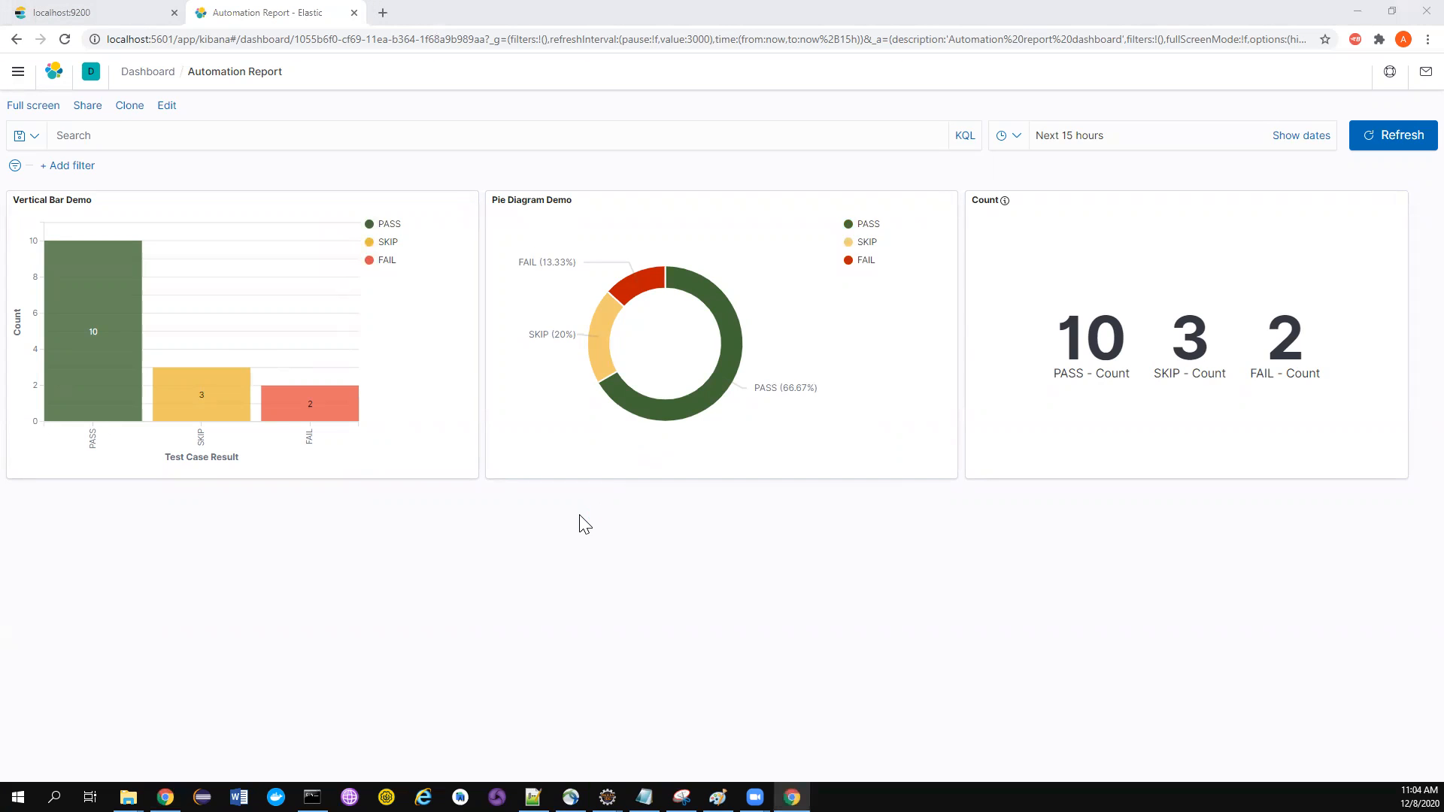
mouse_move(628, 257)
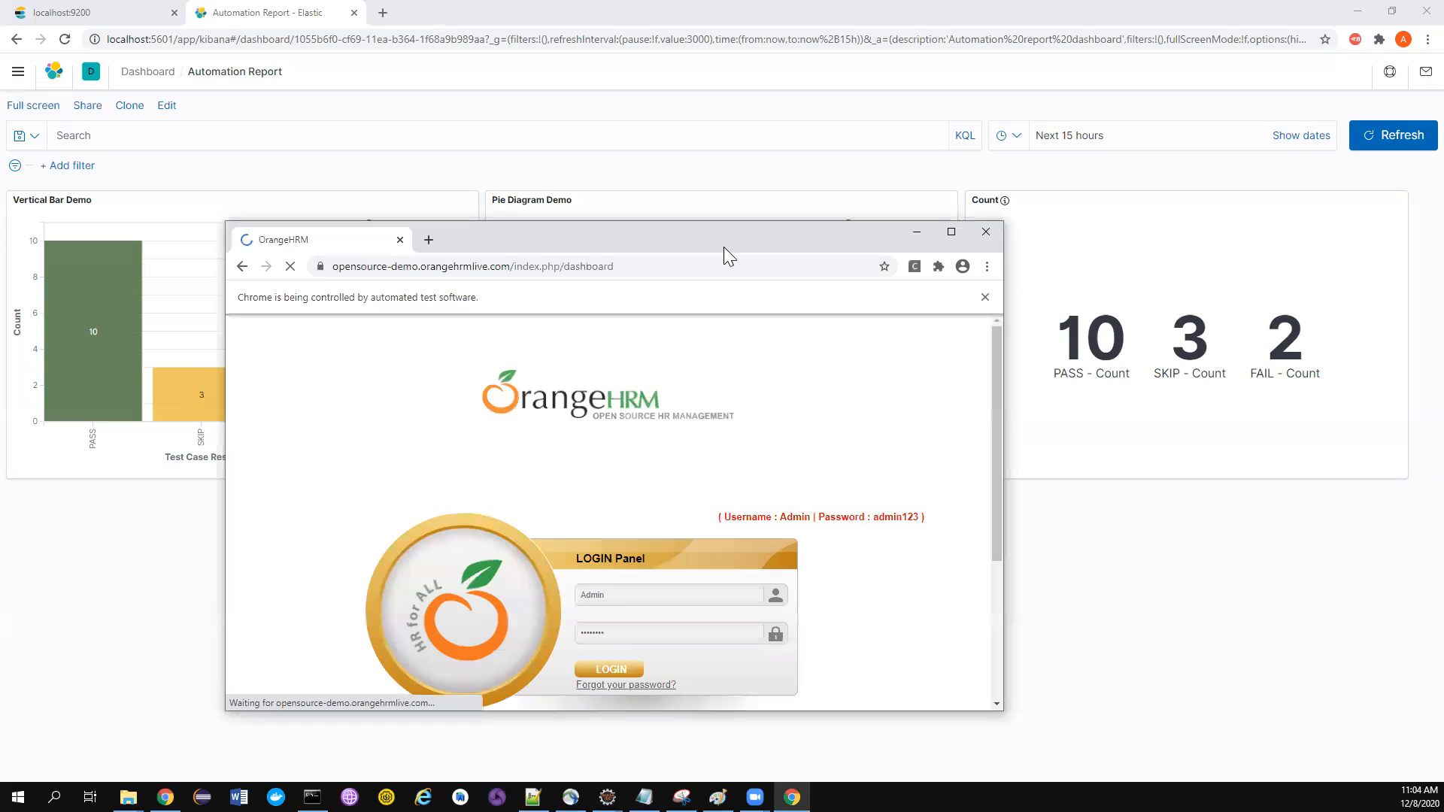
Let the Selenium-driven Chrome window log into OrangeHRM and reach its dashboard.
left_click(608, 668)
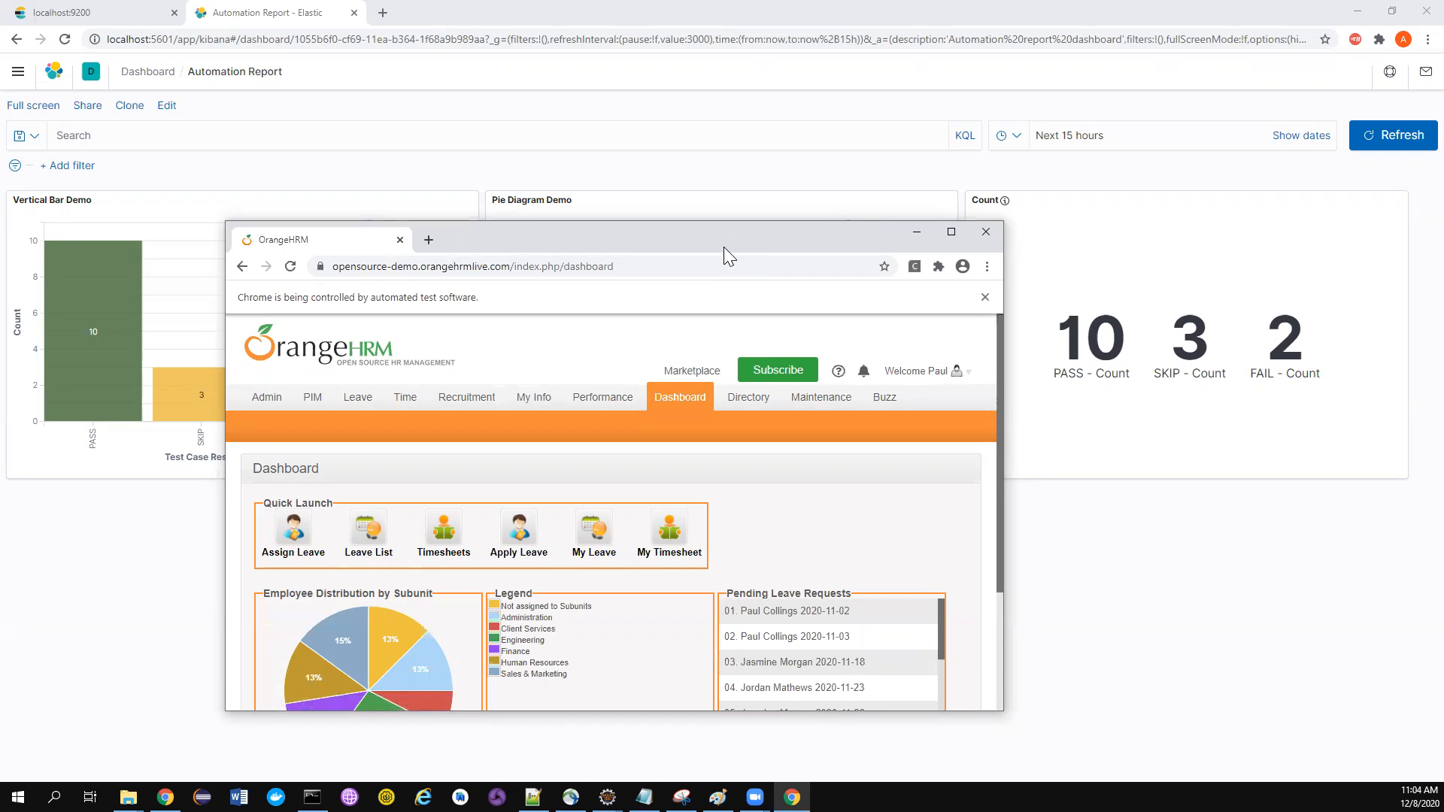
left_click(883, 397)
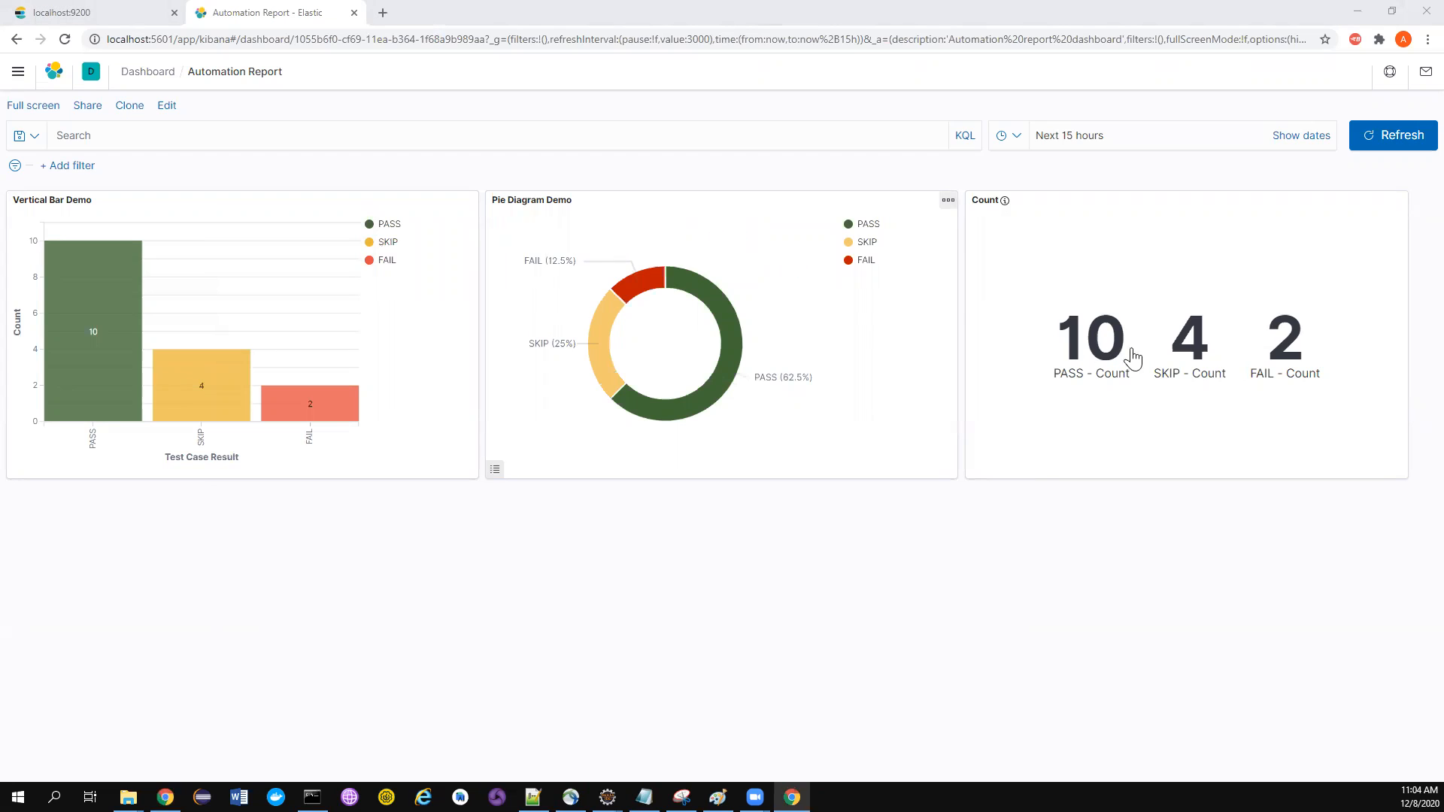
mouse_move(998, 360)
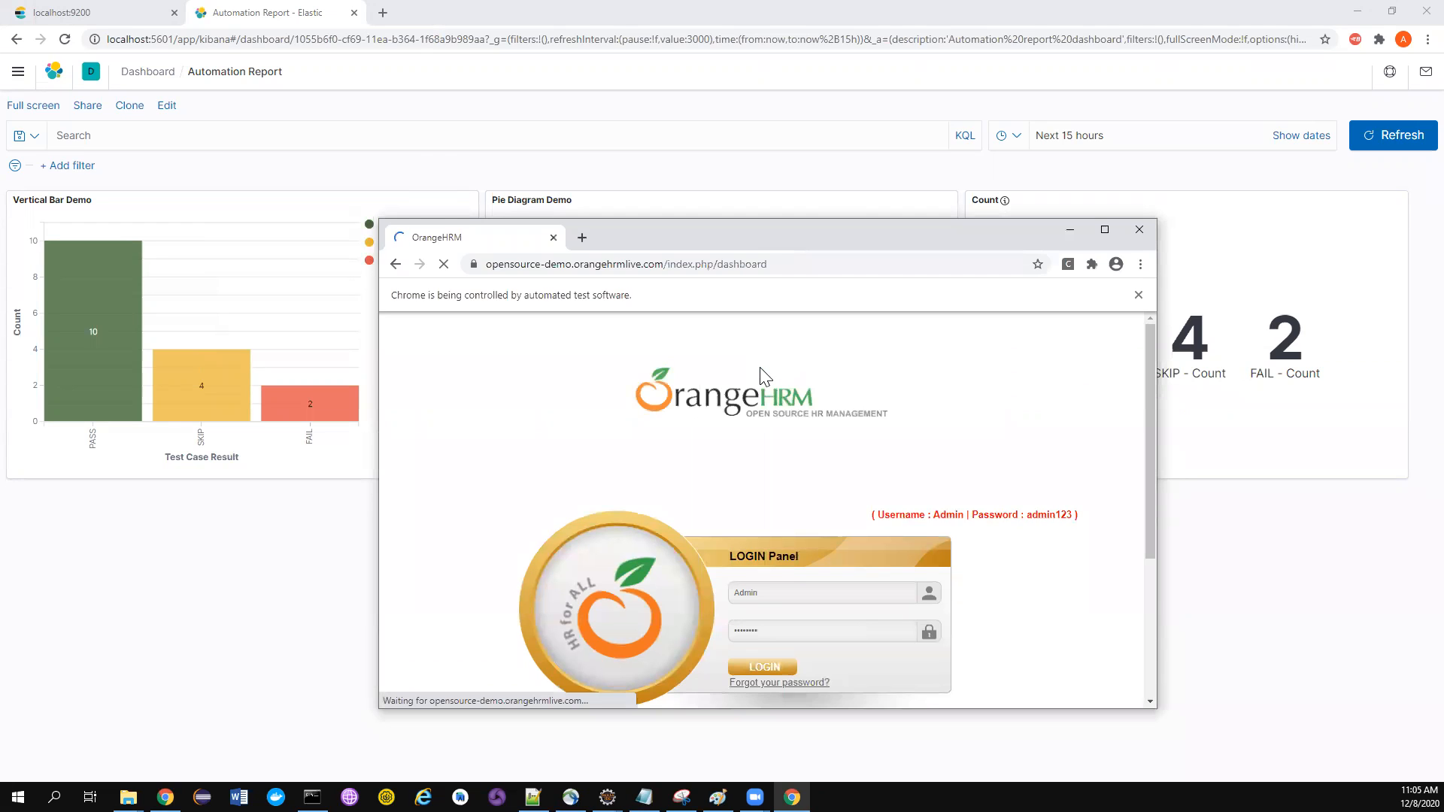
left_click(761, 666)
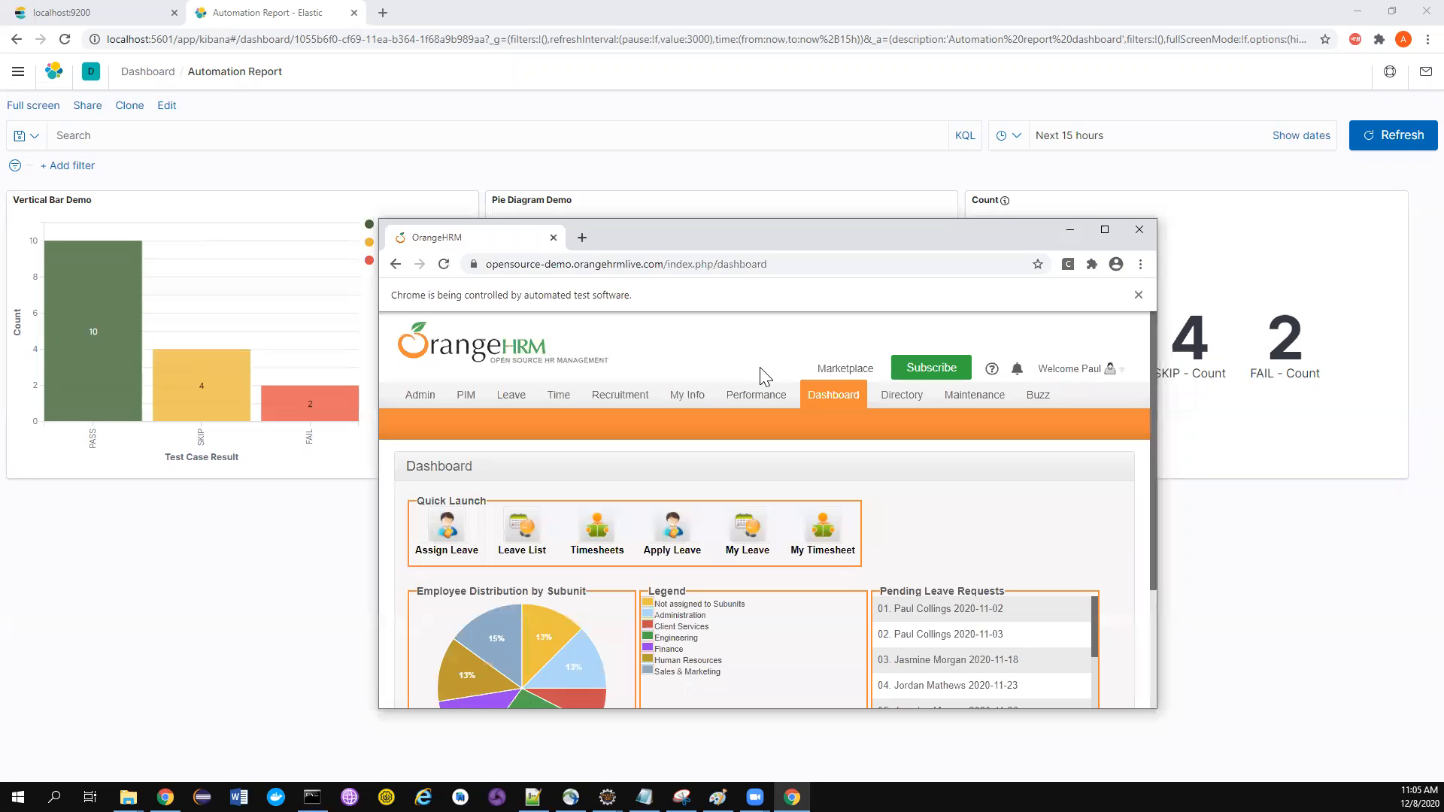
mouse_move(777, 262)
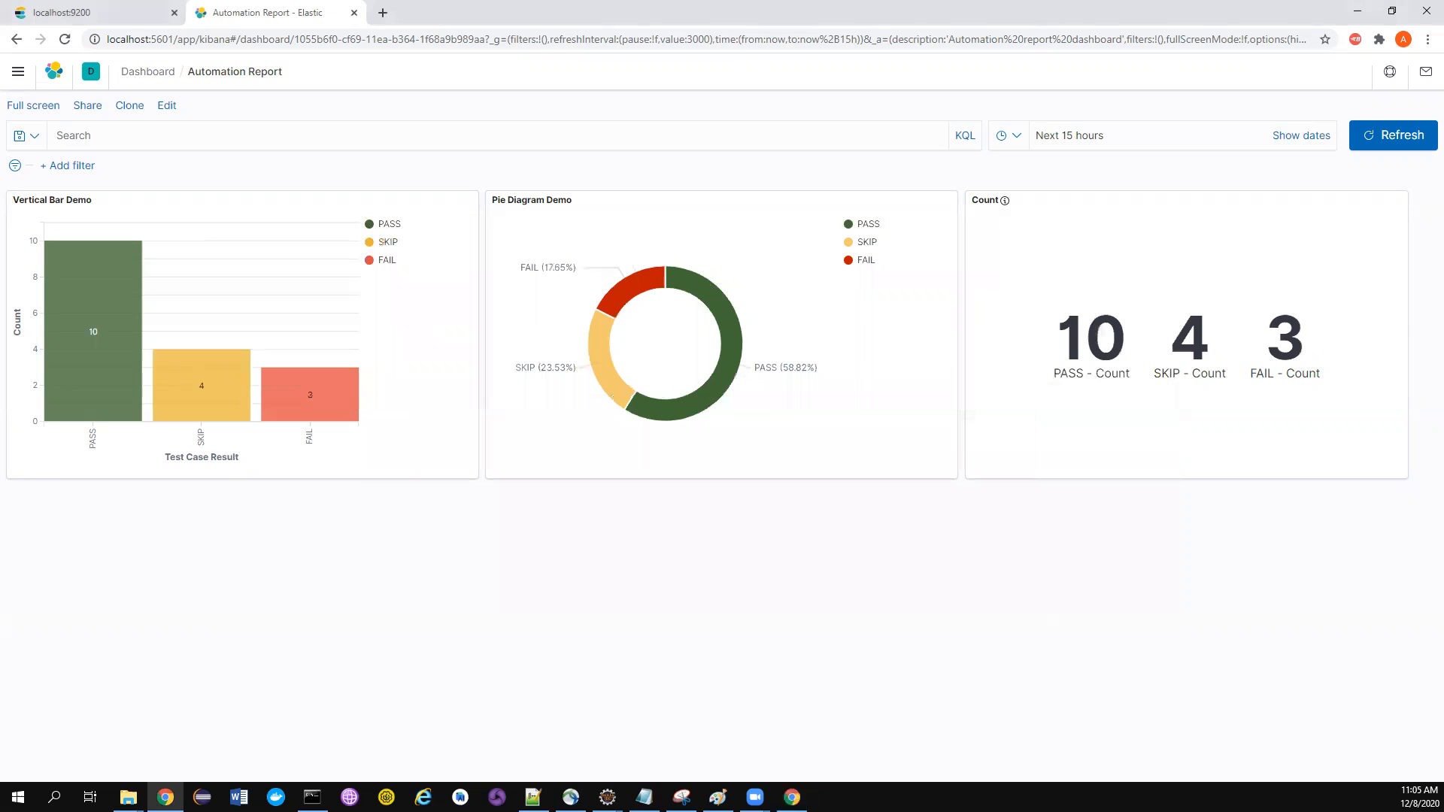
left_click(790, 797)
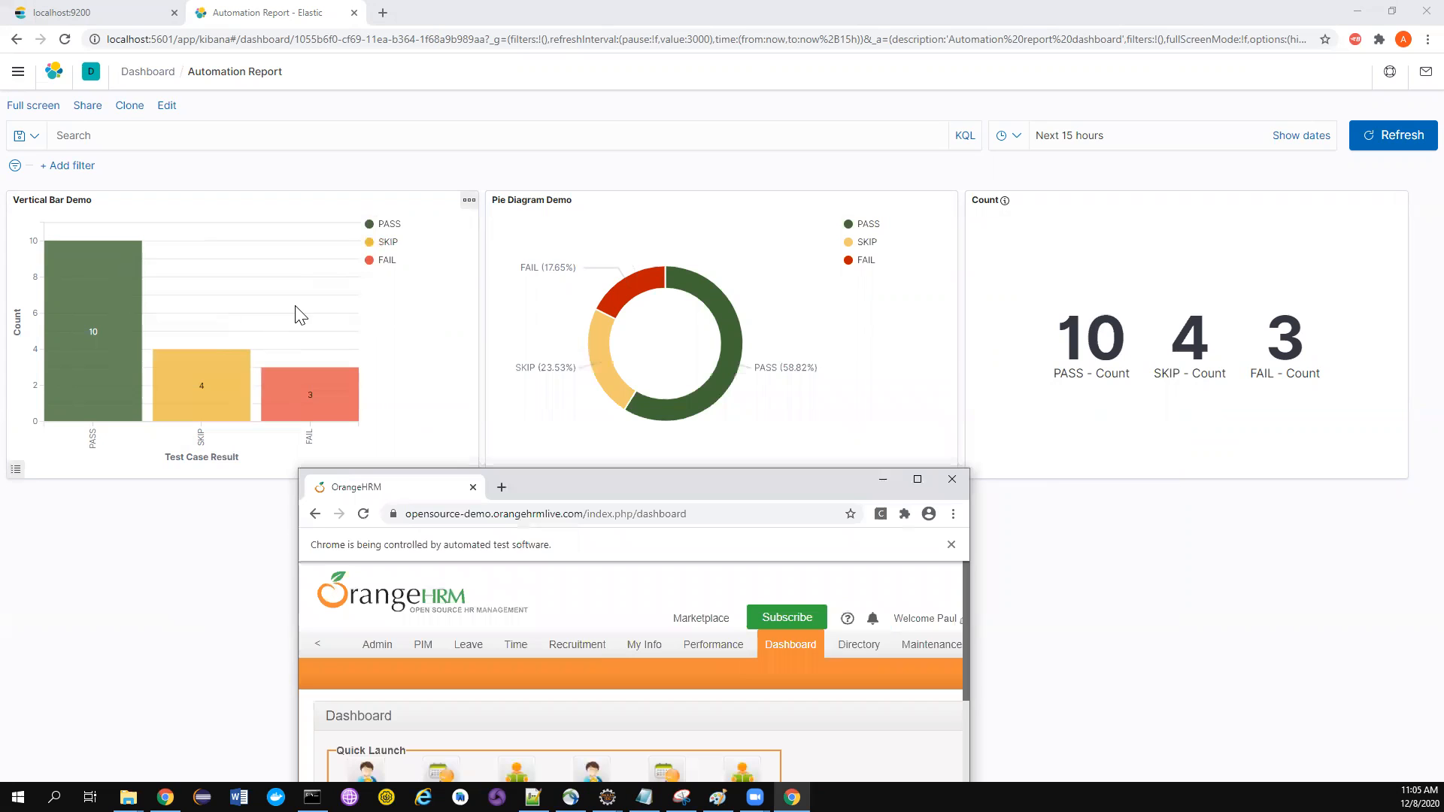
mouse_move(670, 342)
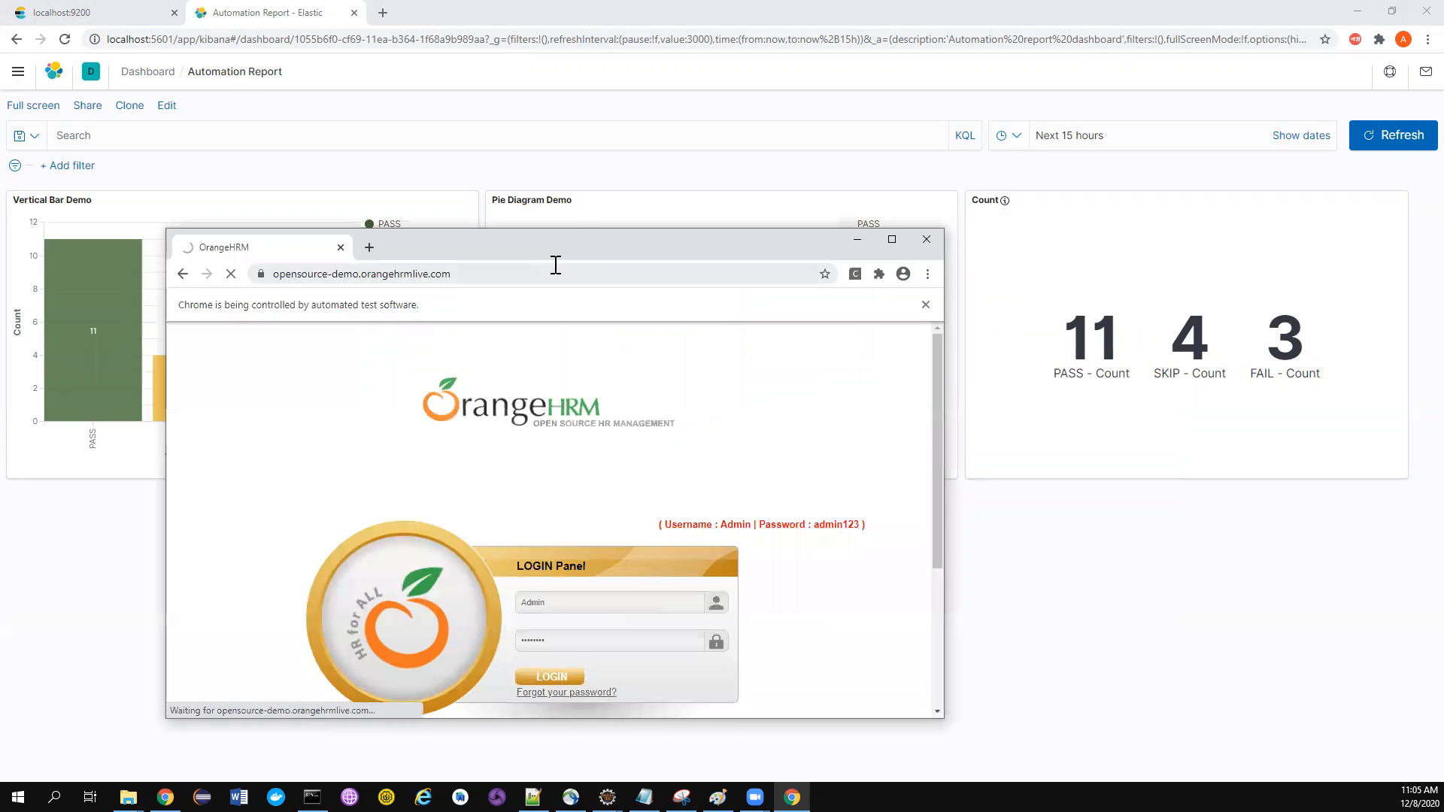
left_click(549, 675)
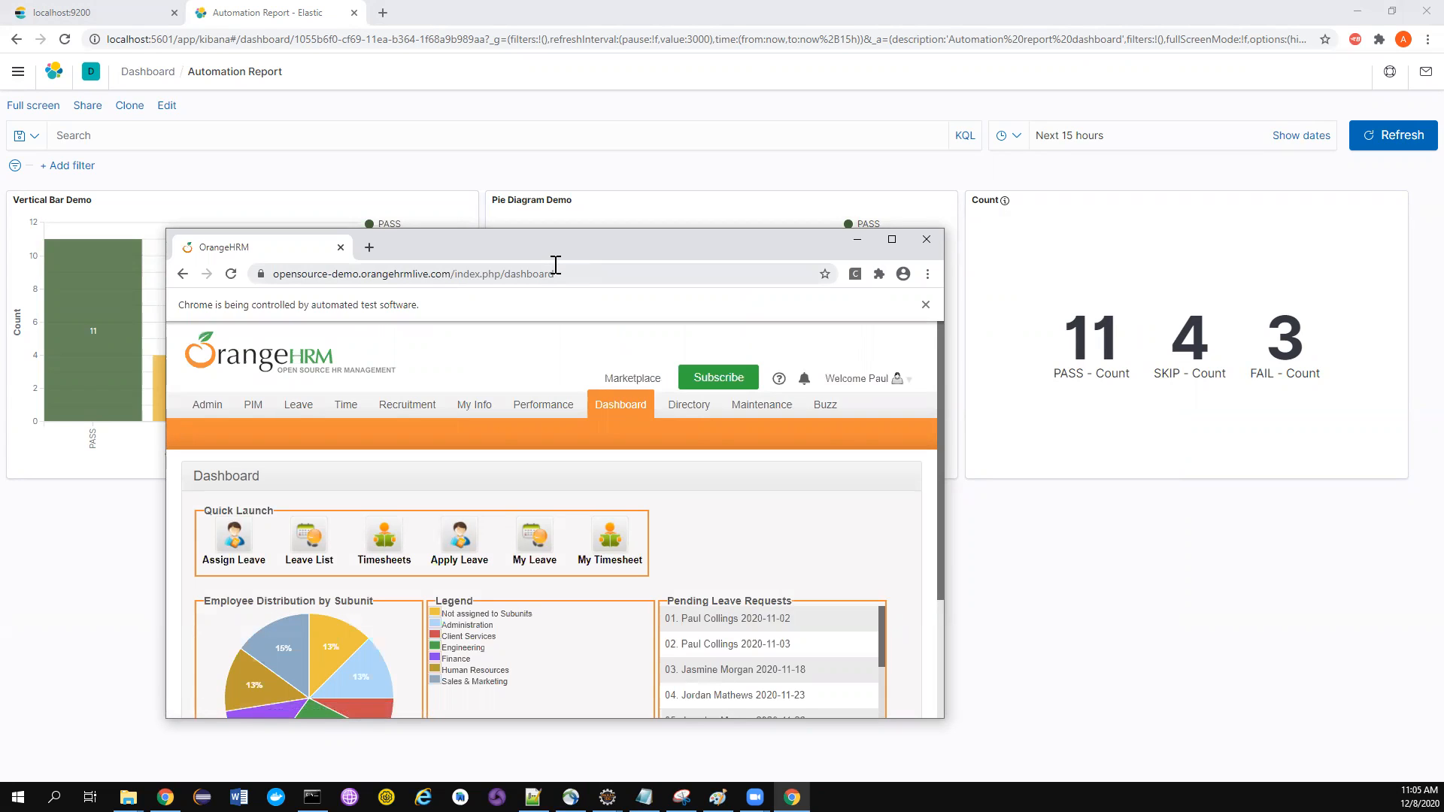
Refresh the Kibana dashboard to 13 pass, 4 skip, 3 fail, then bring up the Extent report.
left_click(925, 239)
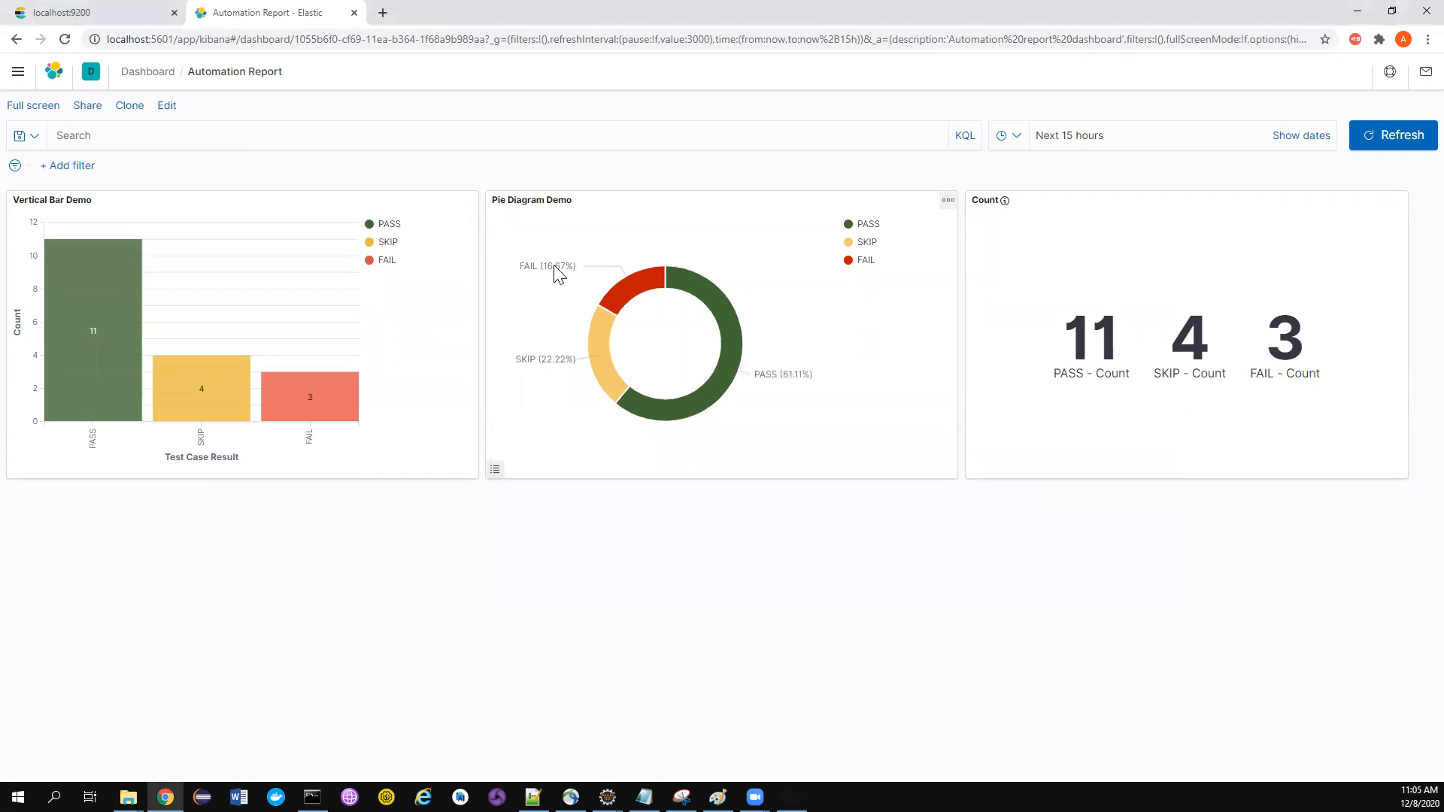
left_click(1392, 134)
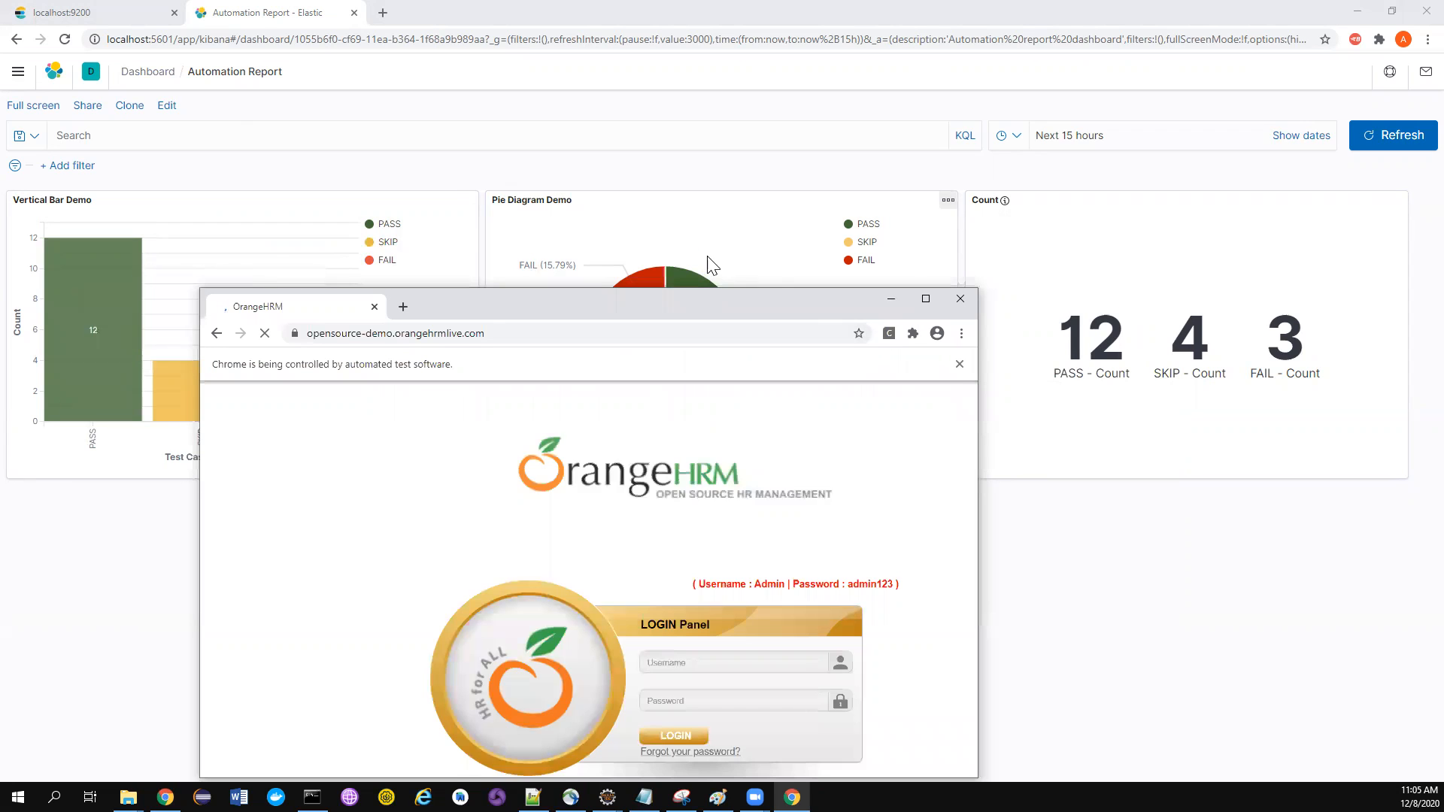
left_click(583, 736)
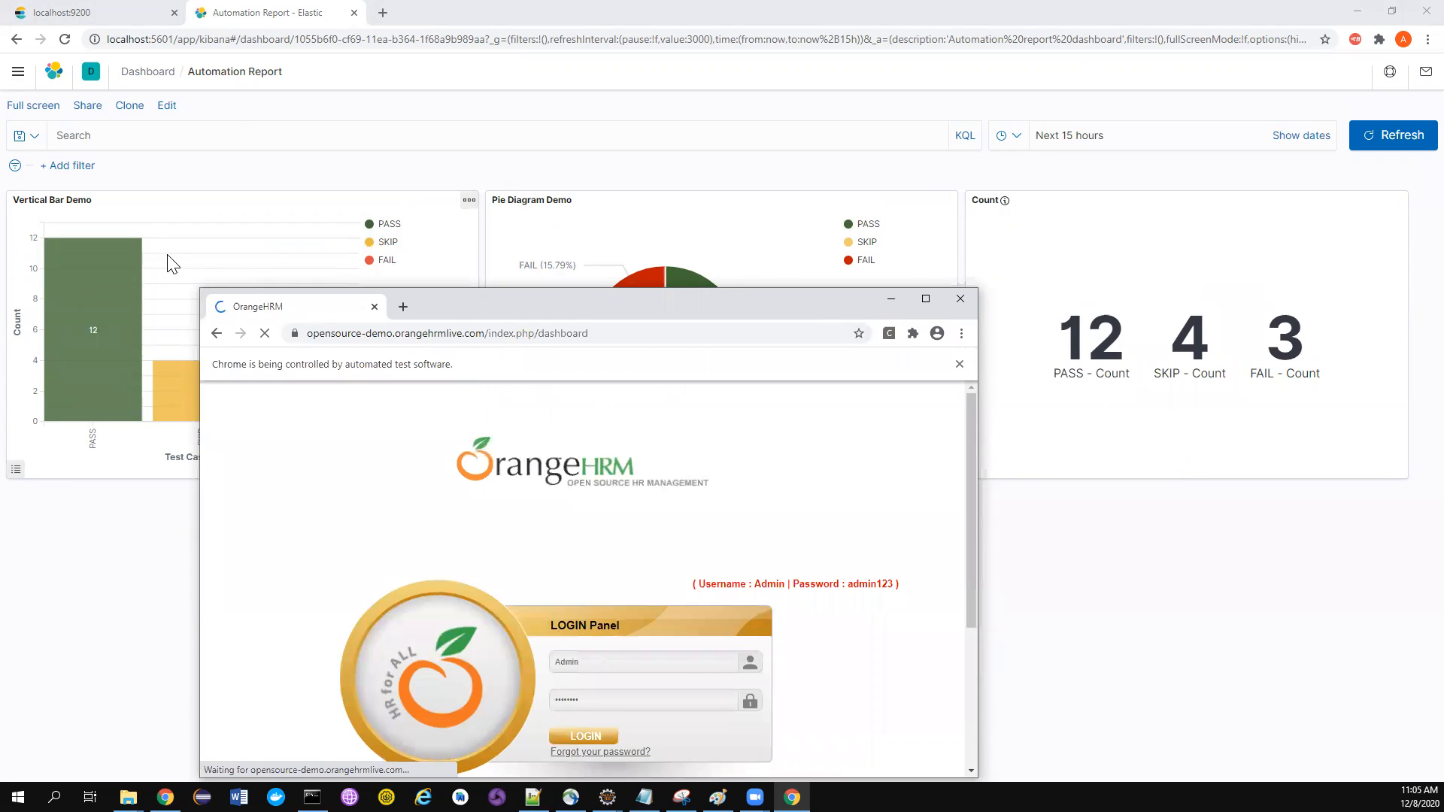
left_click(583, 736)
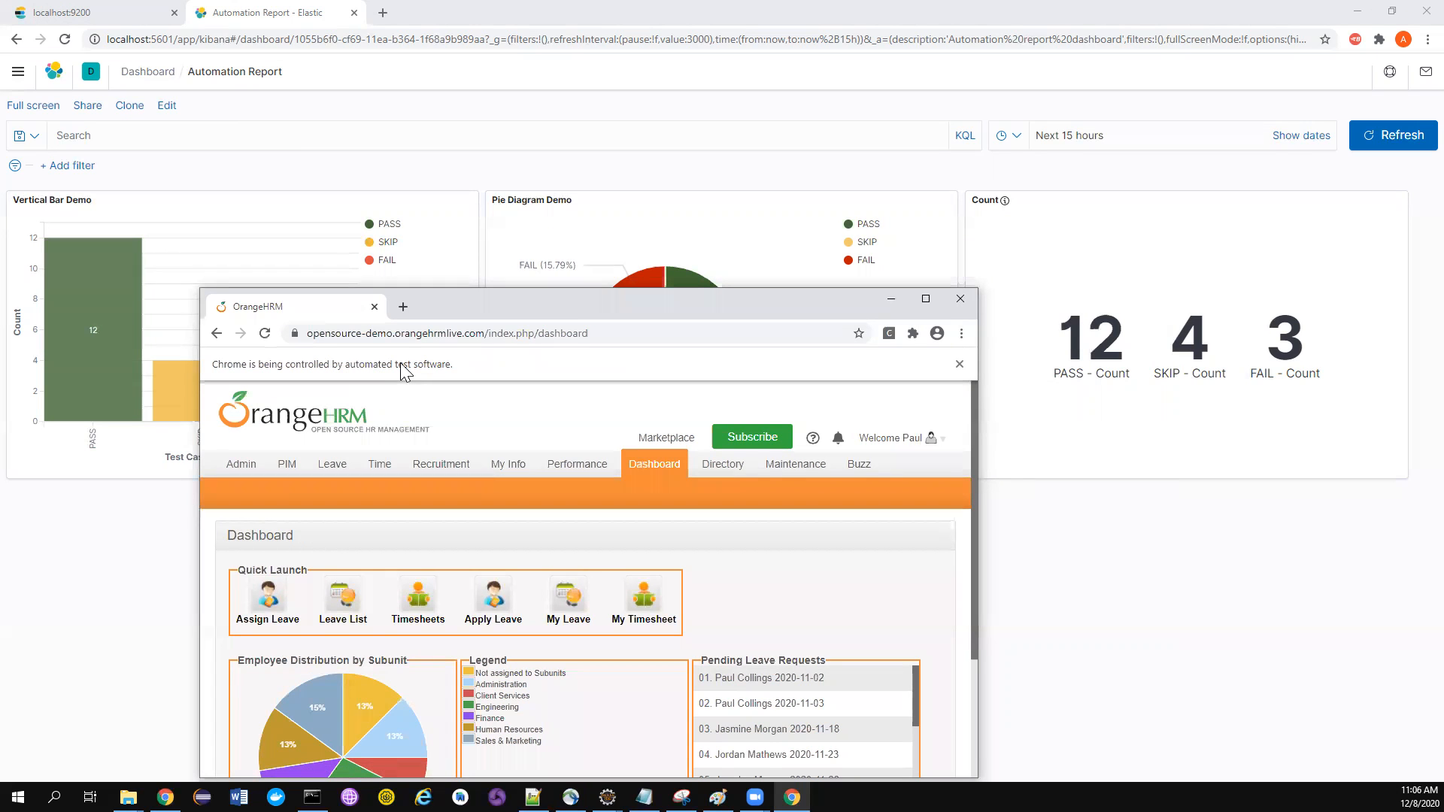
left_click(264, 333)
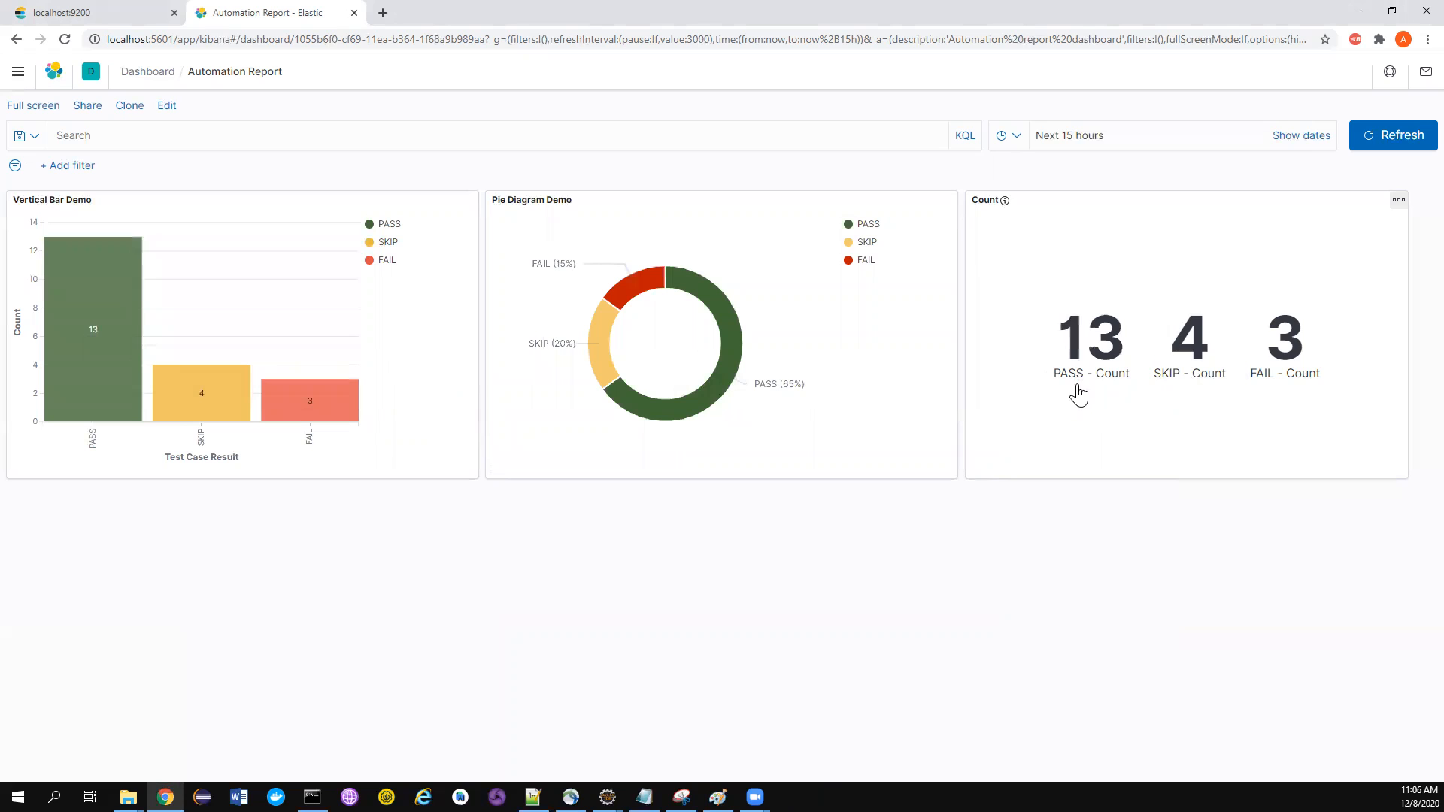
mouse_move(1203, 341)
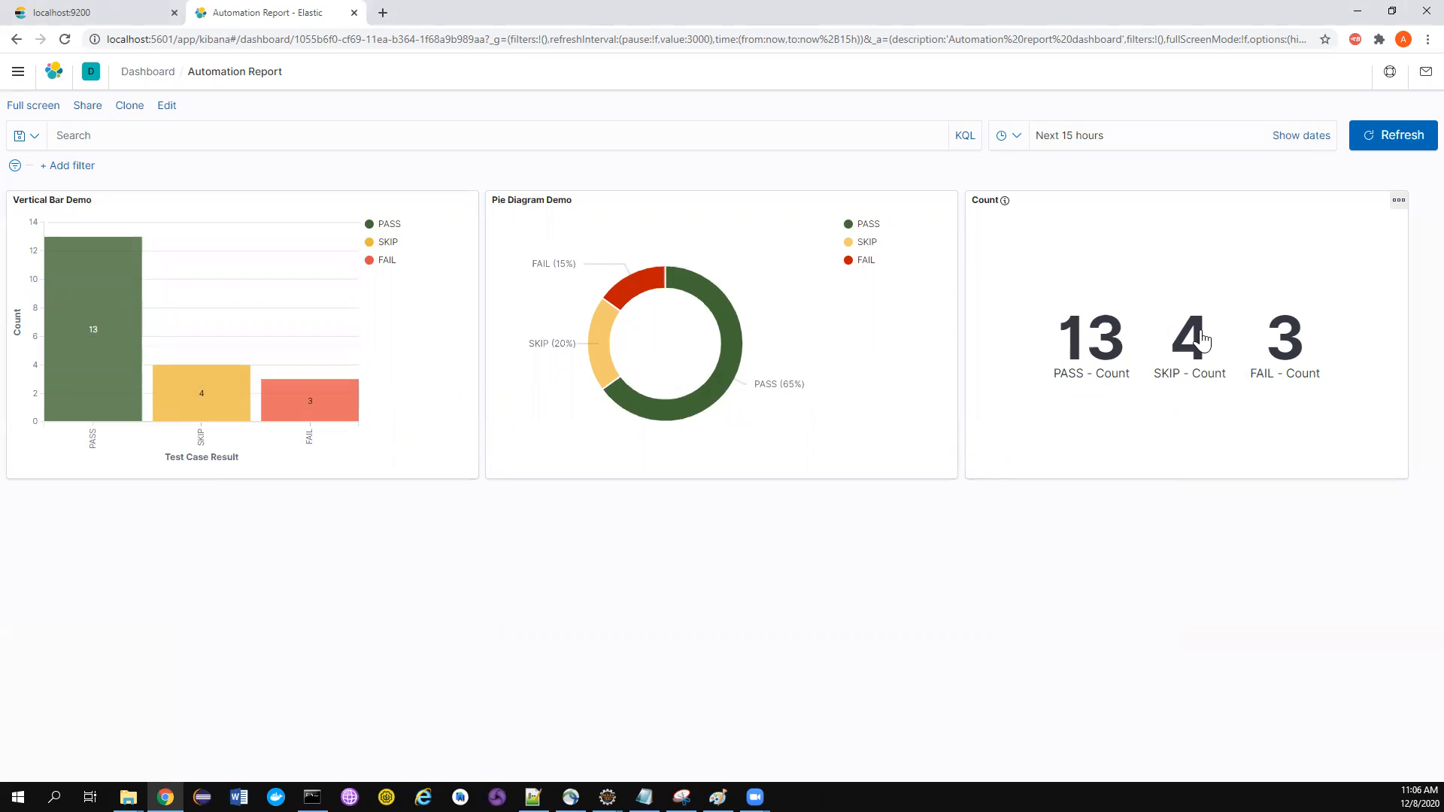
left_click(454, 12)
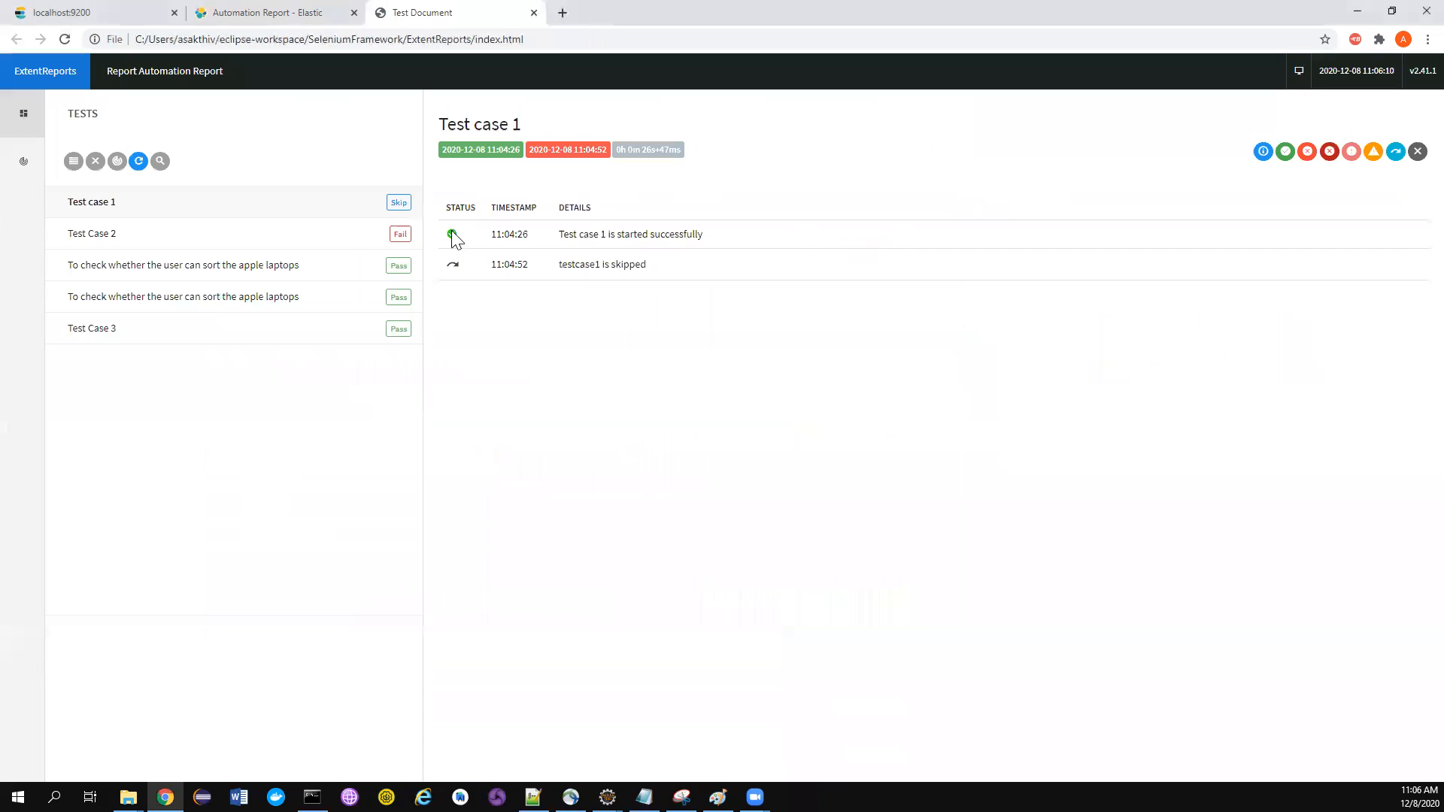
mouse_move(23, 160)
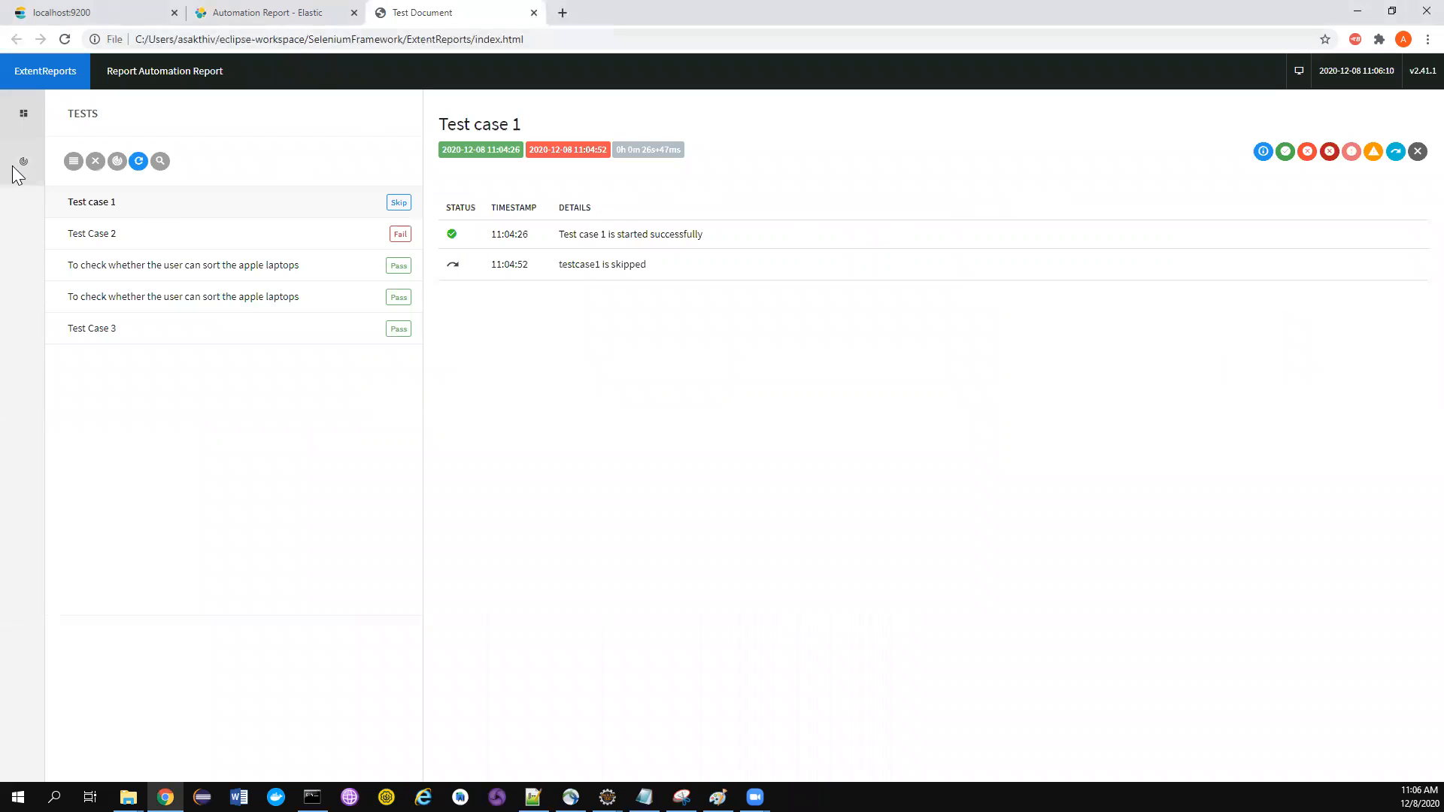
Show the Extent summary of 5 tests at 60% pass rate and compare it against the Kibana tab.
left_click(22, 113)
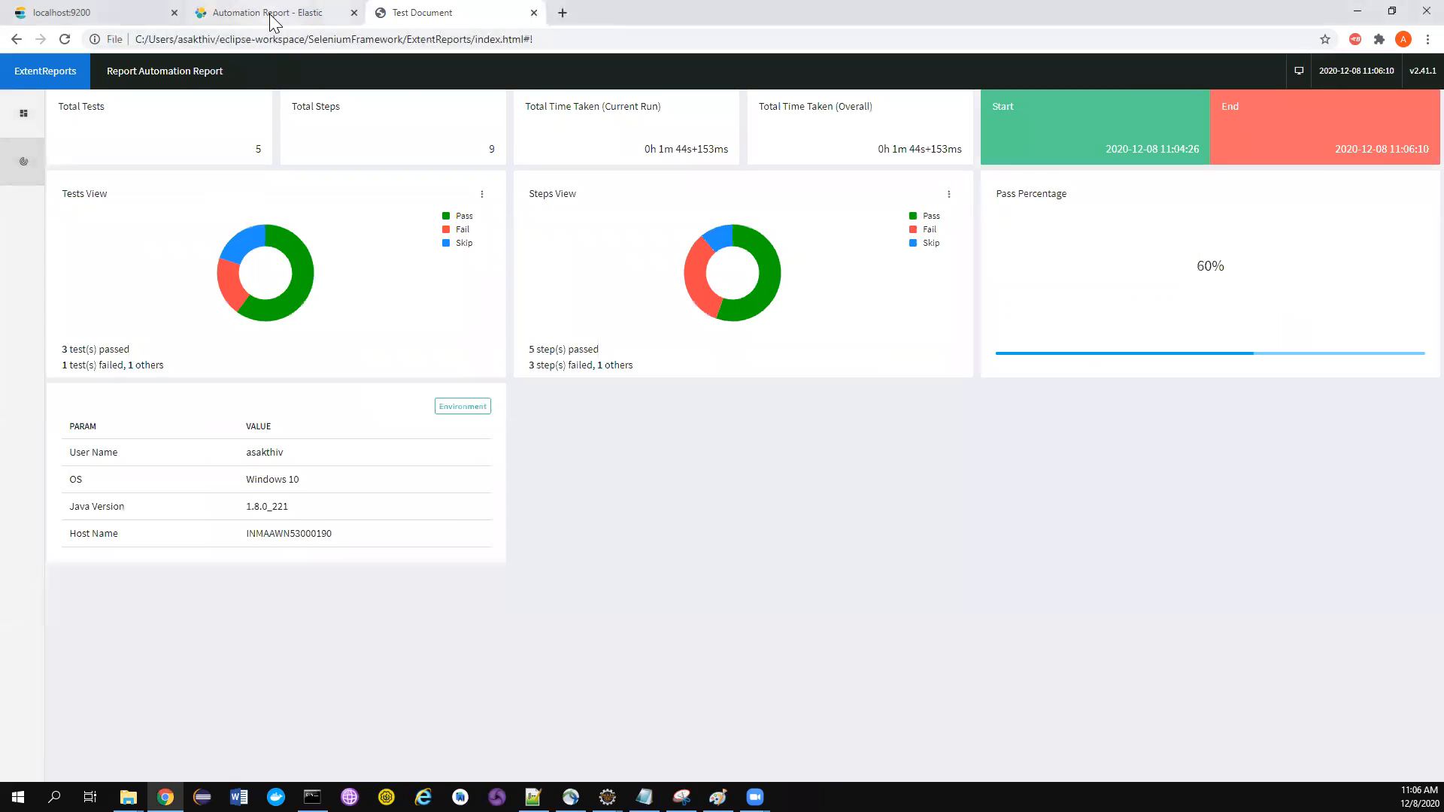
mouse_move(272, 13)
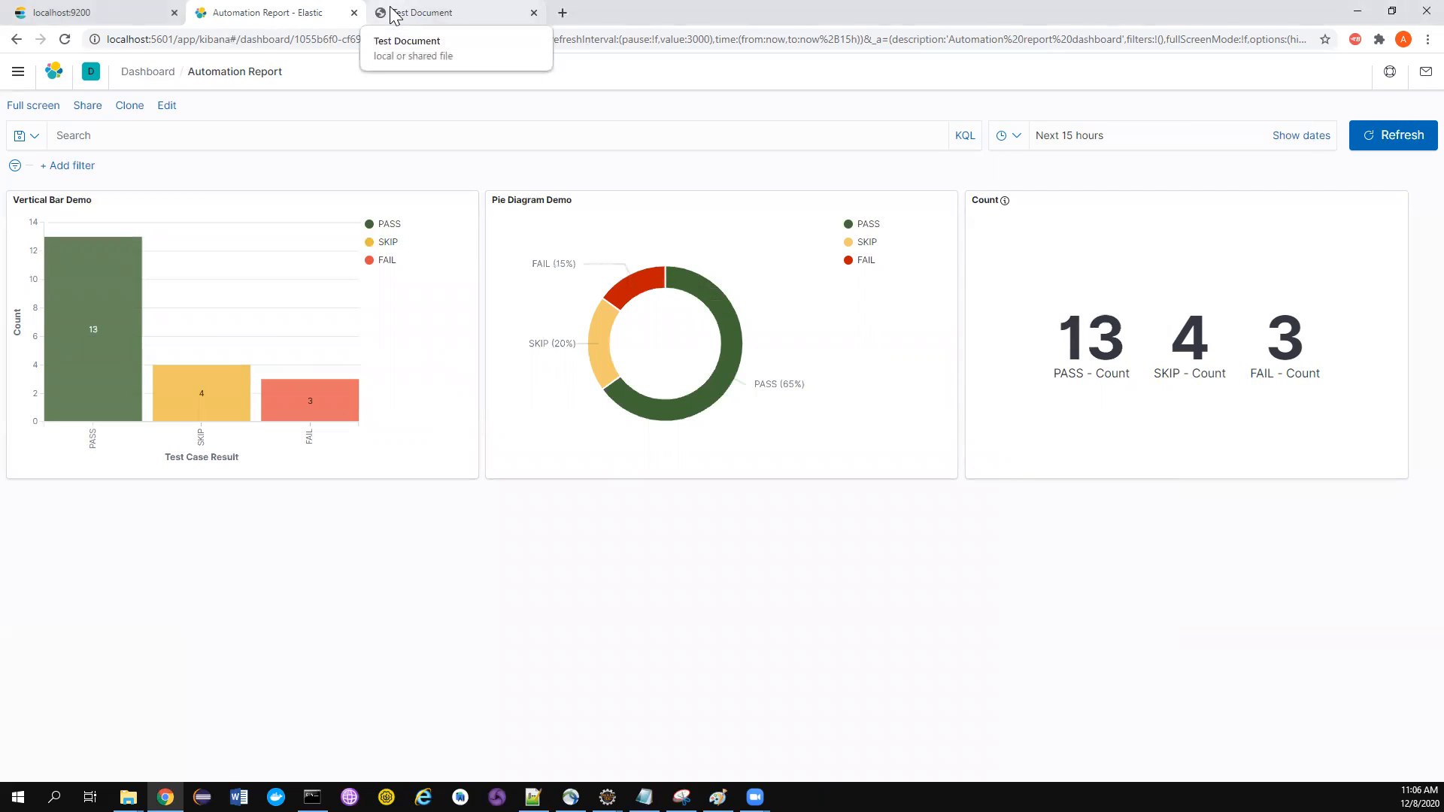
mouse_move(428, 18)
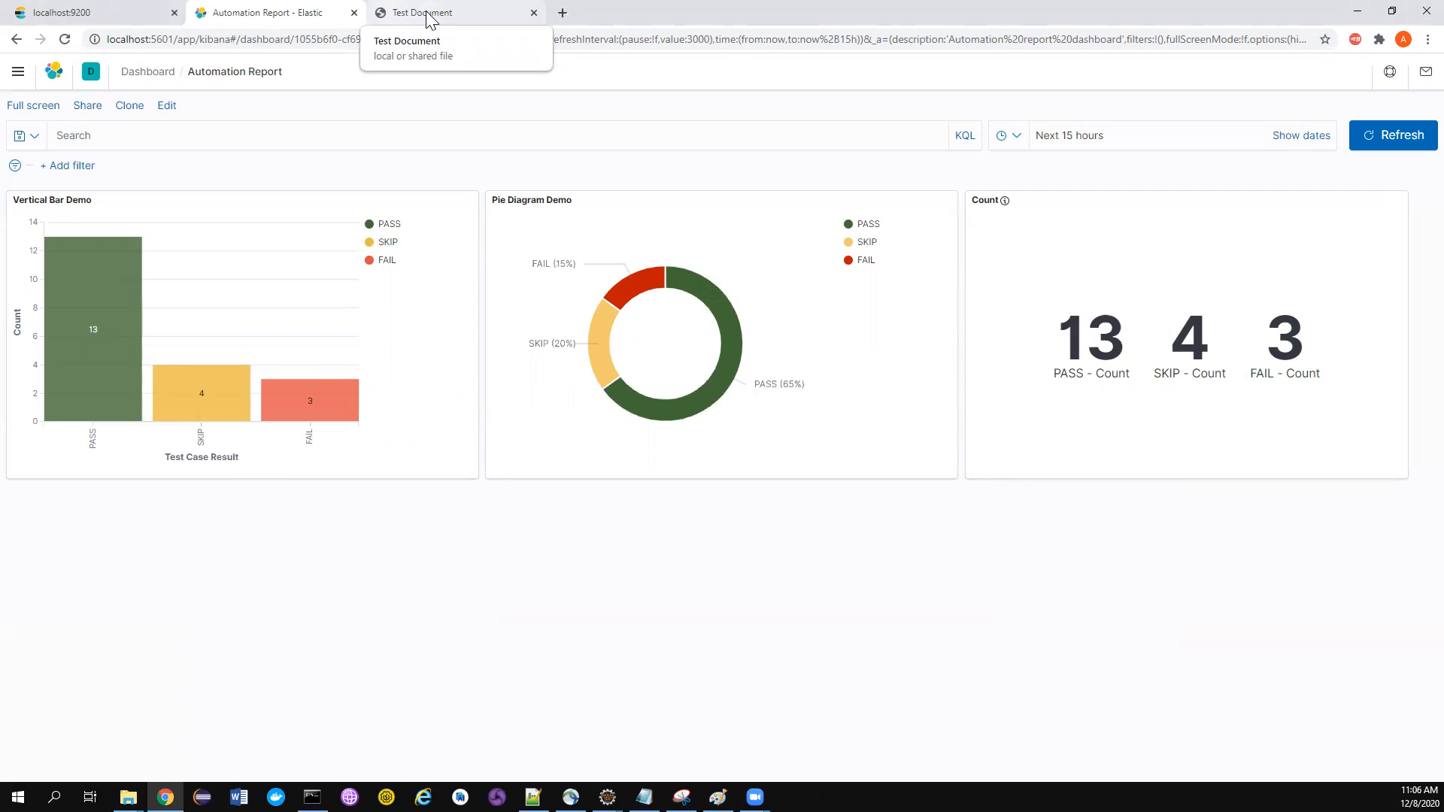
left_click(457, 12)
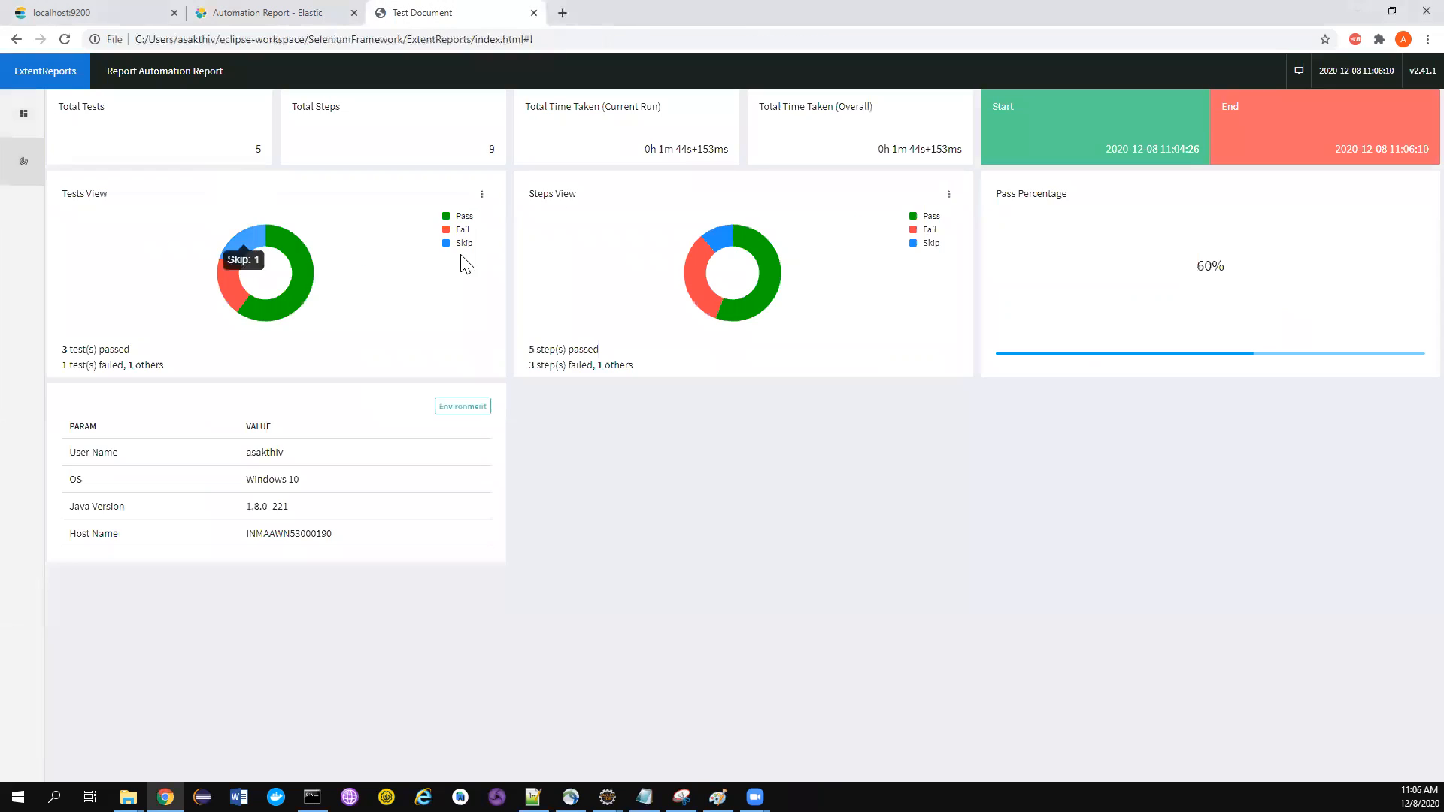
mouse_move(594, 36)
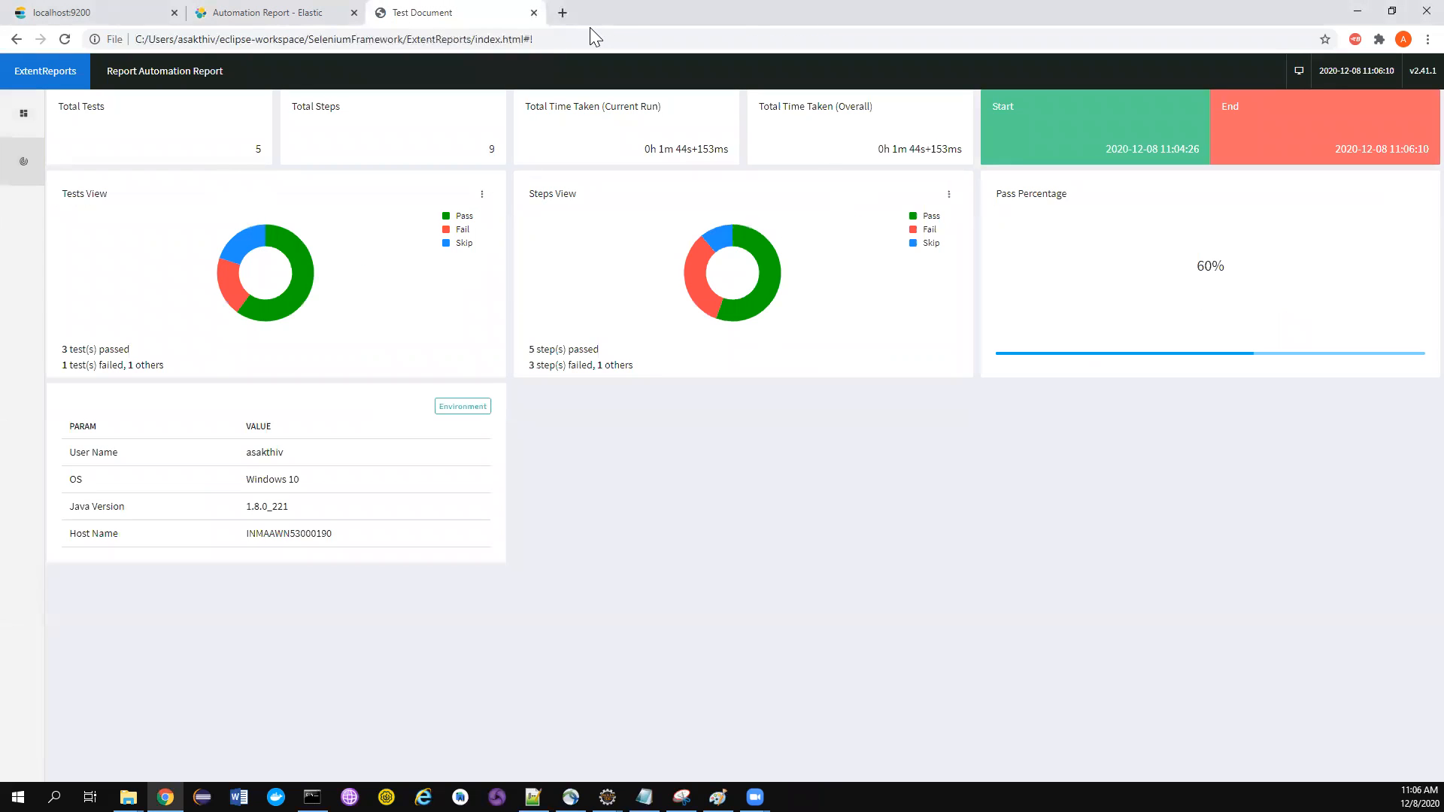
mouse_move(424, 12)
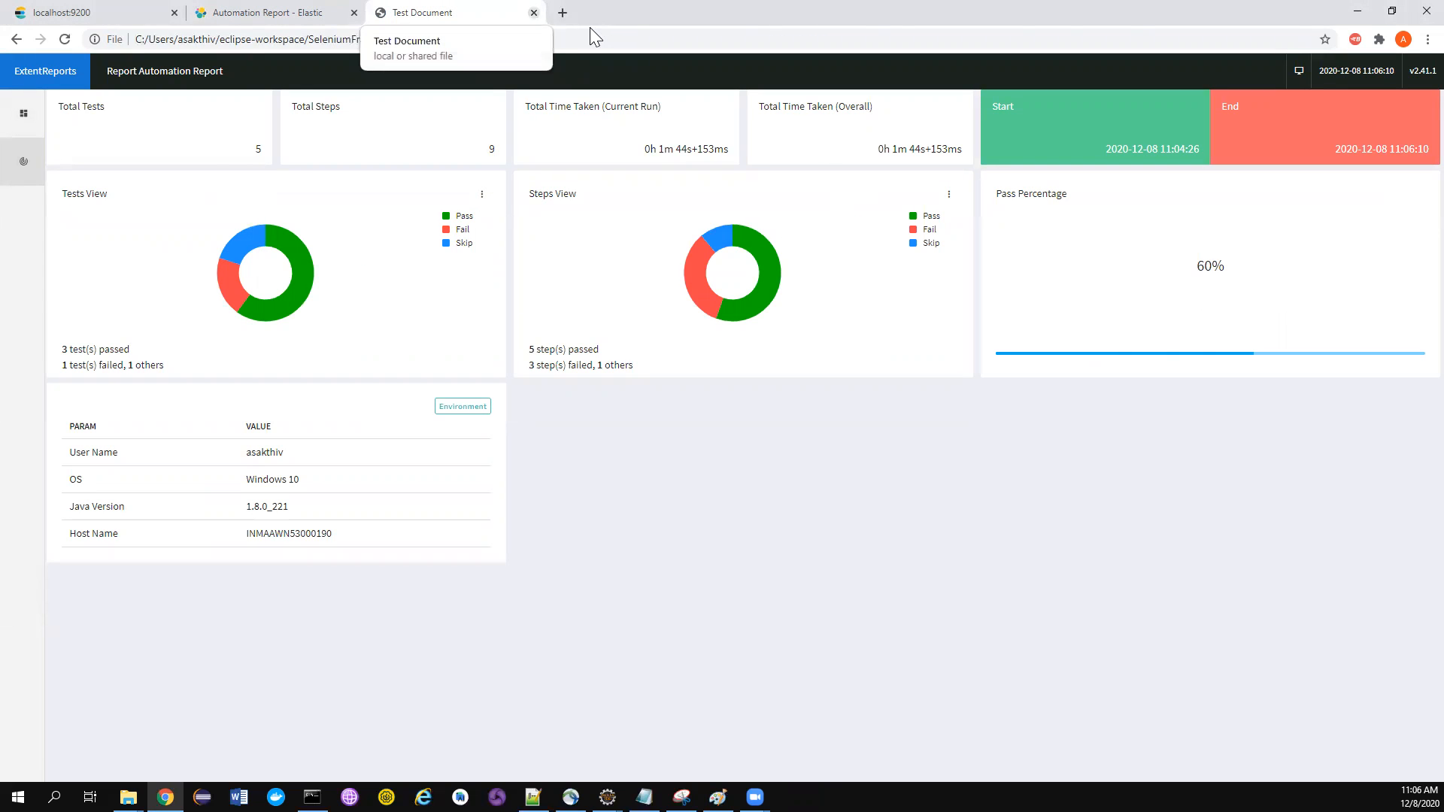
left_click(533, 12)
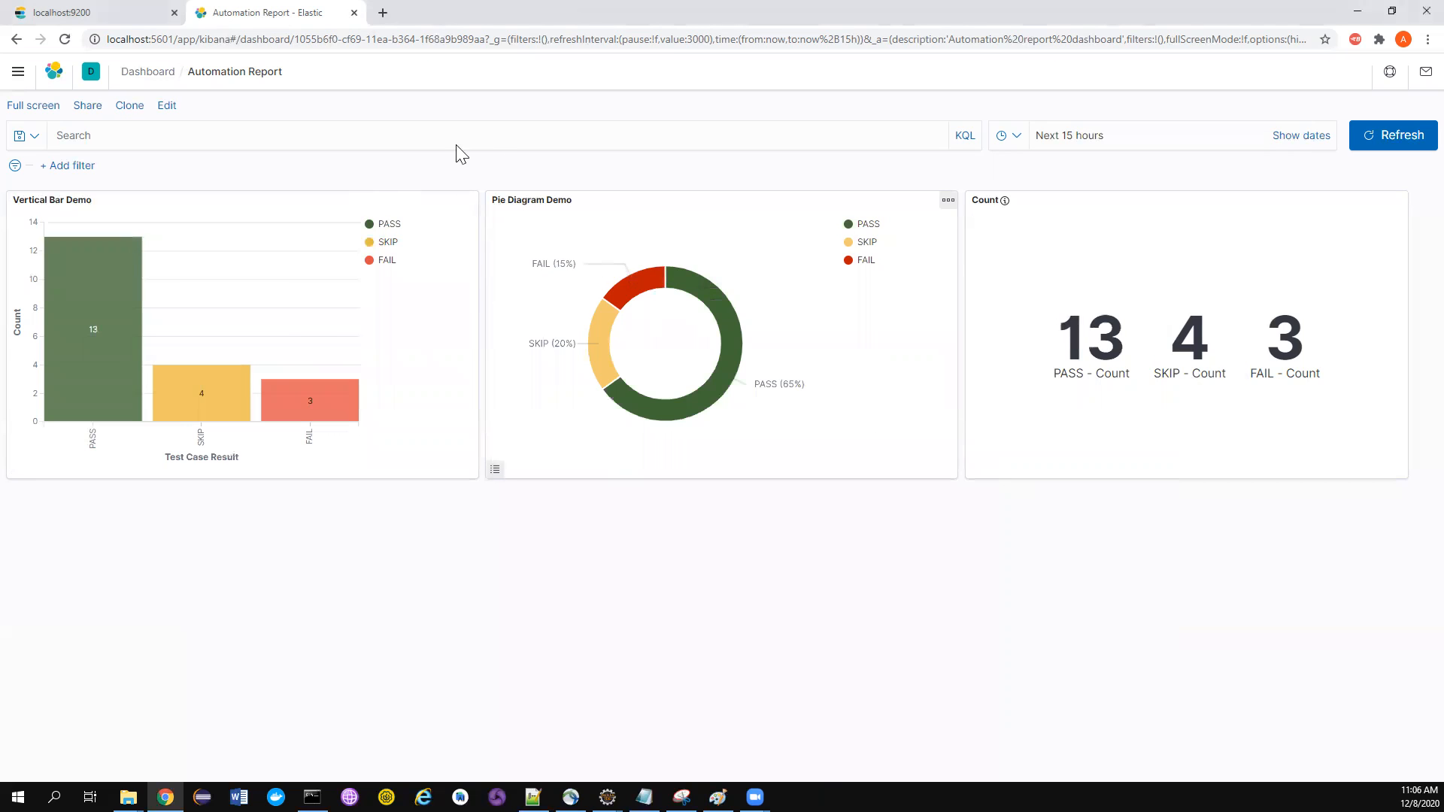
mouse_move(677, 240)
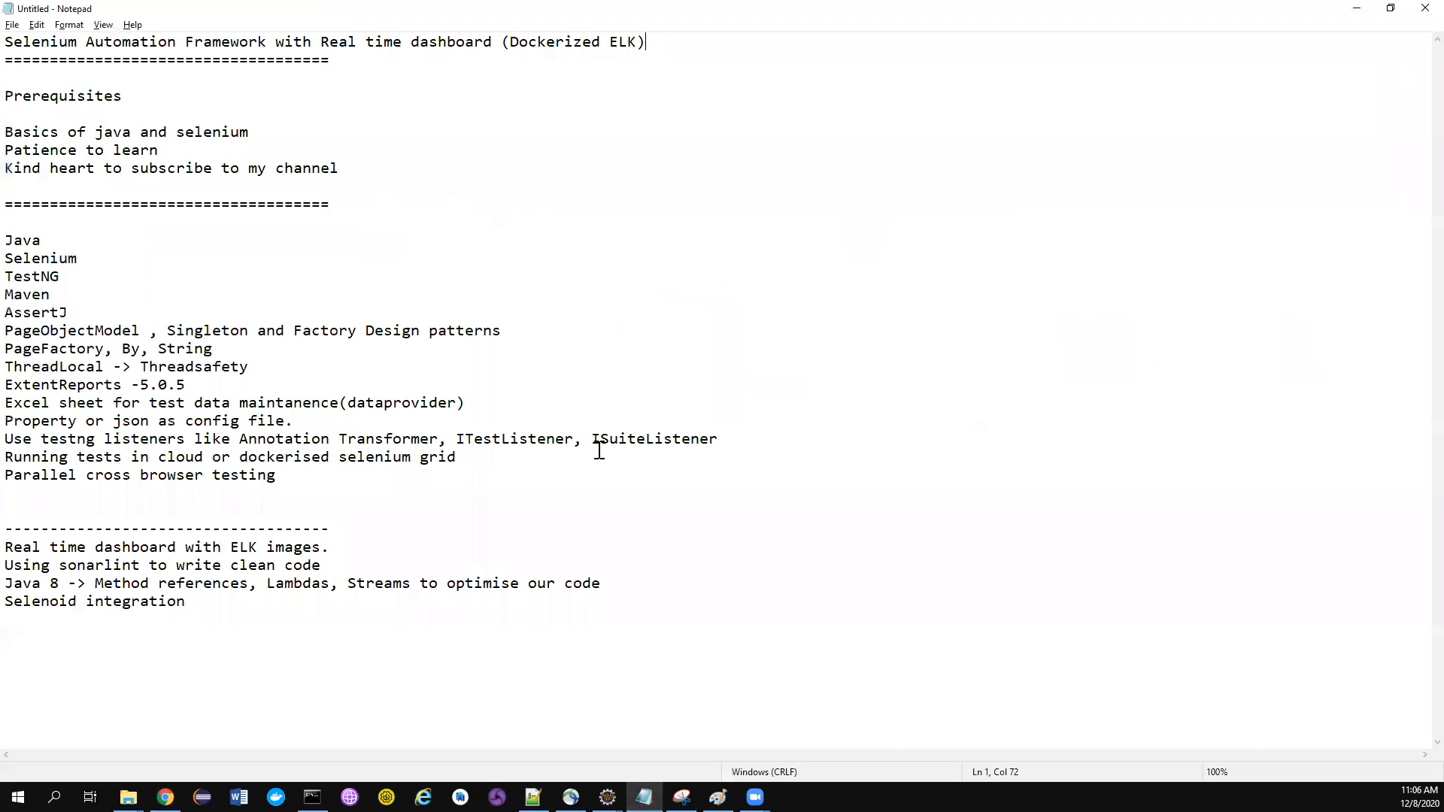
mouse_move(551, 303)
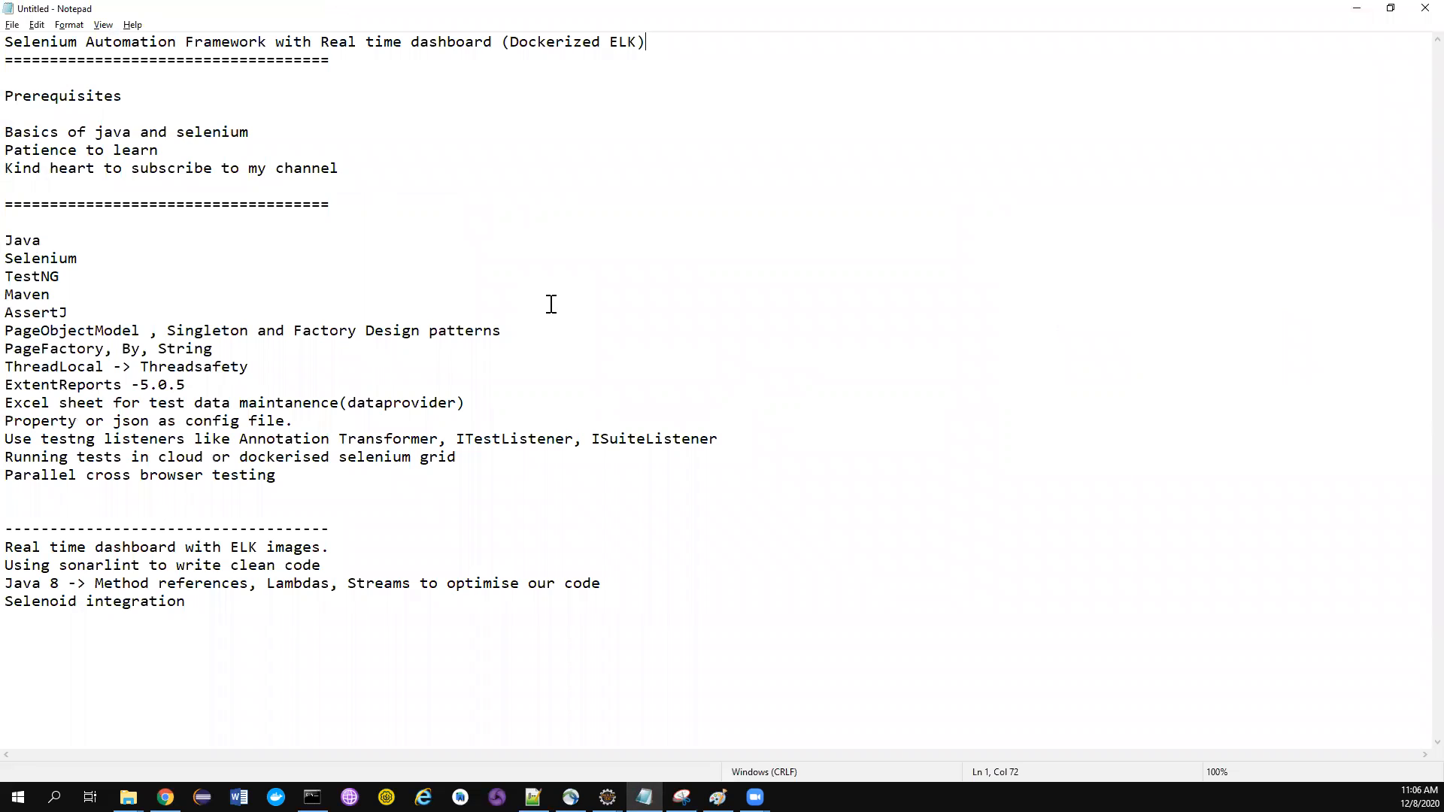
mouse_move(296, 131)
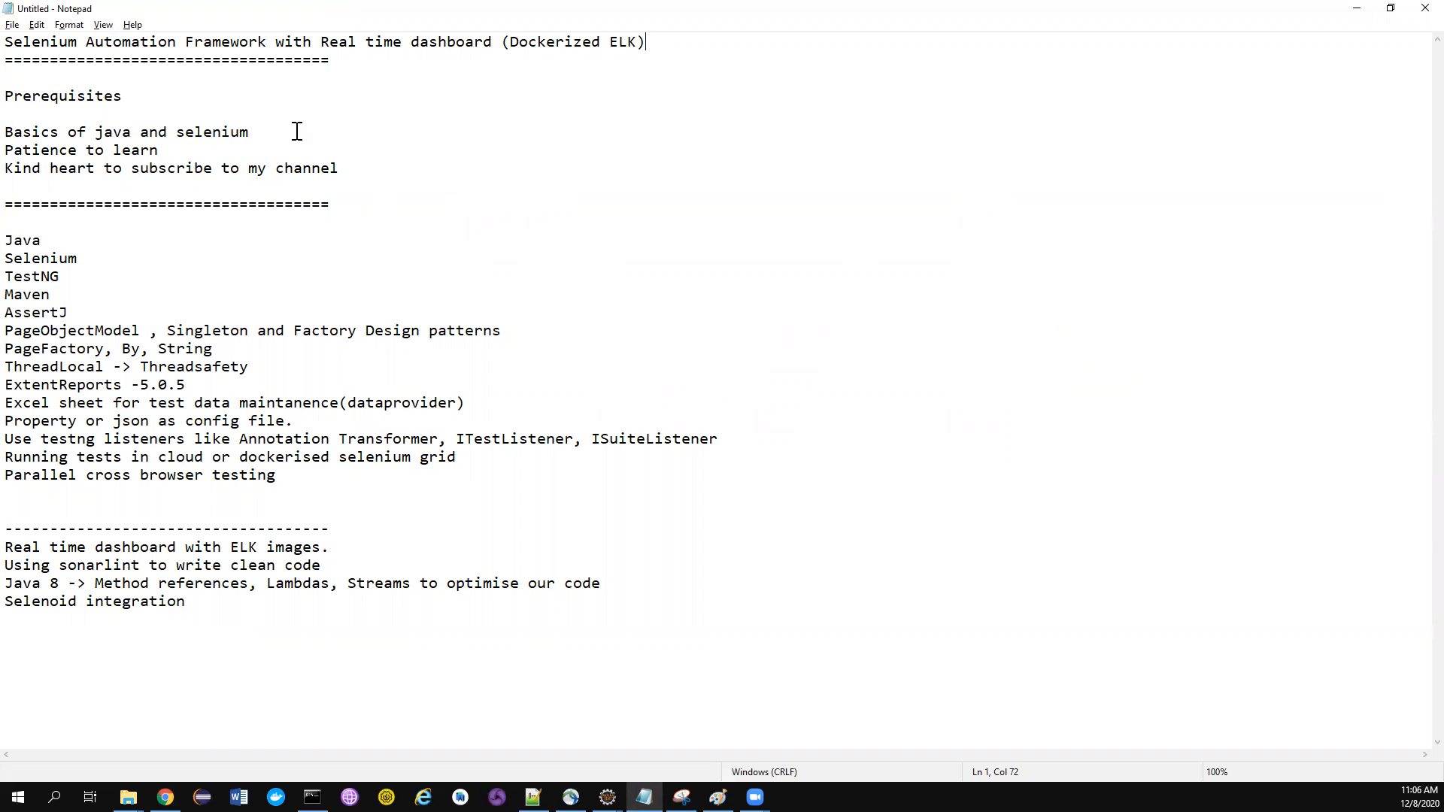
double_click(33, 150)
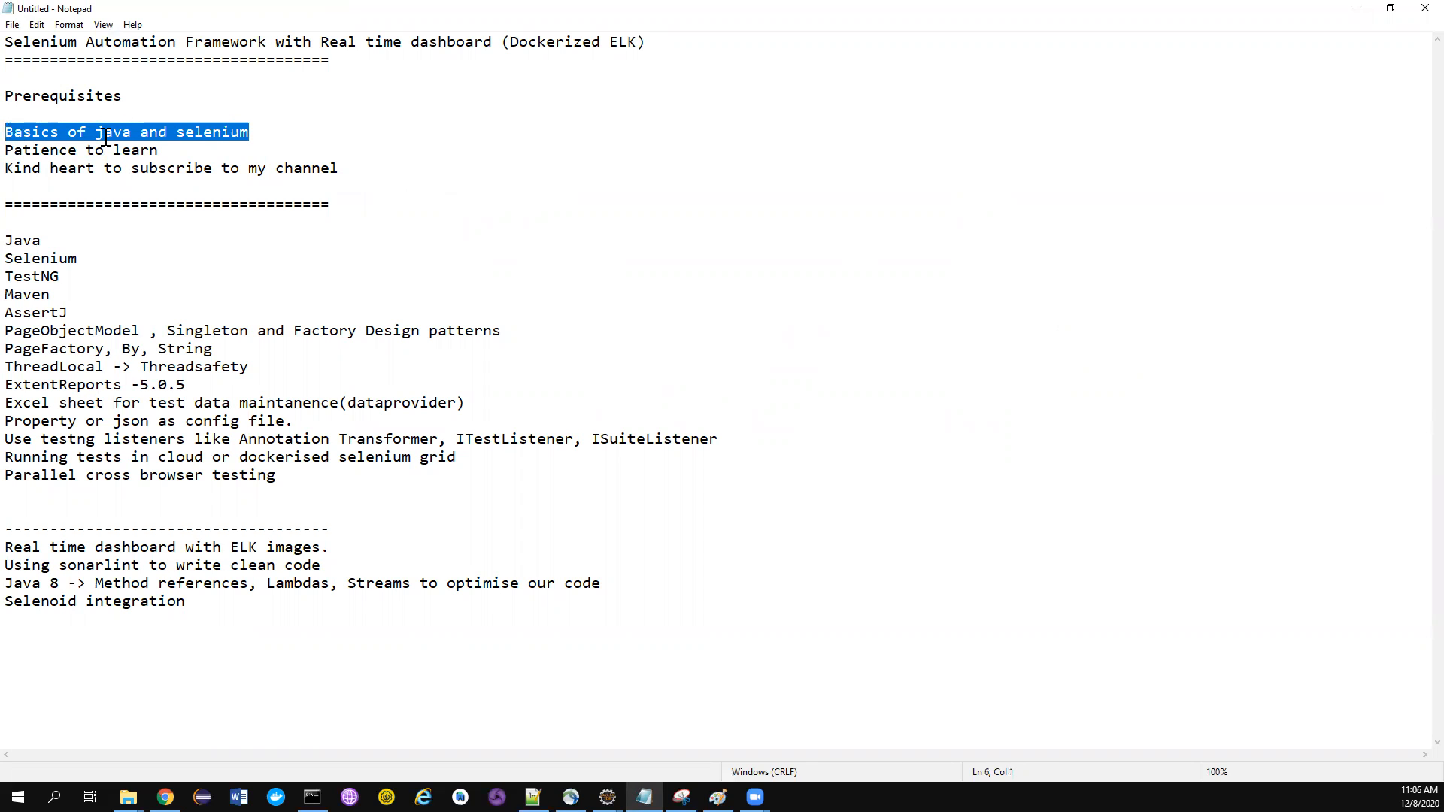
mouse_move(200, 131)
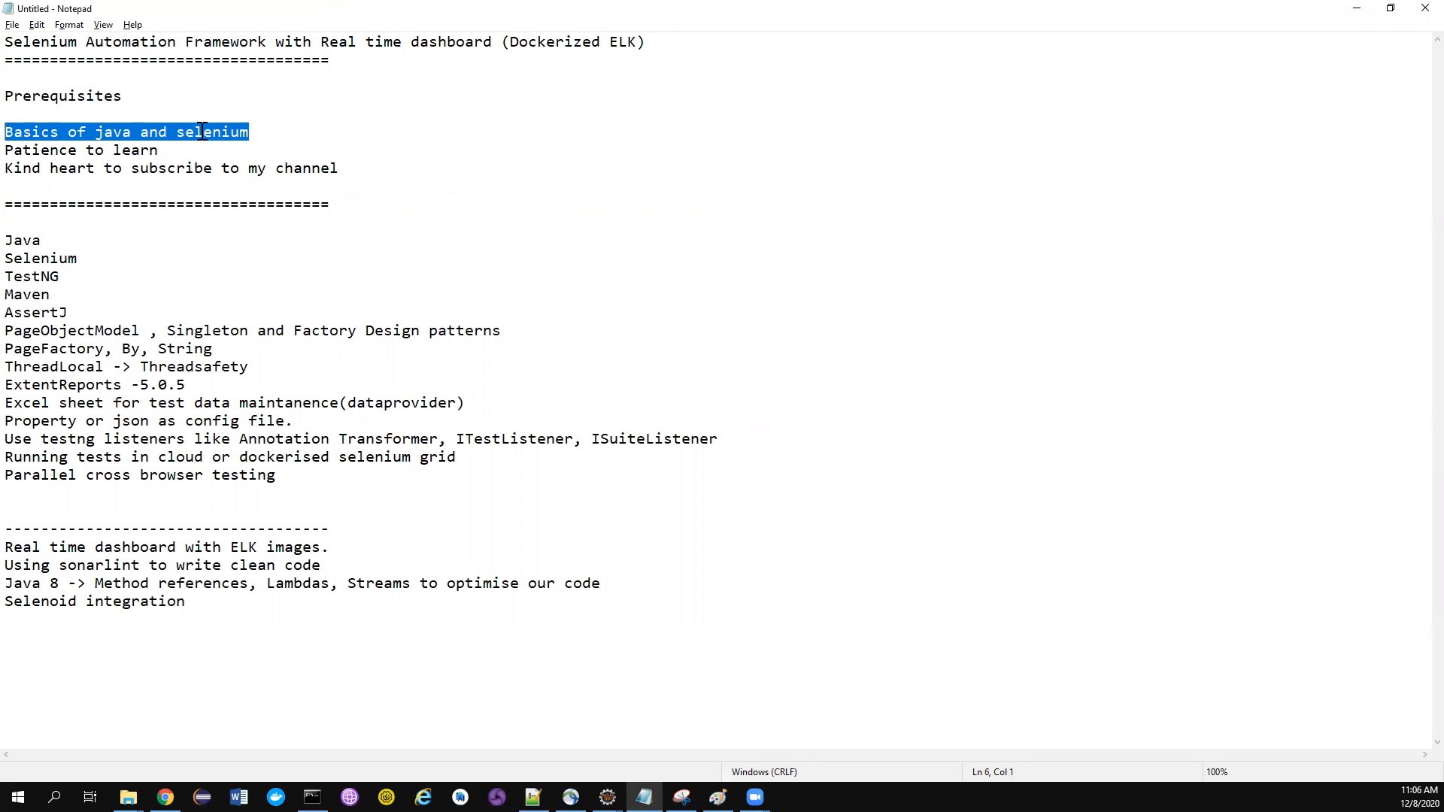
mouse_move(101, 132)
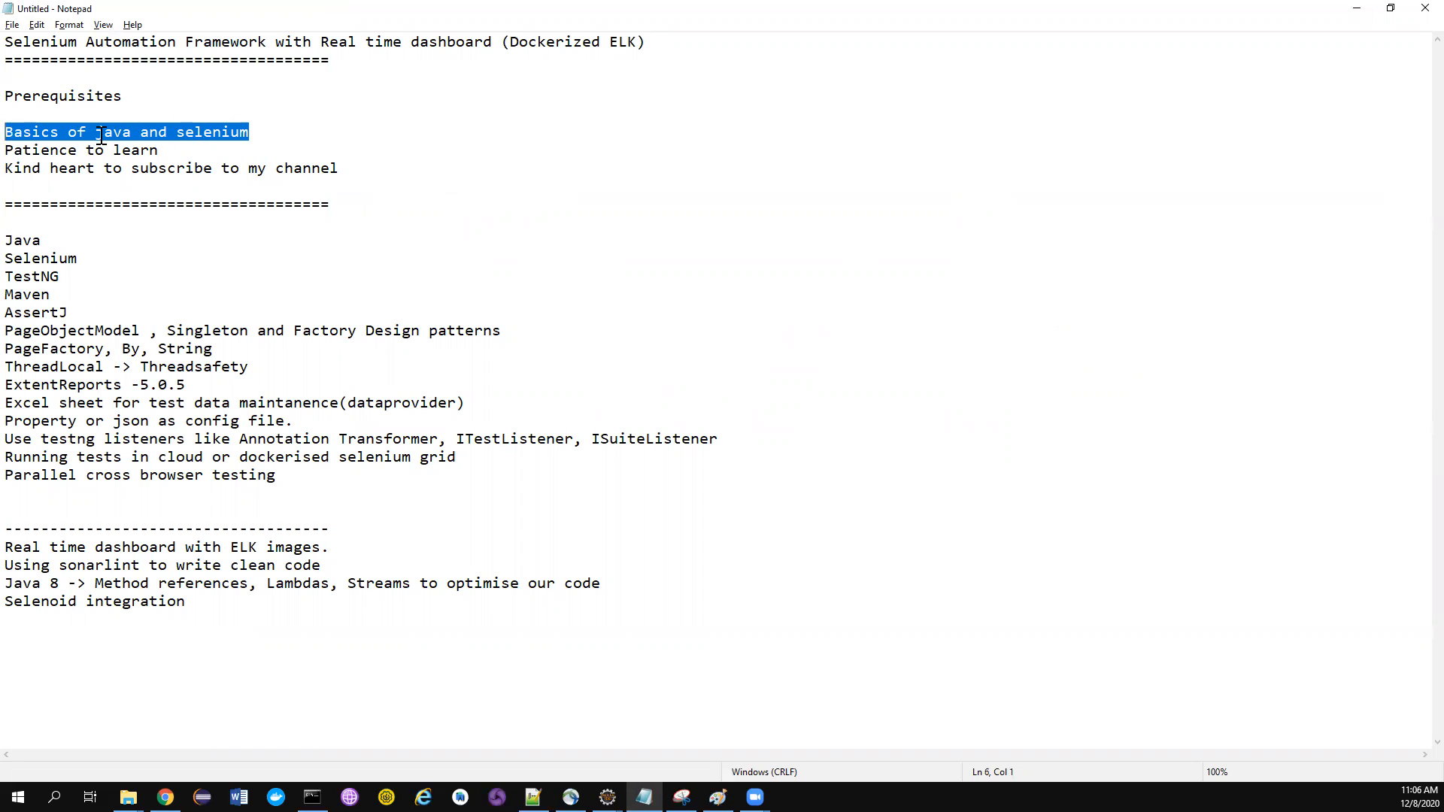
double_click(212, 133)
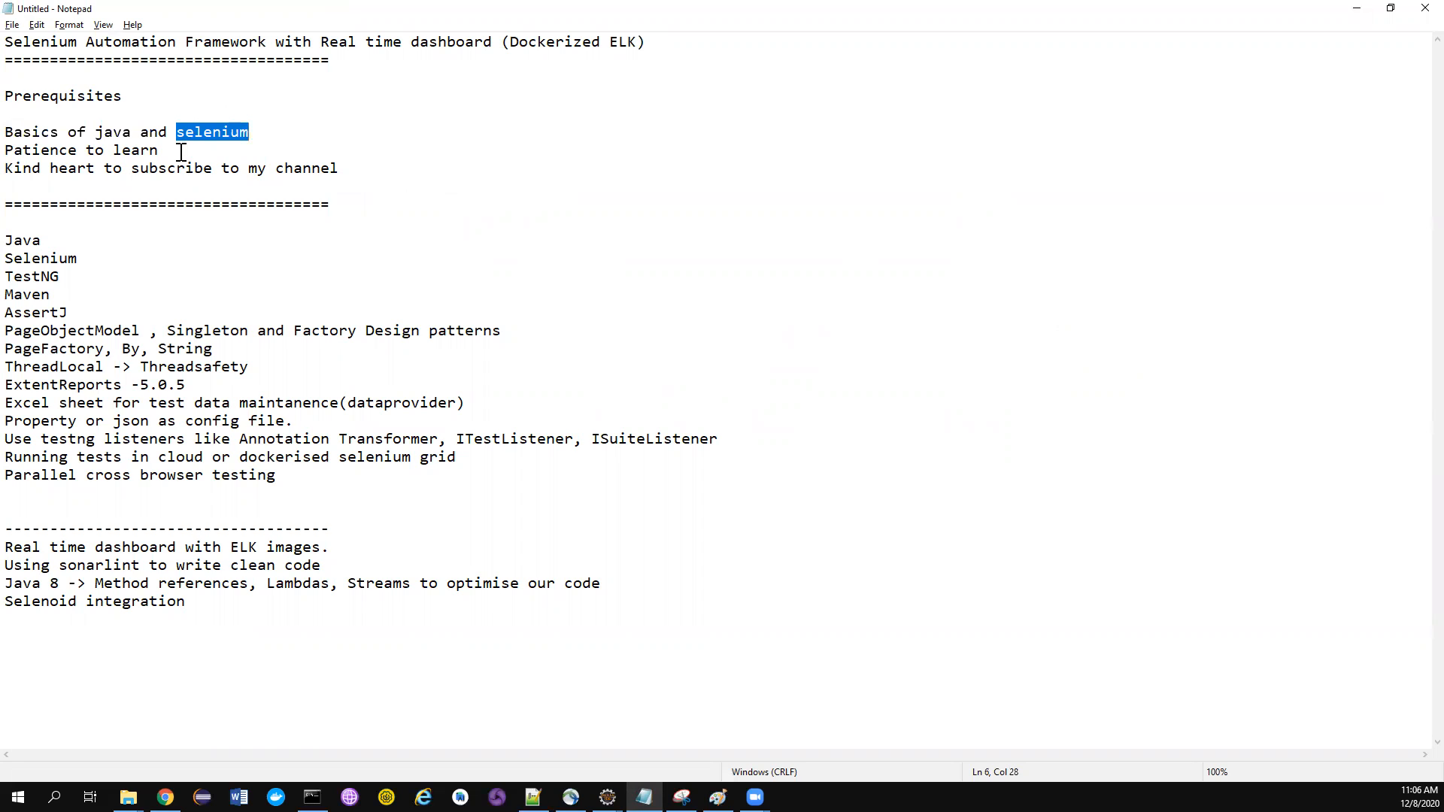
left_click(165, 150)
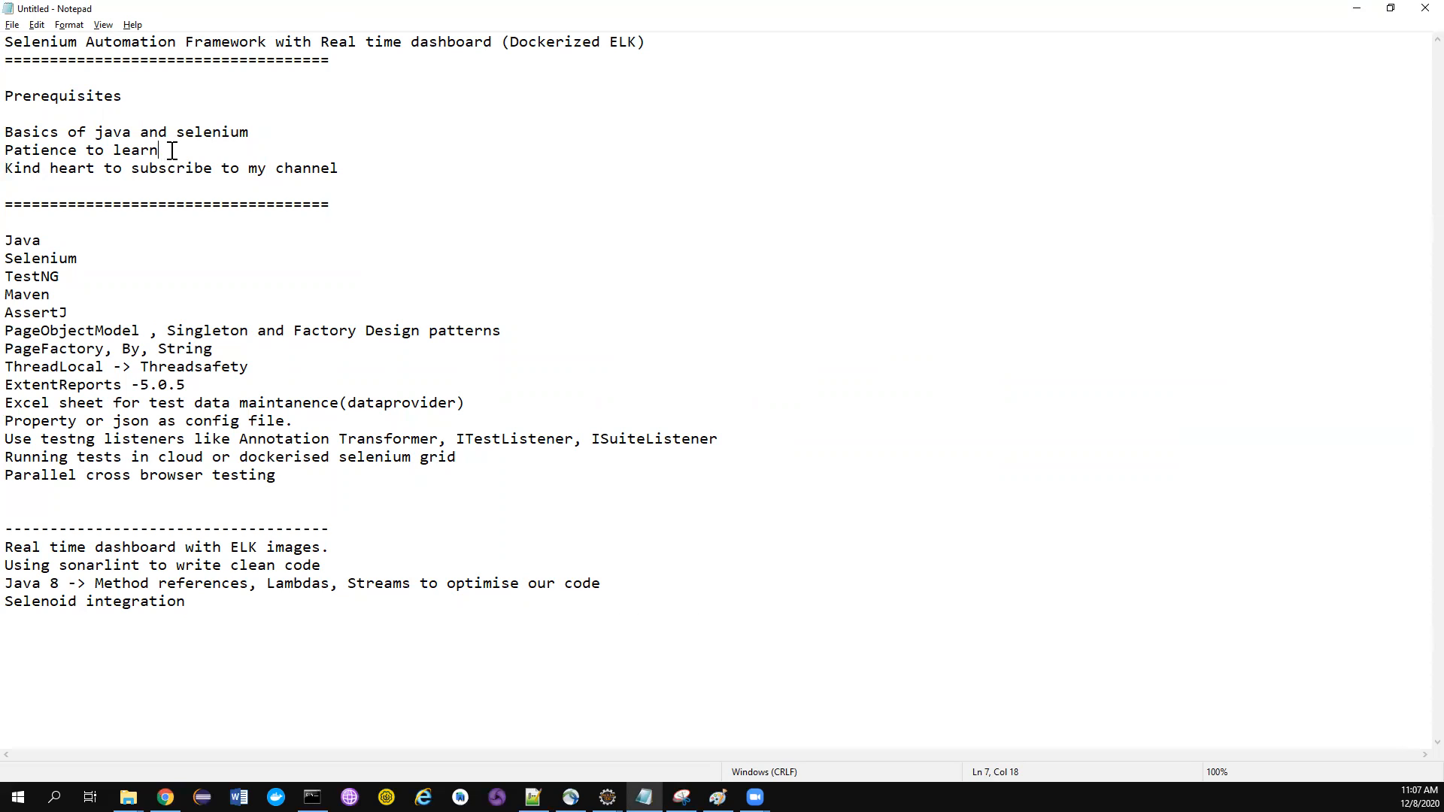
mouse_move(203, 147)
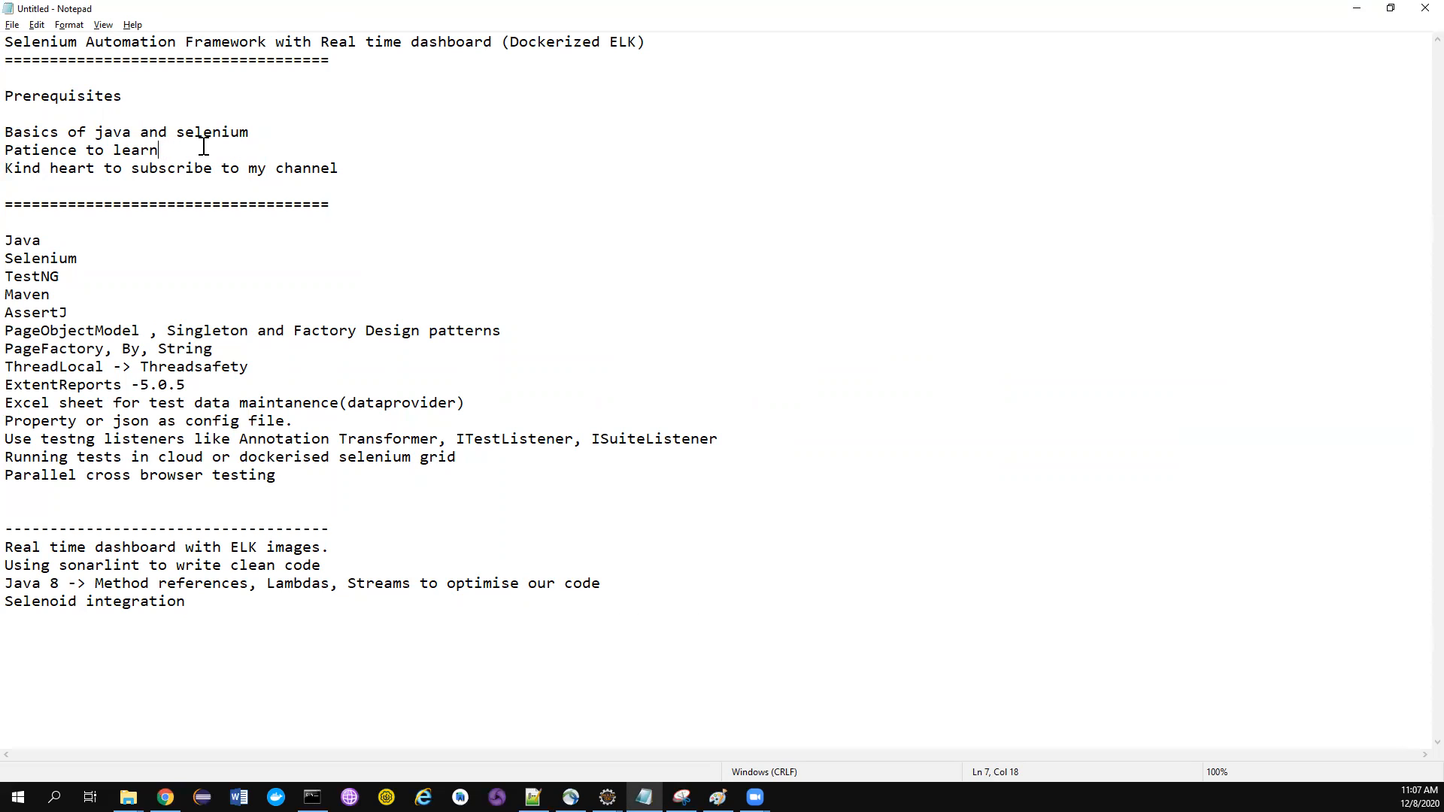
left_click(338, 167)
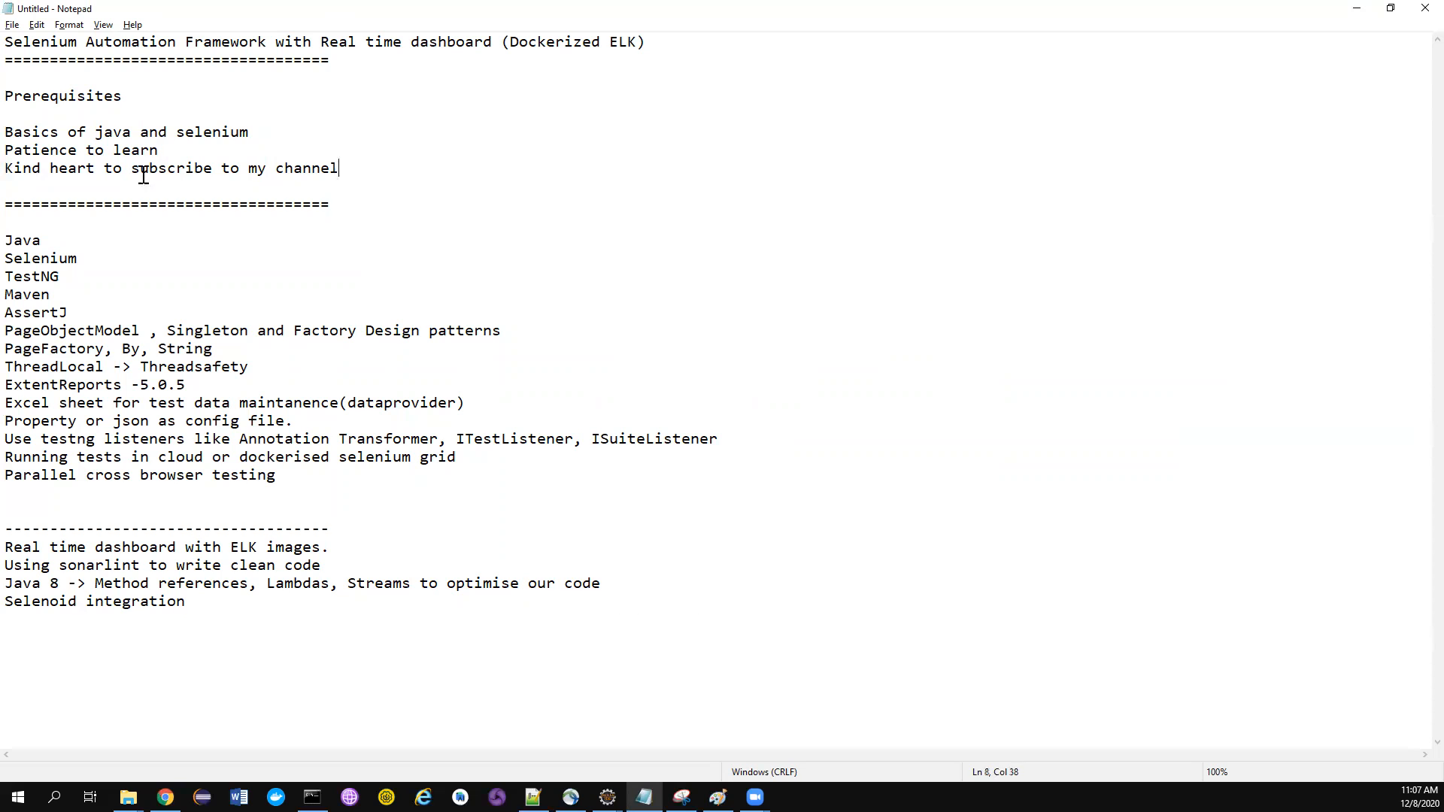
triple_click(138, 167)
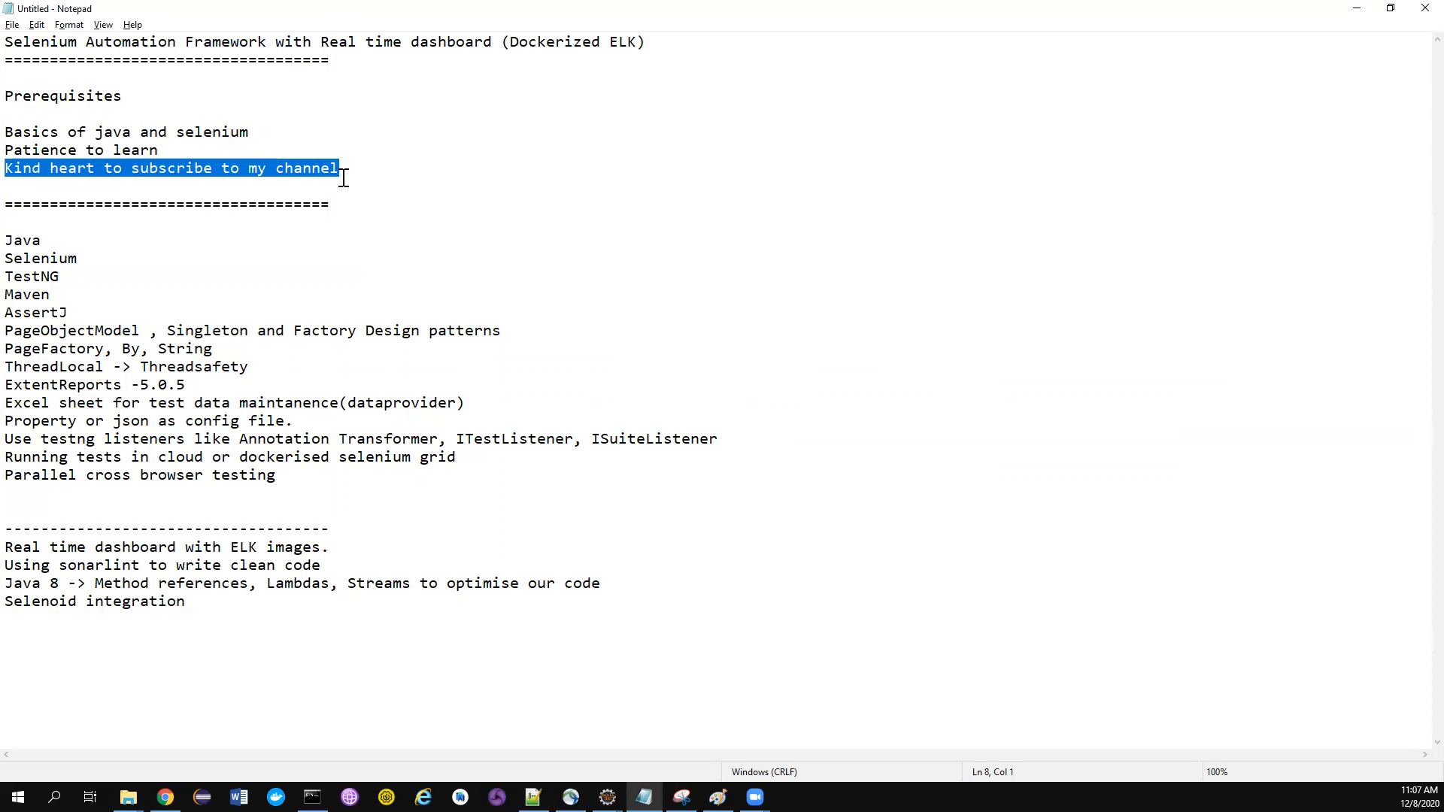
left_click(6, 222)
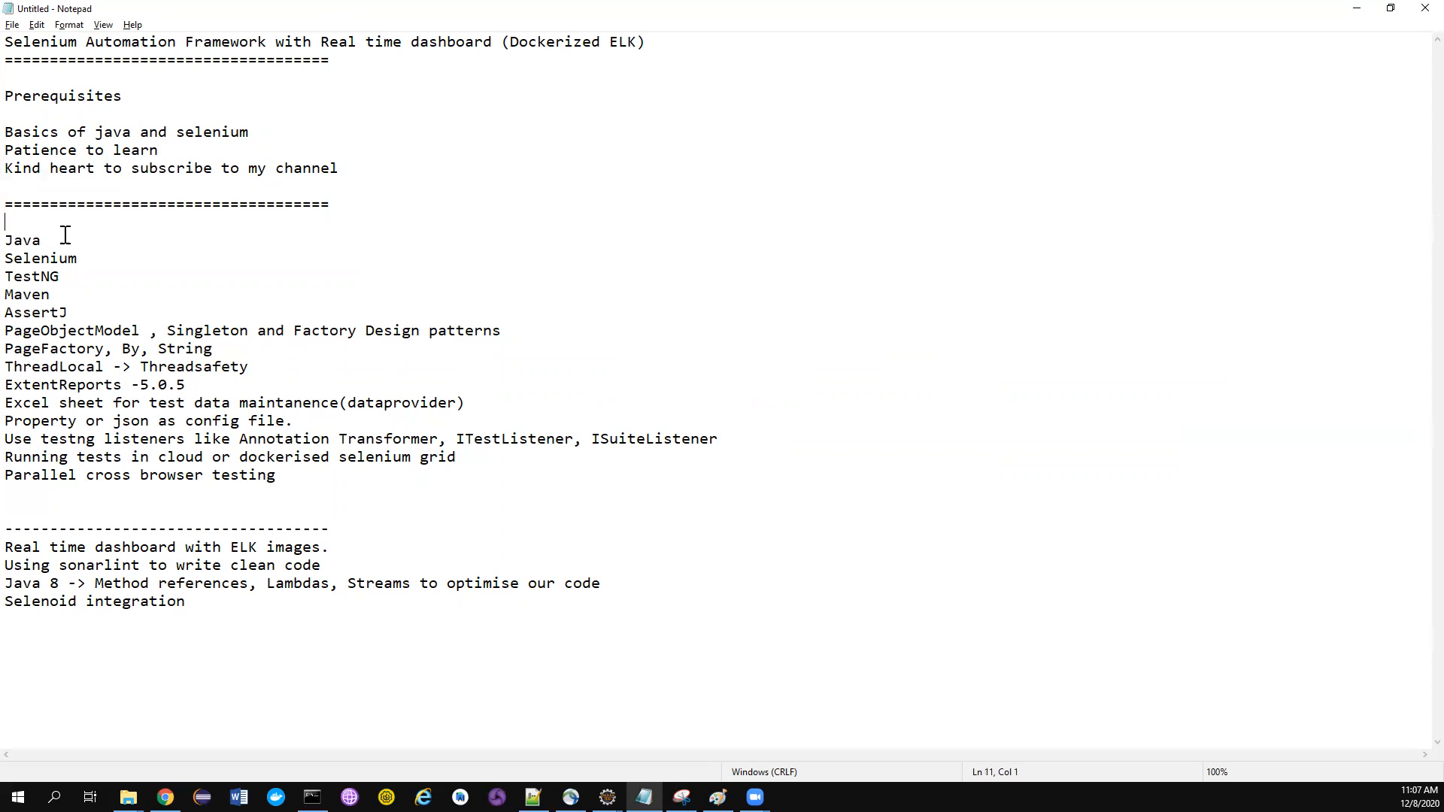
left_click_drag(4, 239, 220, 331)
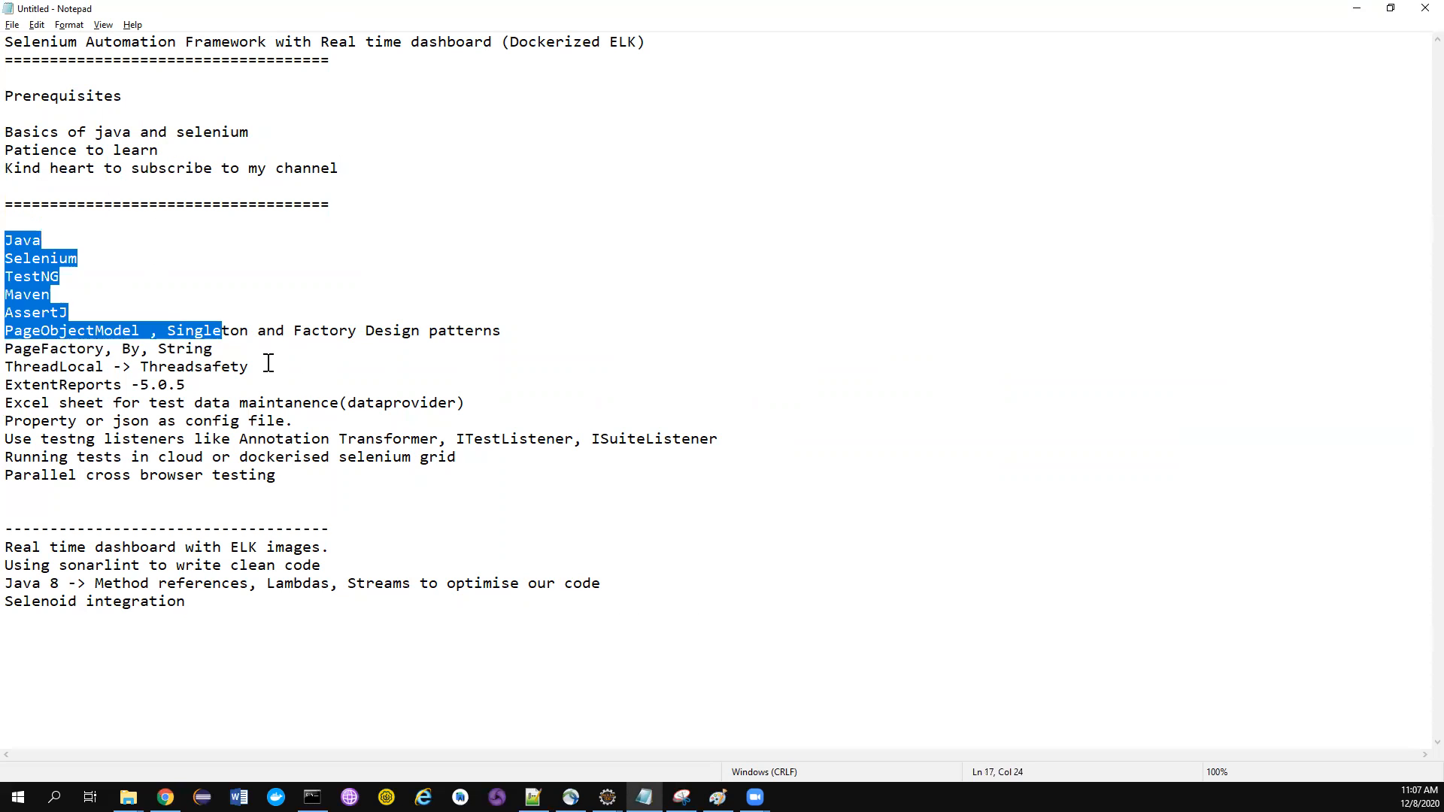
left_click(258, 277)
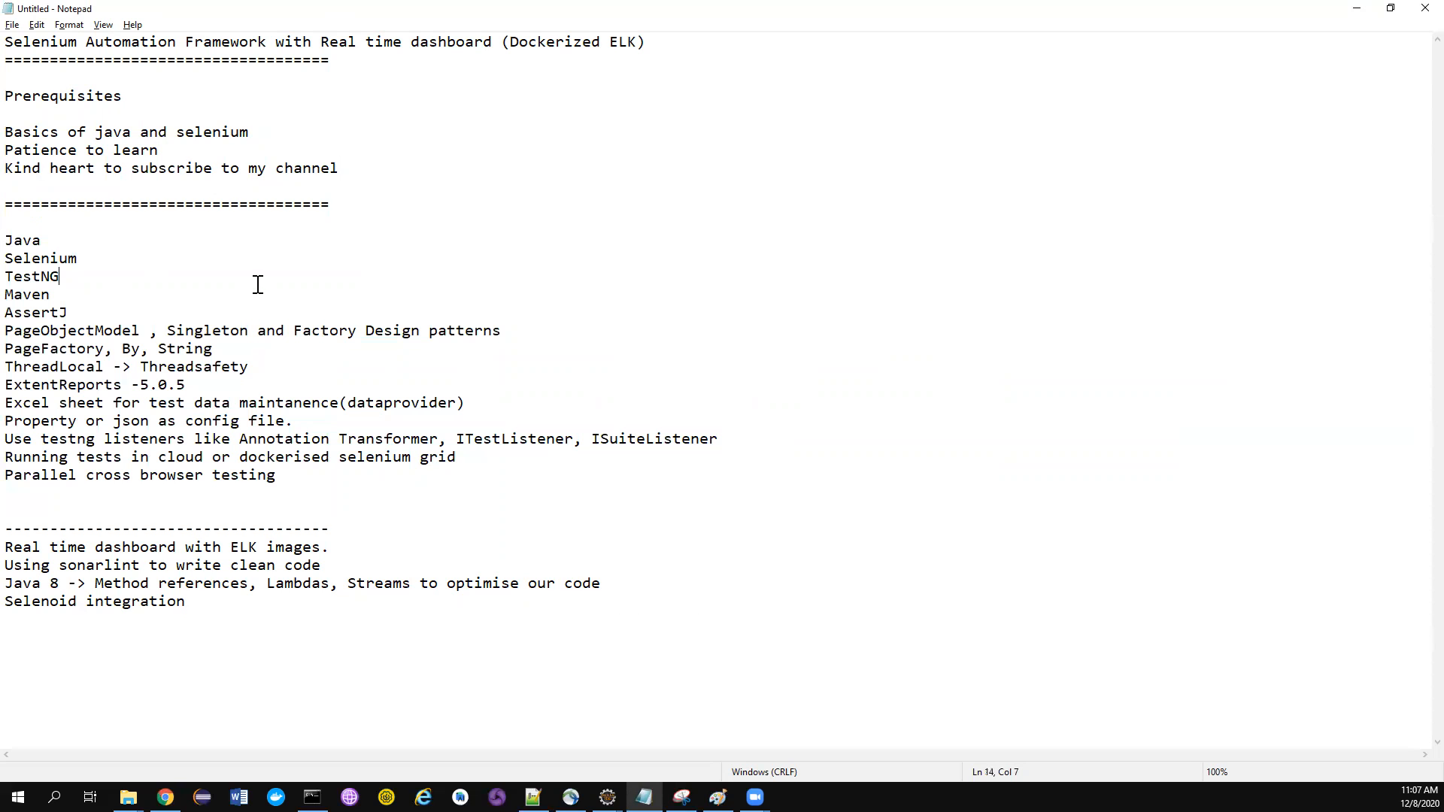
left_click(64, 240)
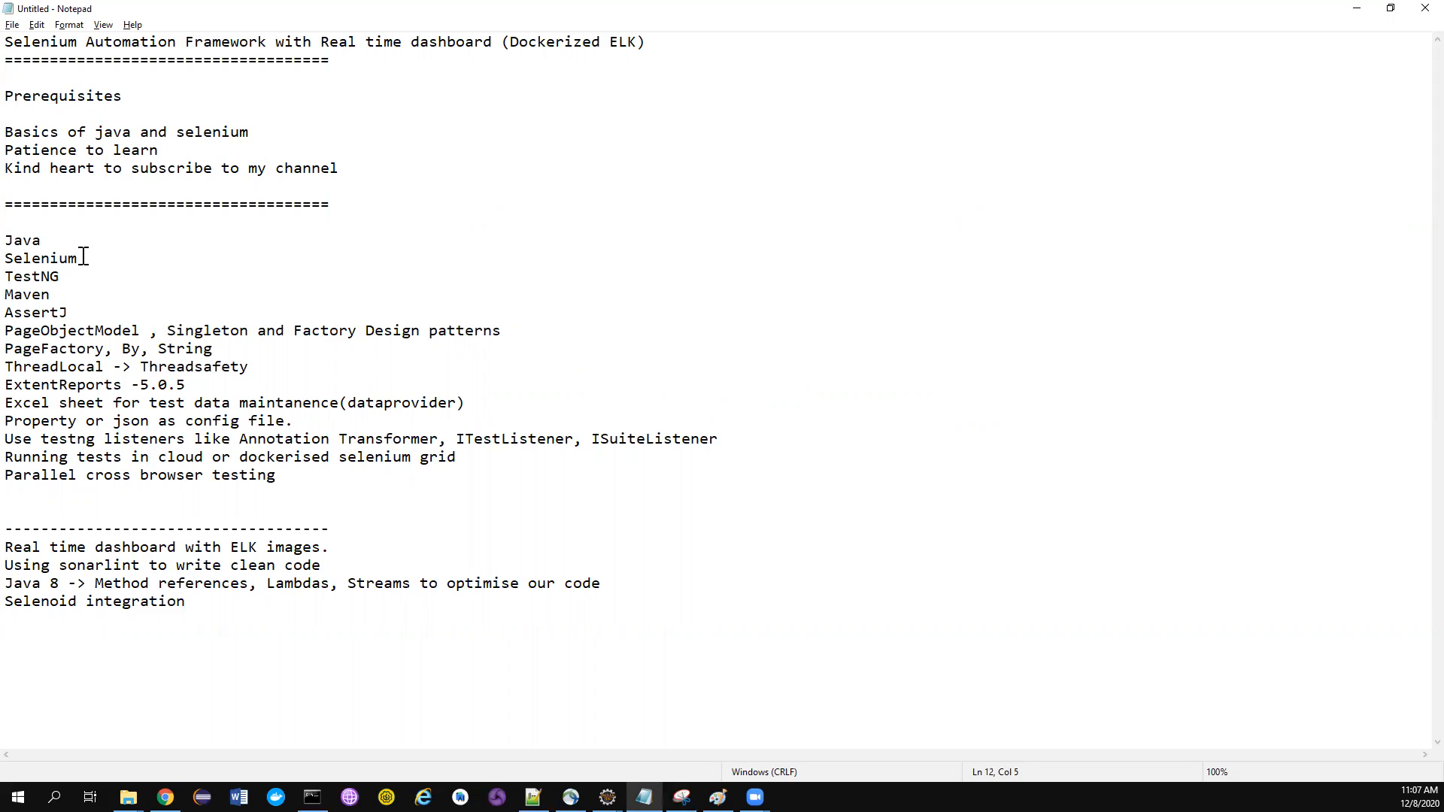
left_click(92, 257)
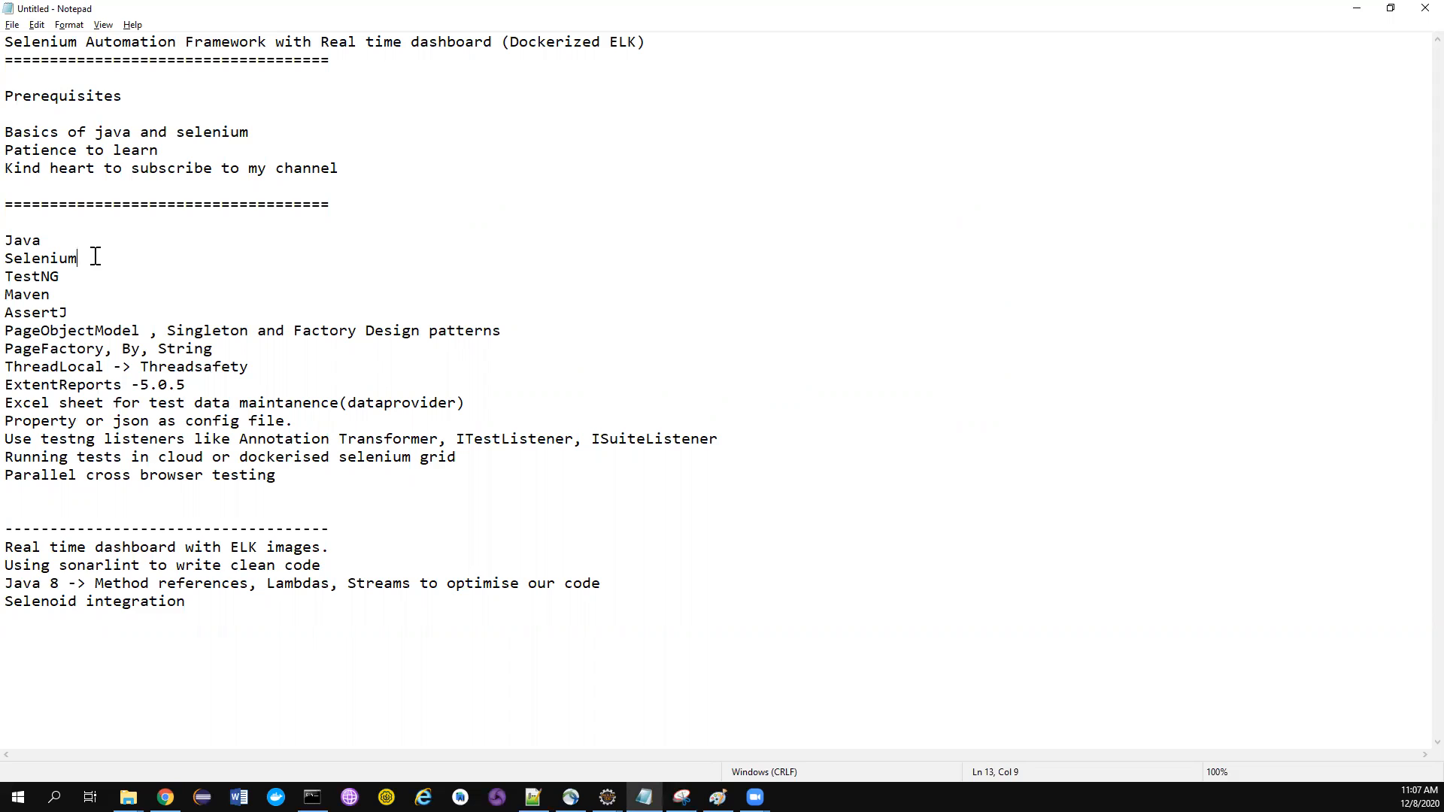
left_click(65, 277)
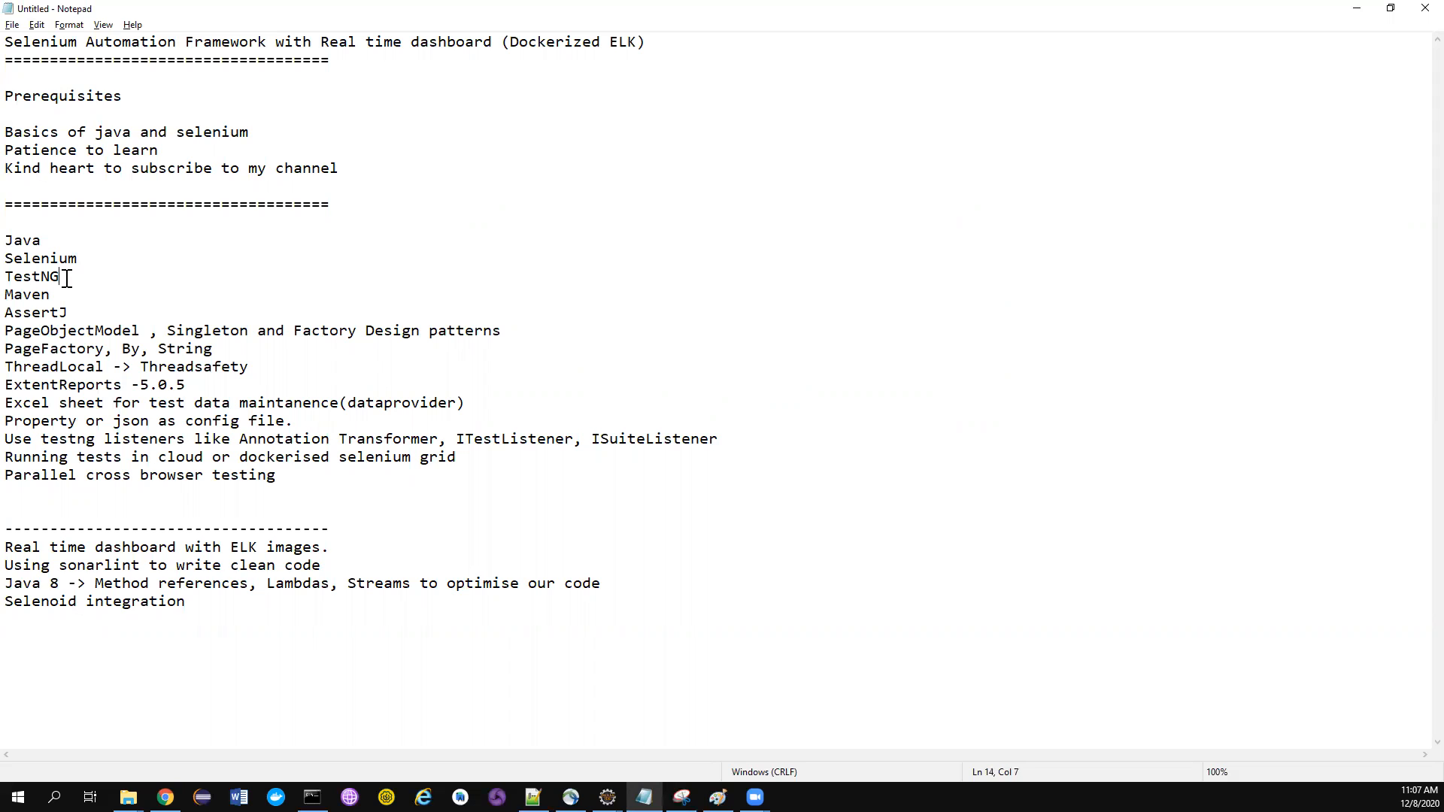
double_click(32, 277)
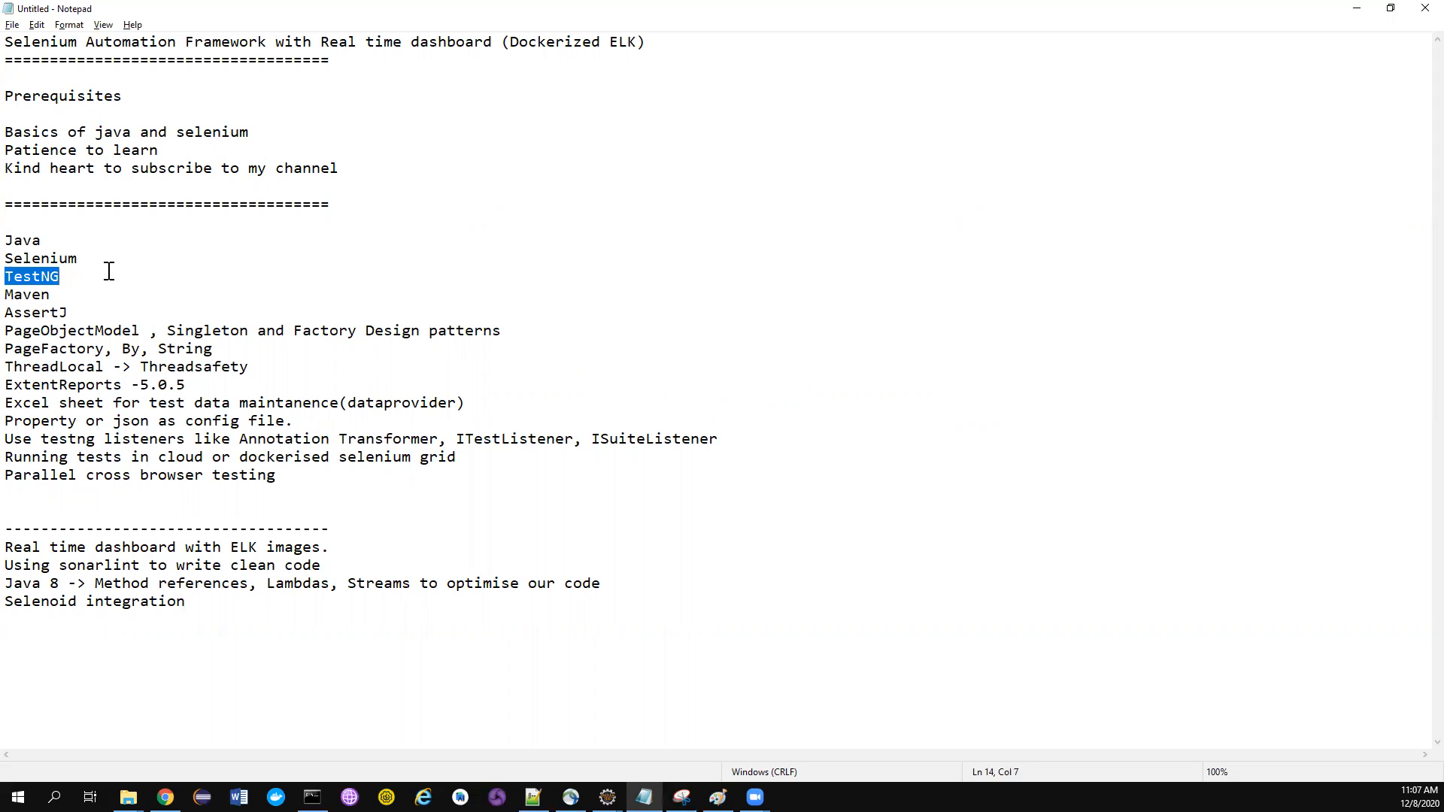
left_click(60, 277)
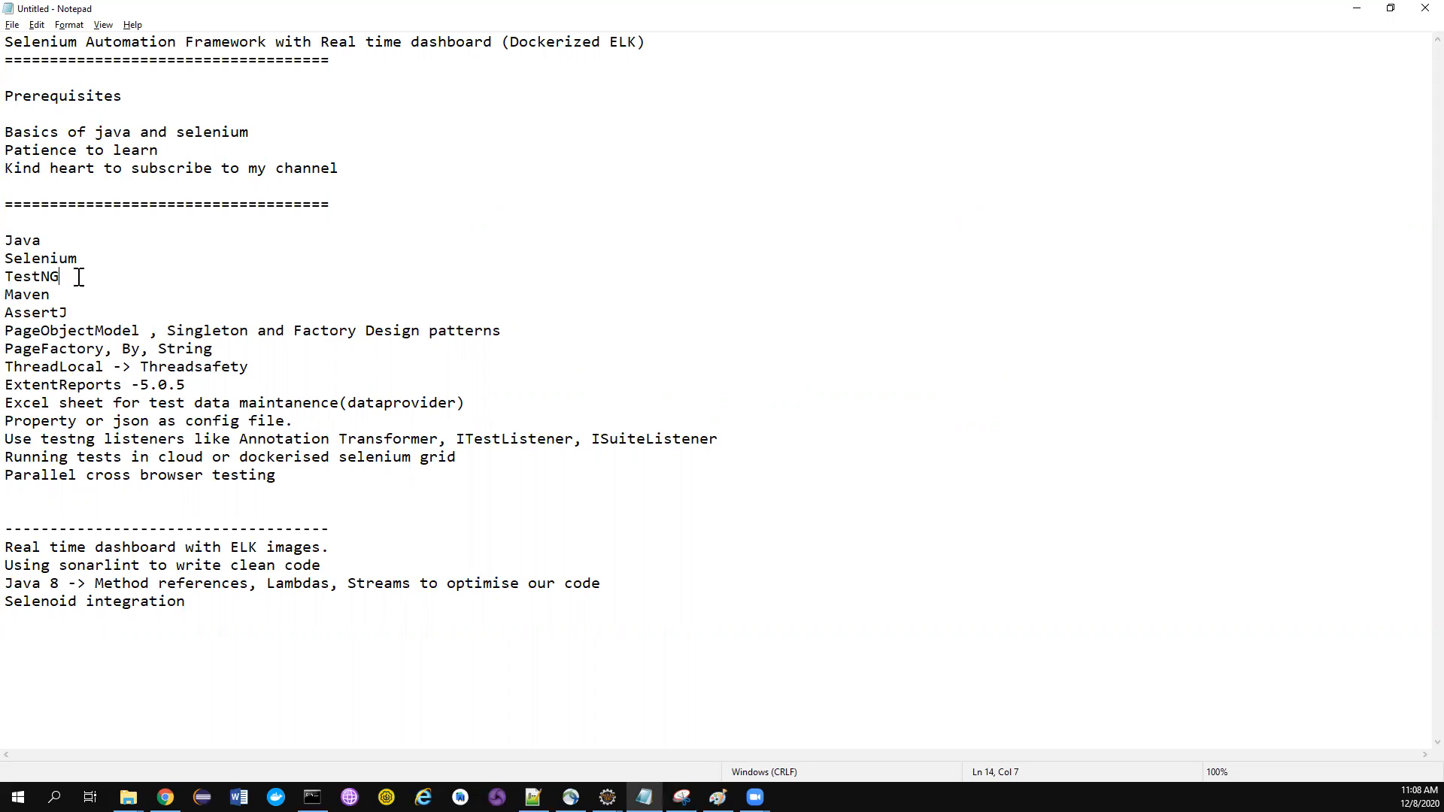
double_click(27, 293)
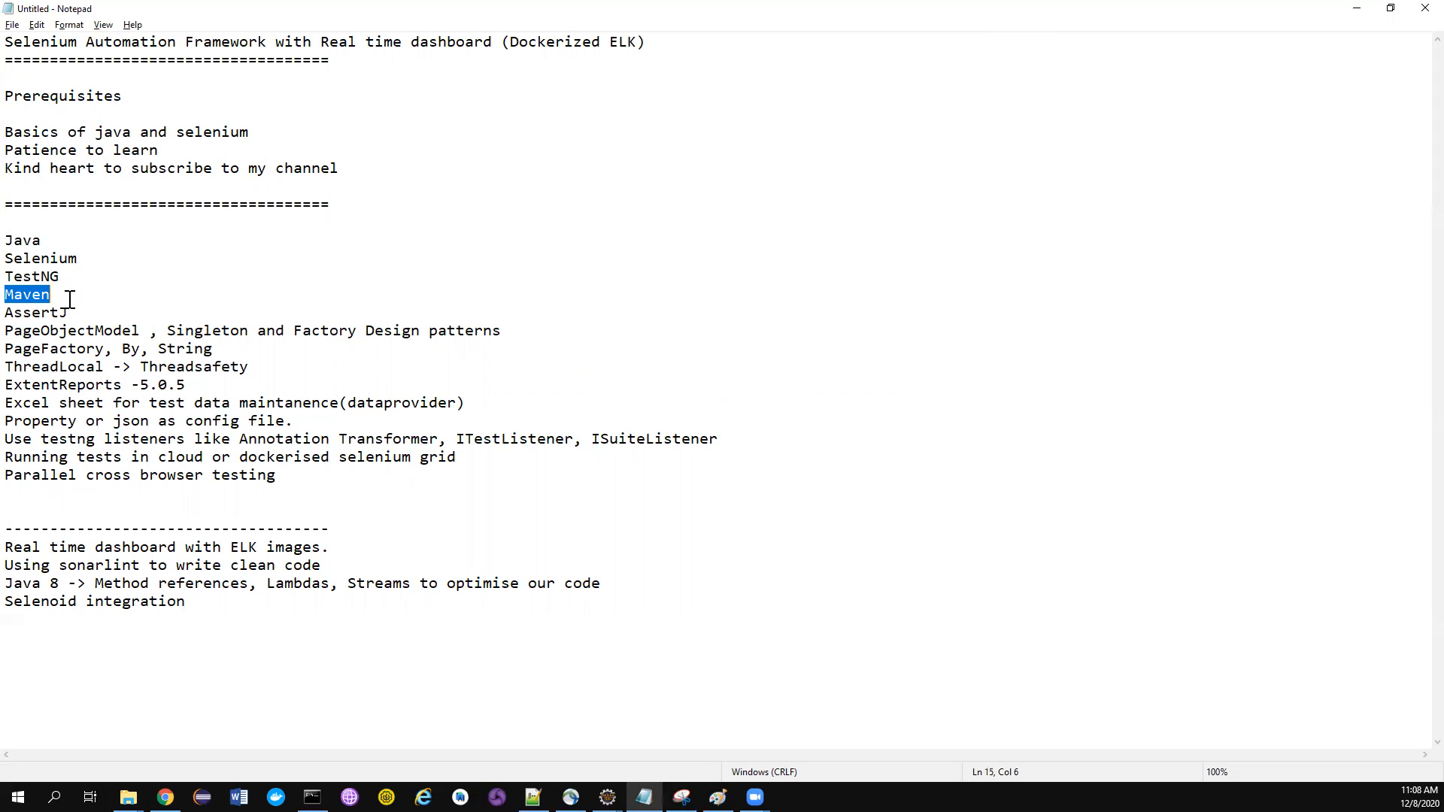
left_click(54, 293)
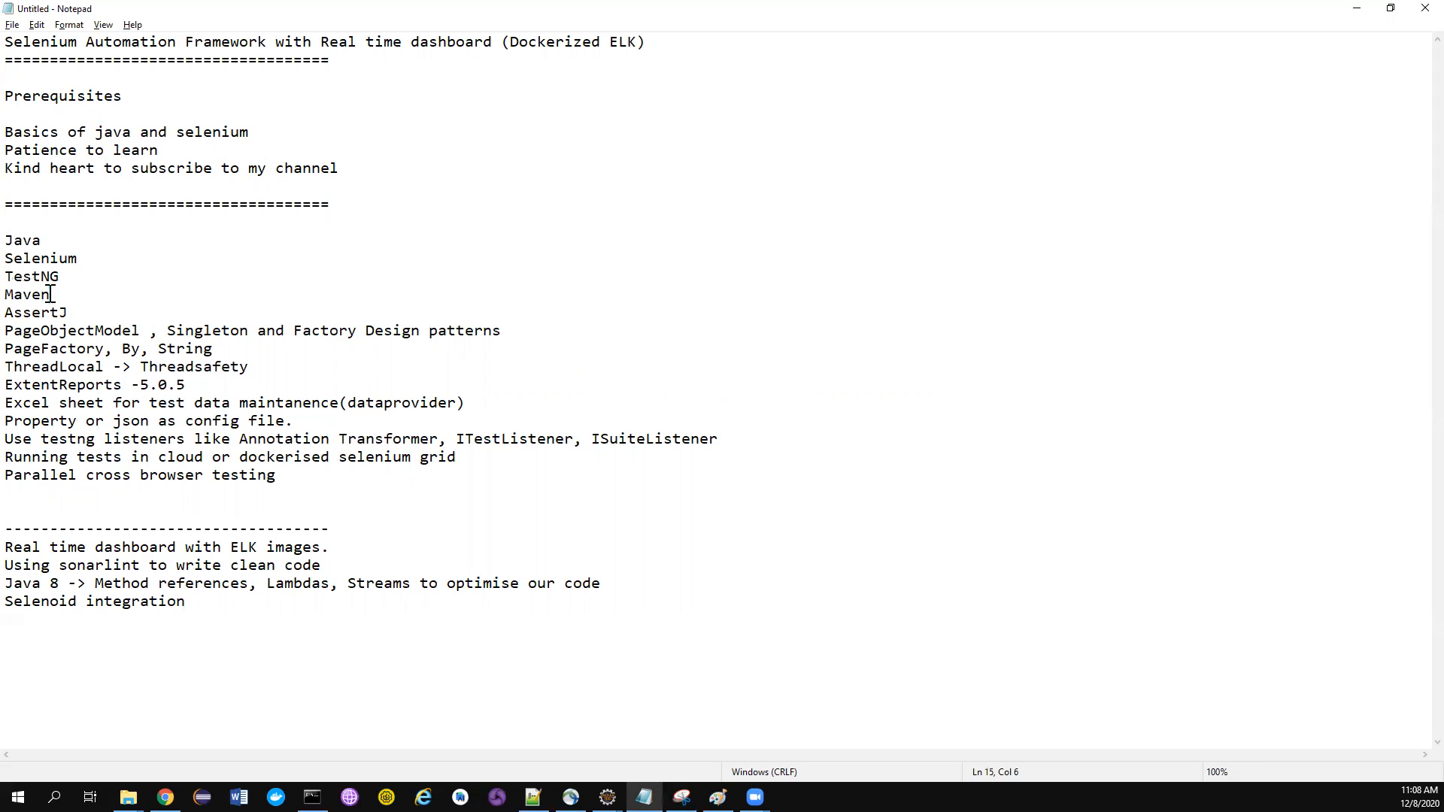
left_click(67, 313)
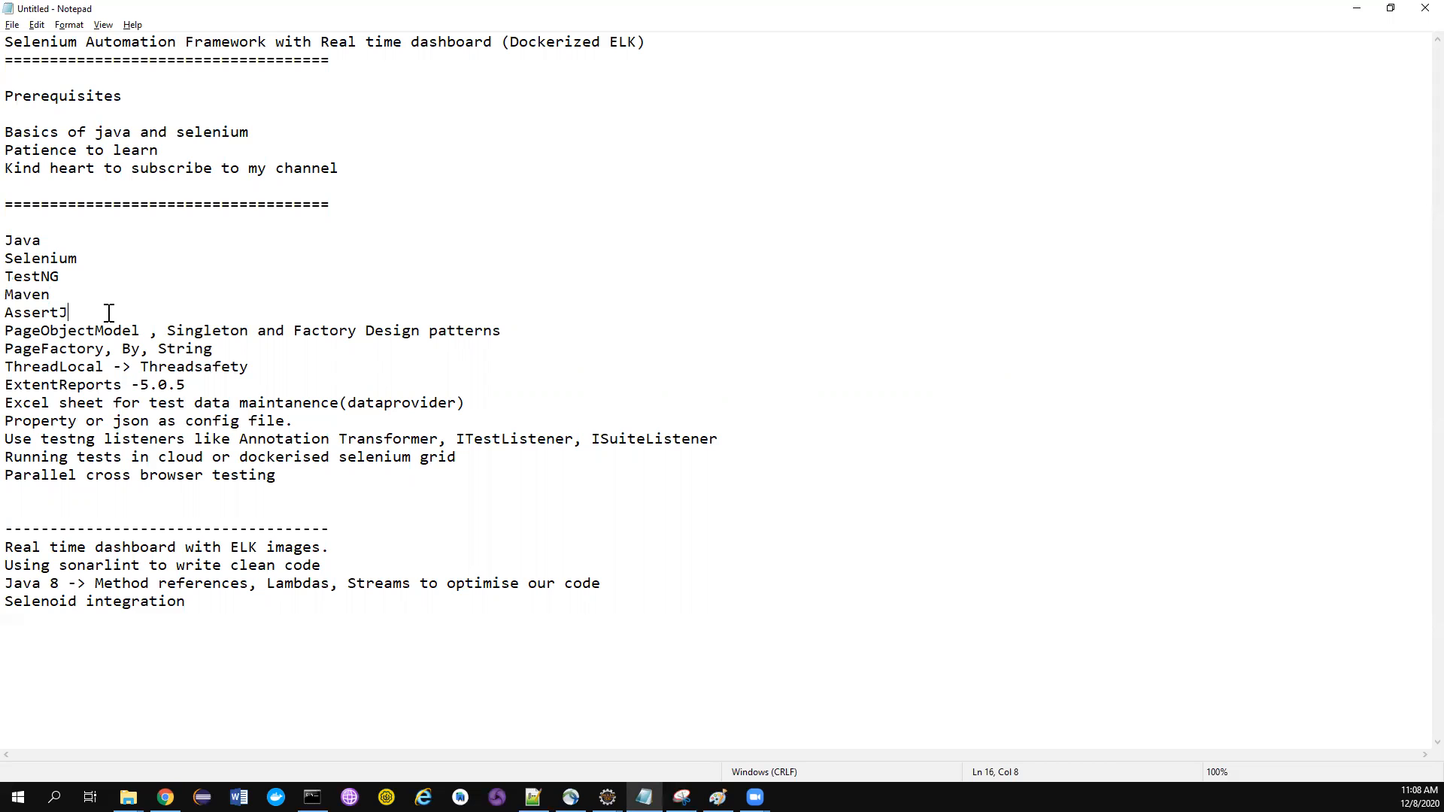
double_click(31, 277)
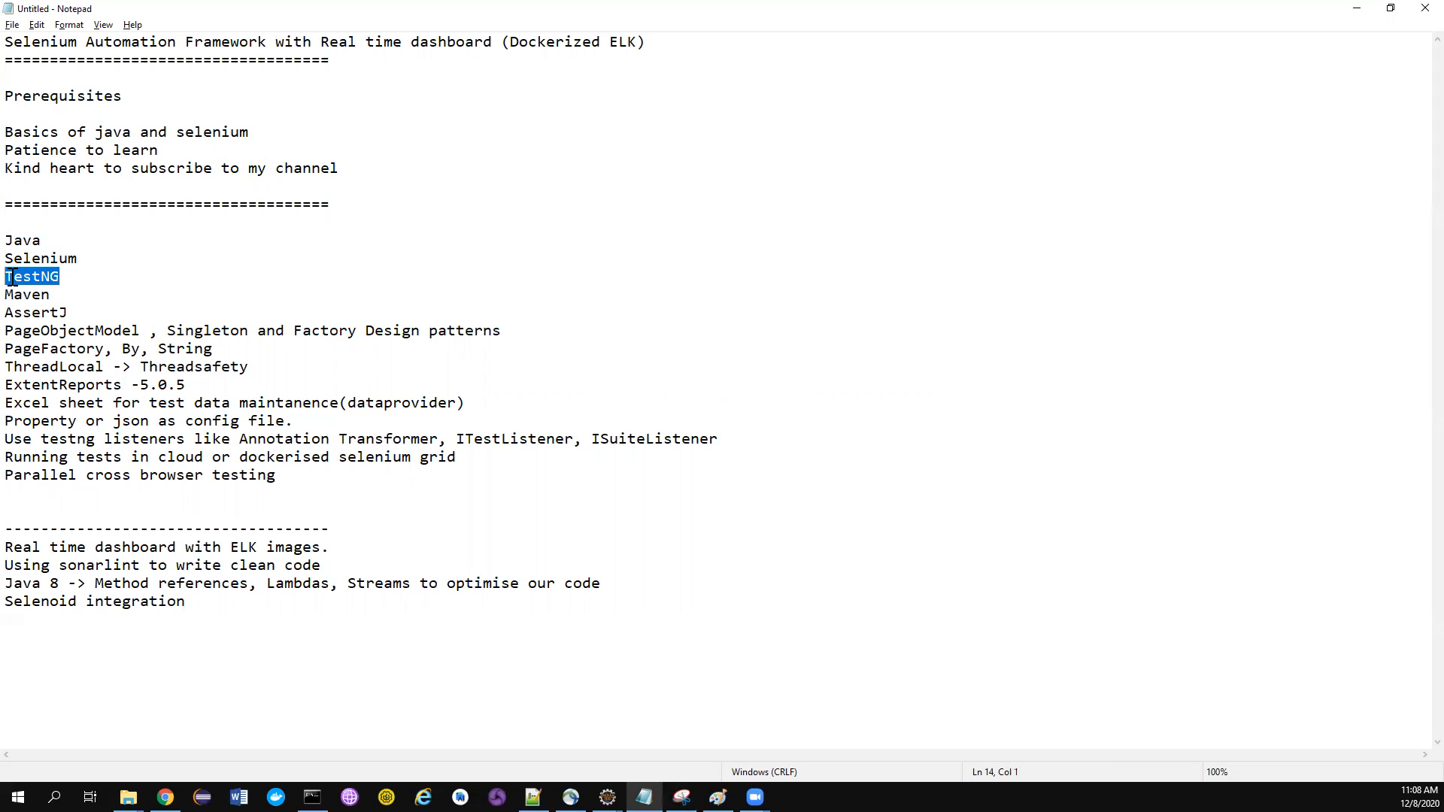
left_click(71, 311)
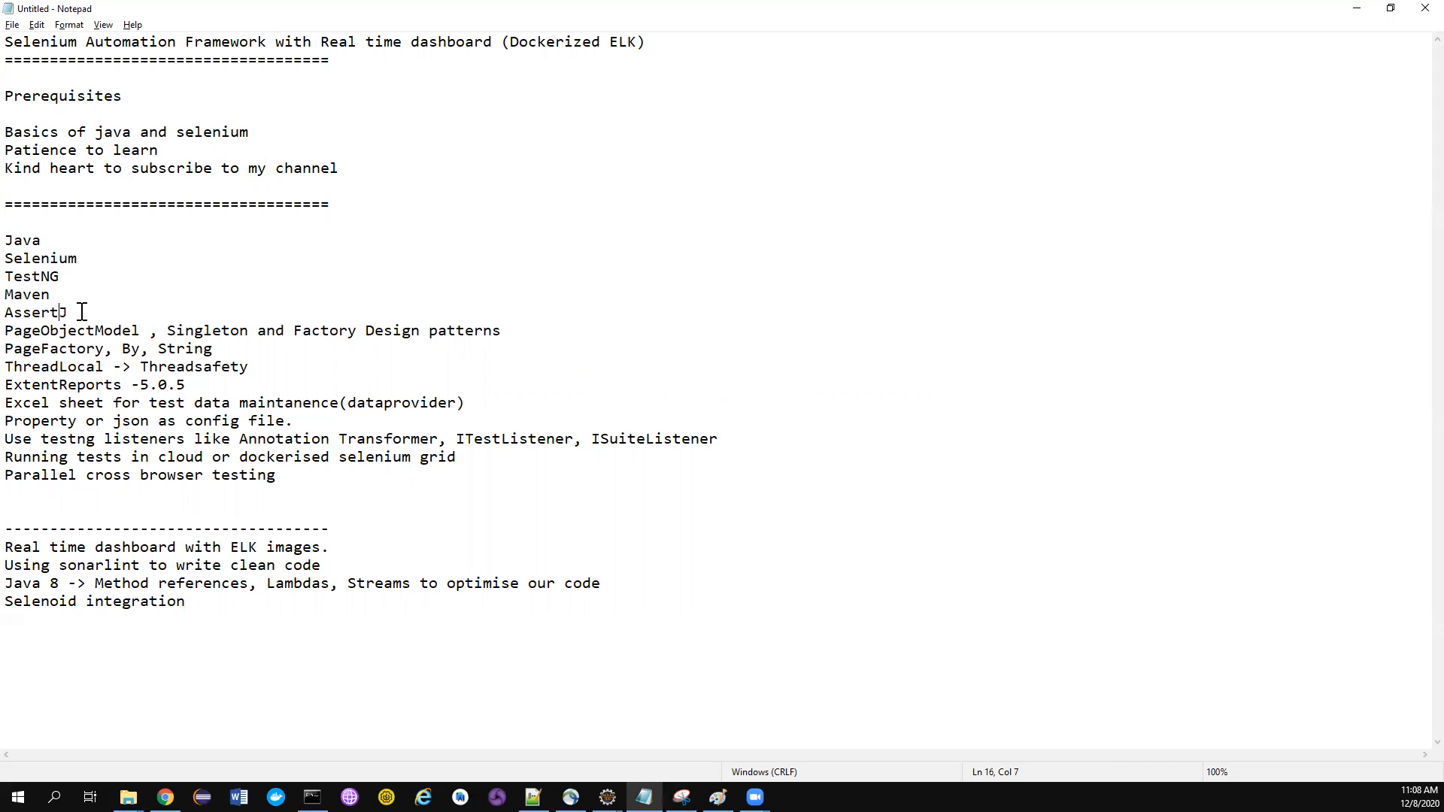
double_click(36, 313)
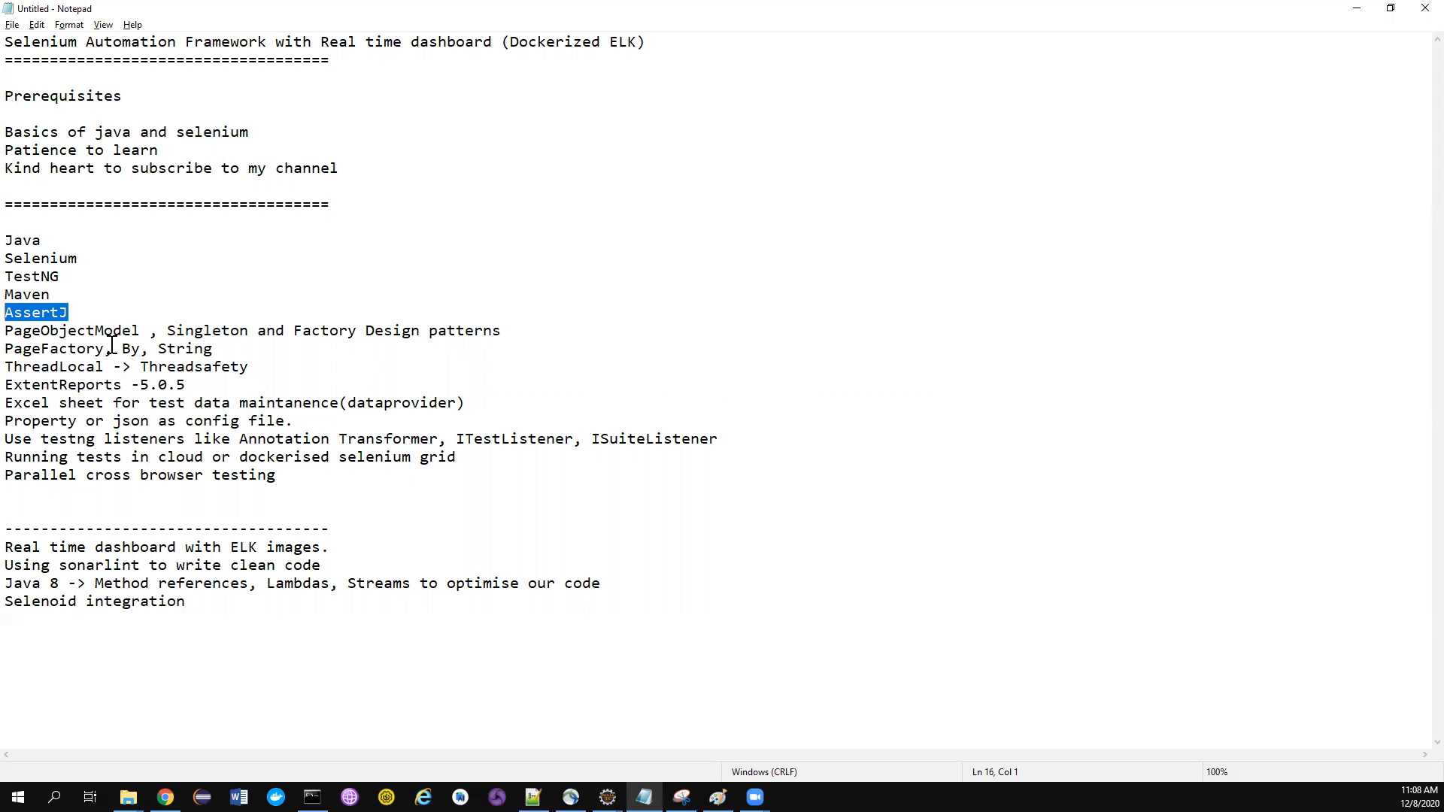
double_click(69, 330)
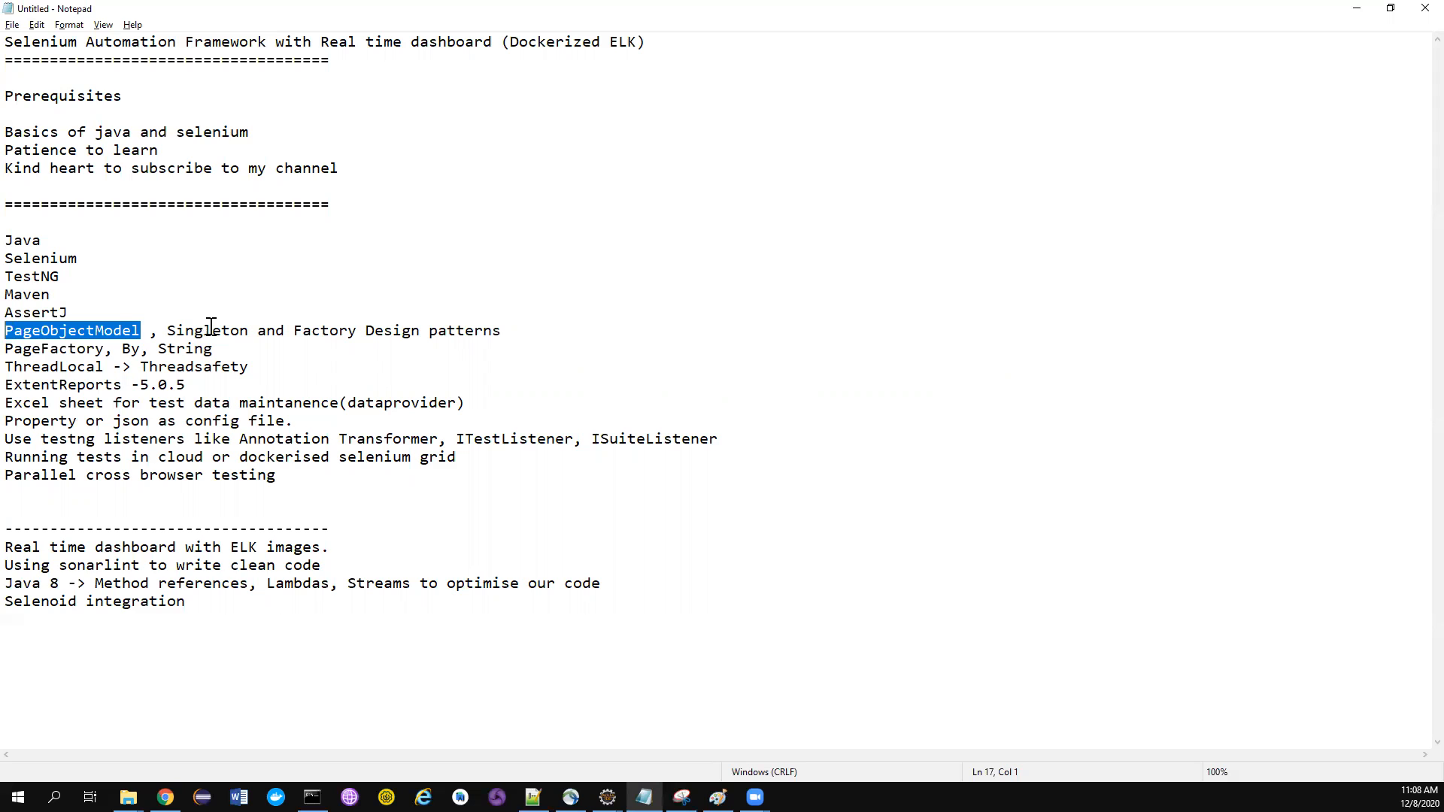
mouse_move(315, 329)
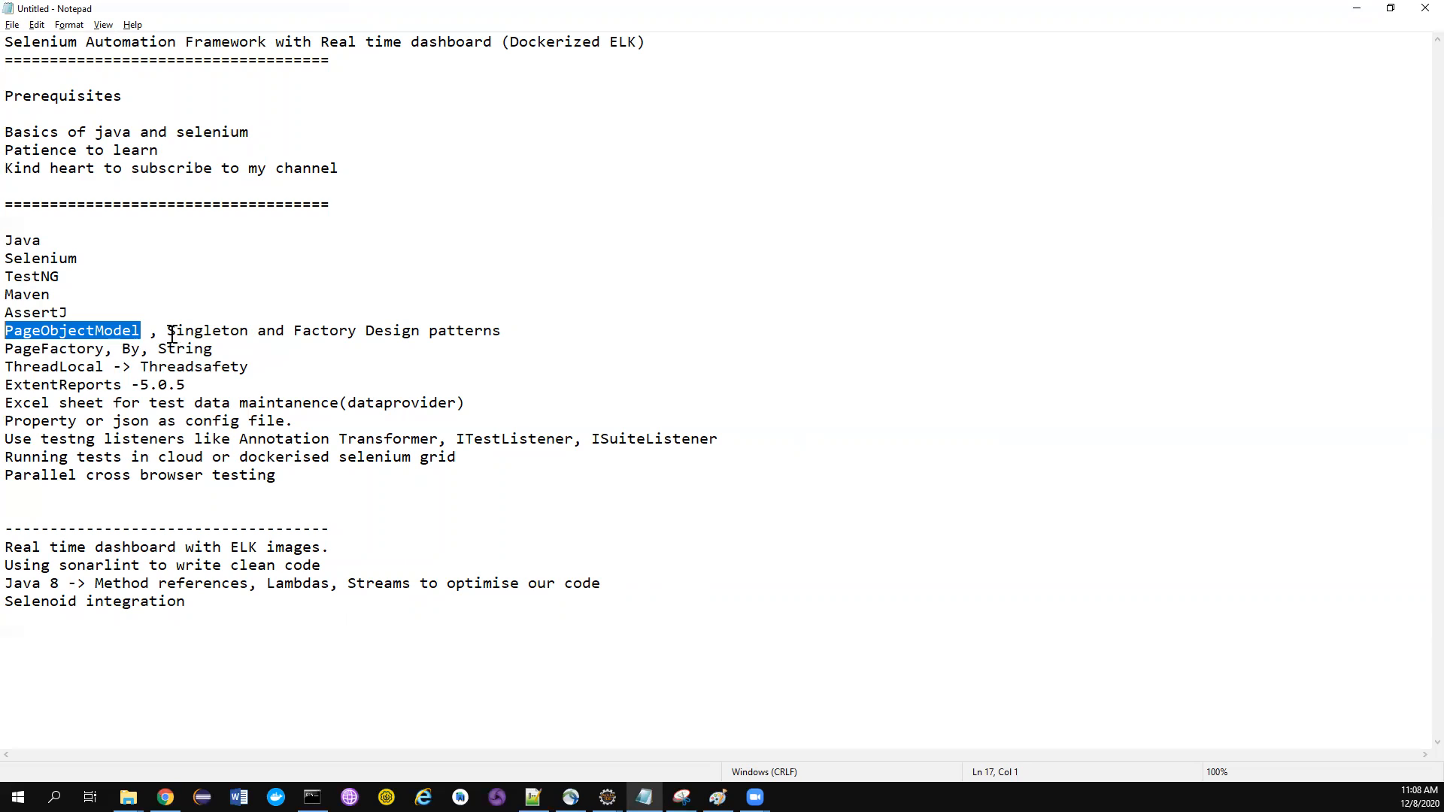
double_click(206, 329)
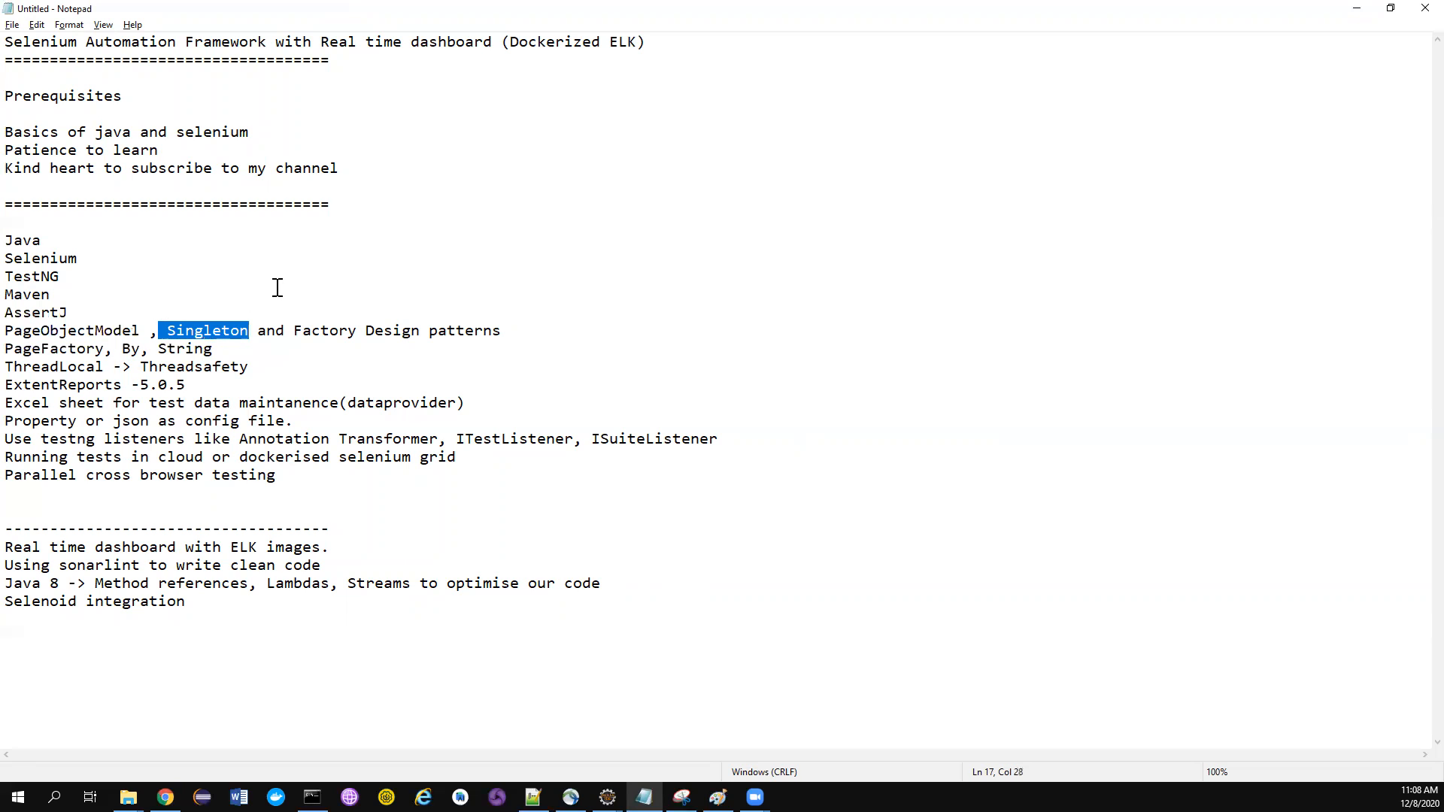
mouse_move(327, 319)
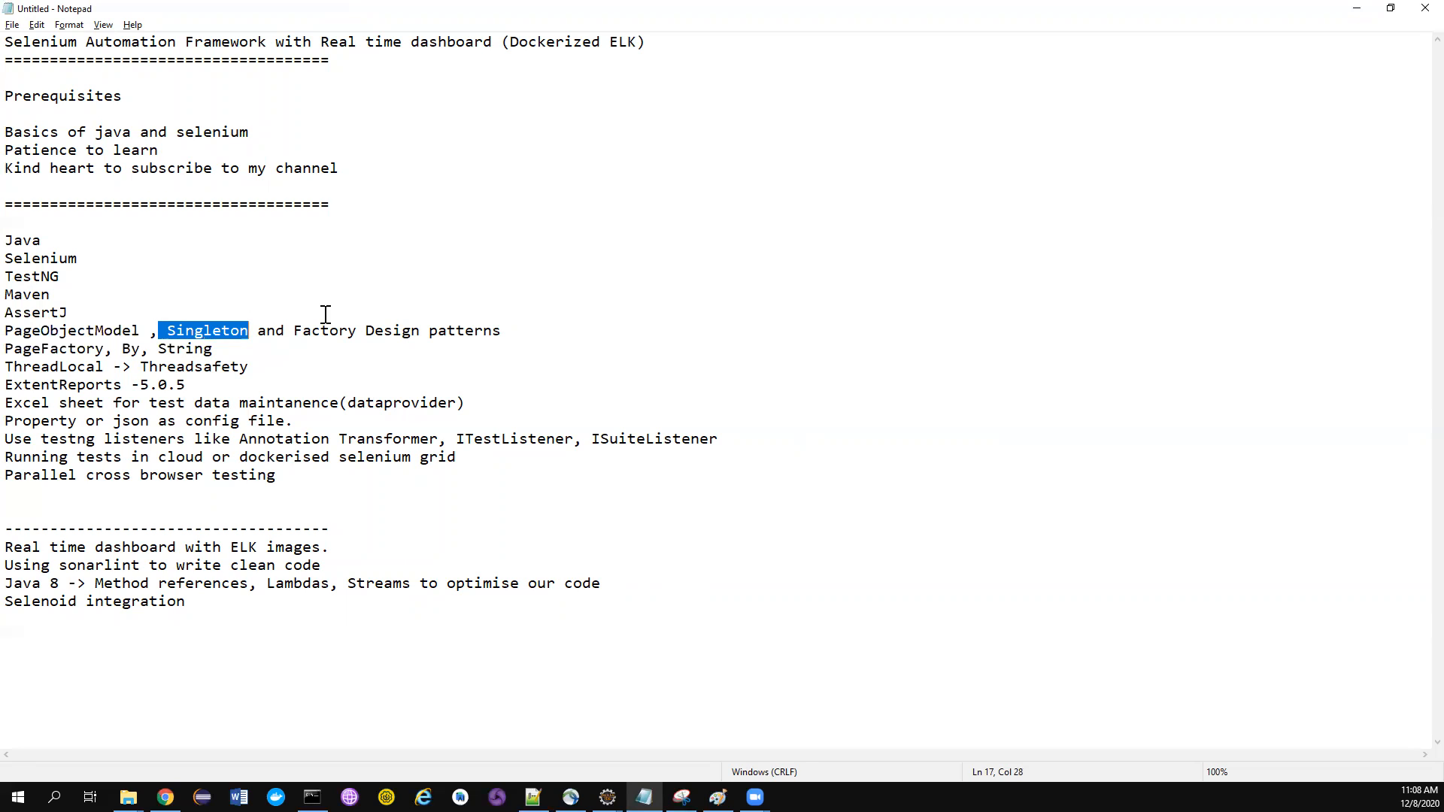
mouse_move(101, 349)
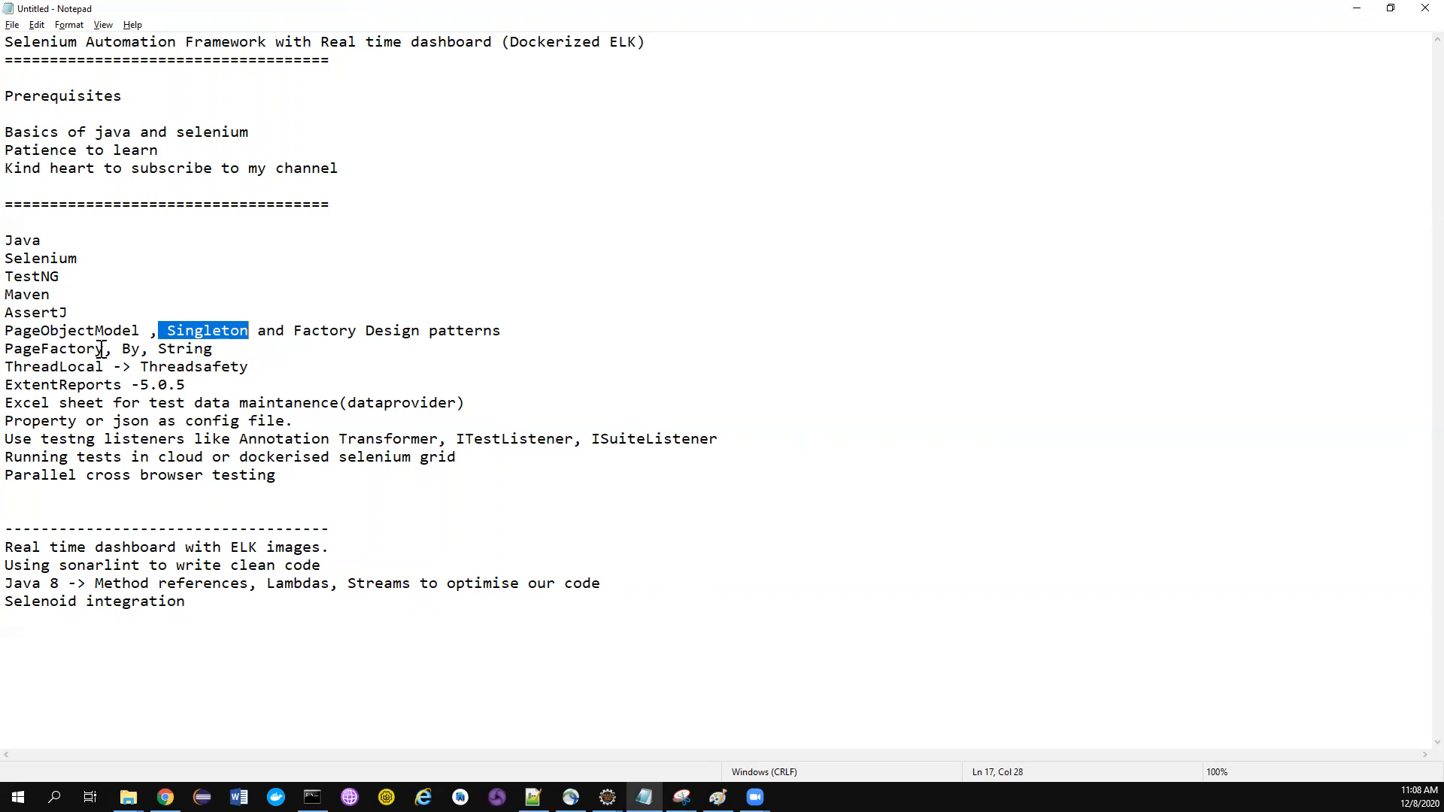
double_click(54, 347)
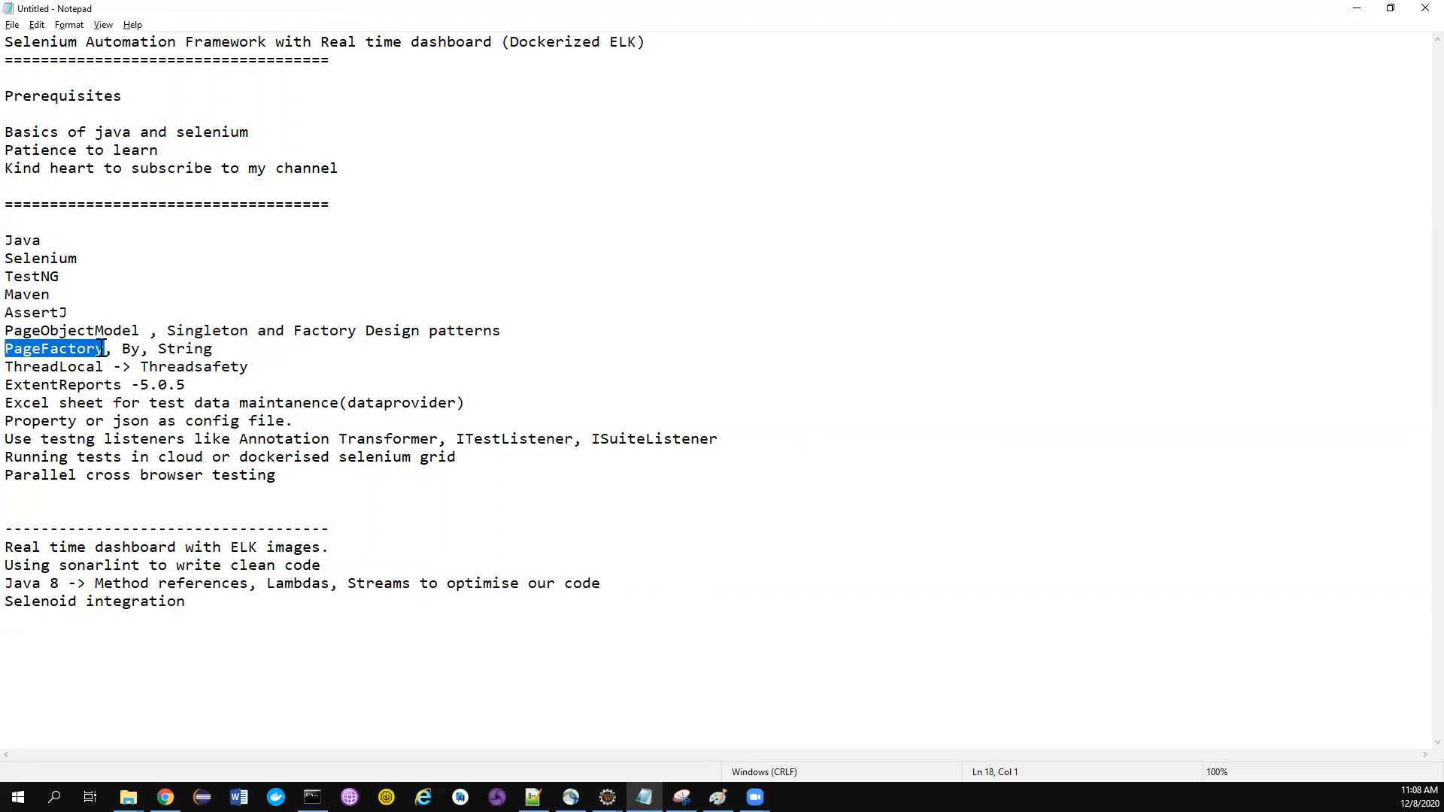
double_click(184, 348)
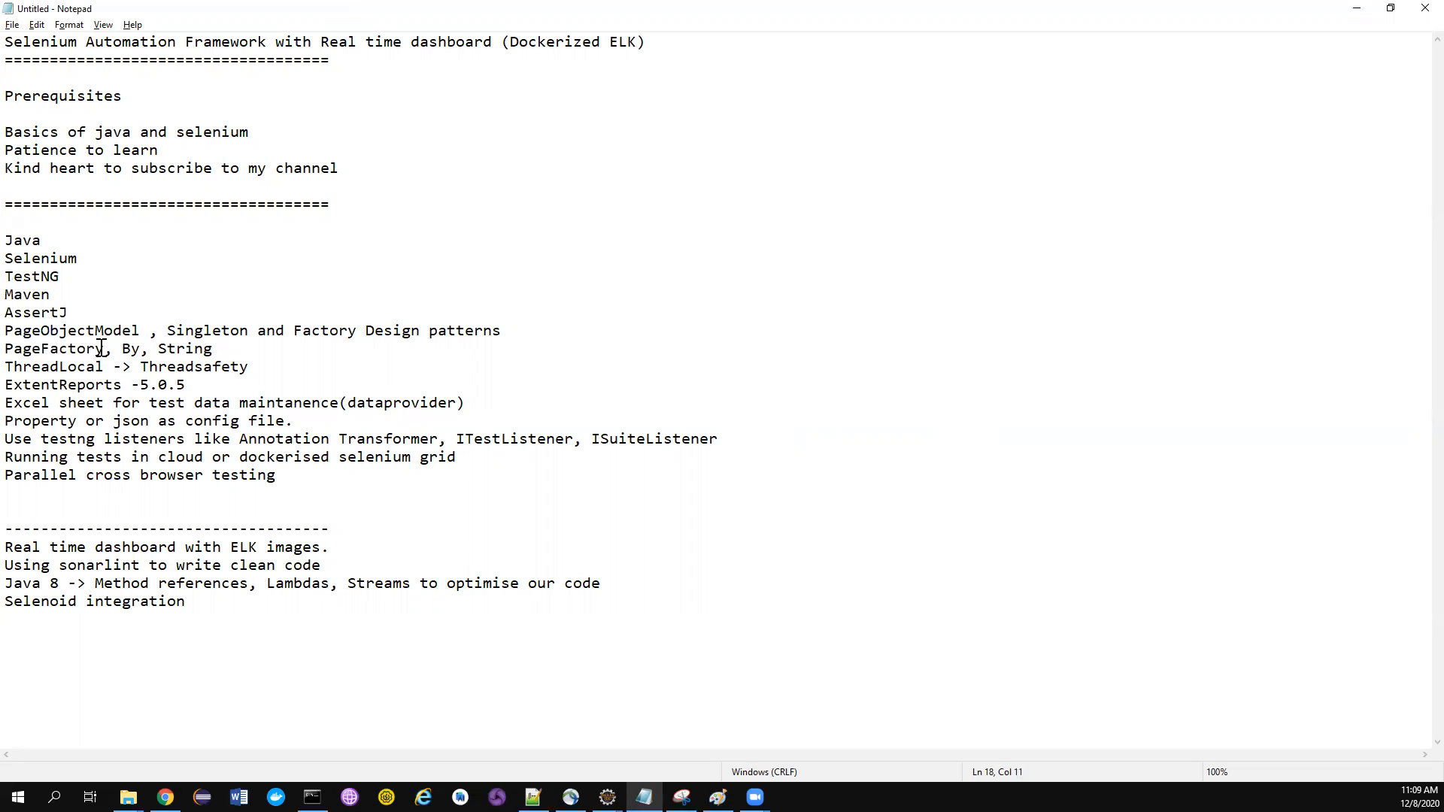
double_click(53, 347)
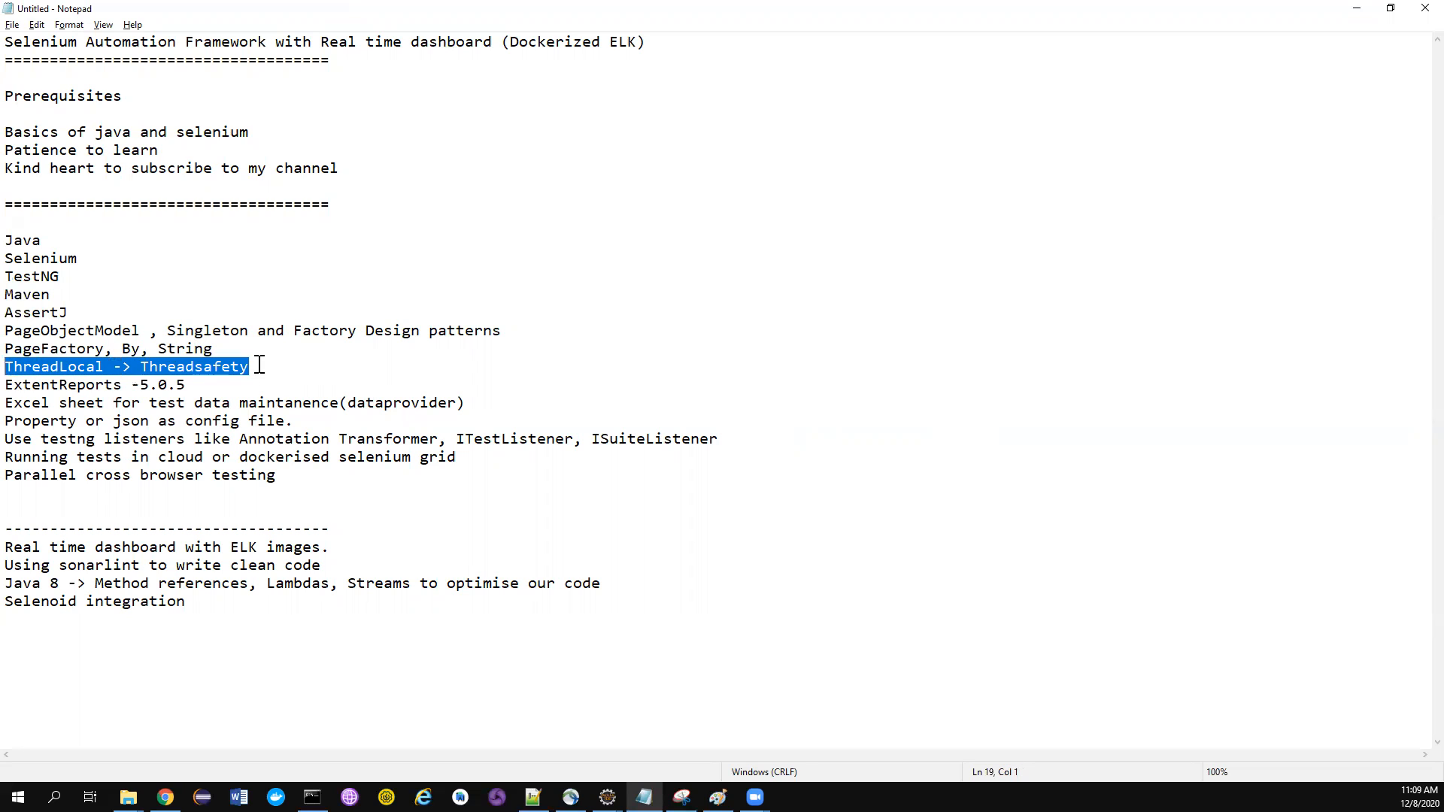
left_click(256, 365)
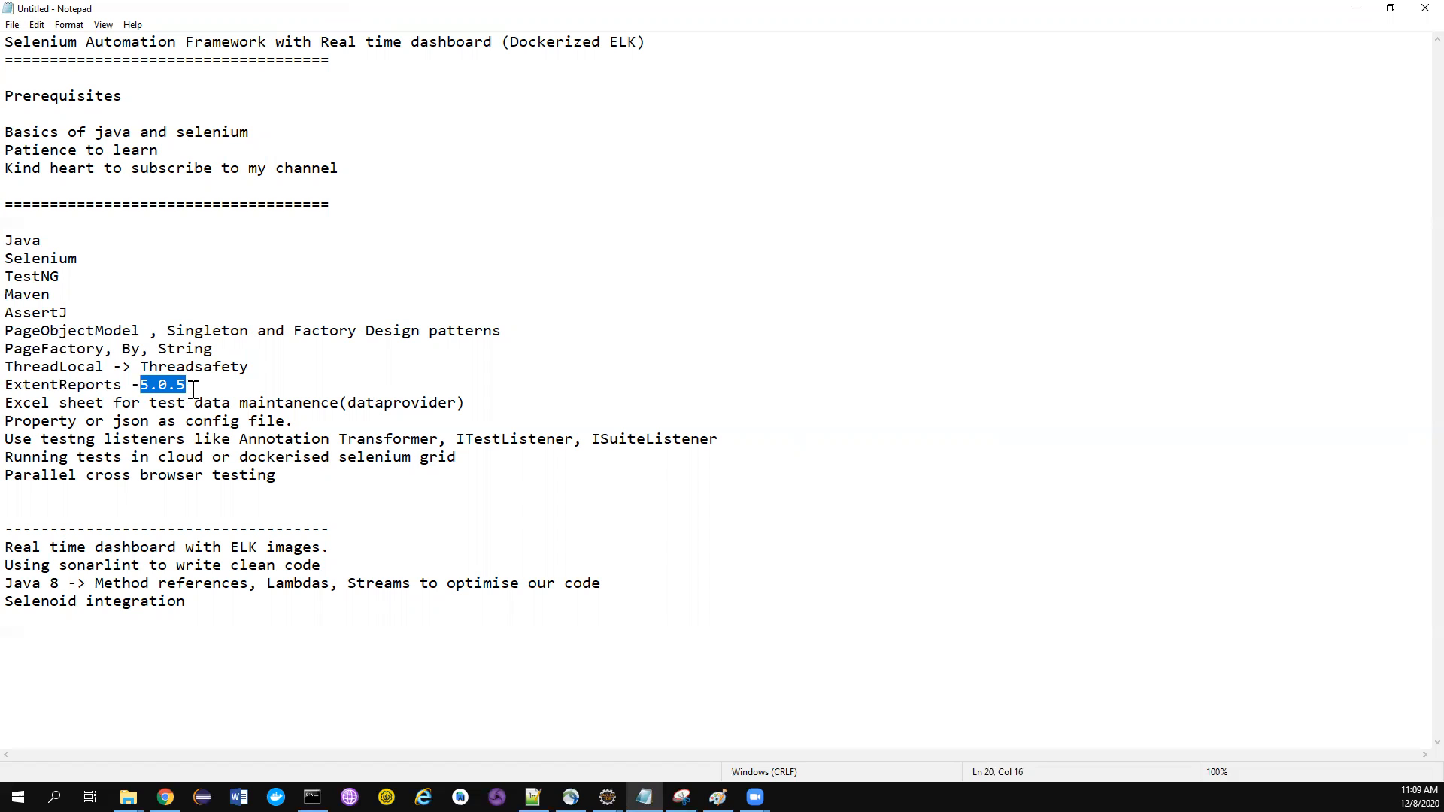
left_click(190, 384)
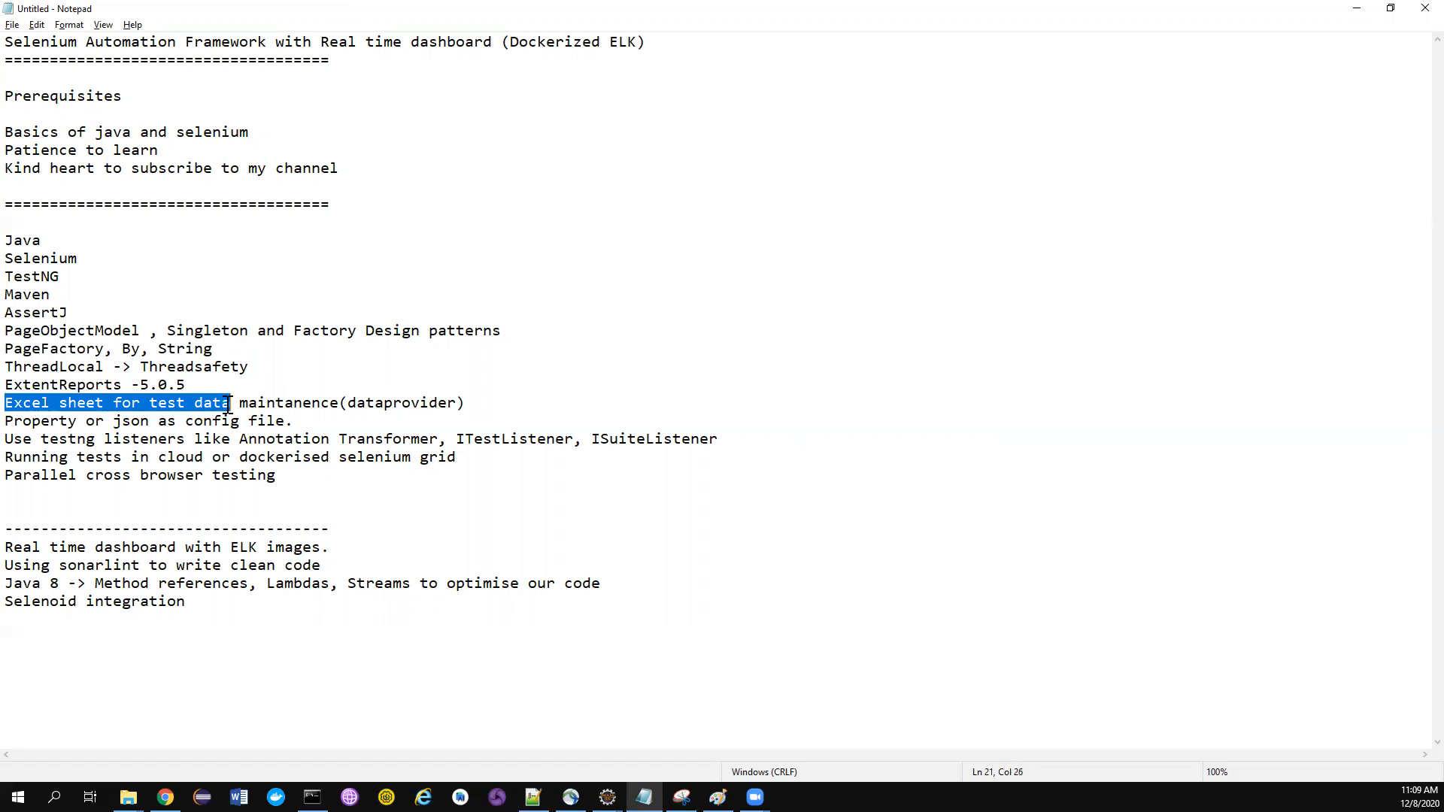
double_click(289, 403)
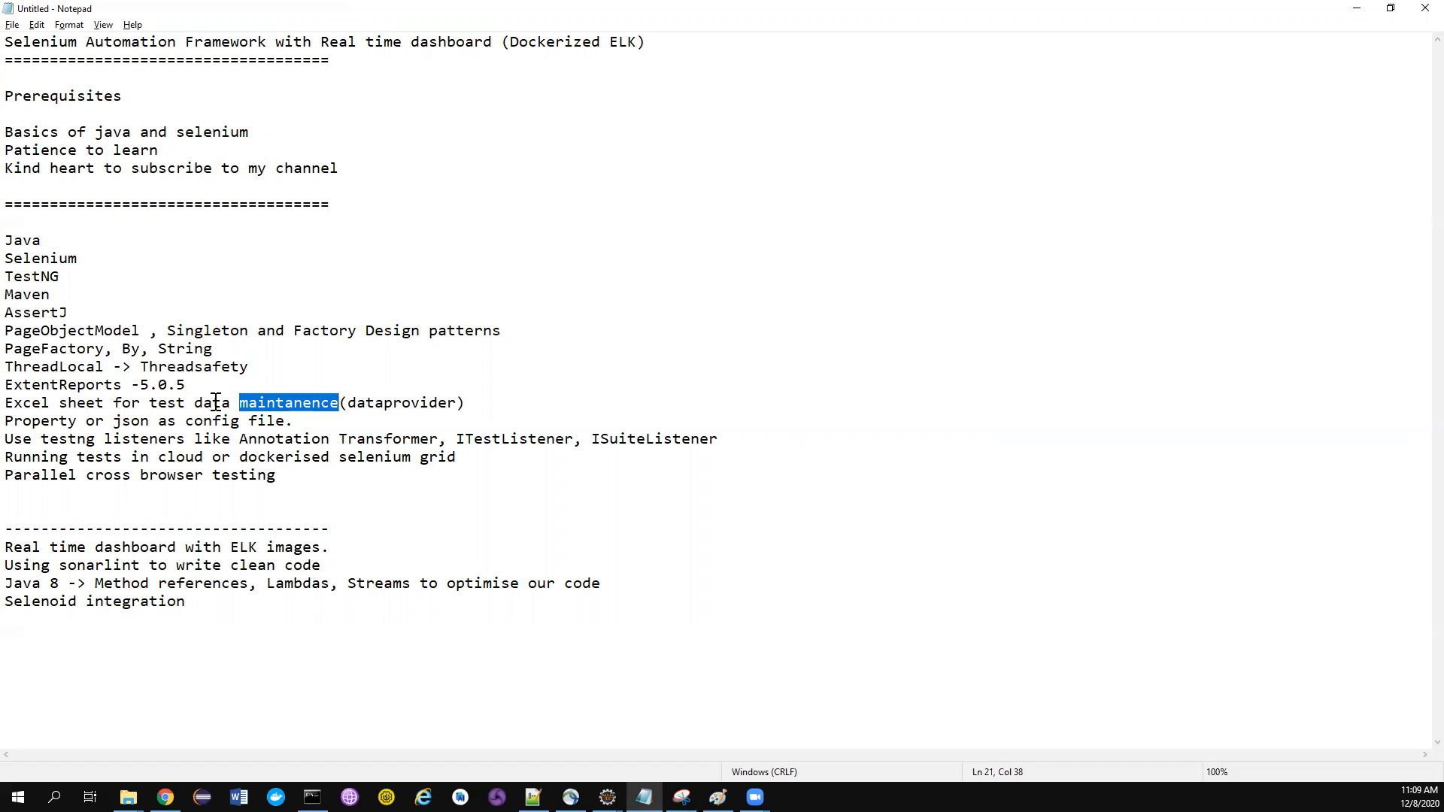
mouse_move(400, 386)
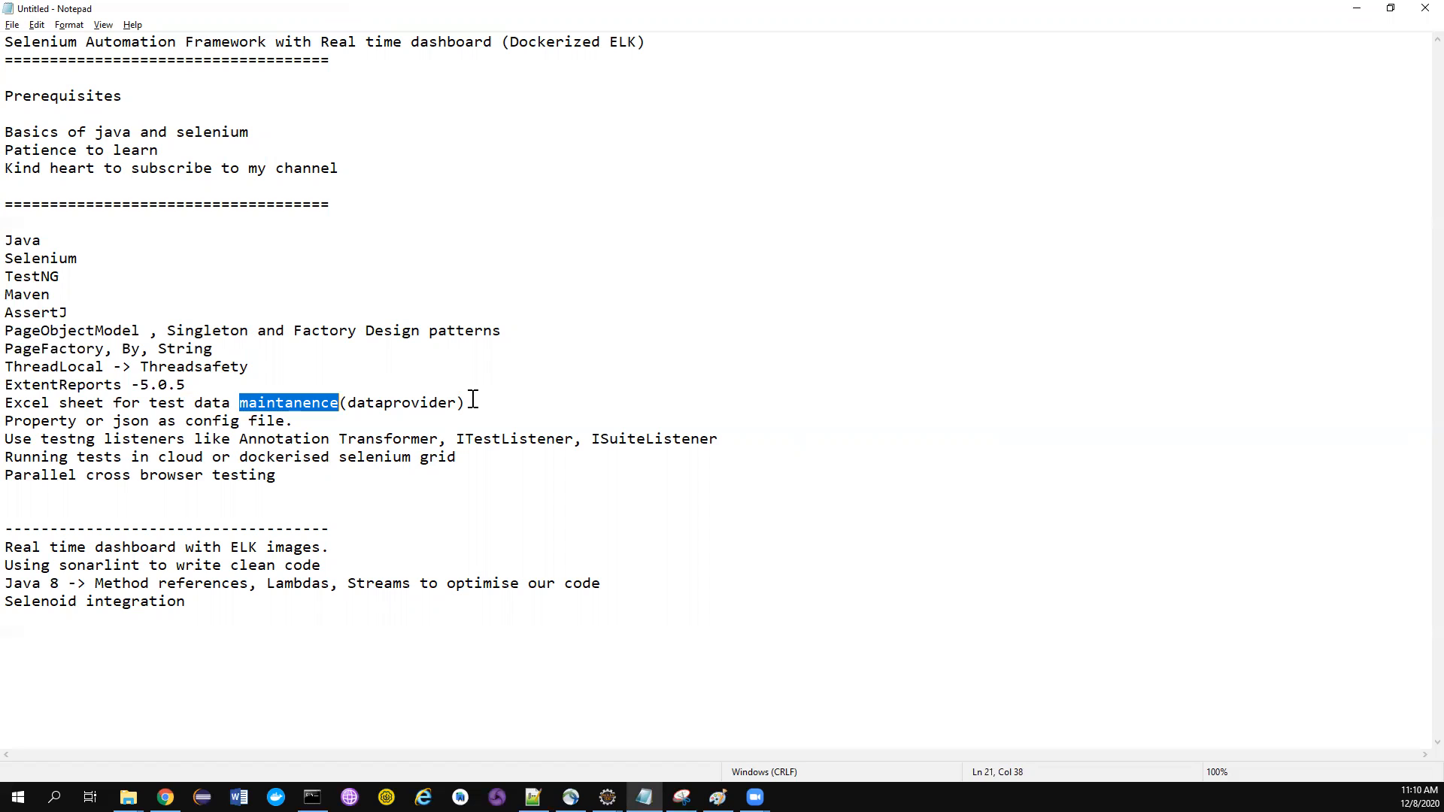
mouse_move(338, 406)
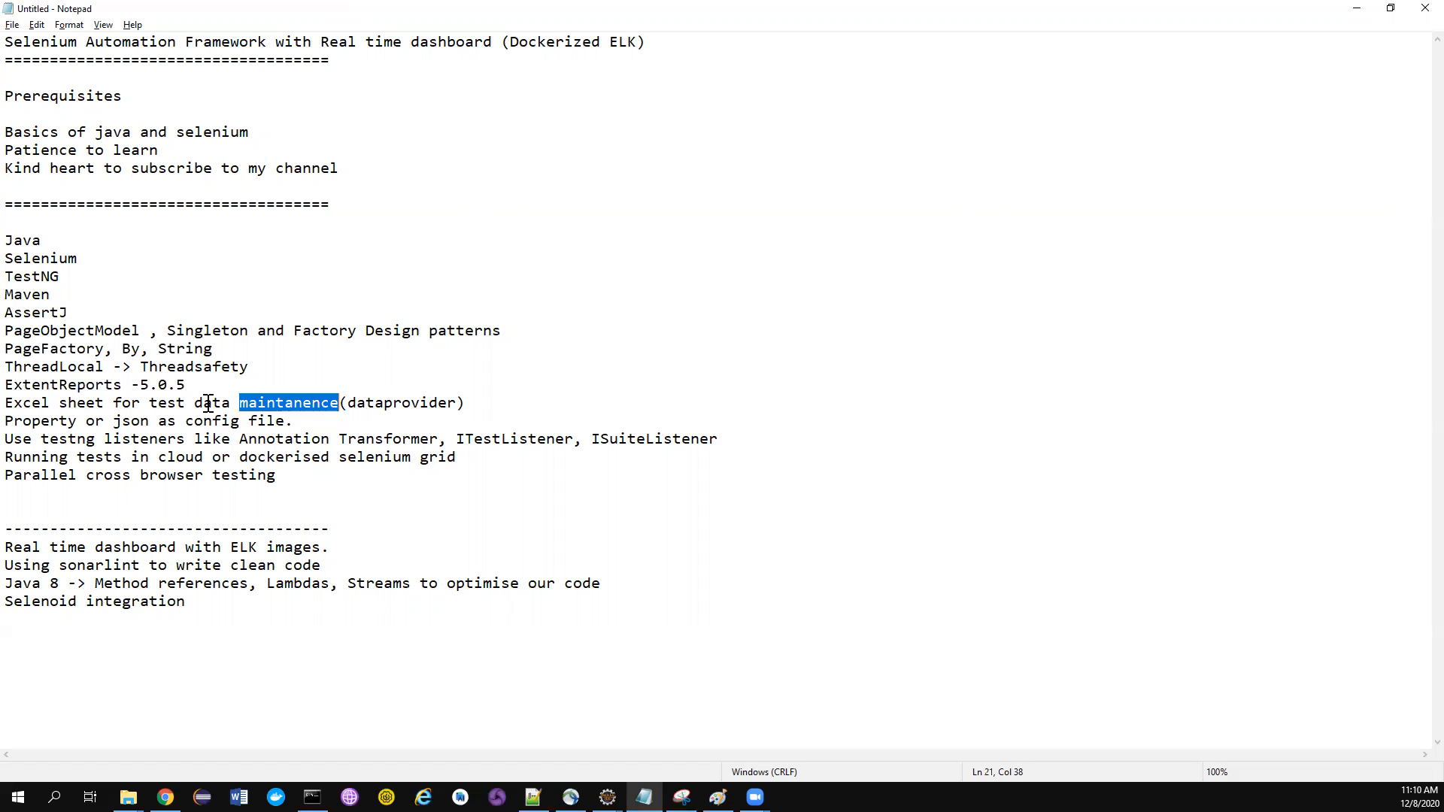
mouse_move(108, 415)
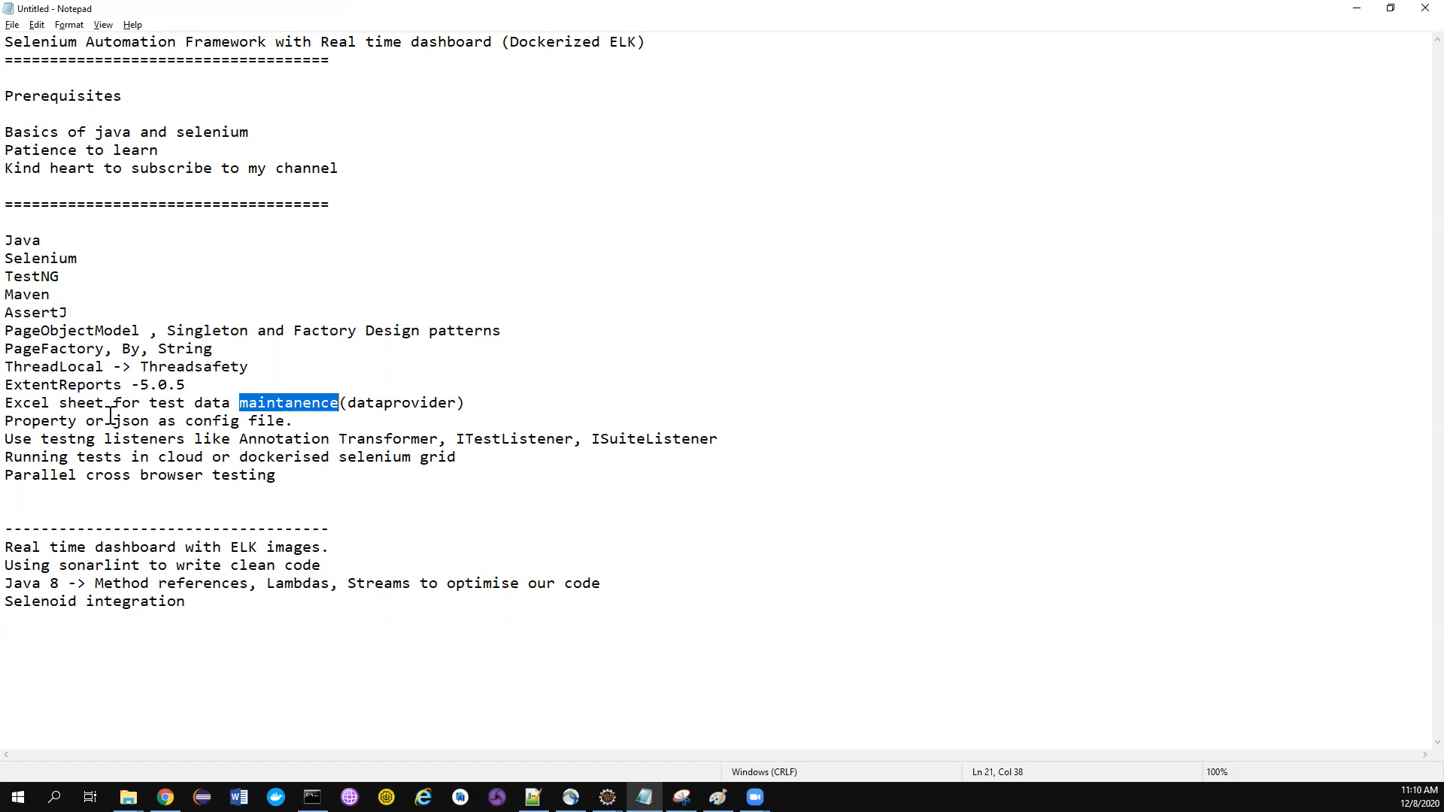
left_click(72, 421)
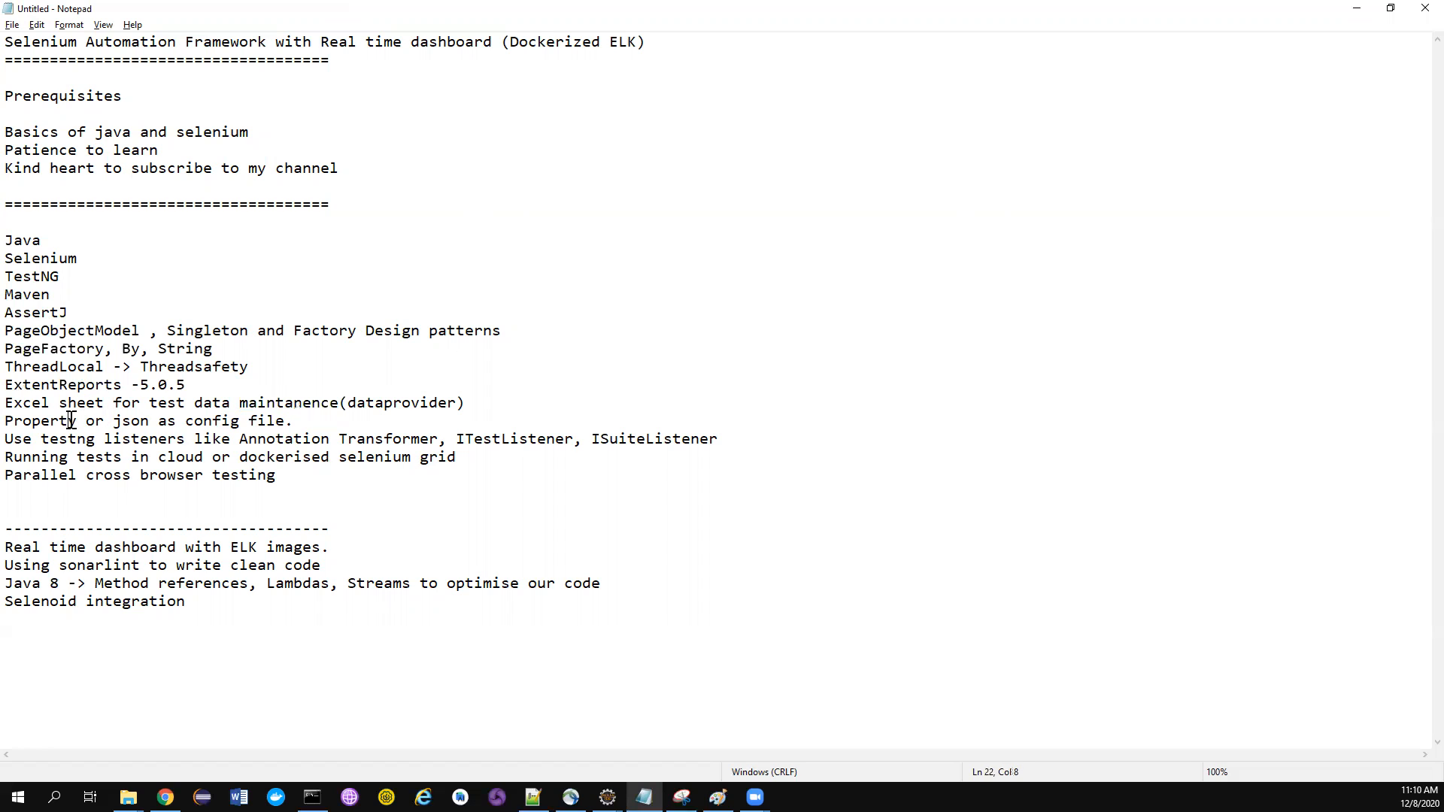
double_click(39, 421)
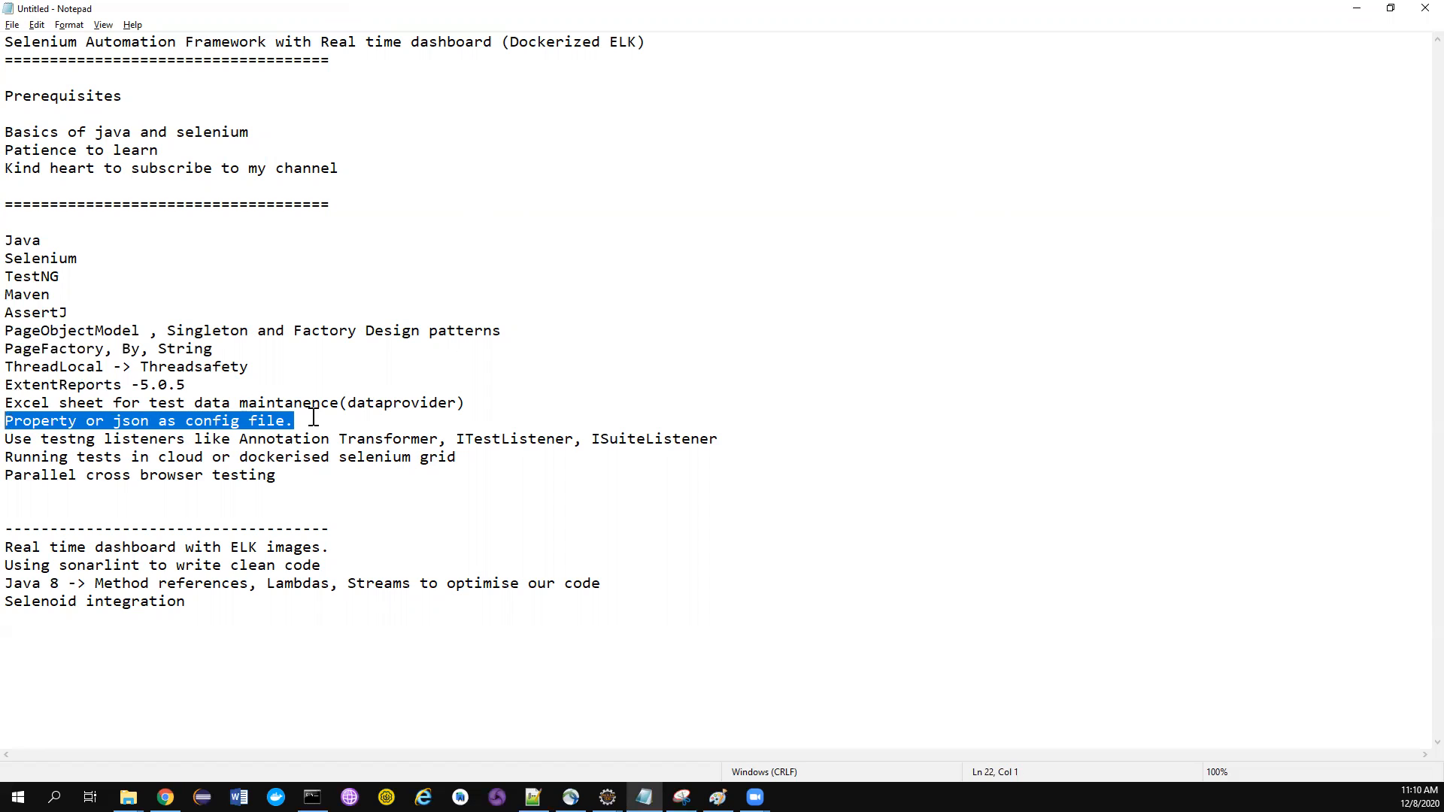
left_click(293, 422)
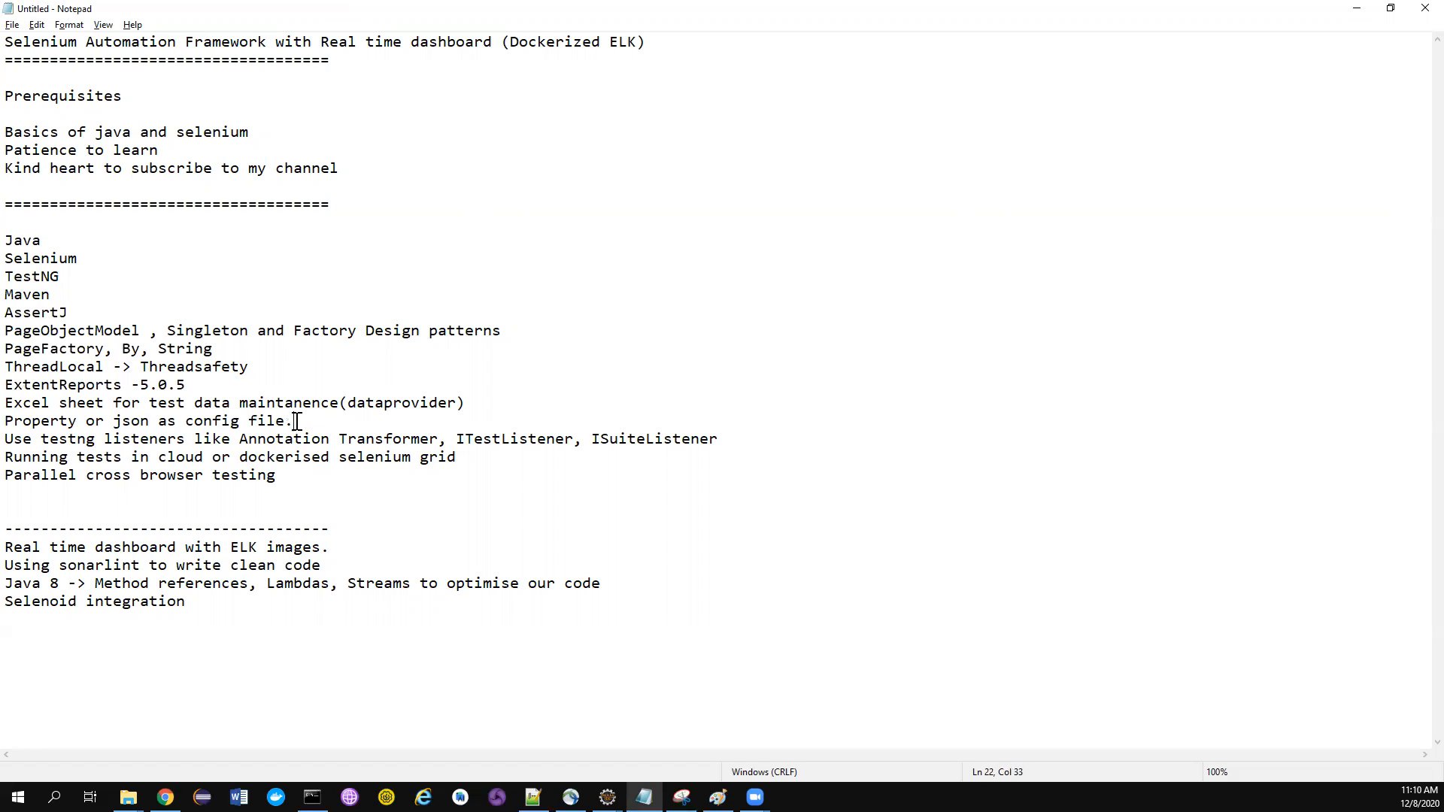
mouse_move(310, 421)
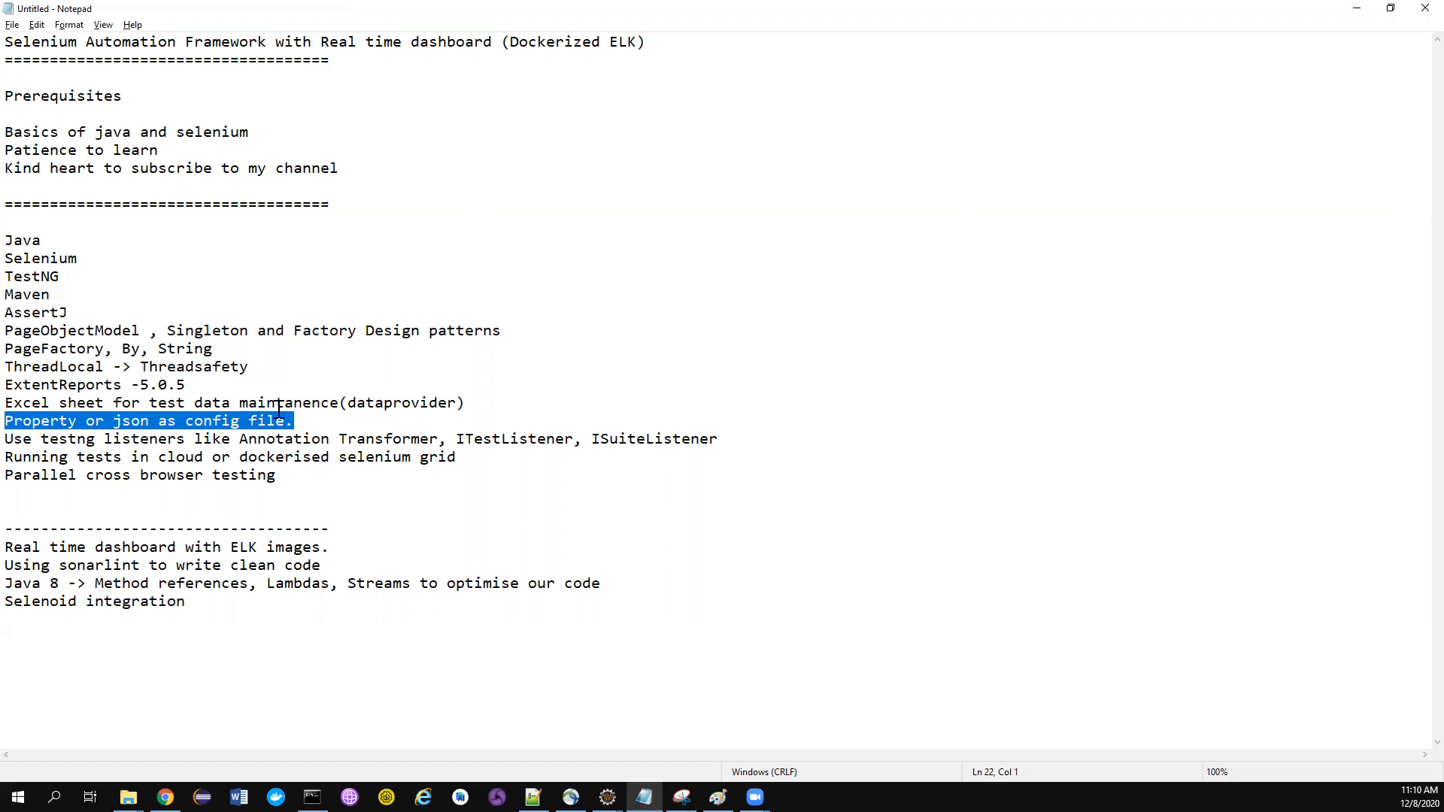
mouse_move(659, 433)
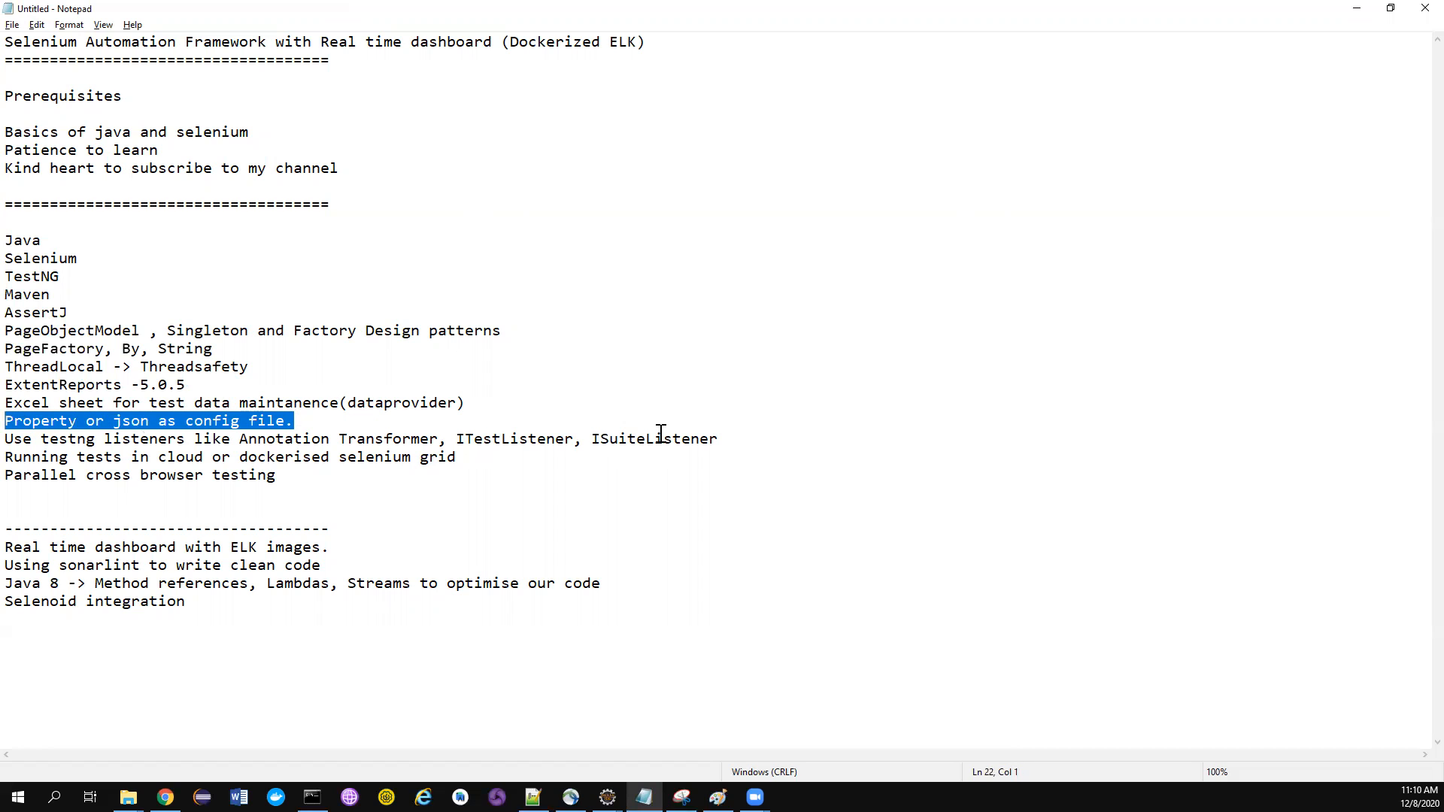
mouse_move(723, 442)
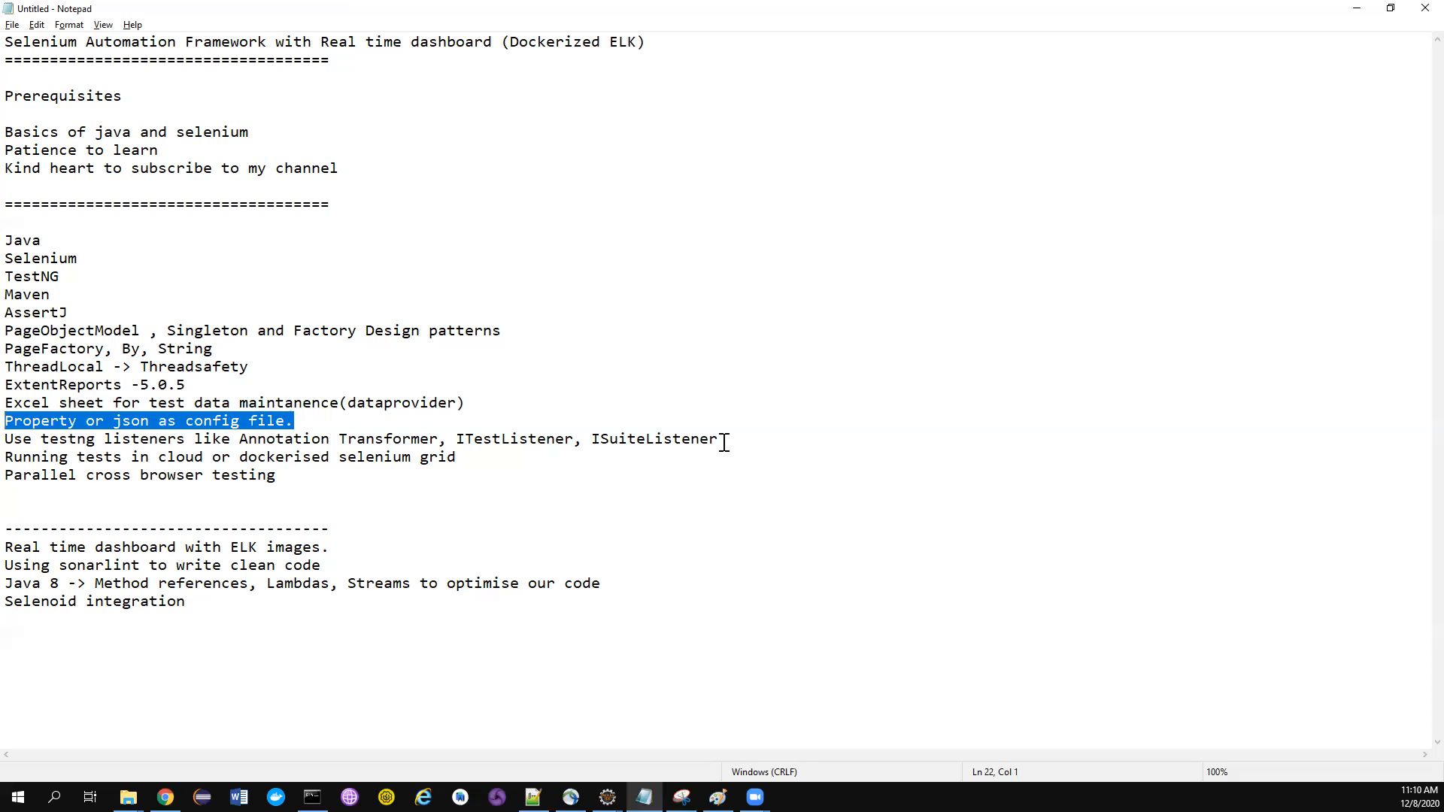
mouse_move(519, 449)
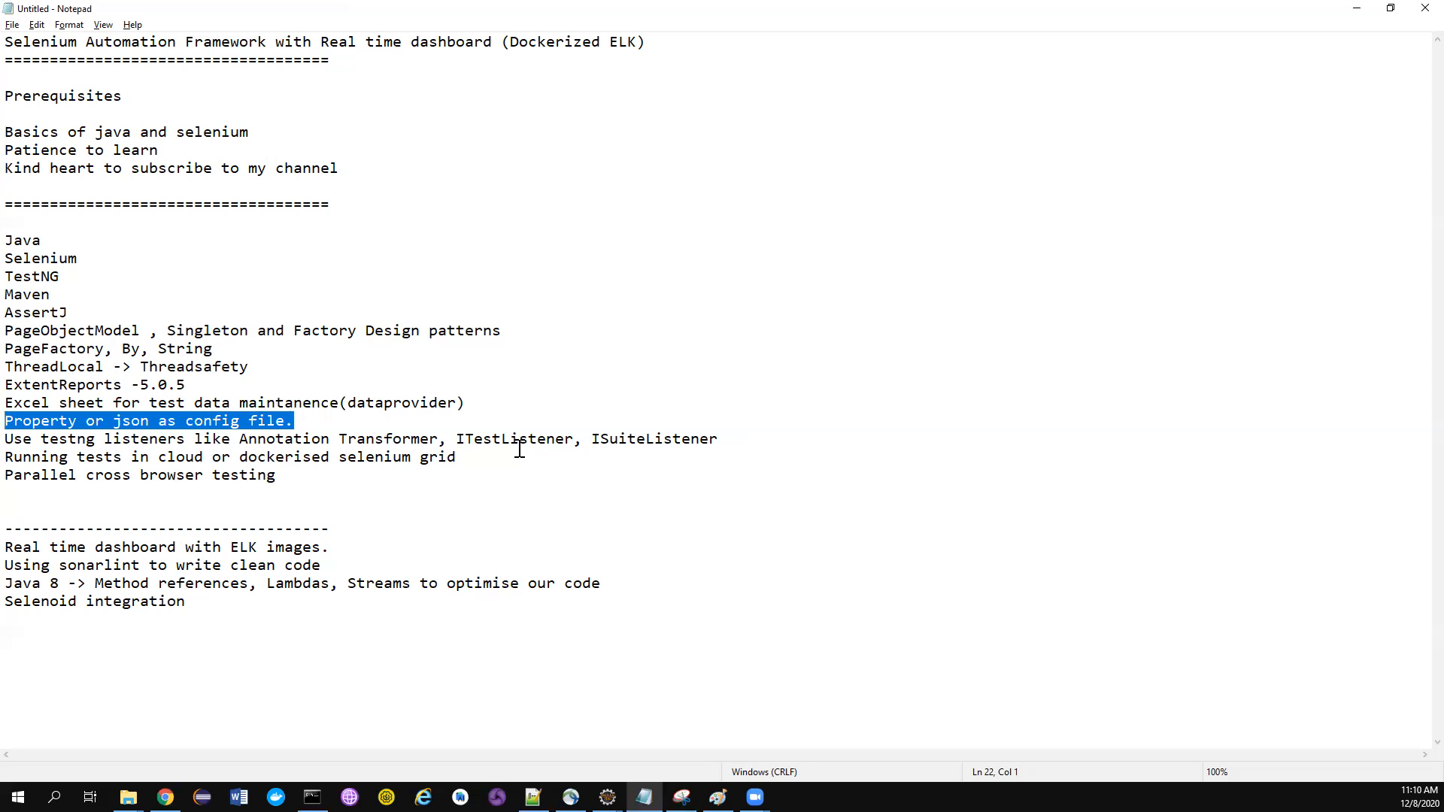
mouse_move(555, 421)
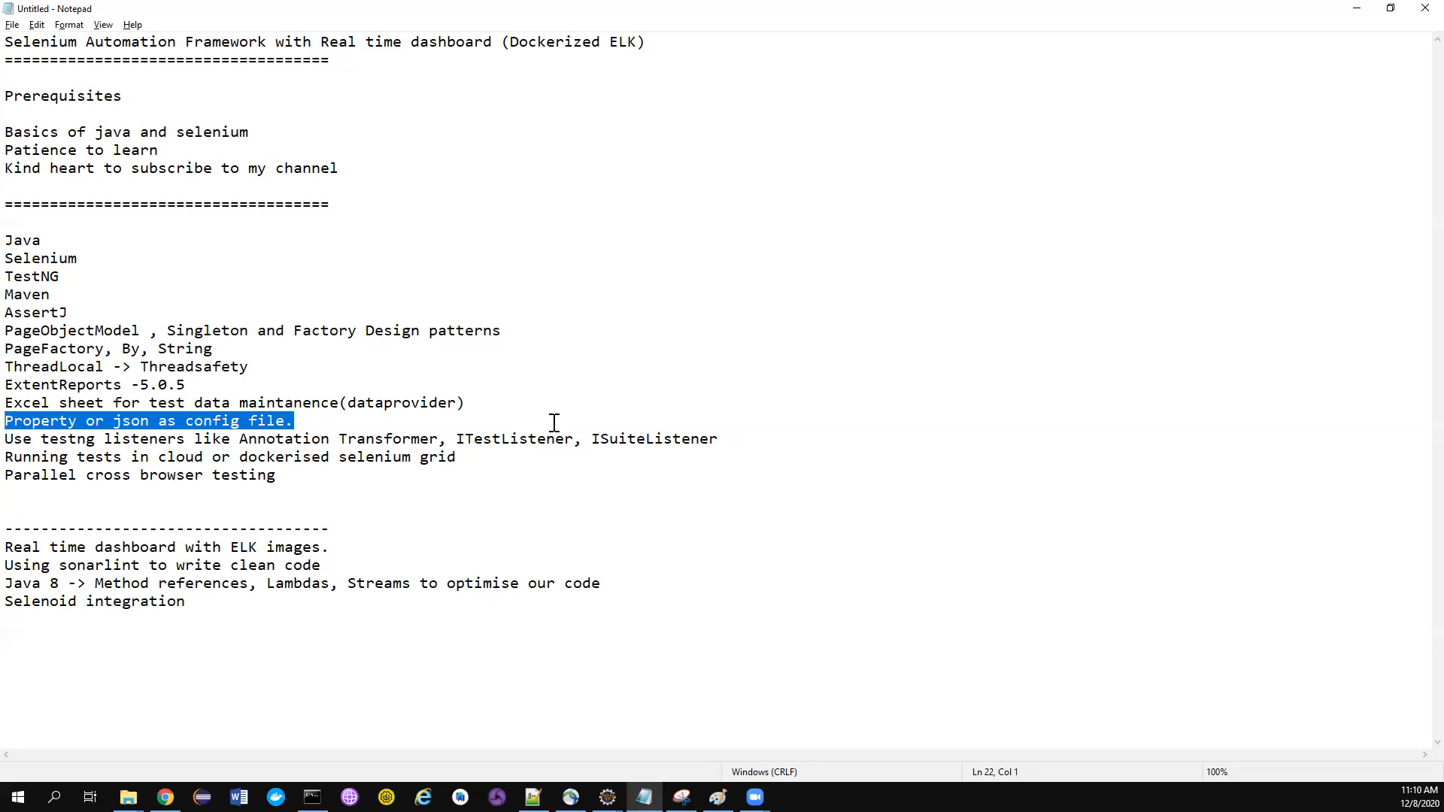
mouse_move(179, 454)
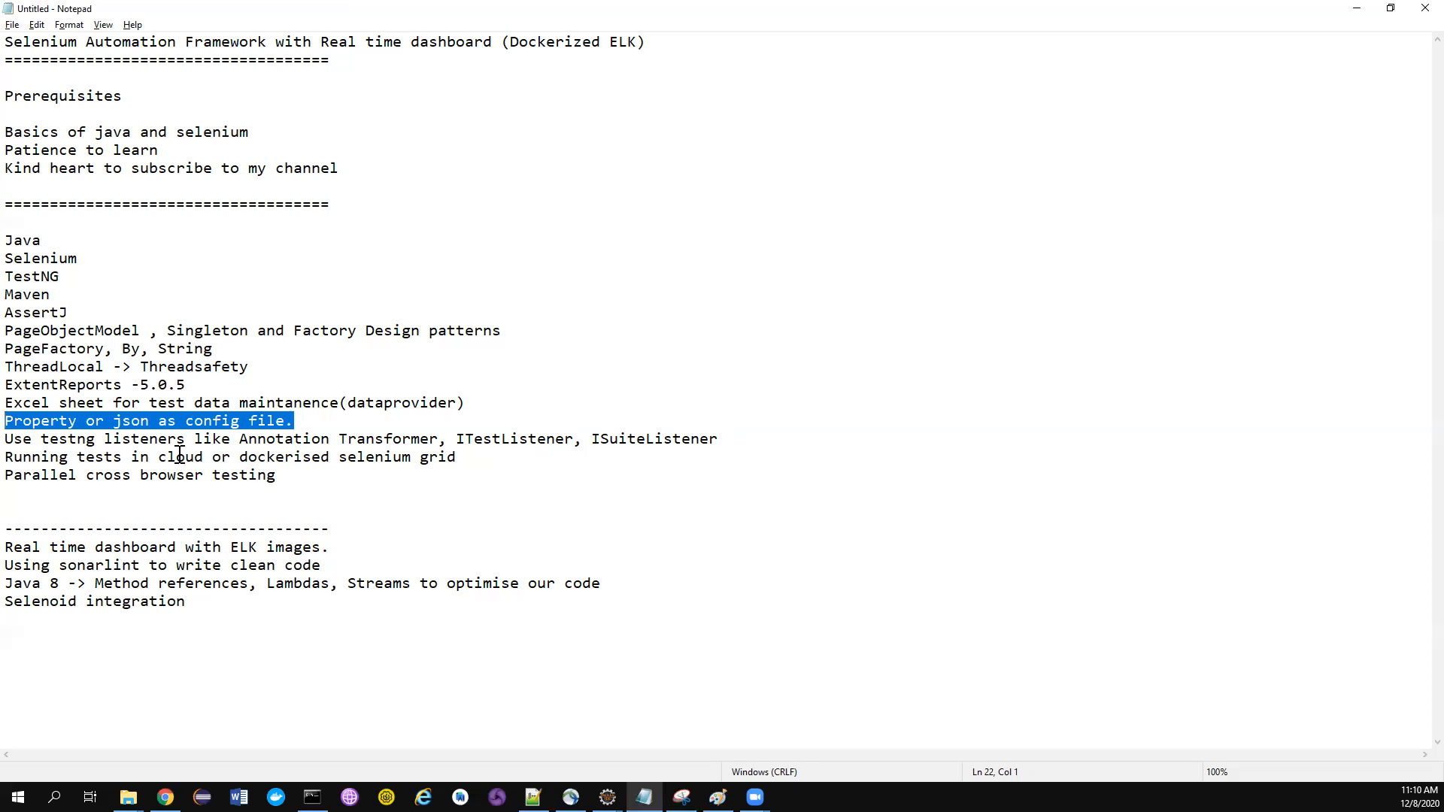
double_click(180, 457)
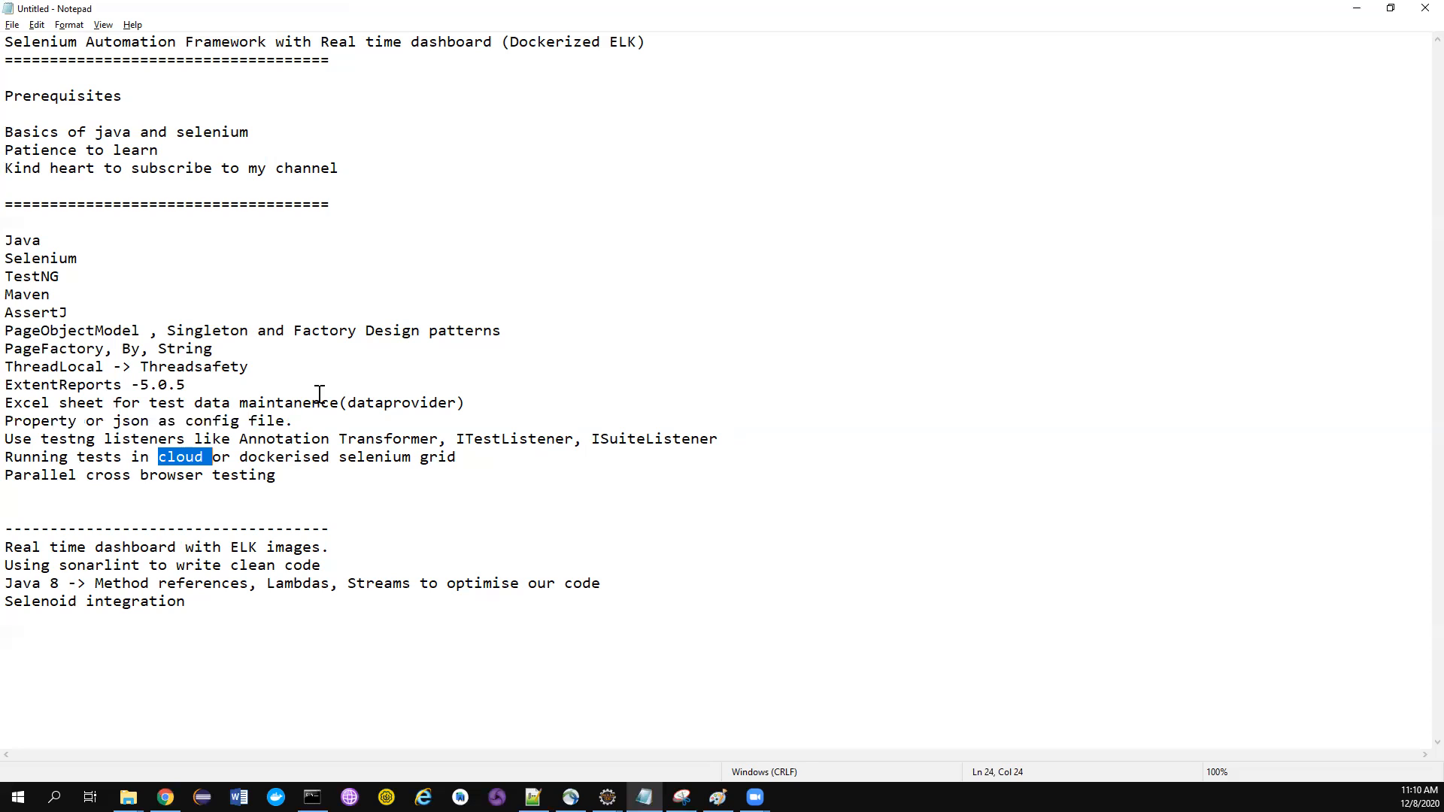
mouse_move(424, 442)
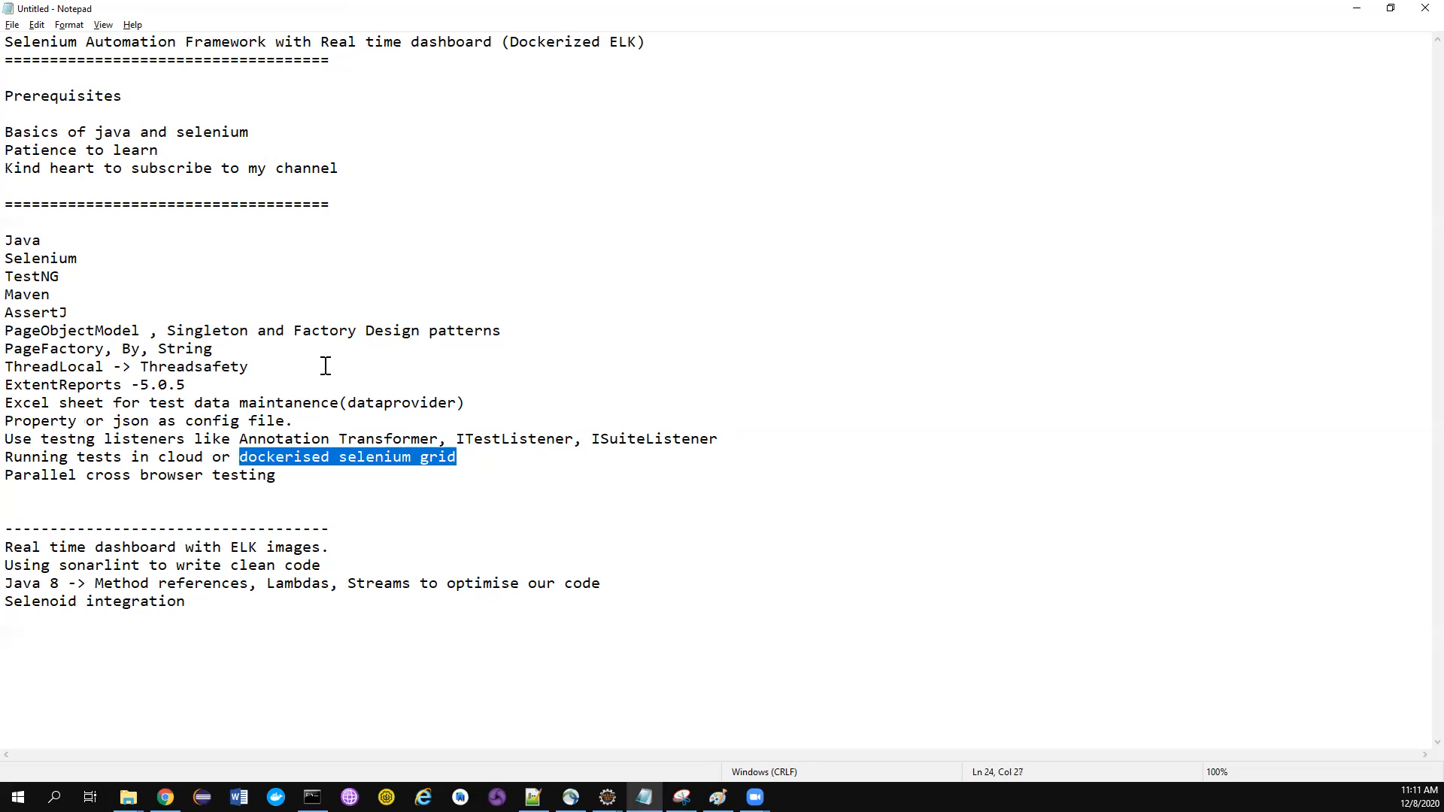
left_click(403, 466)
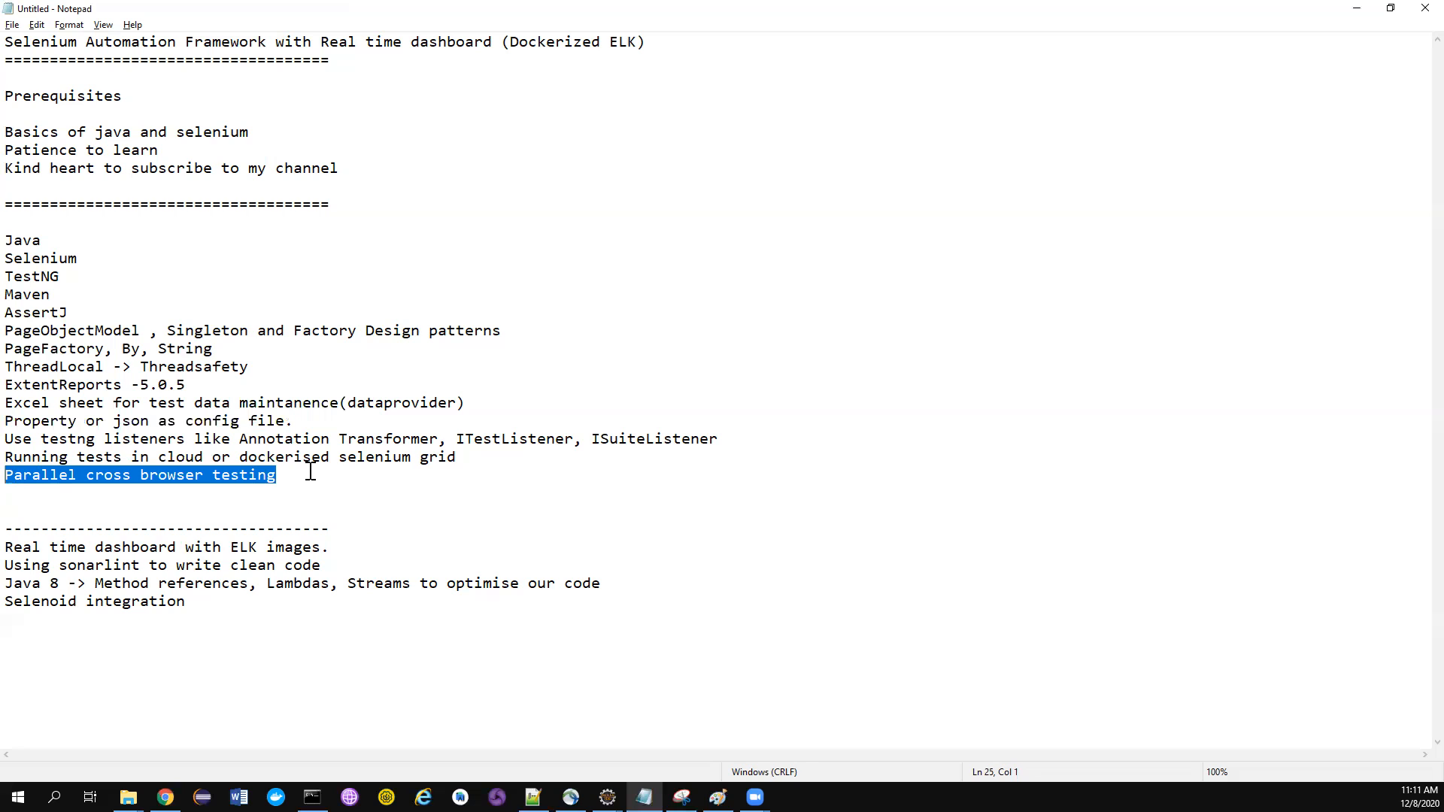
mouse_move(350, 536)
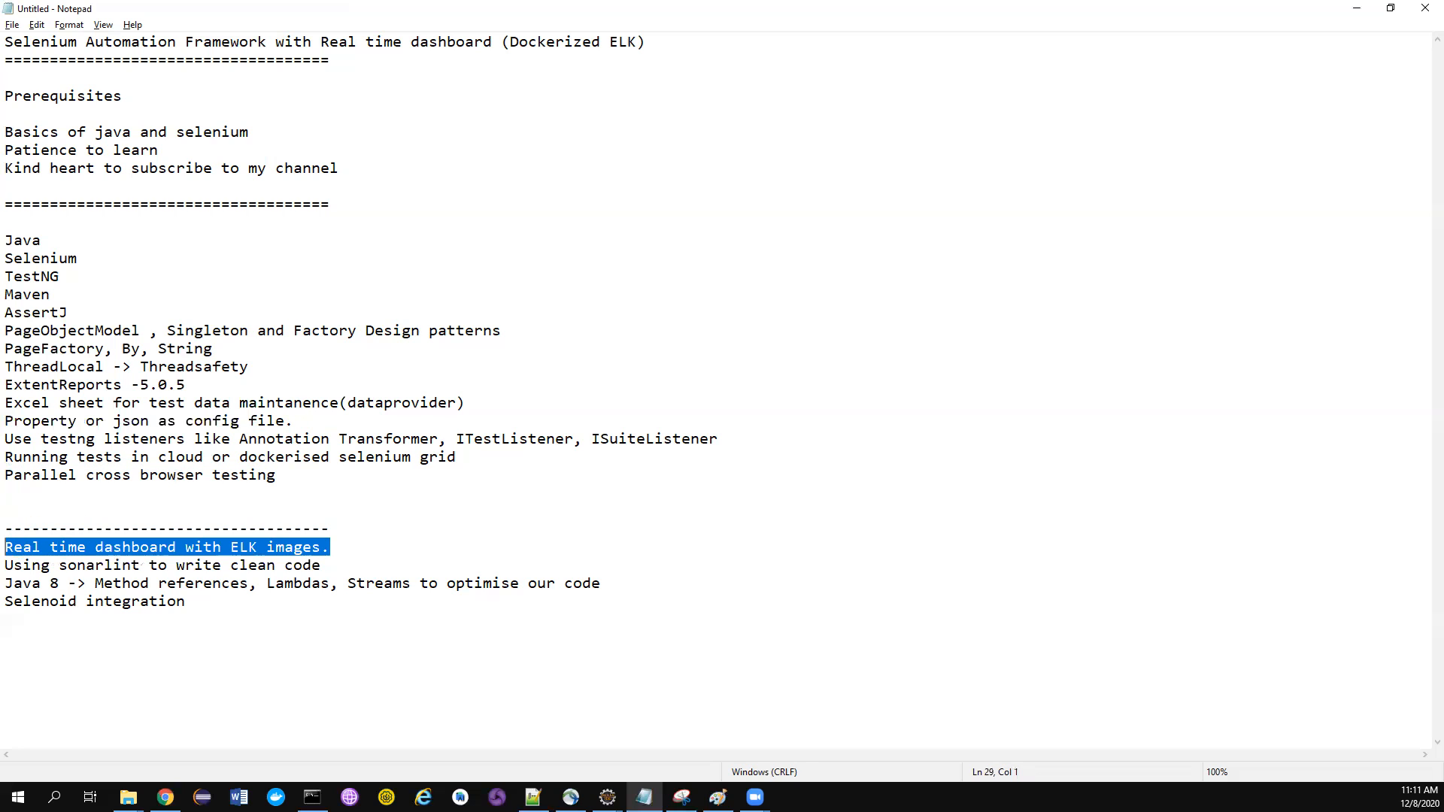
mouse_move(164, 542)
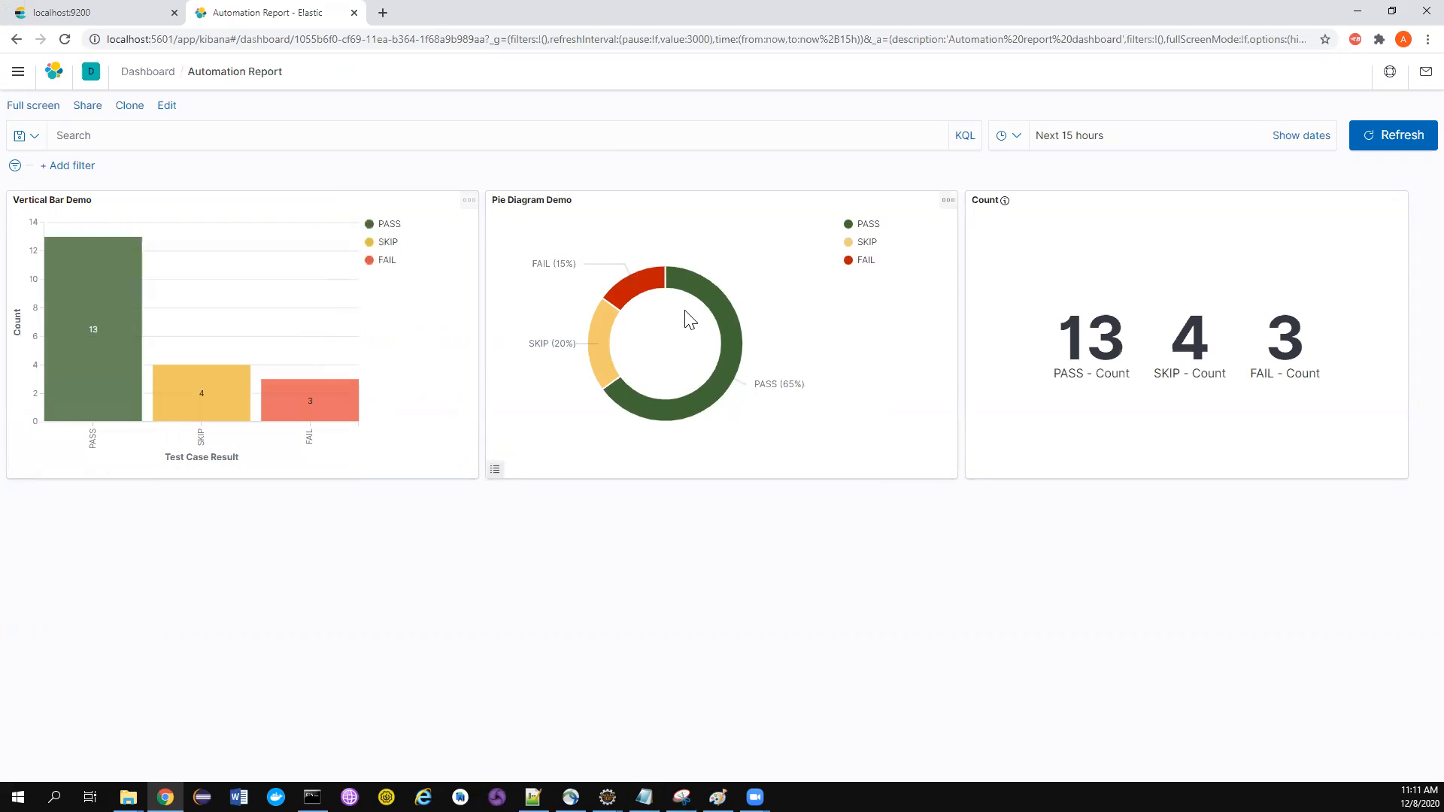
mouse_move(367, 540)
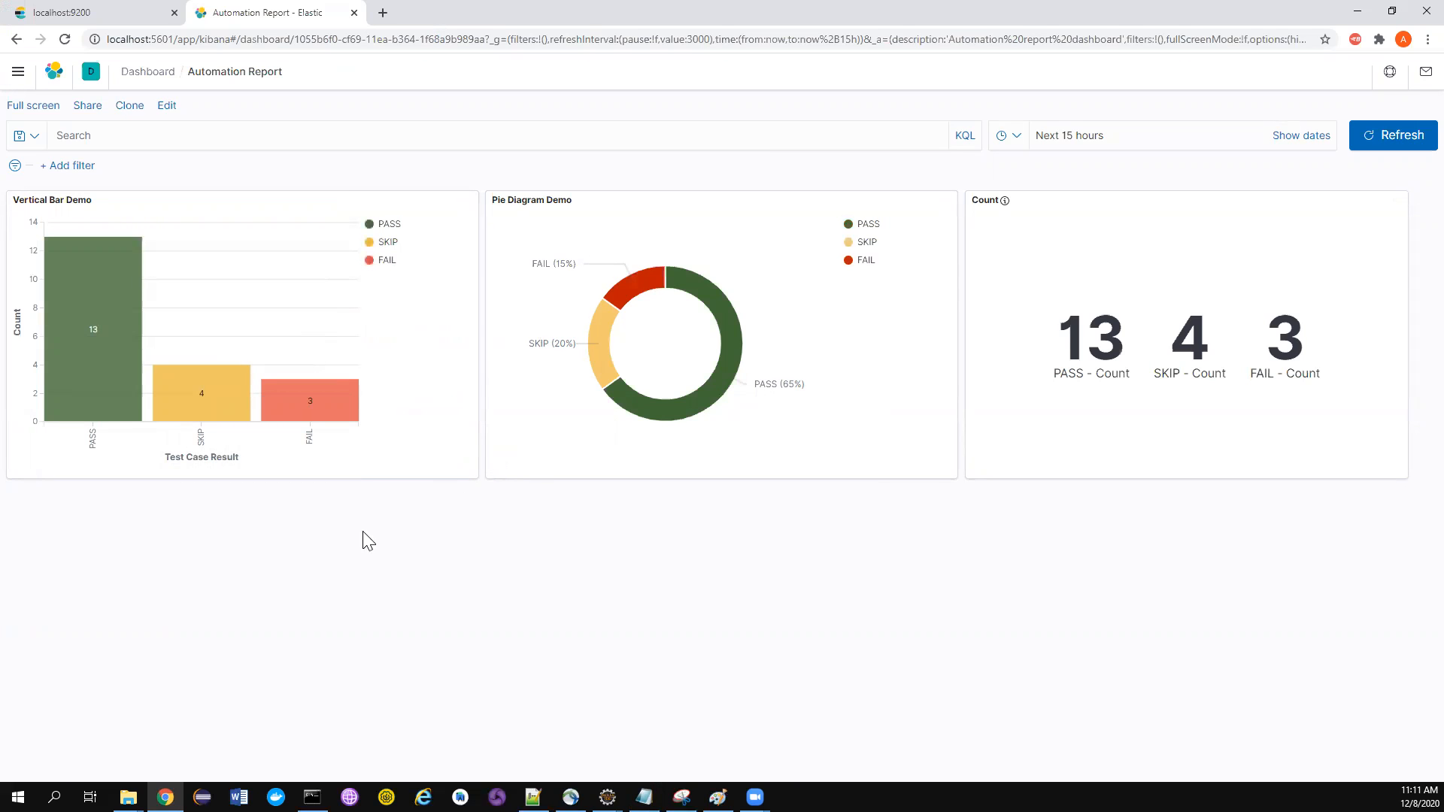
left_click(32, 105)
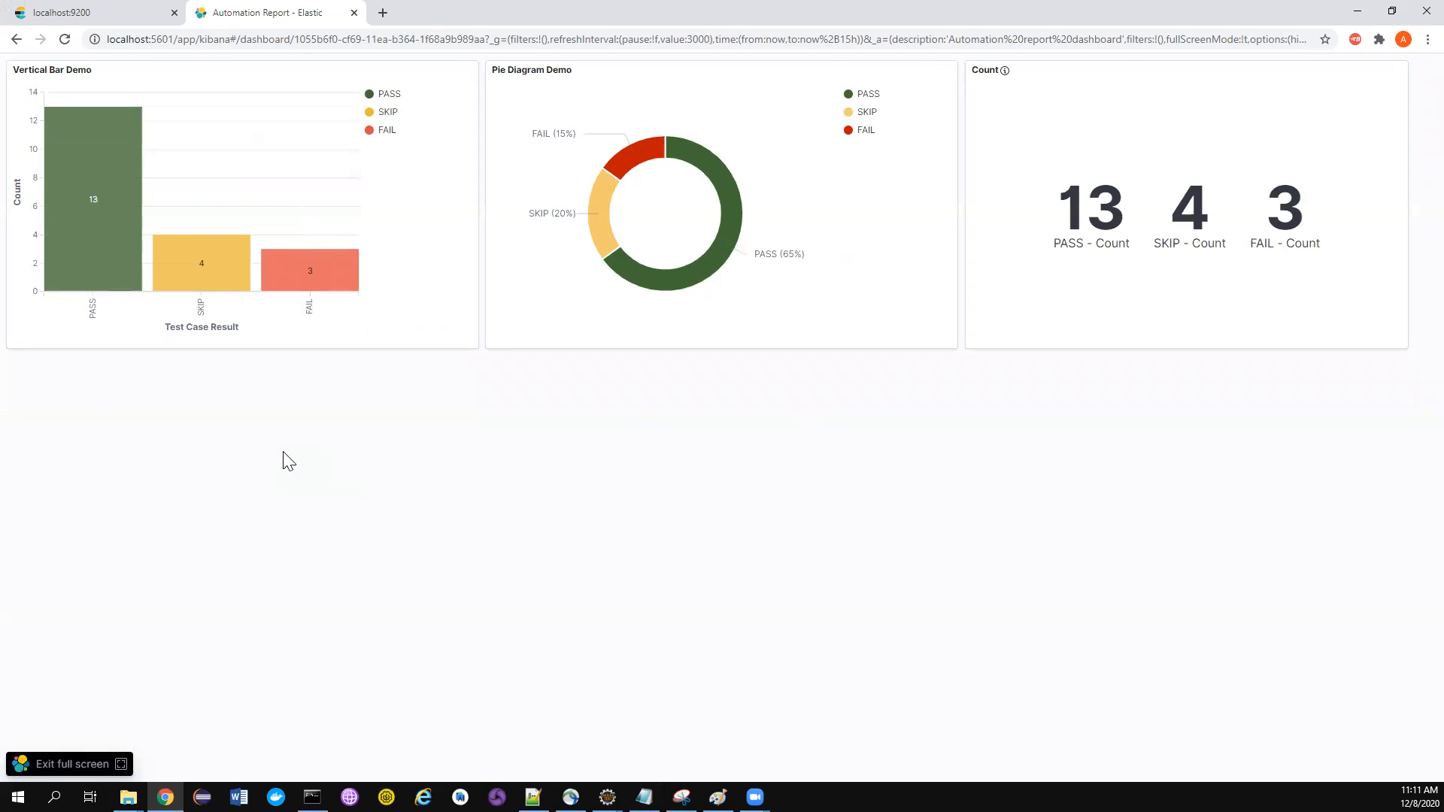
mouse_move(899, 499)
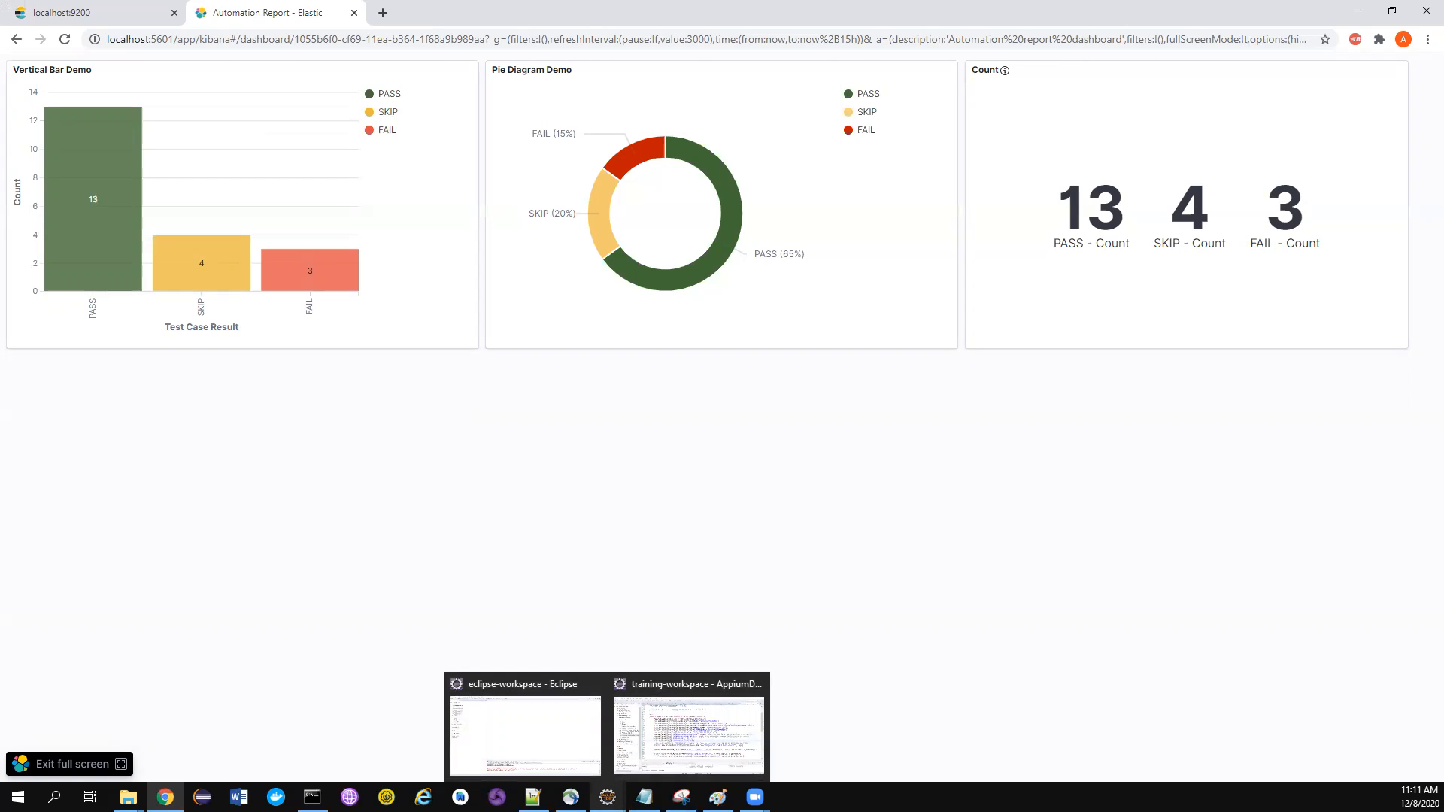
left_click(523, 735)
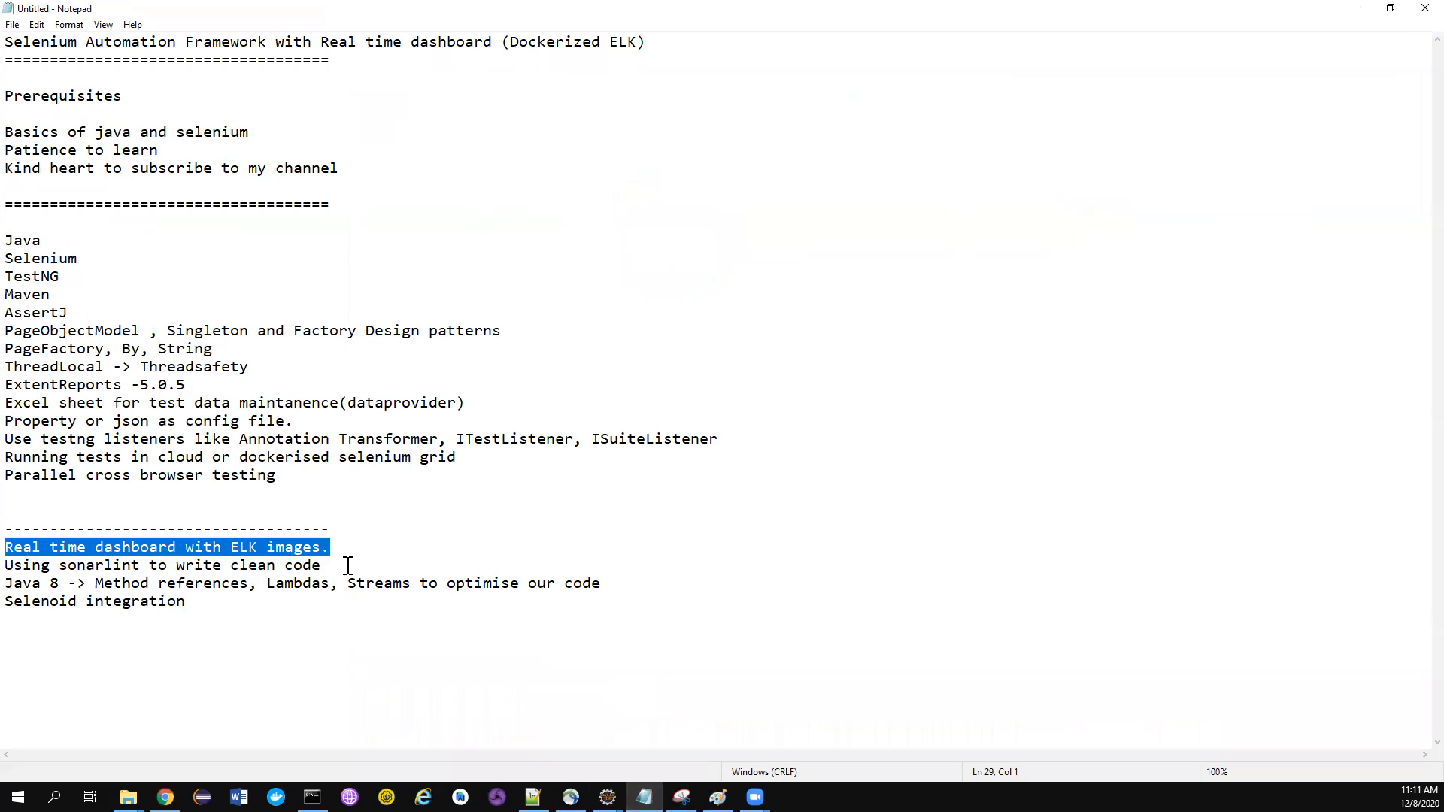
left_click(60, 564)
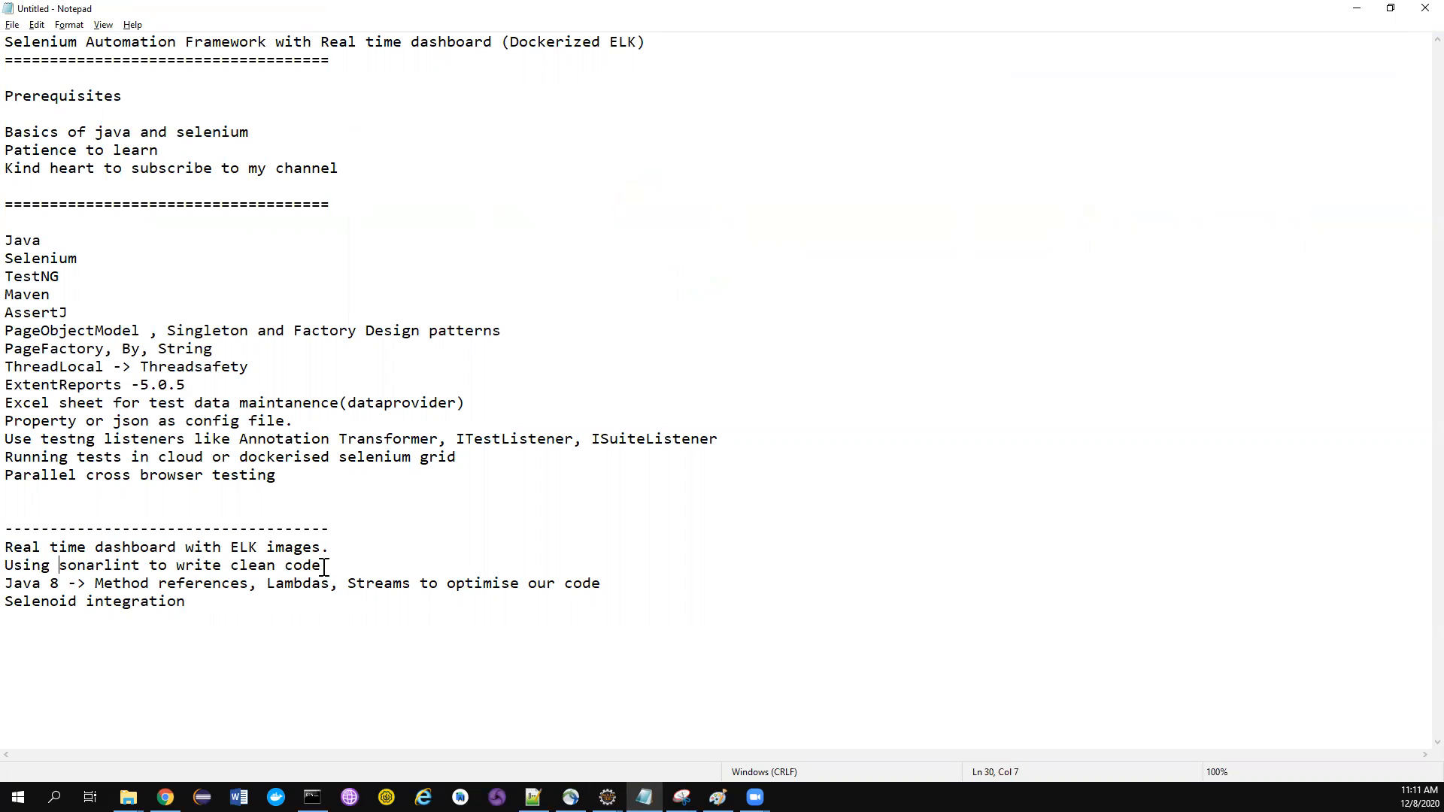
left_click(351, 566)
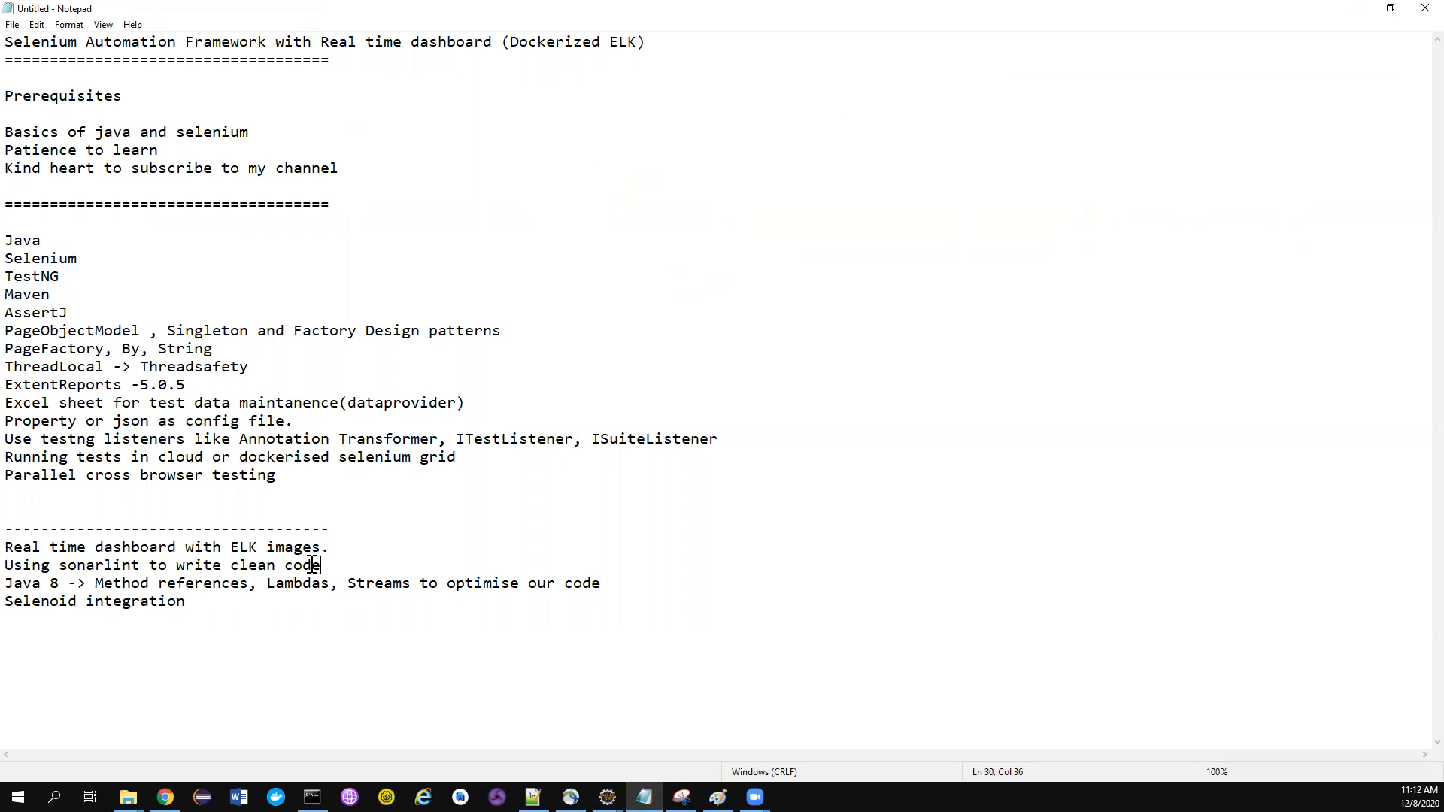
double_click(99, 563)
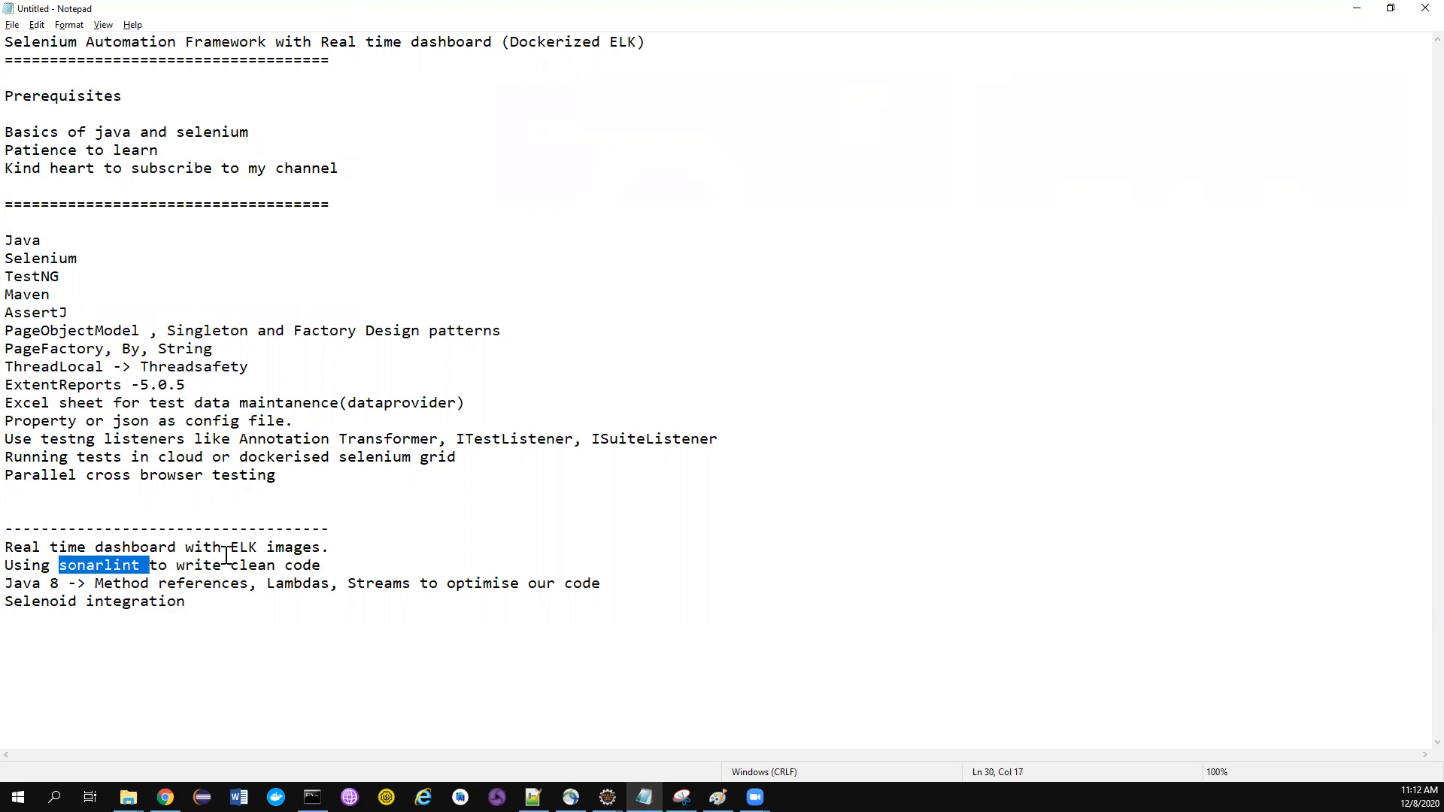
left_click(104, 564)
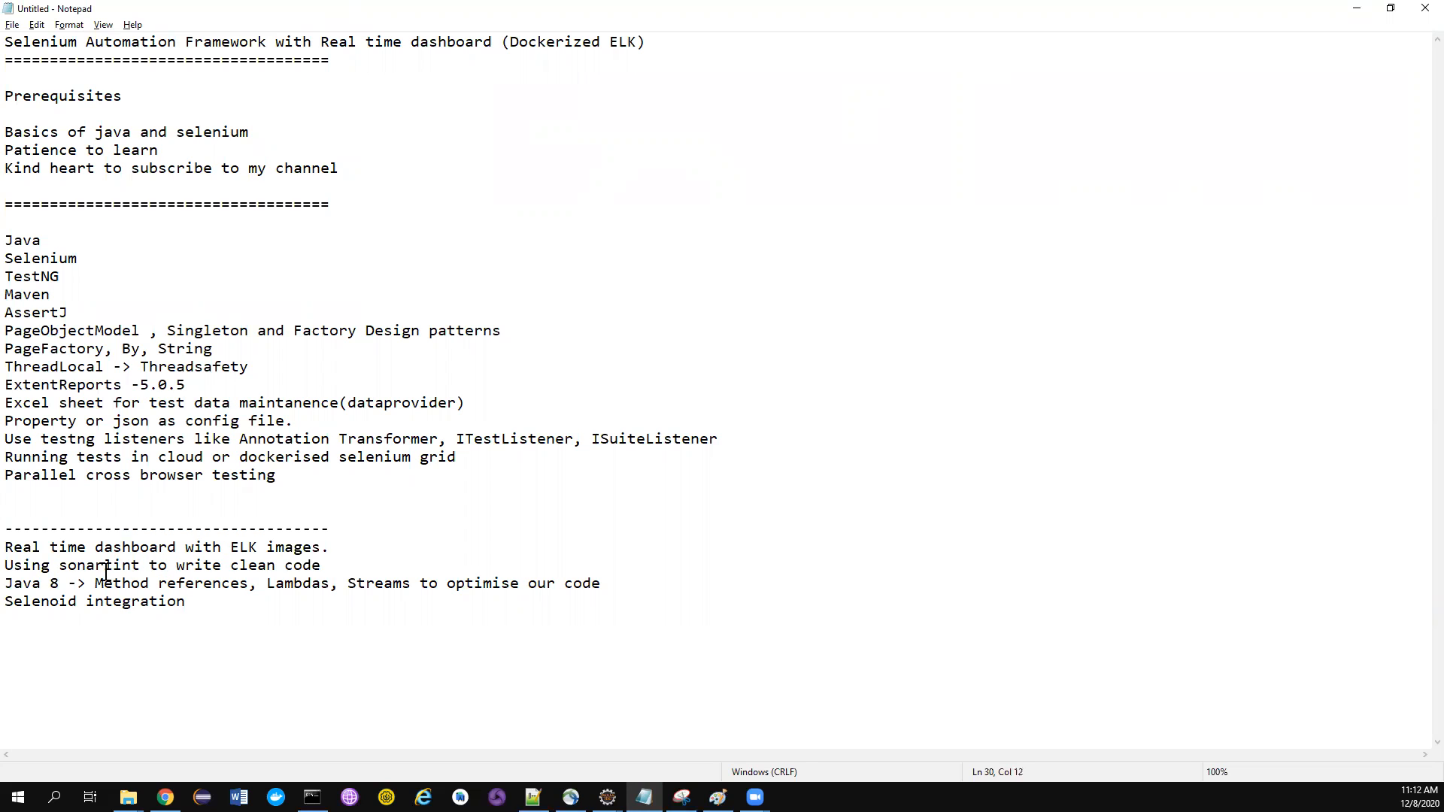
double_click(96, 564)
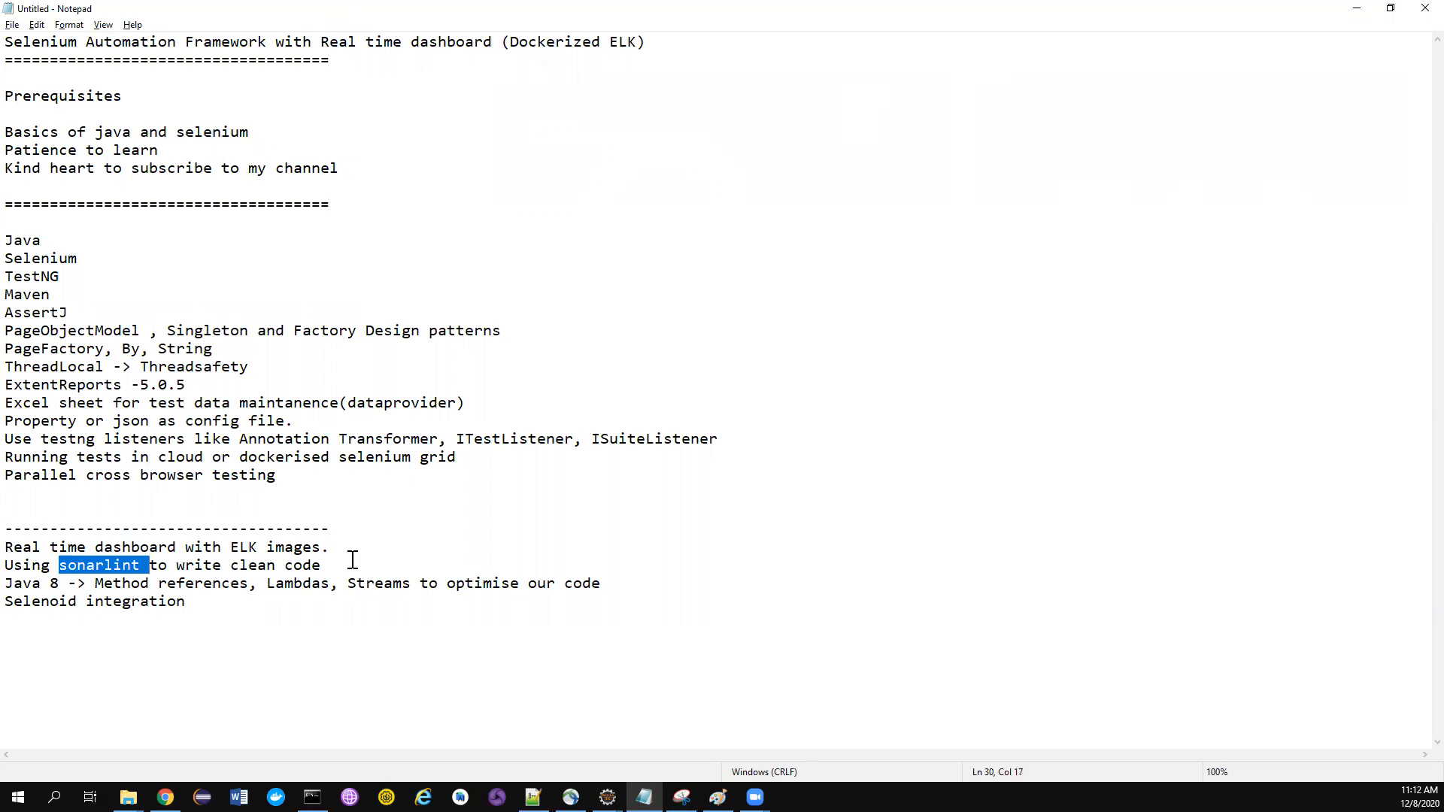
mouse_move(355, 564)
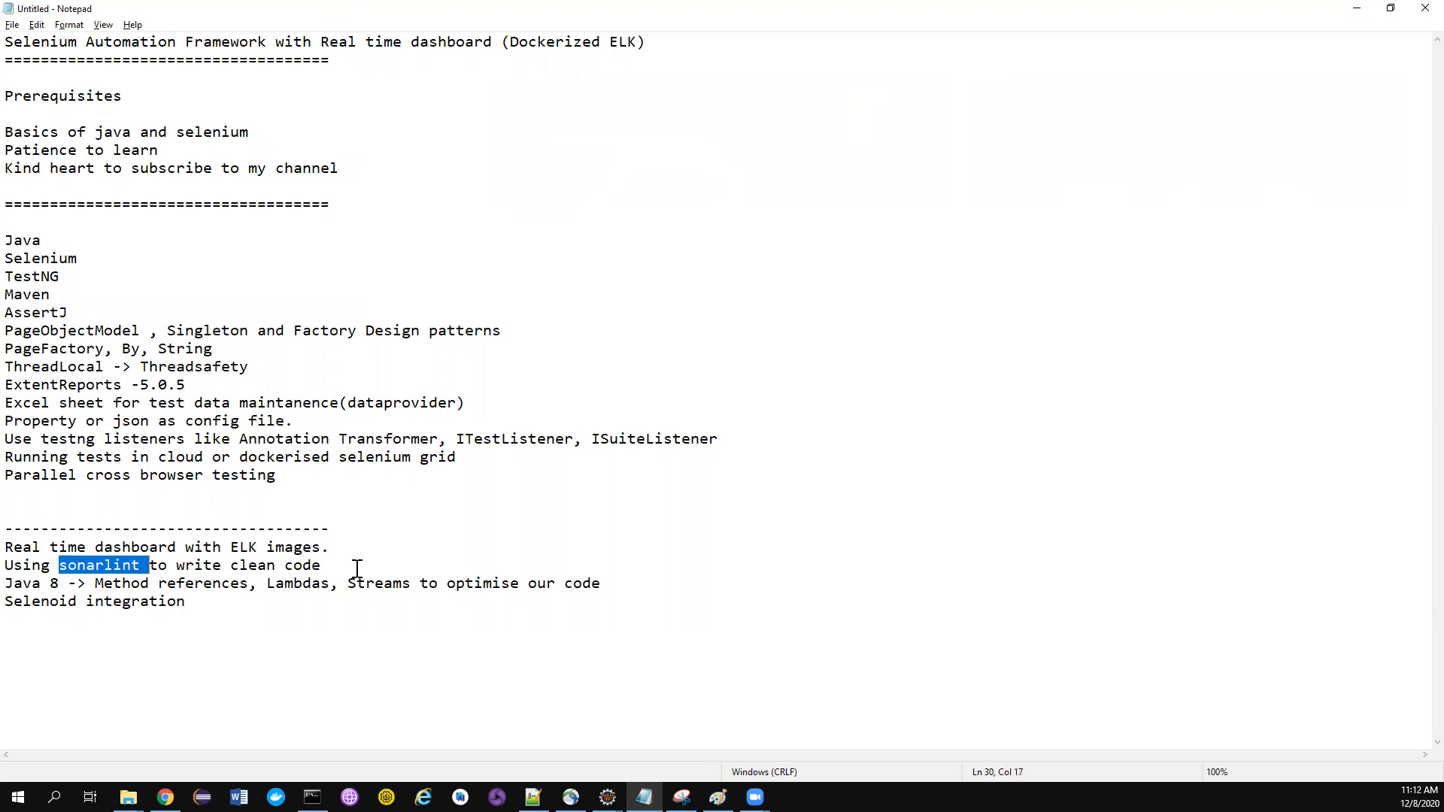
double_click(120, 584)
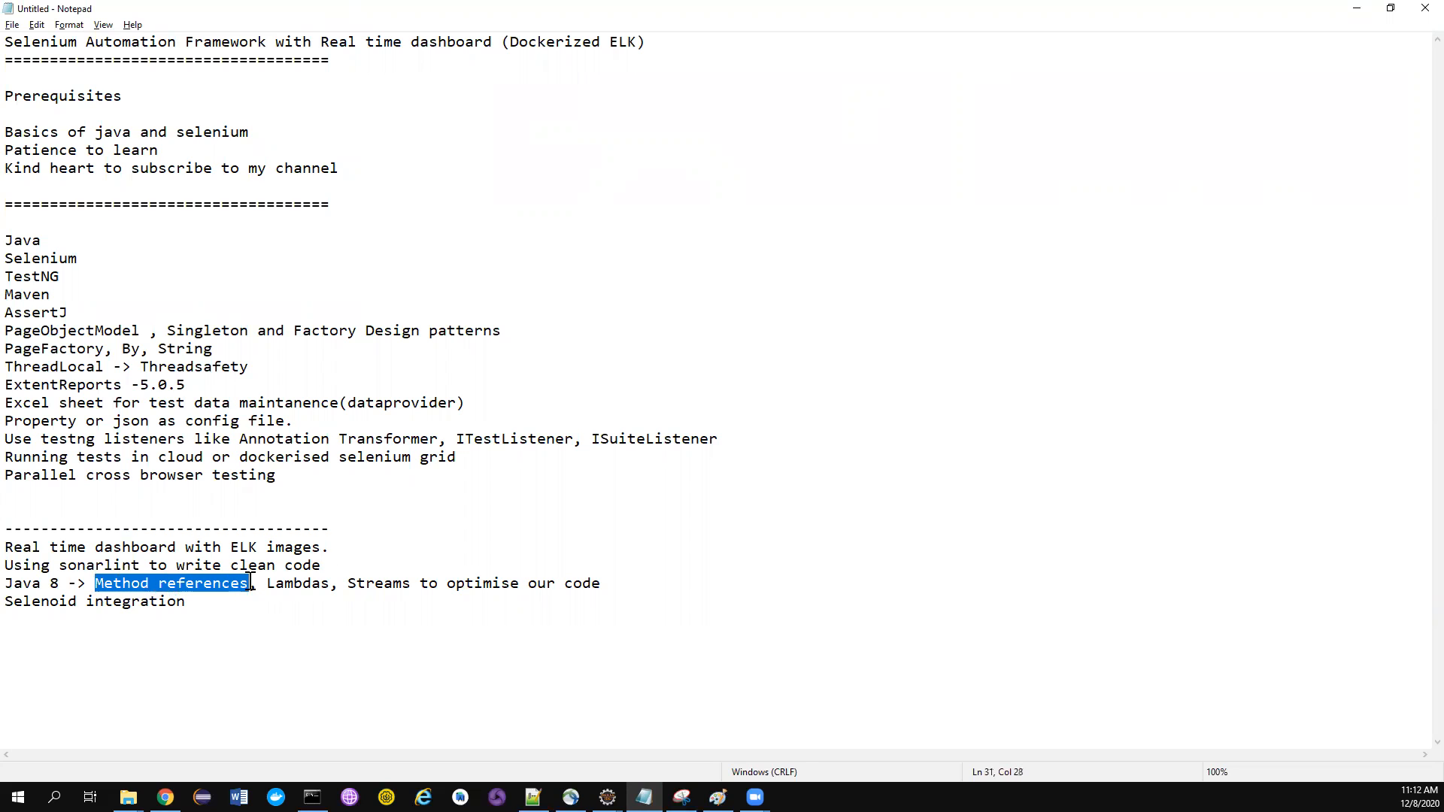
mouse_move(347, 584)
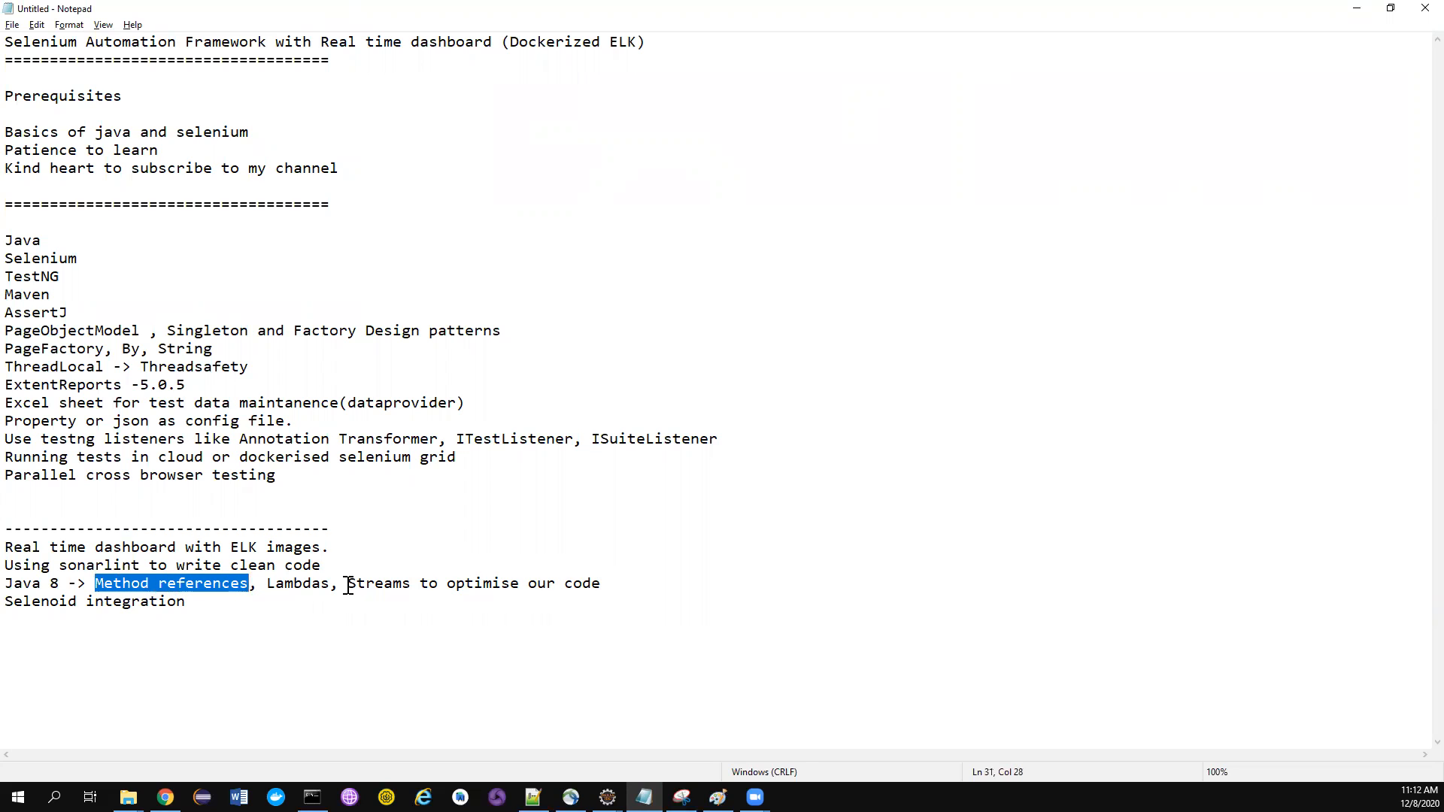
mouse_move(386, 582)
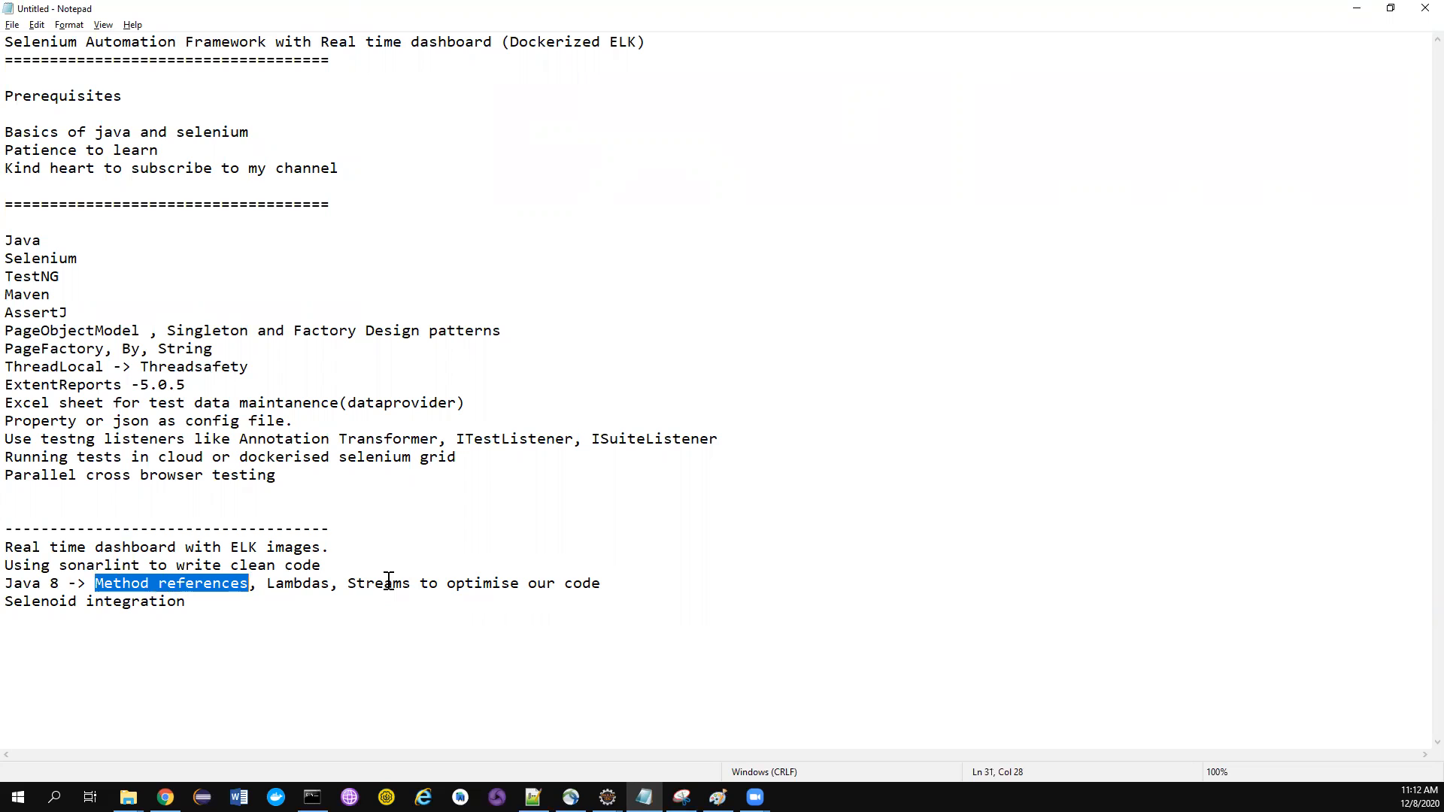
mouse_move(207, 603)
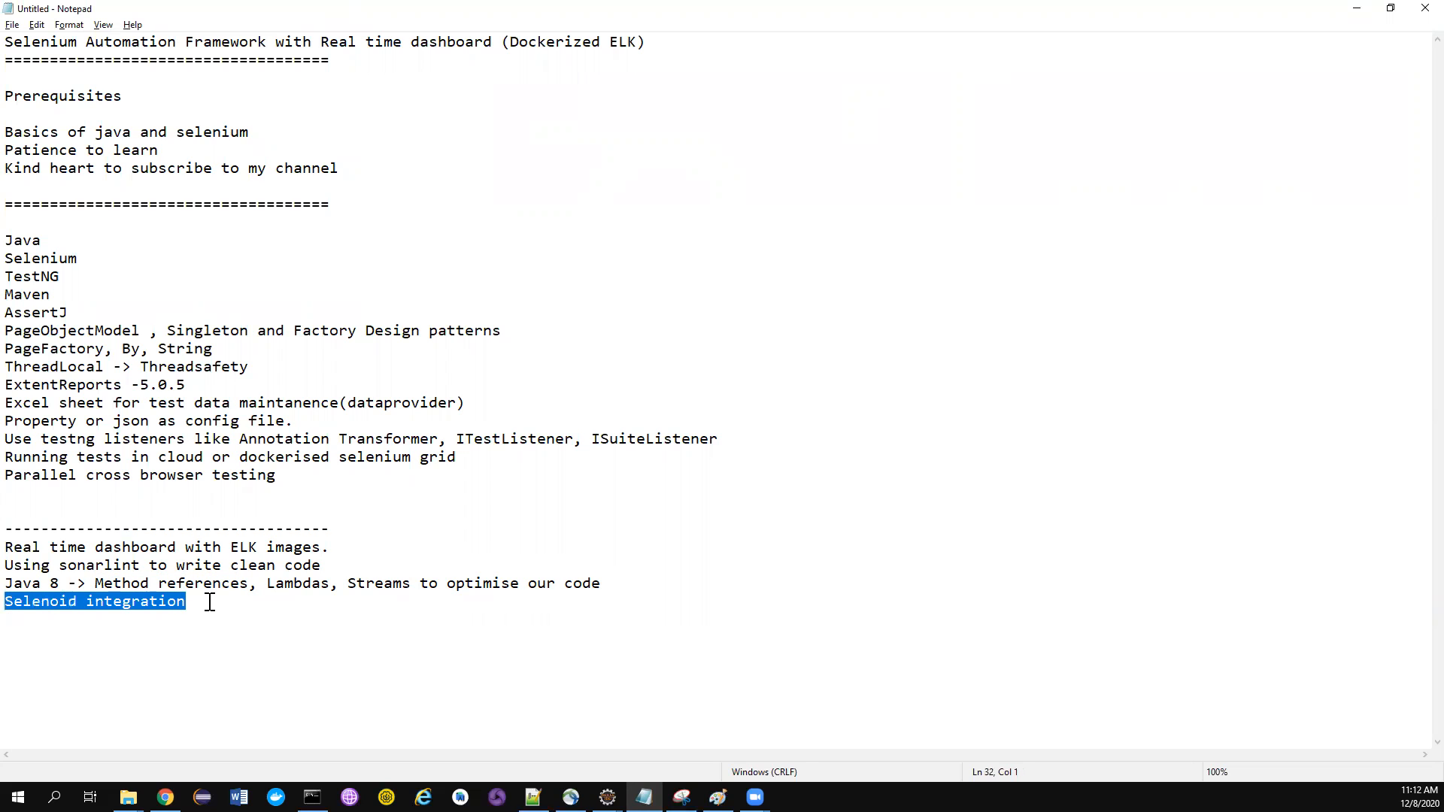
left_click(286, 457)
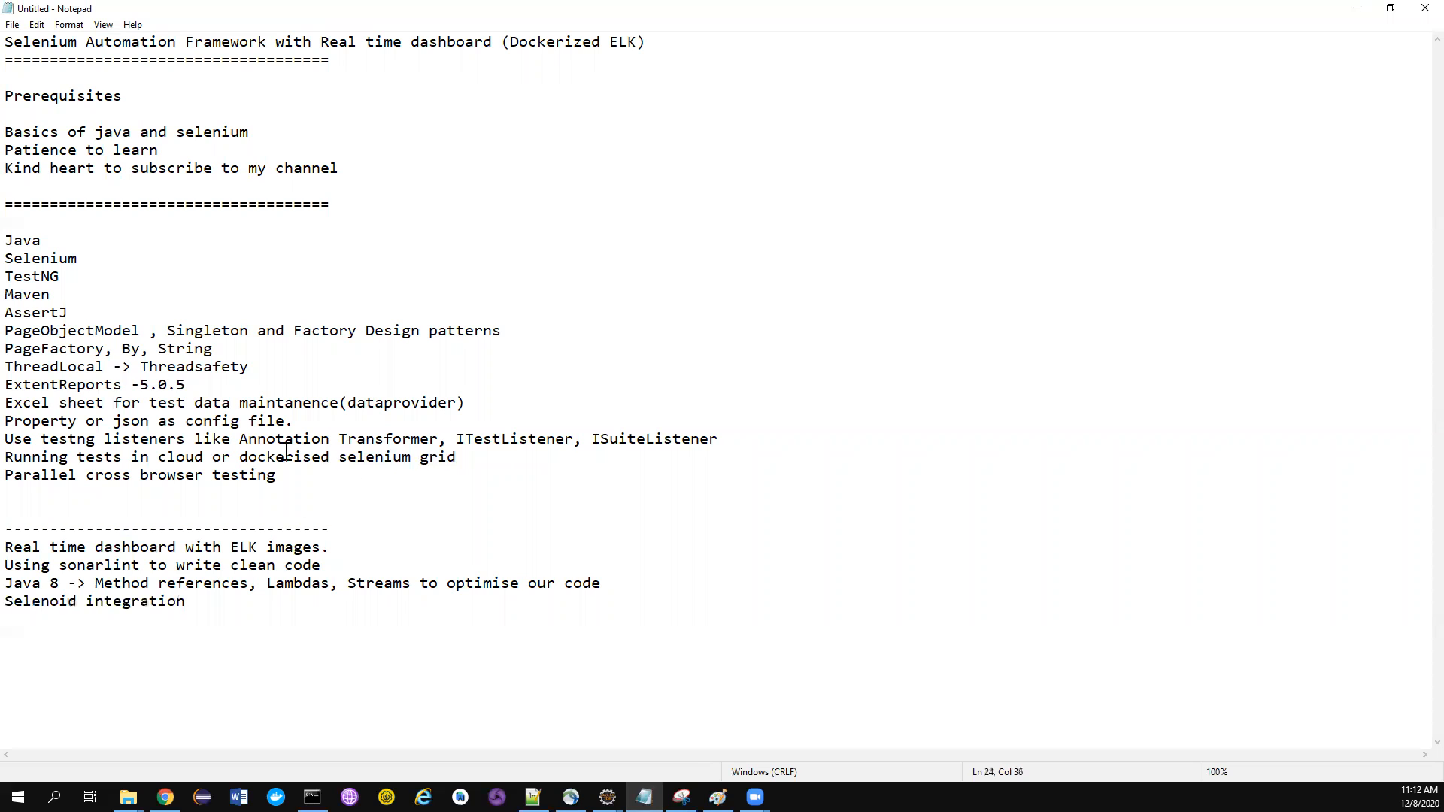
left_click(60, 601)
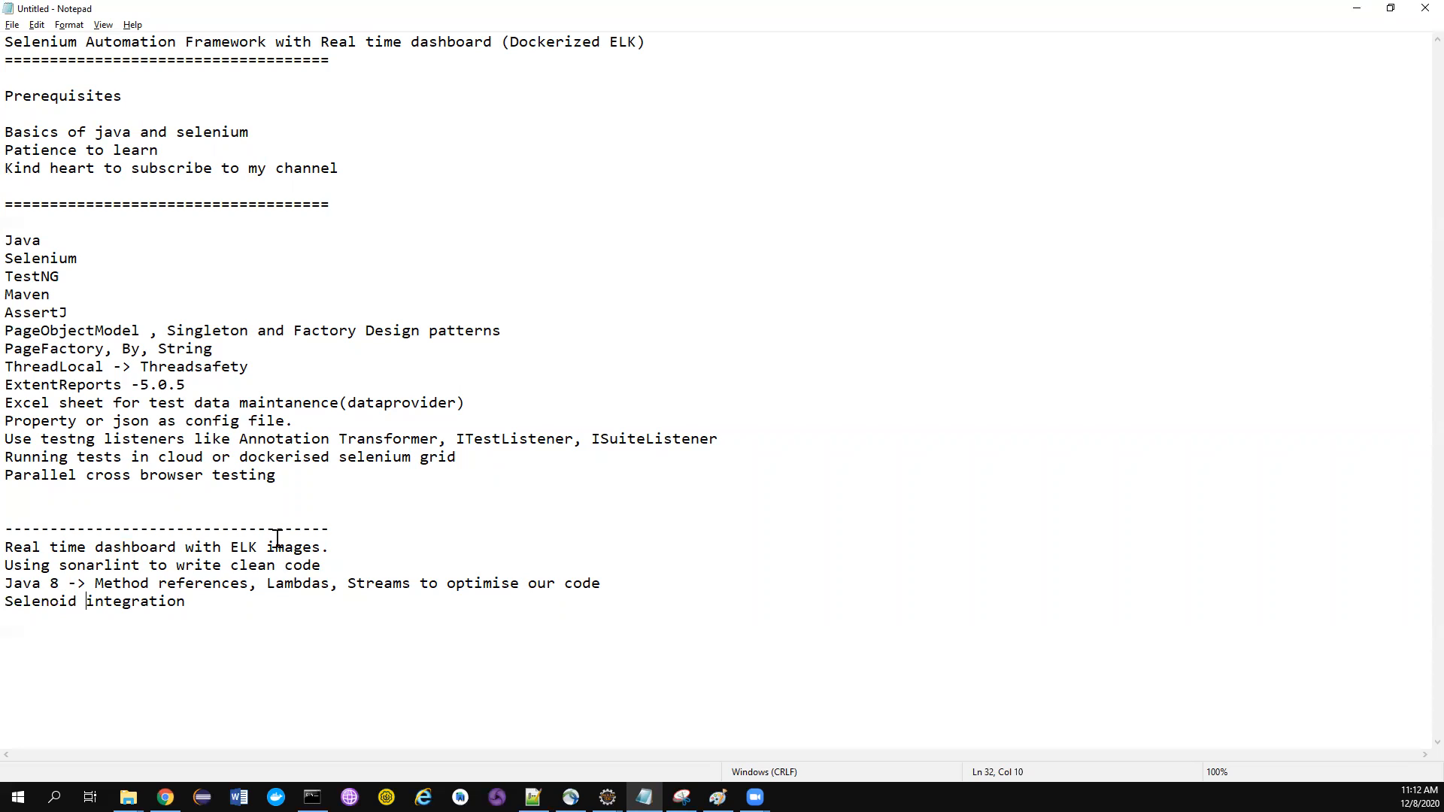
mouse_move(189, 732)
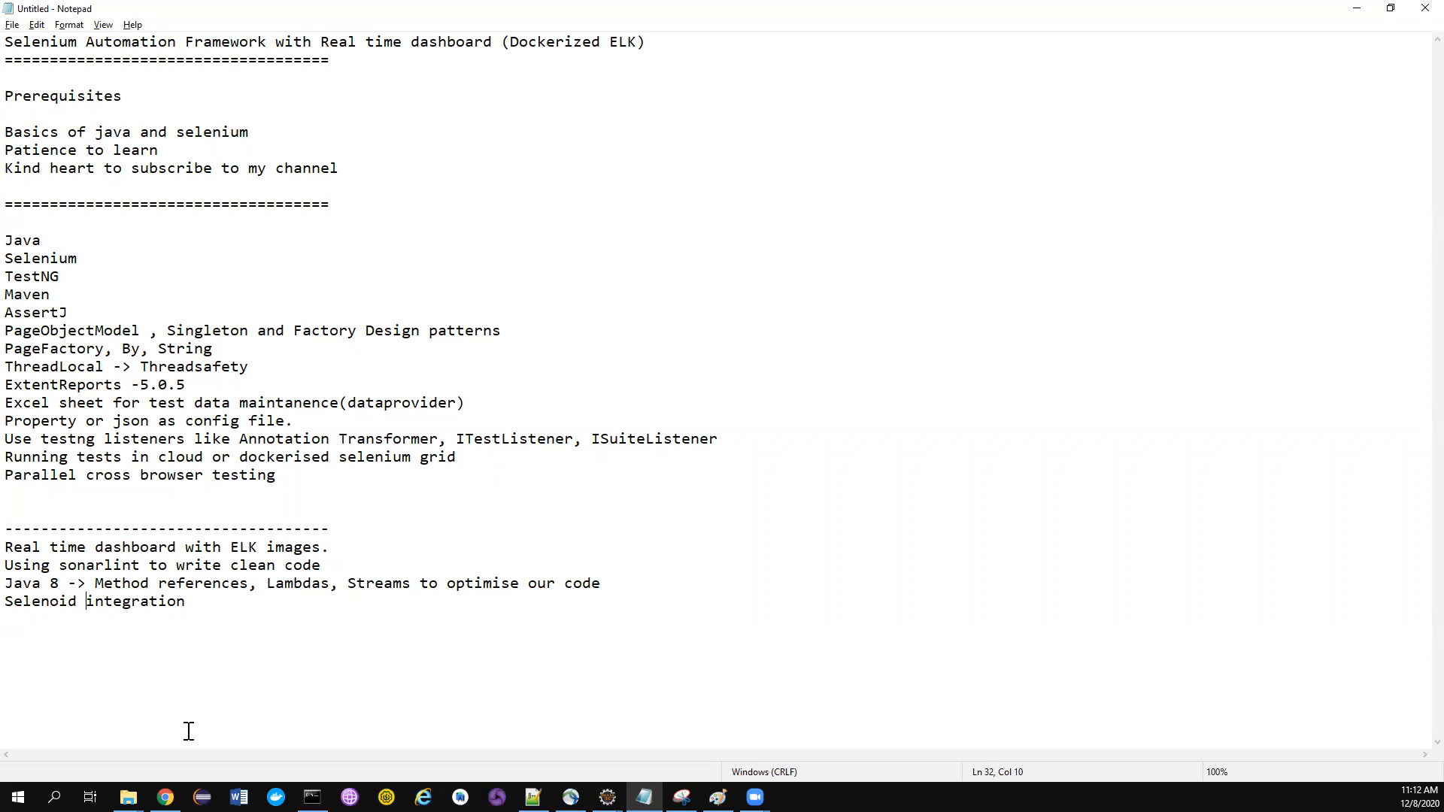
double_click(92, 601)
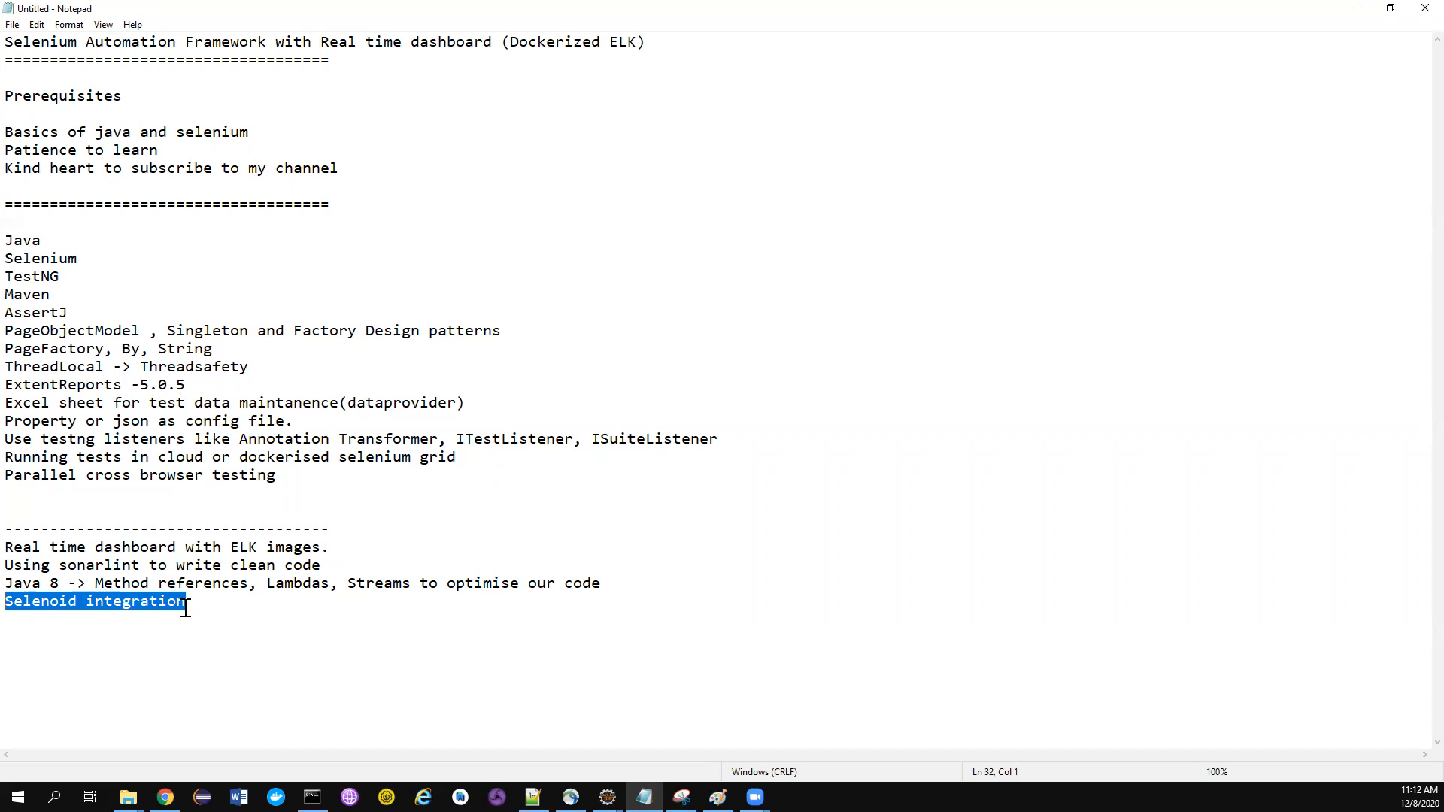